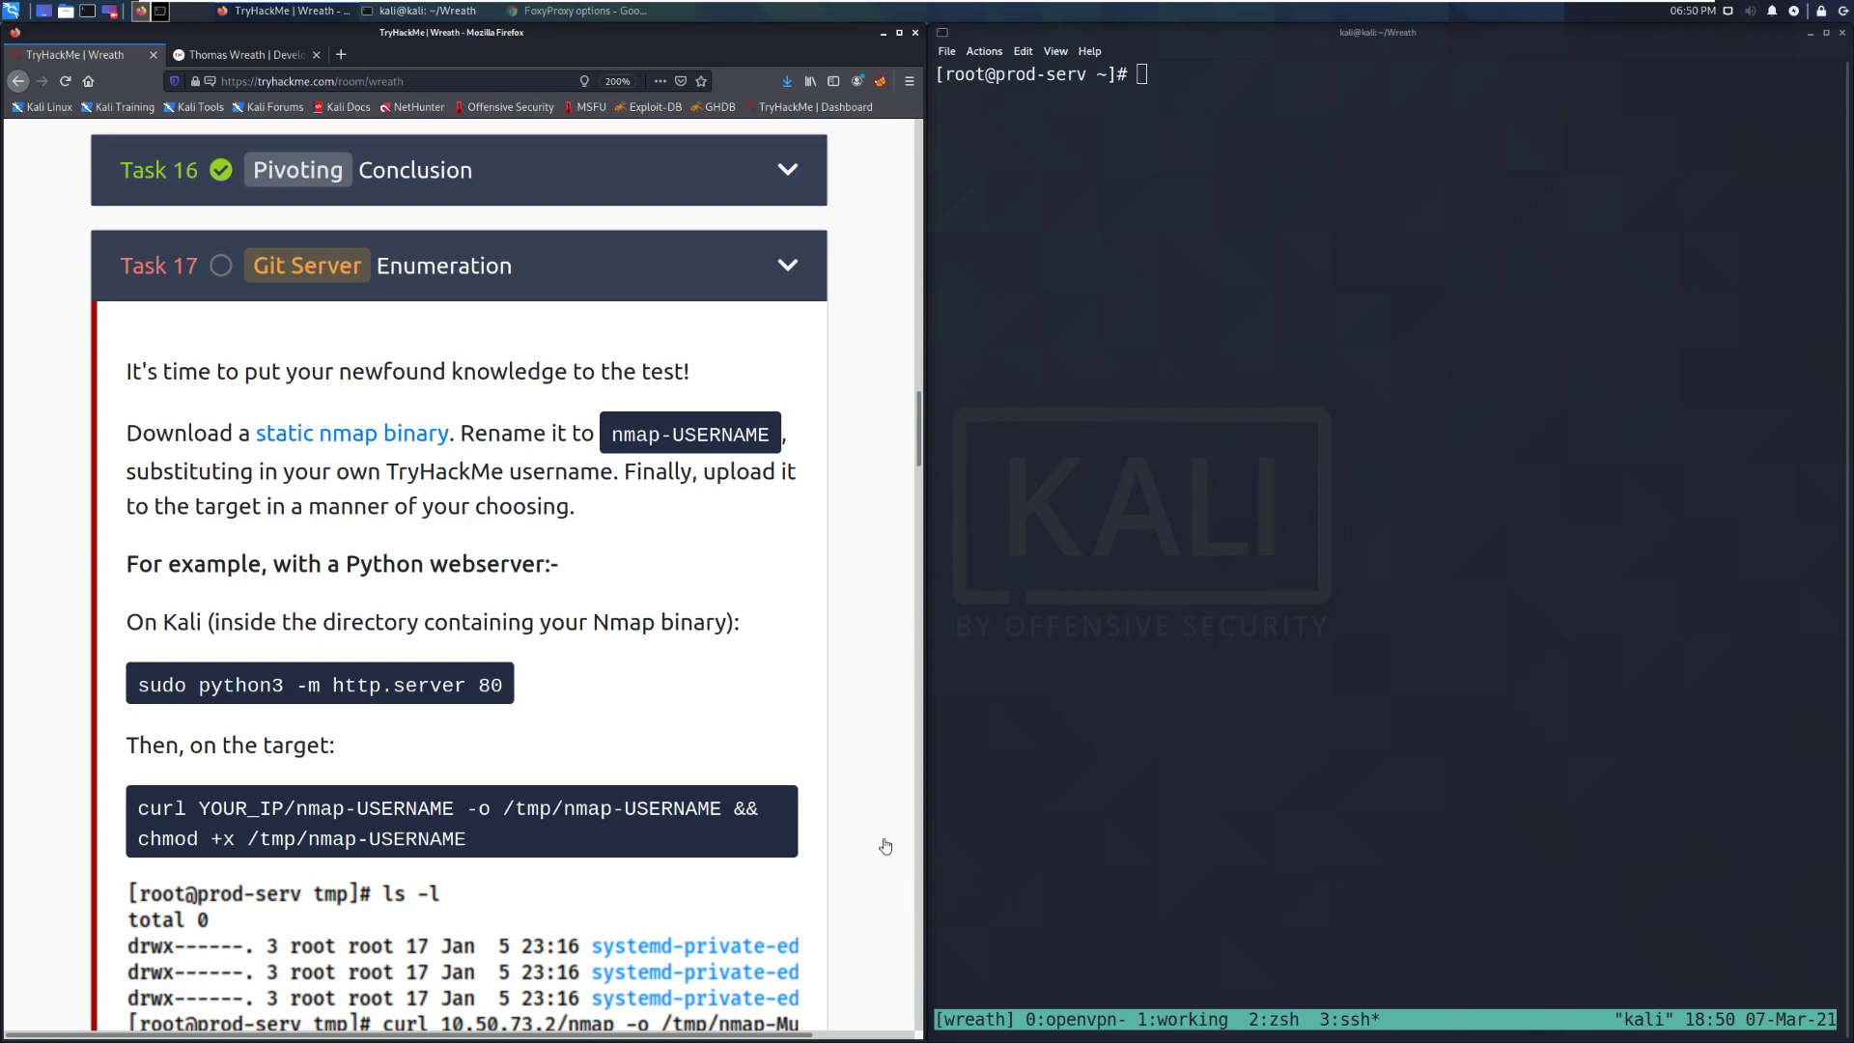
mouse_move(905, 769)
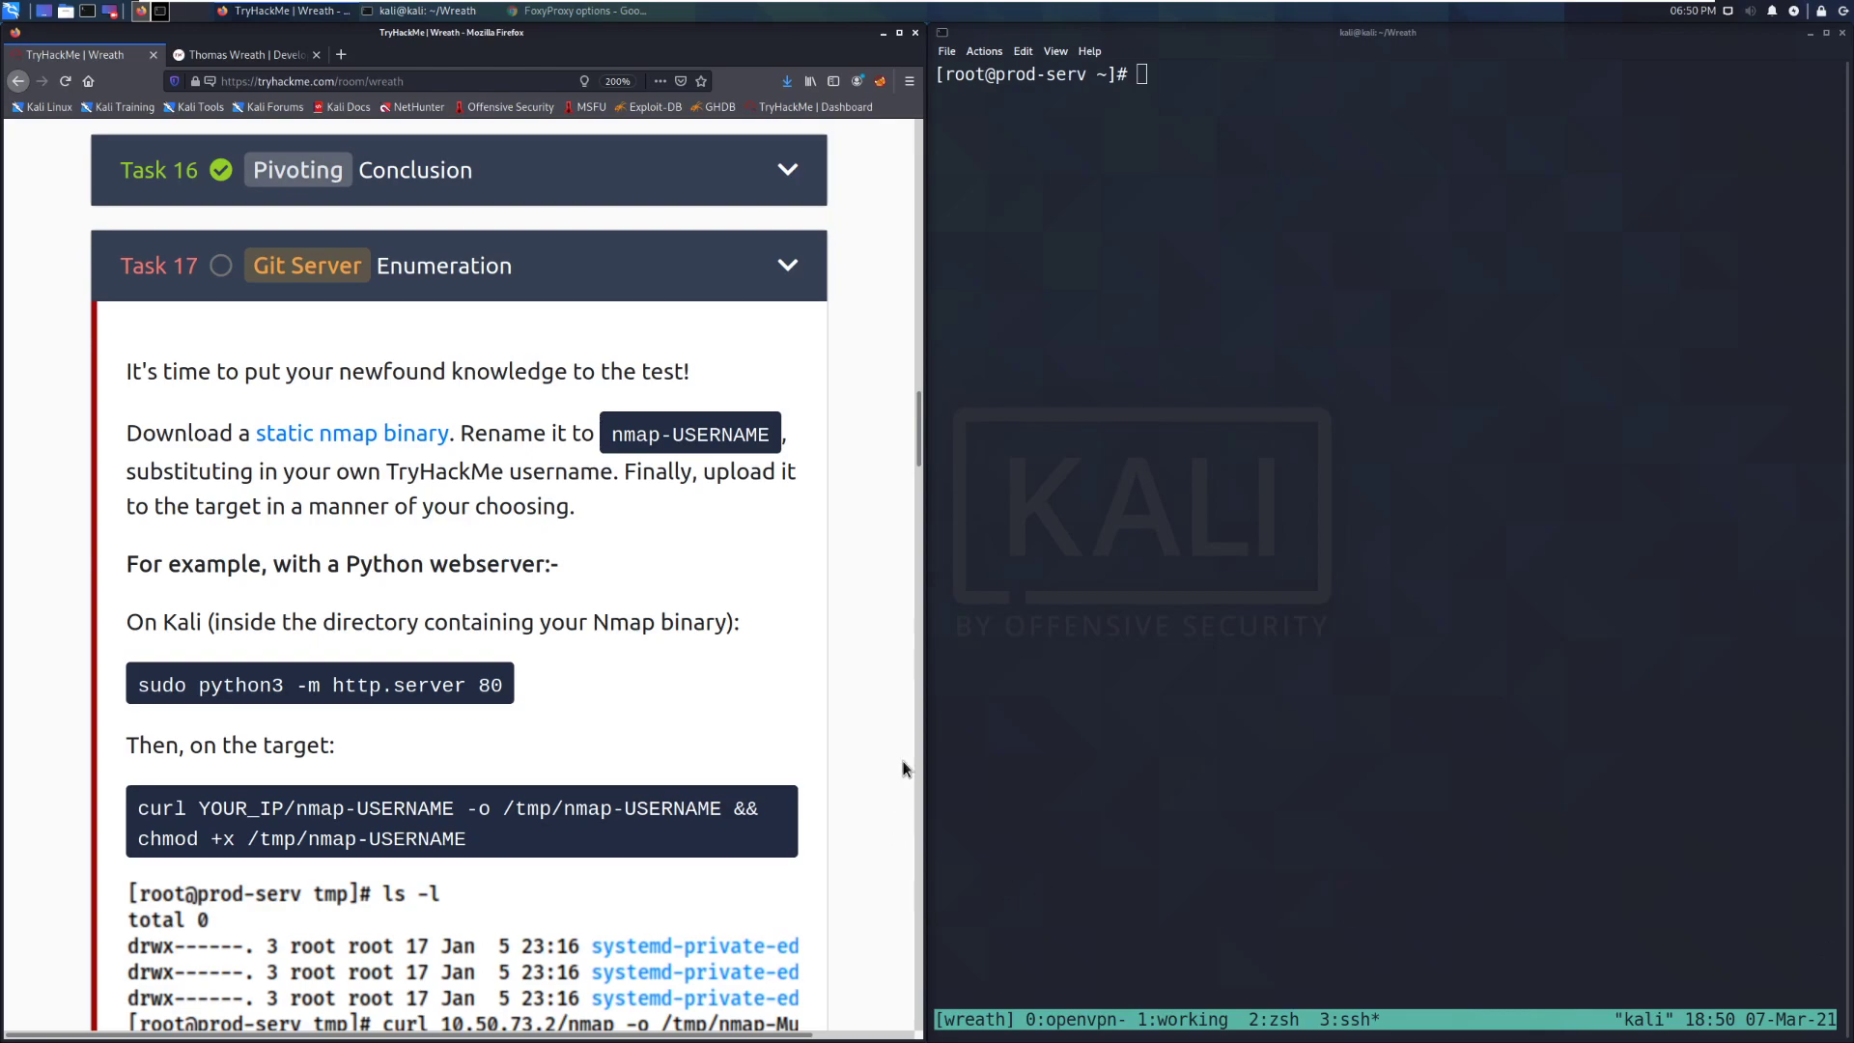
- Download the static nmap binary from the task link and return to the Wreath room tab
scroll(down, 3)
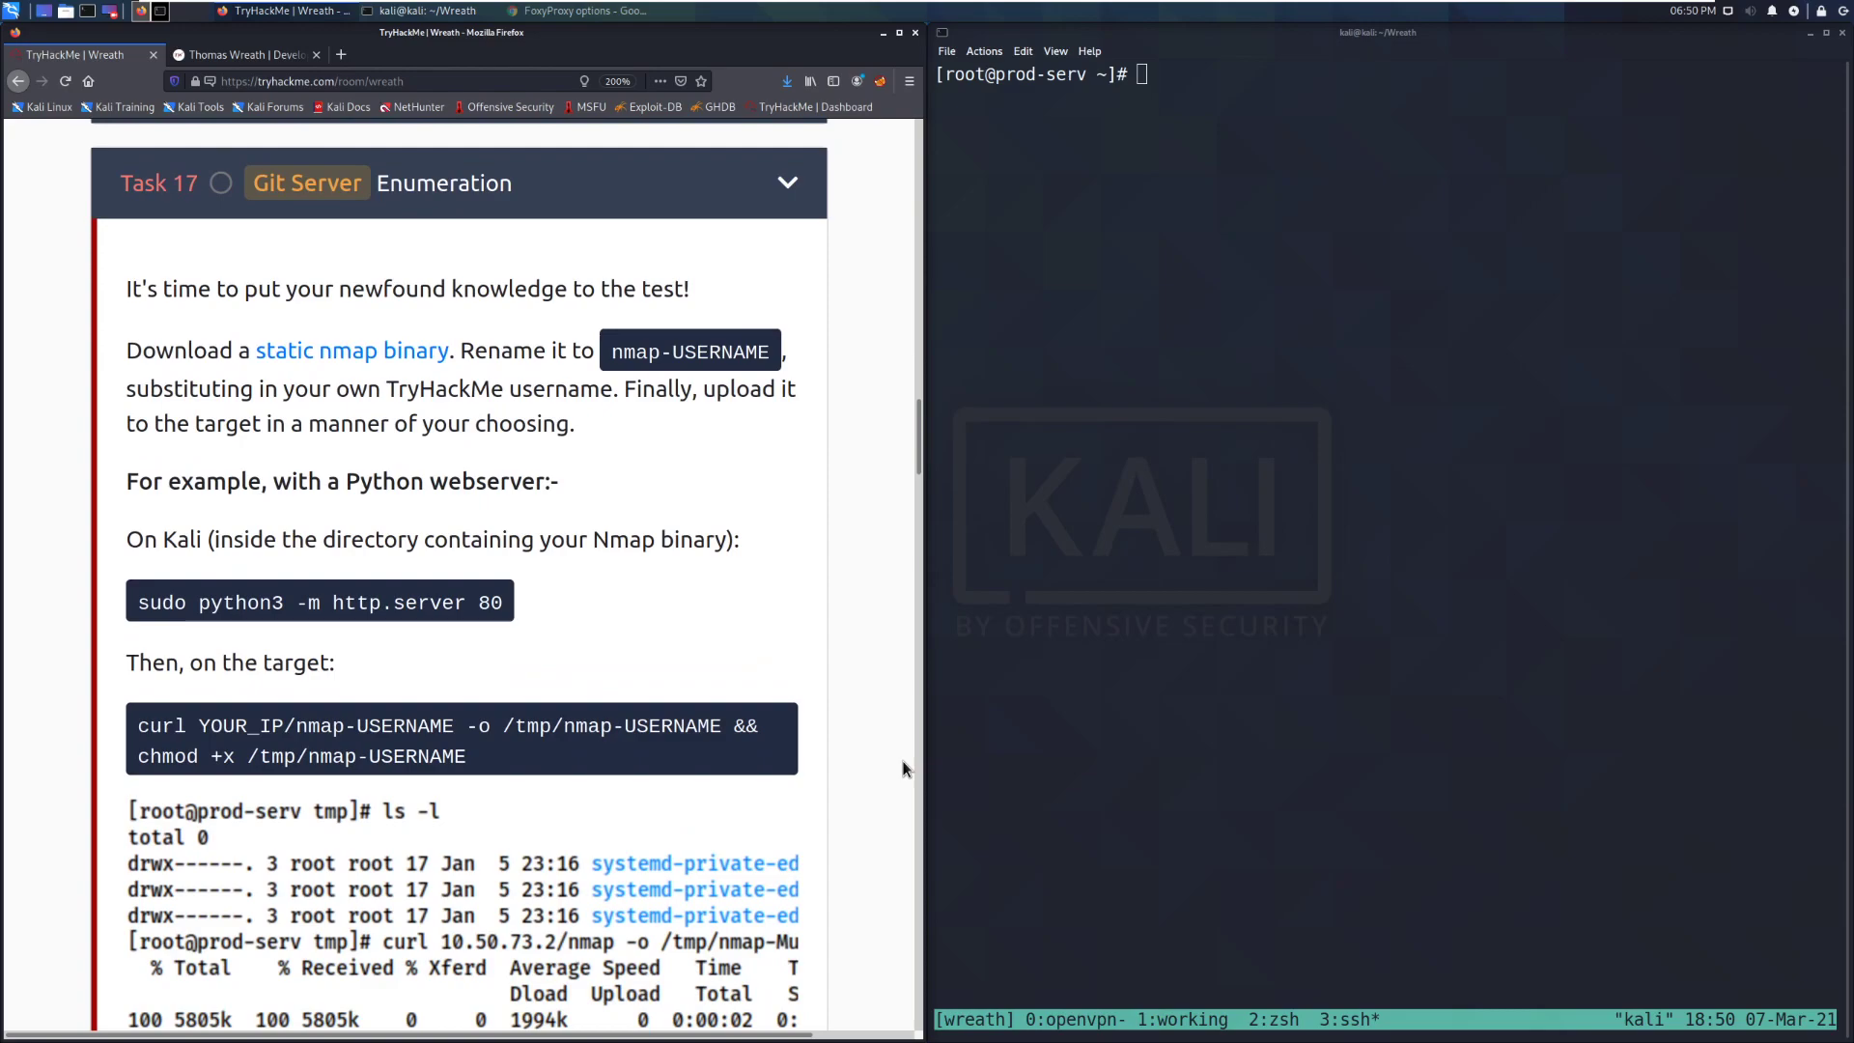
mouse_move(897, 761)
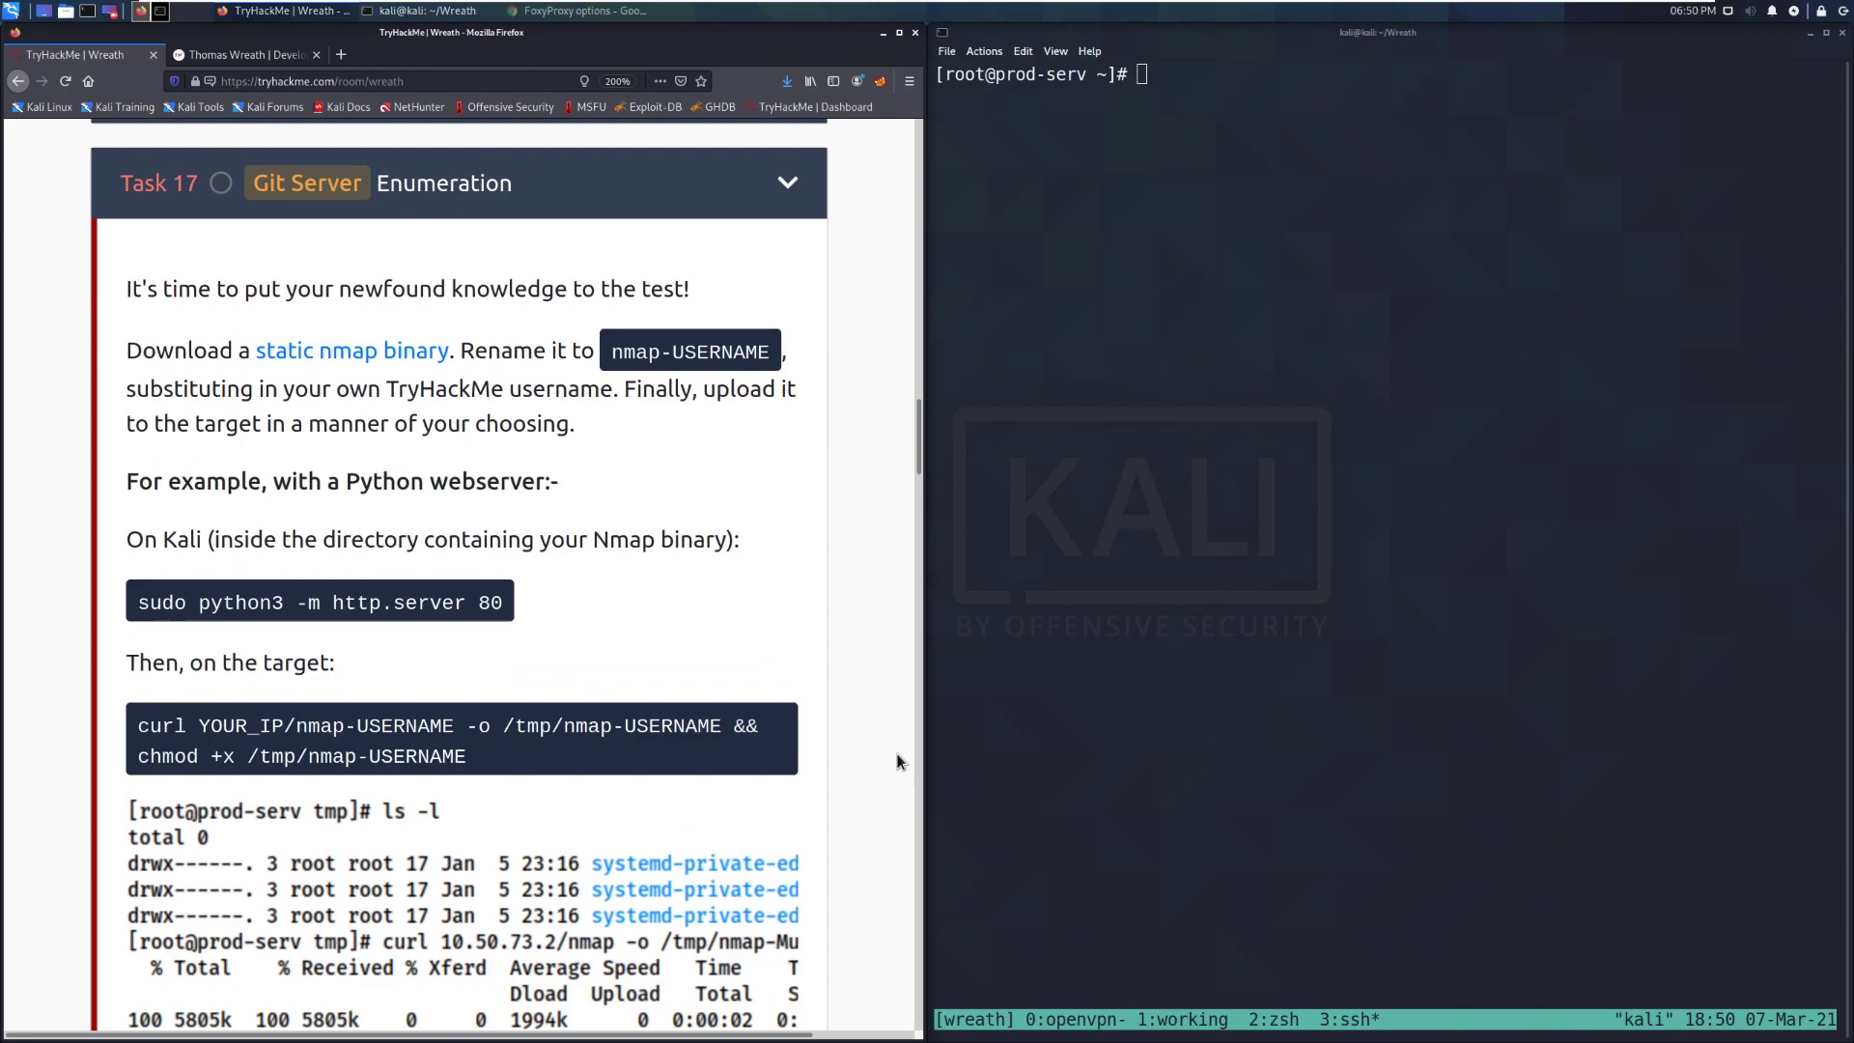
mouse_move(890, 551)
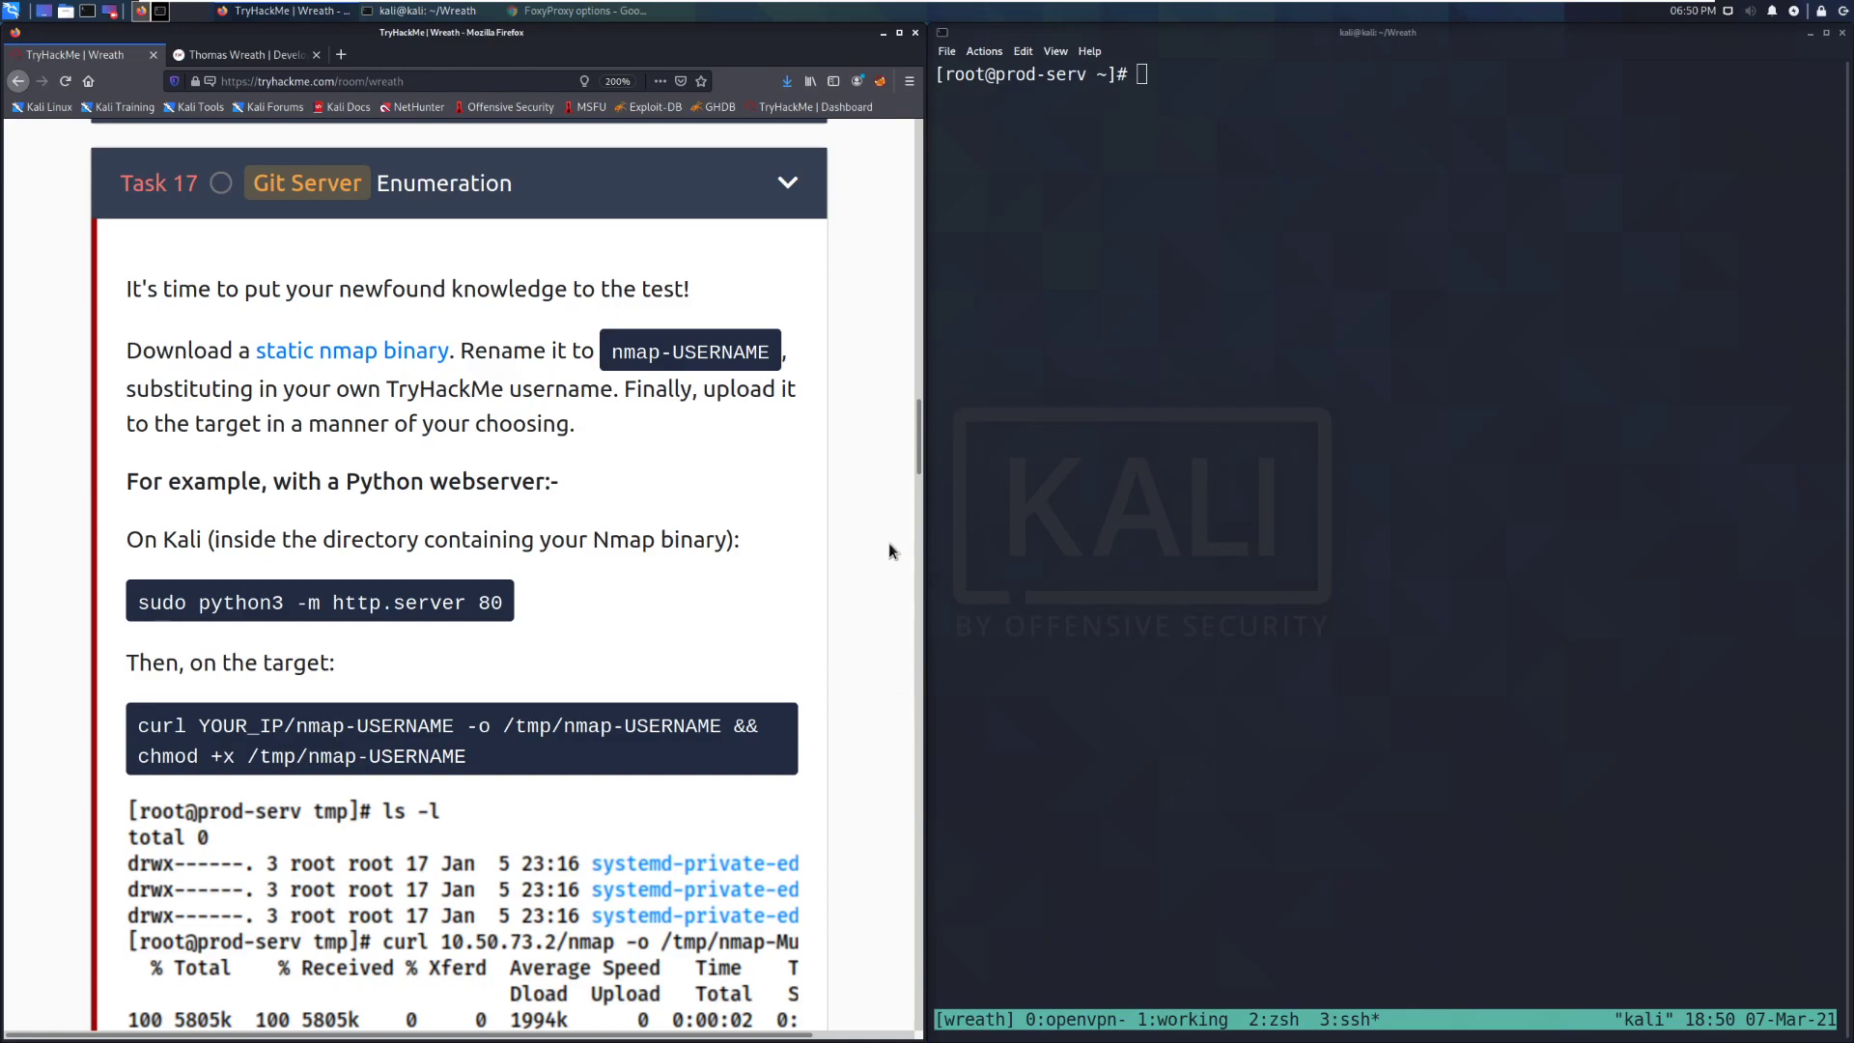
mouse_move(876, 462)
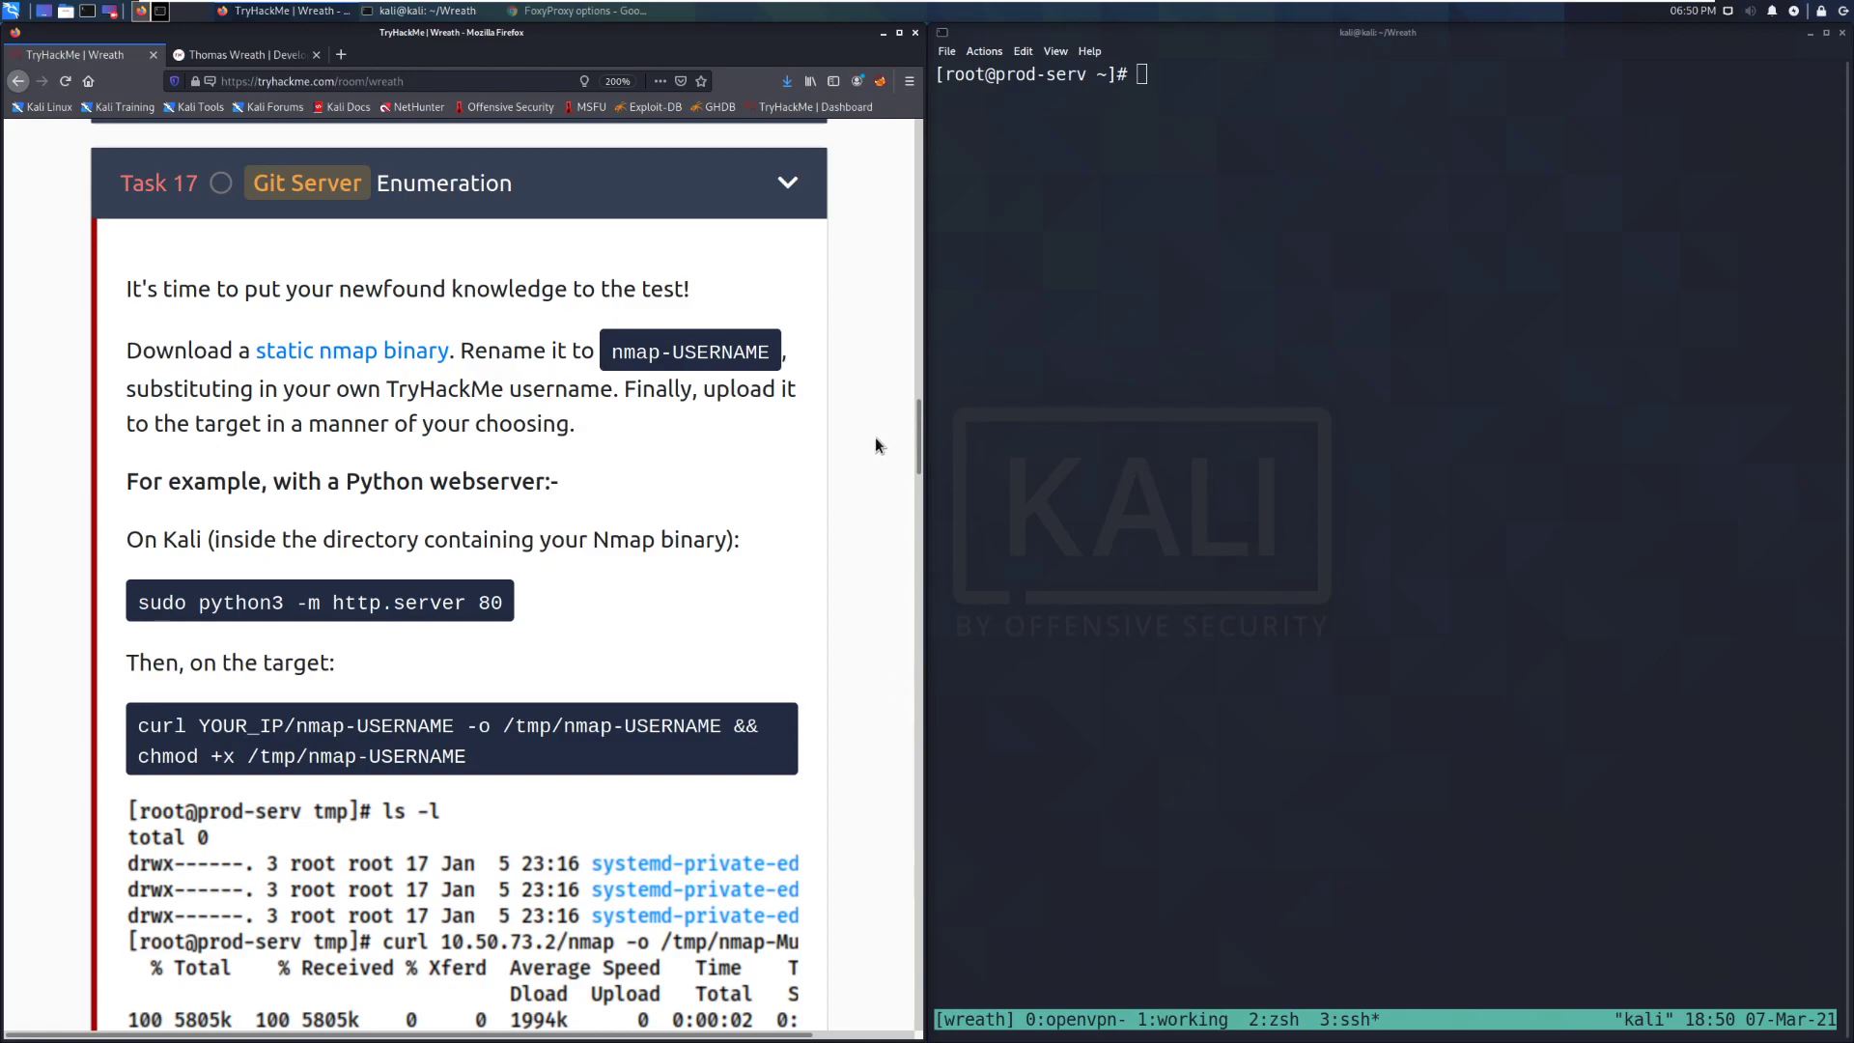
mouse_move(886, 447)
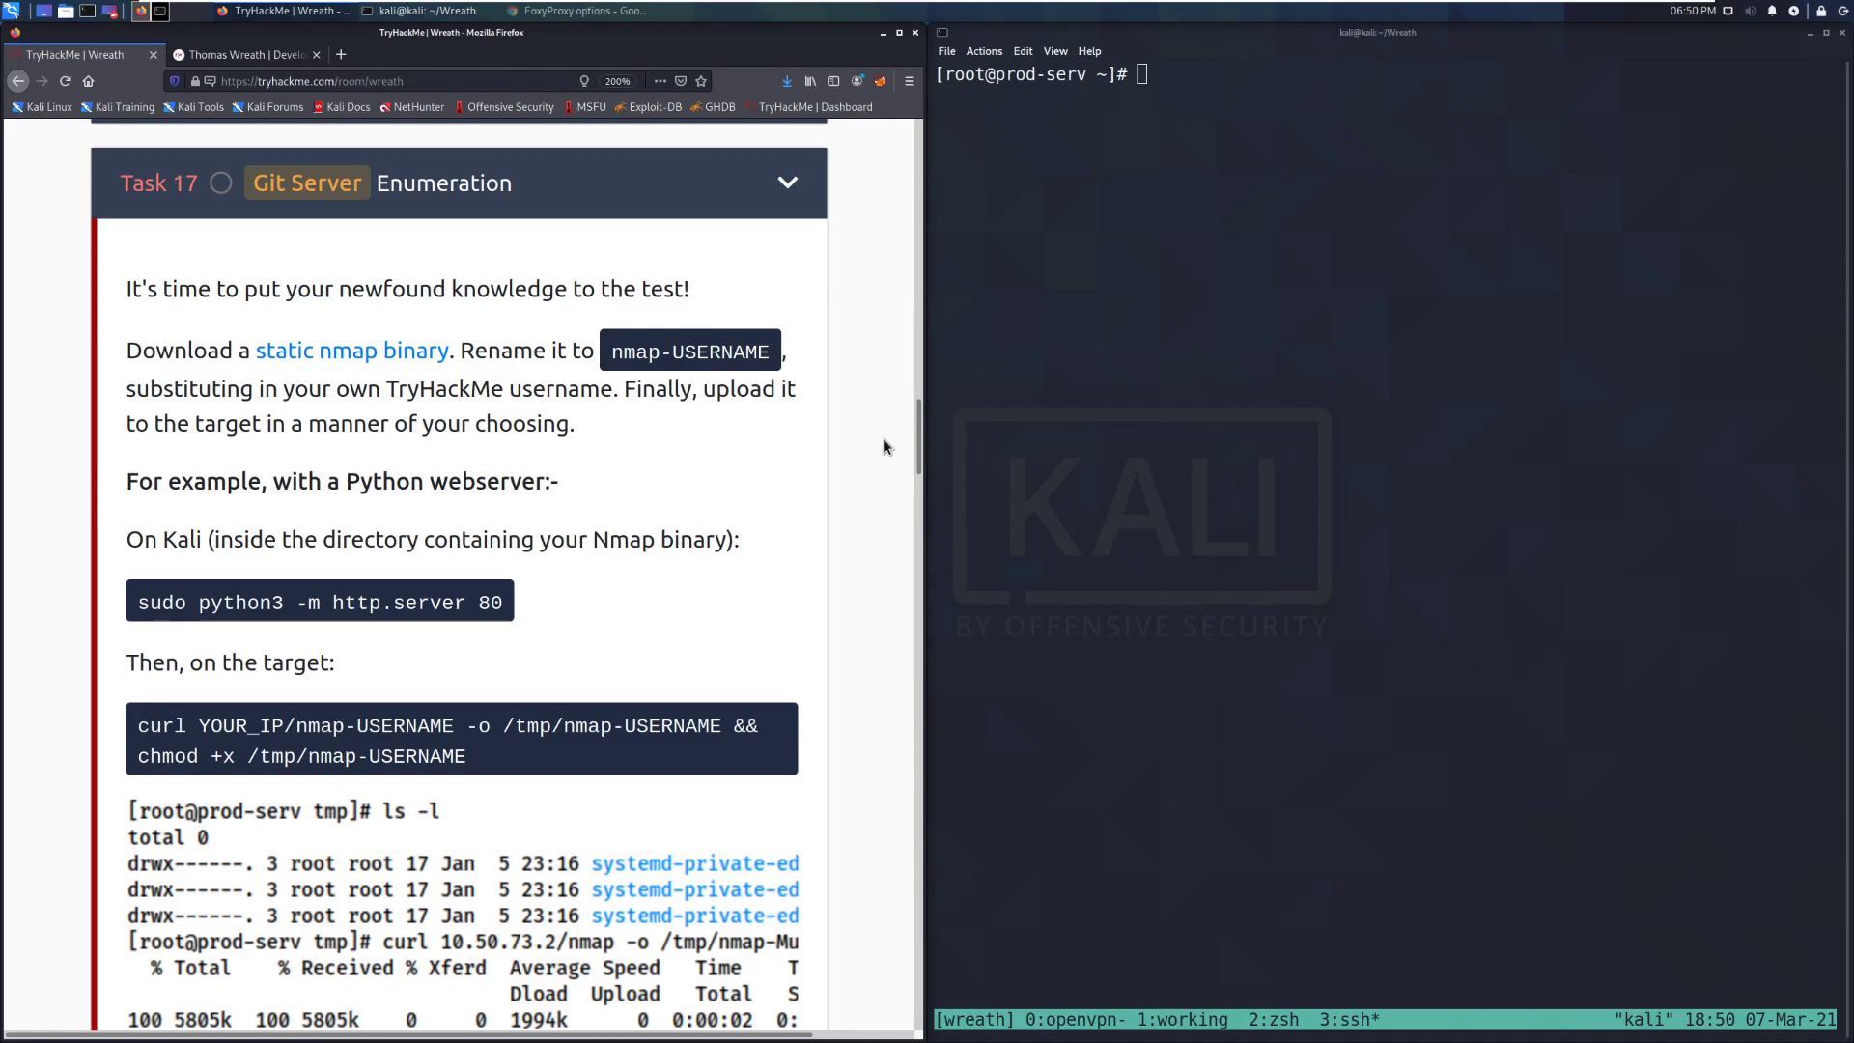
mouse_move(751, 460)
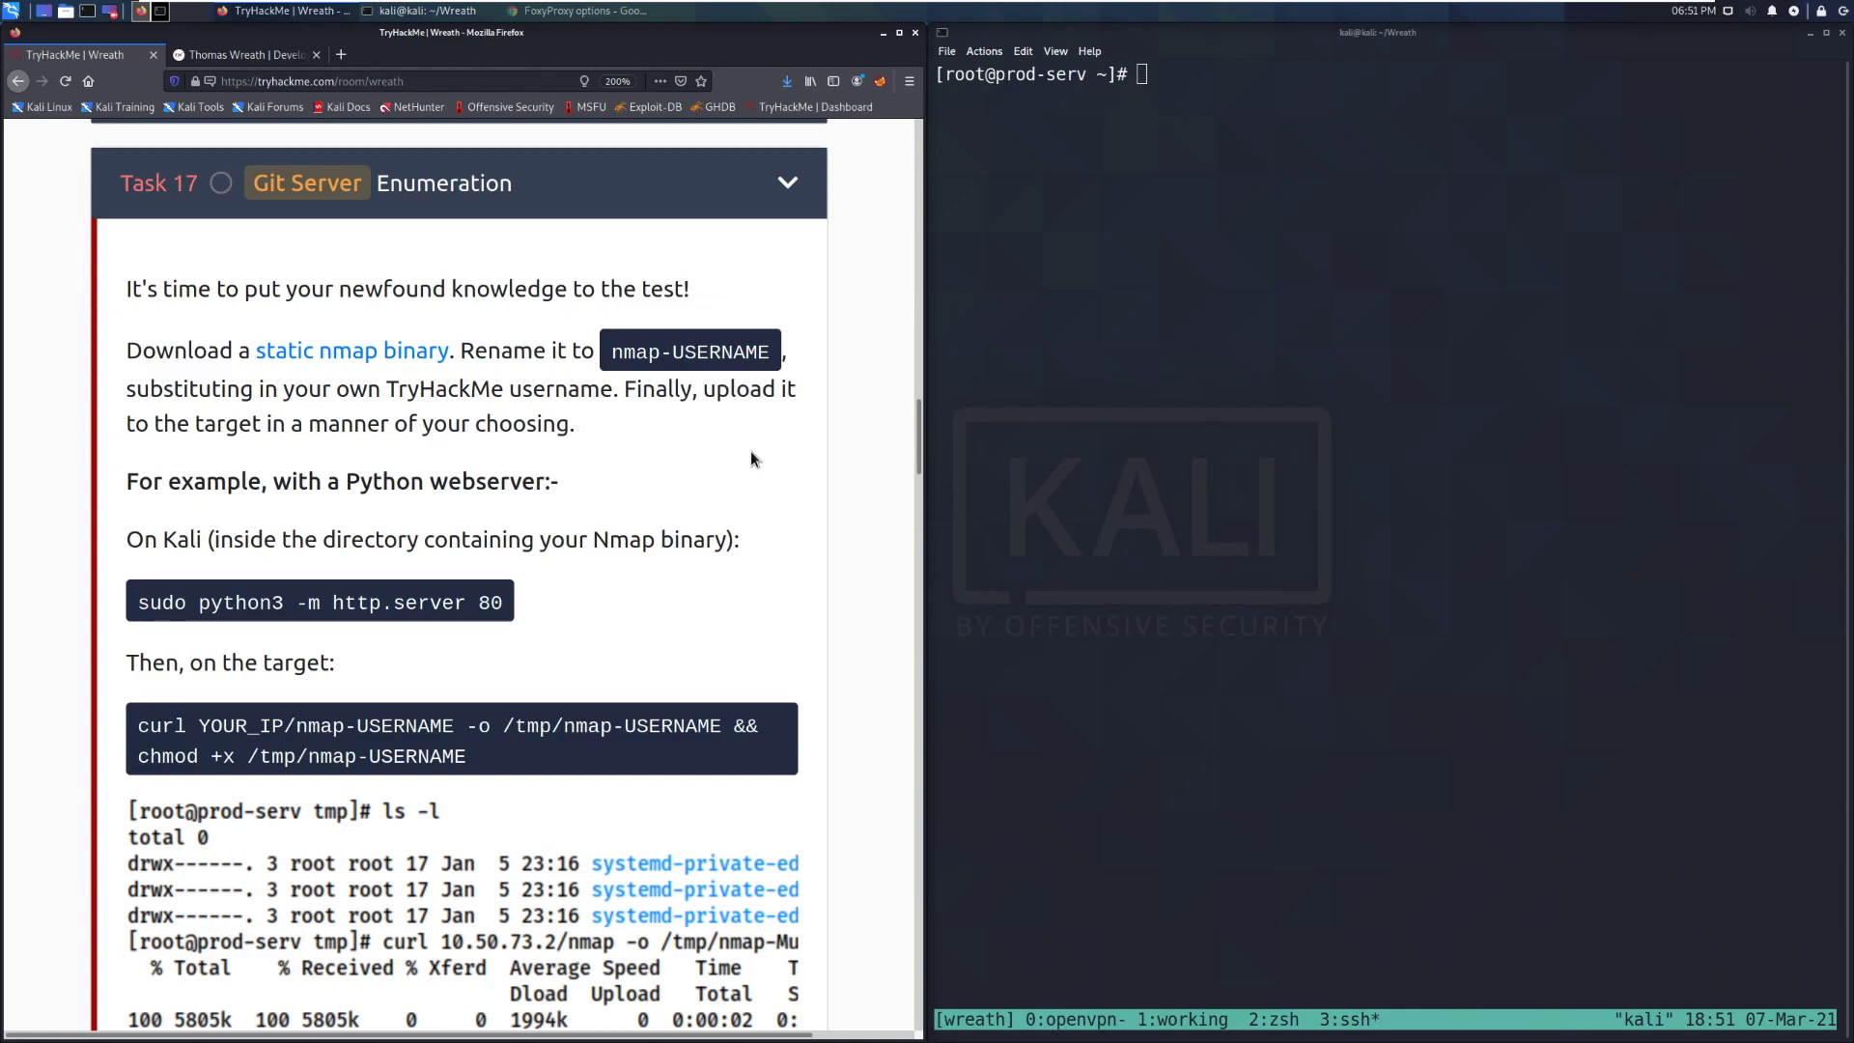
mouse_move(726, 455)
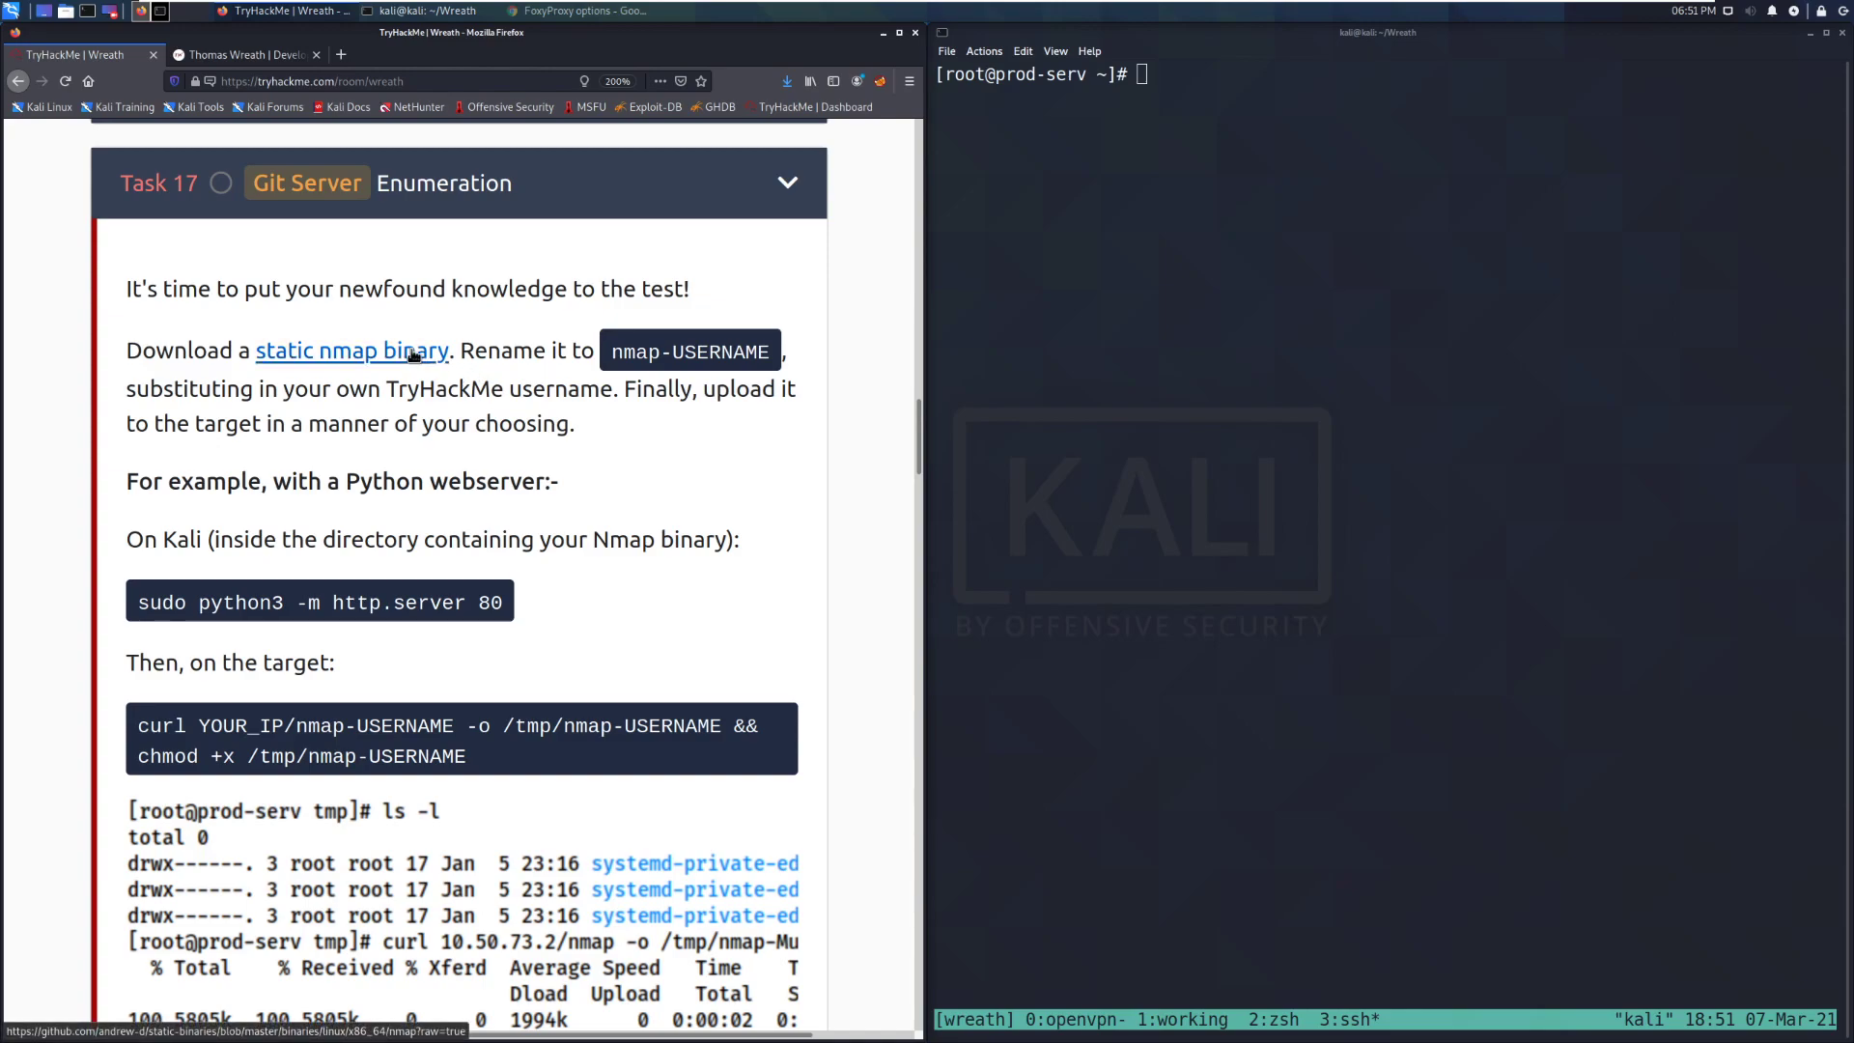
click(350, 350)
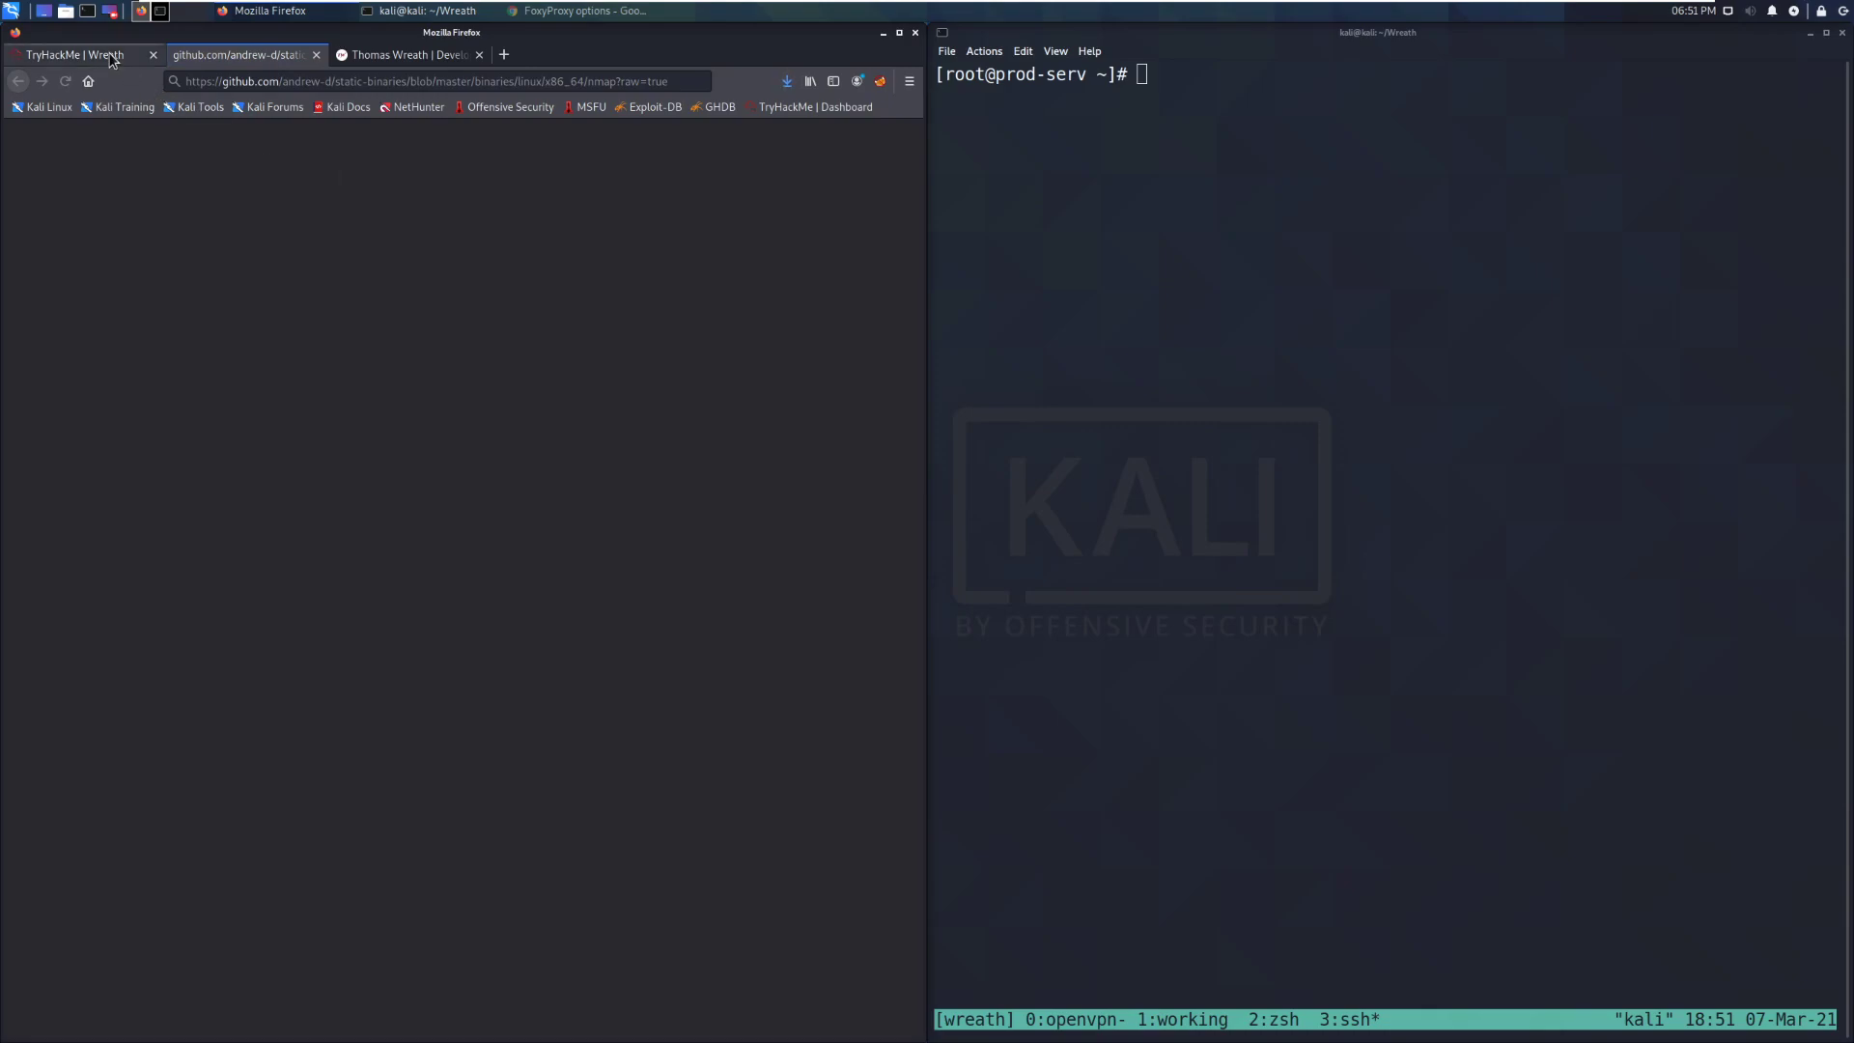
click(77, 54)
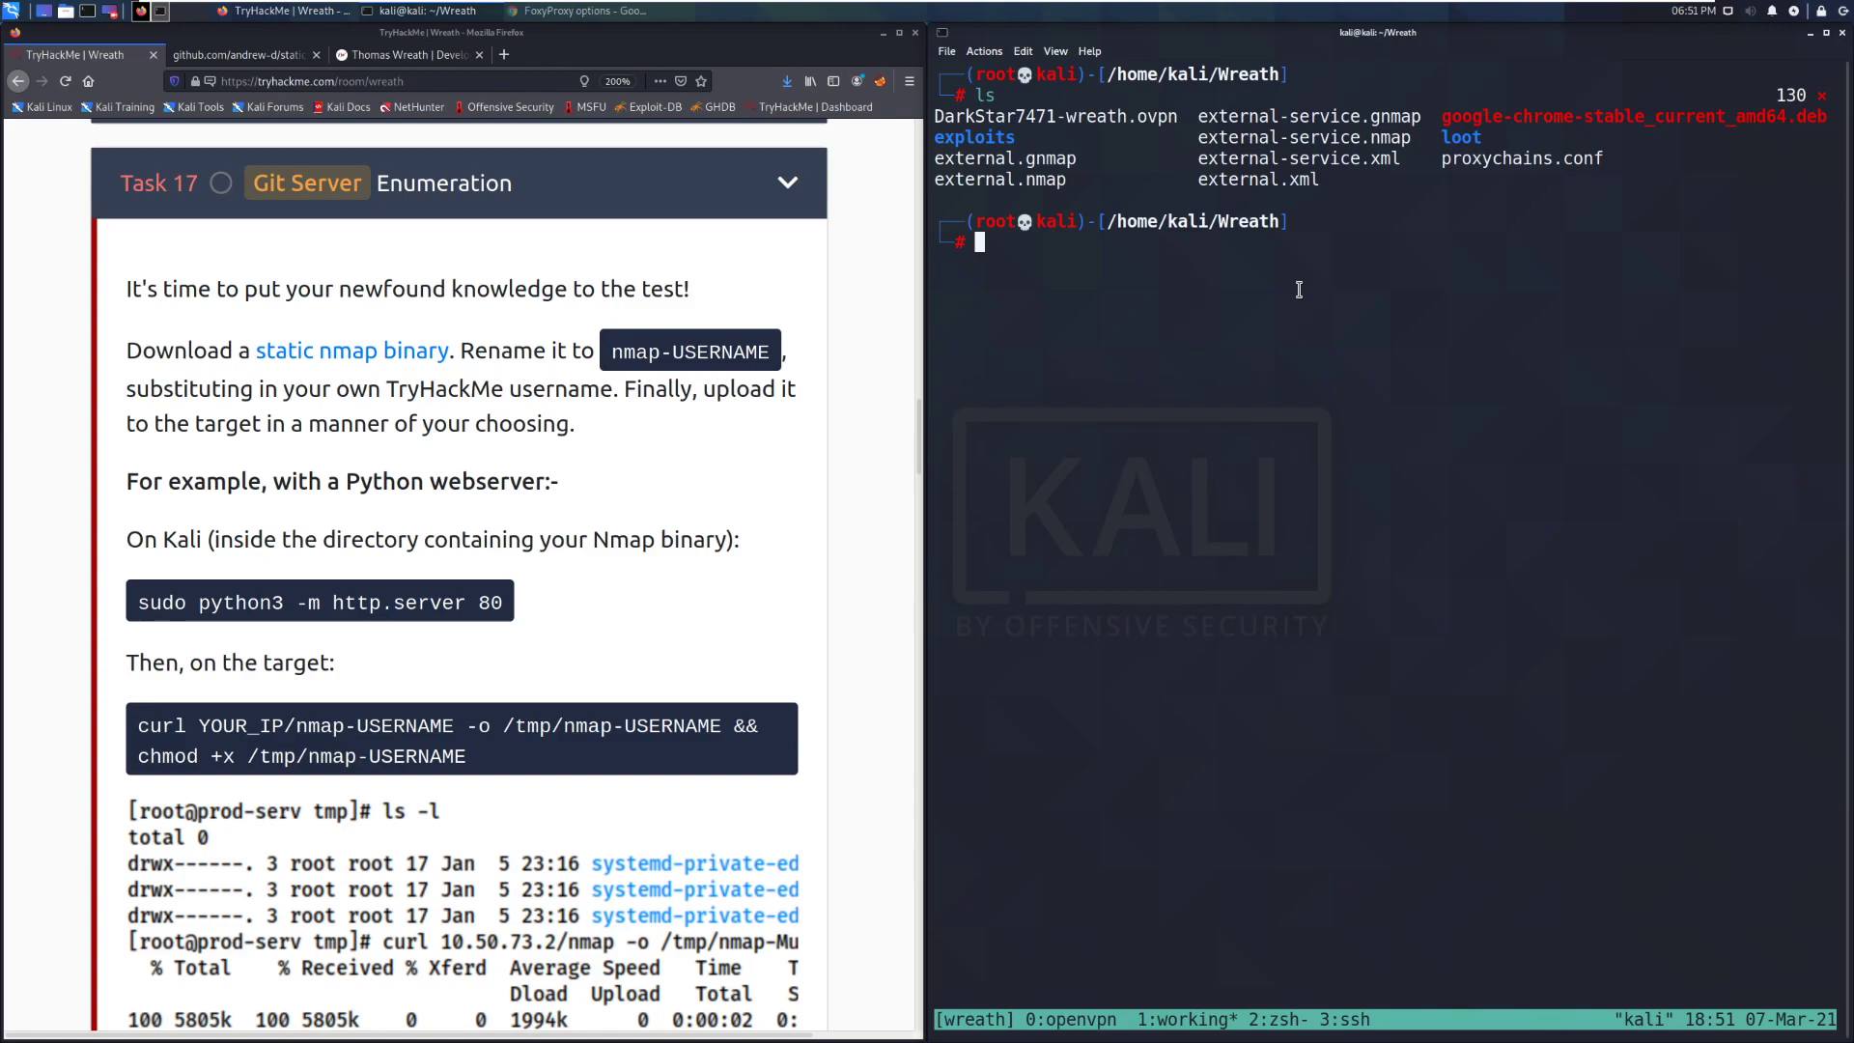
- Make an upload folder on Kali and move the downloaded nmap binary into it
text(../Downloads/)
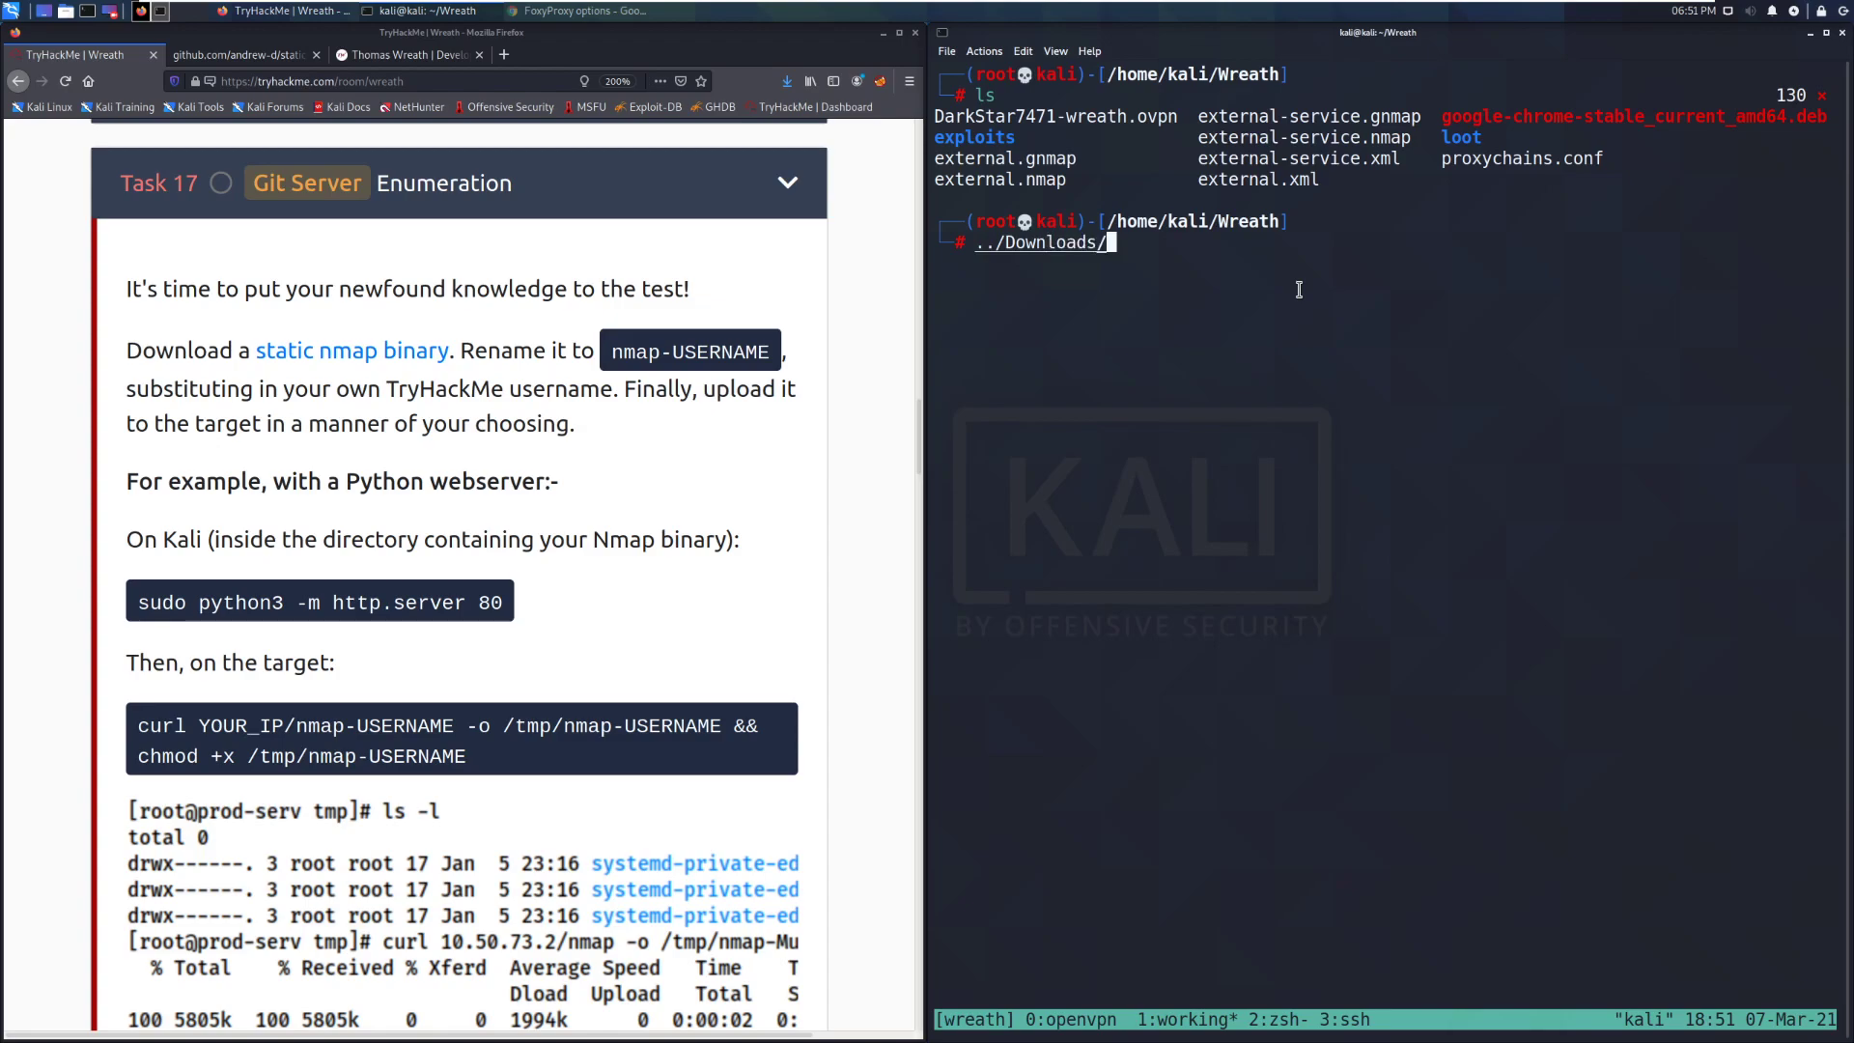
text(nmap ip6-localhost)
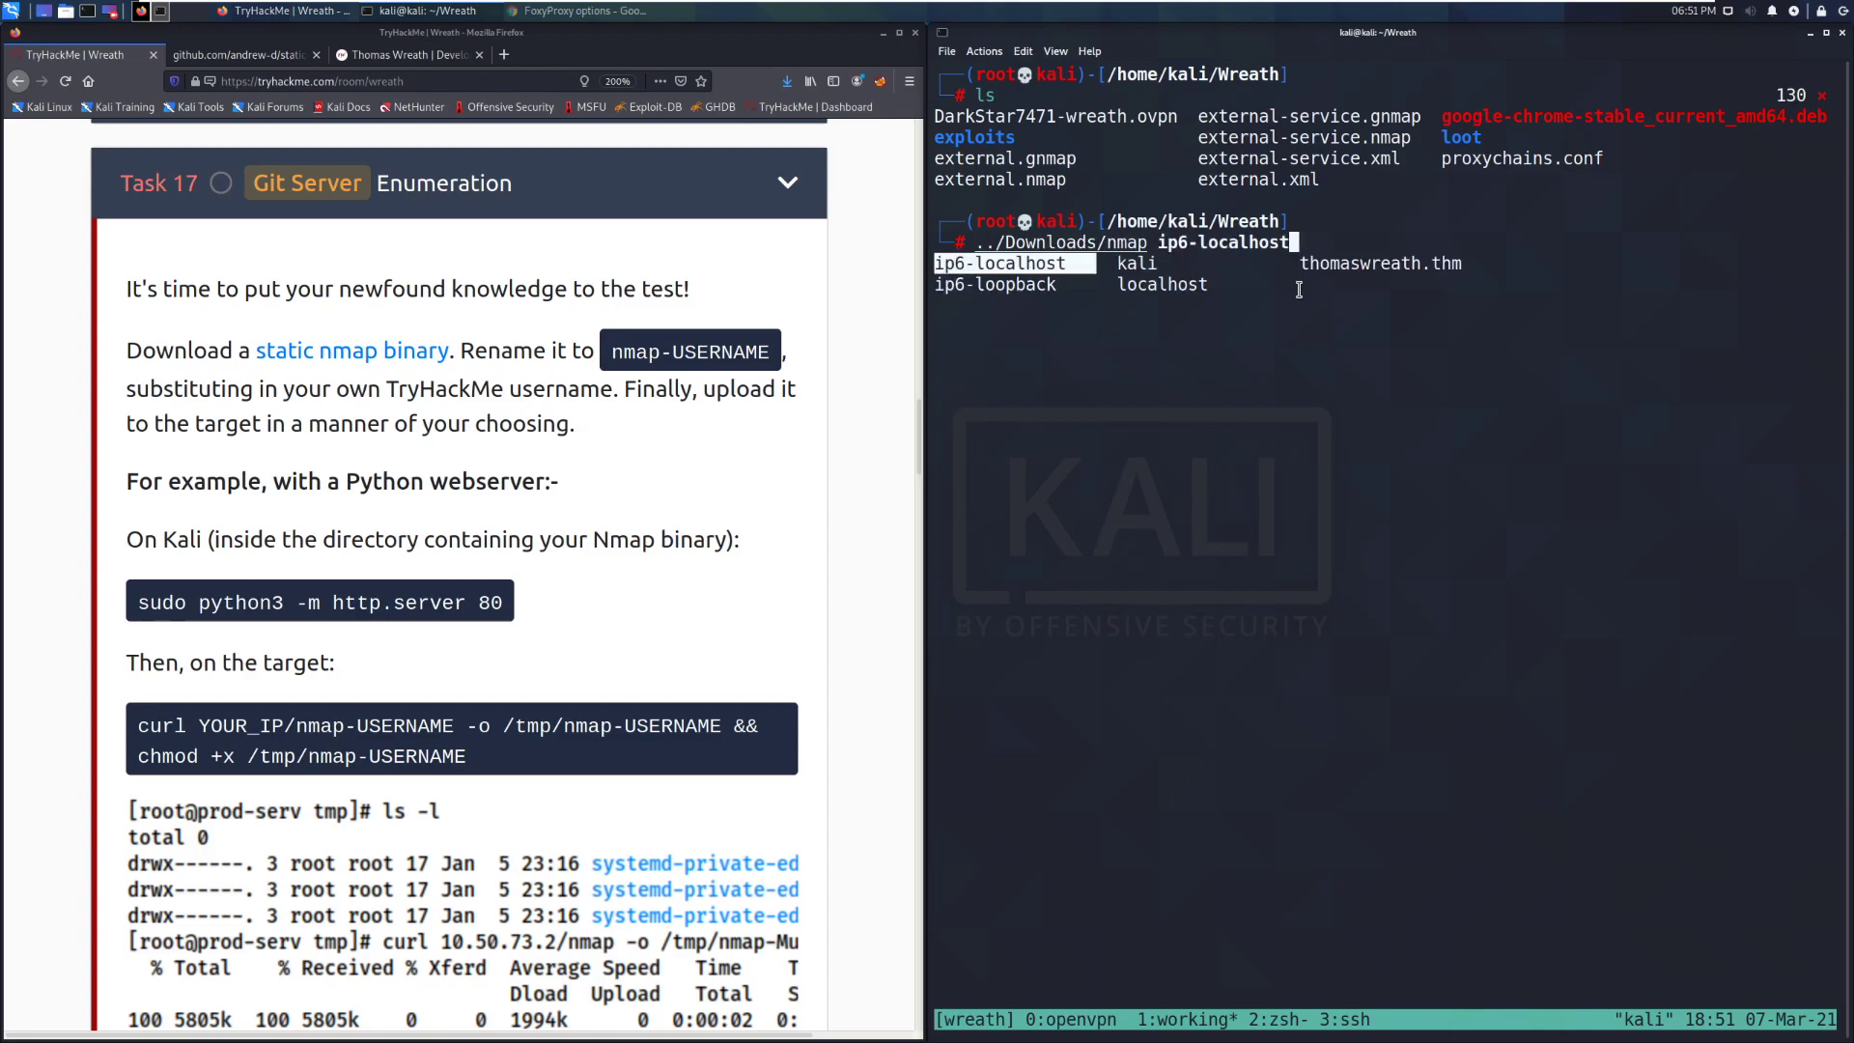
key(BackSpace)
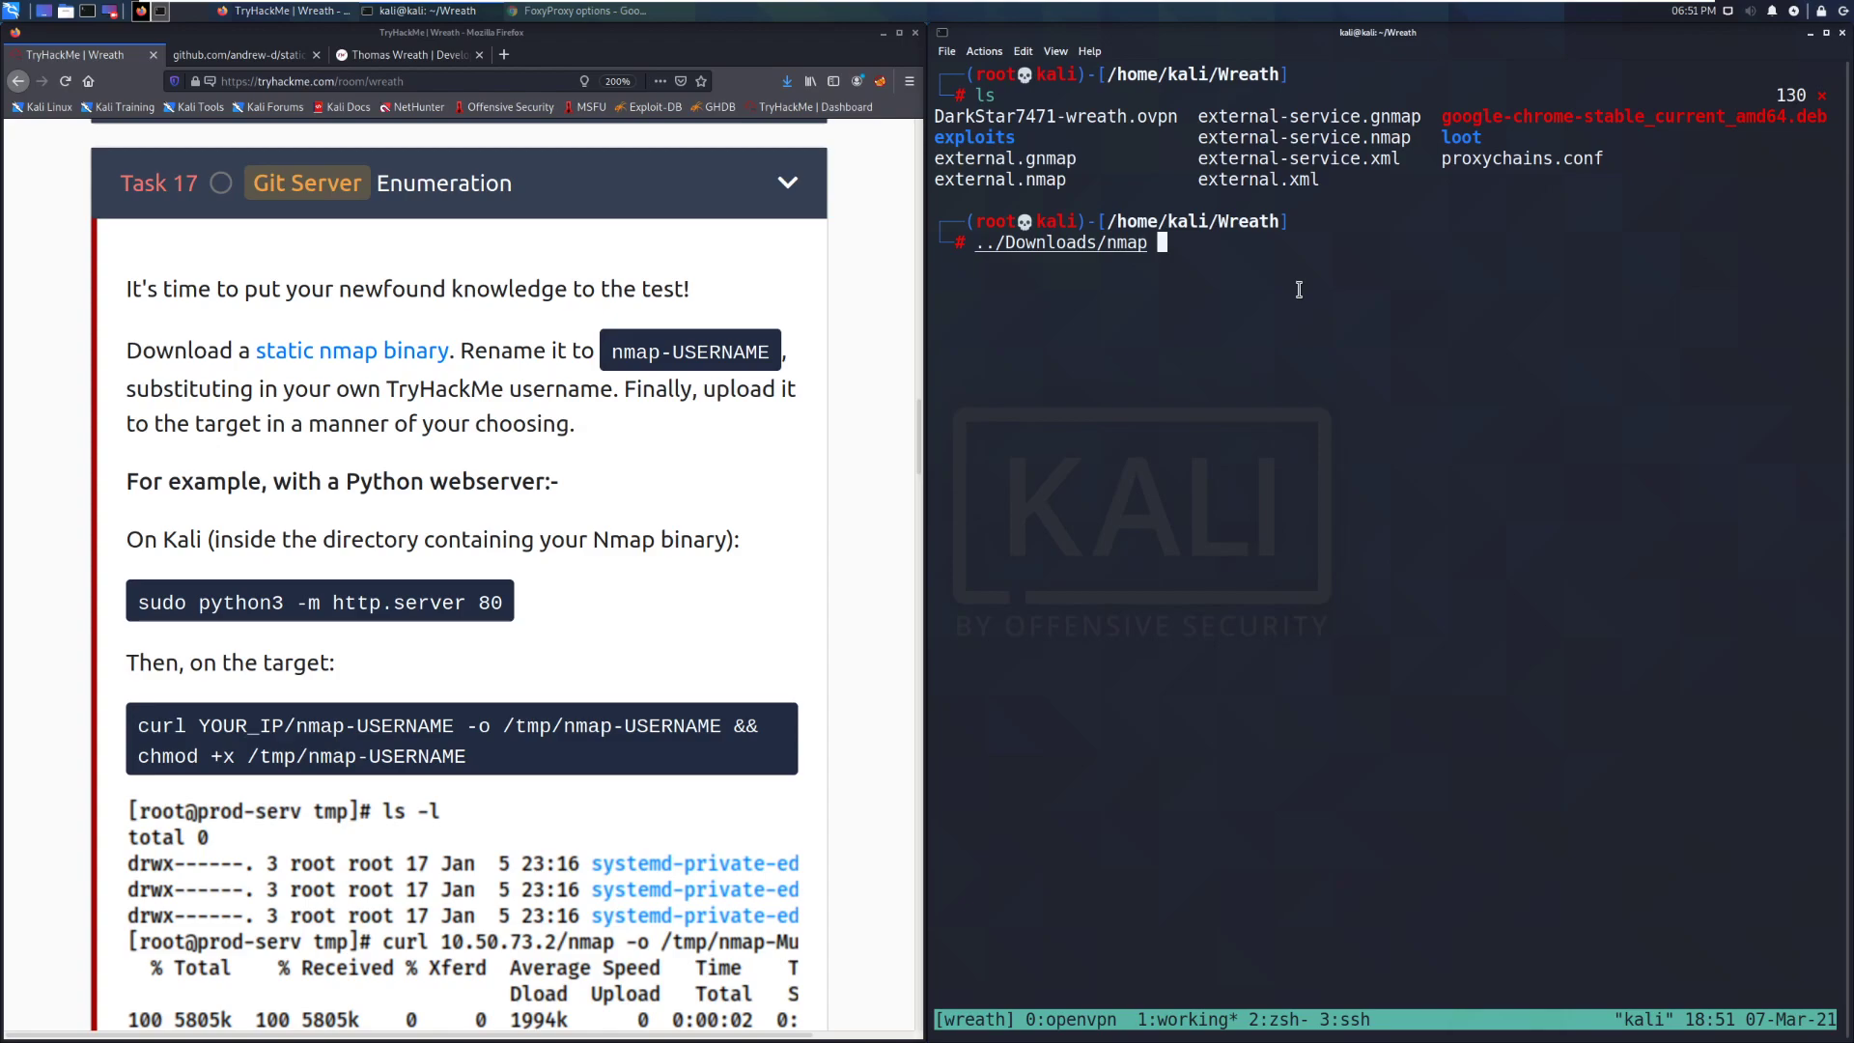
key(ctrl+u)
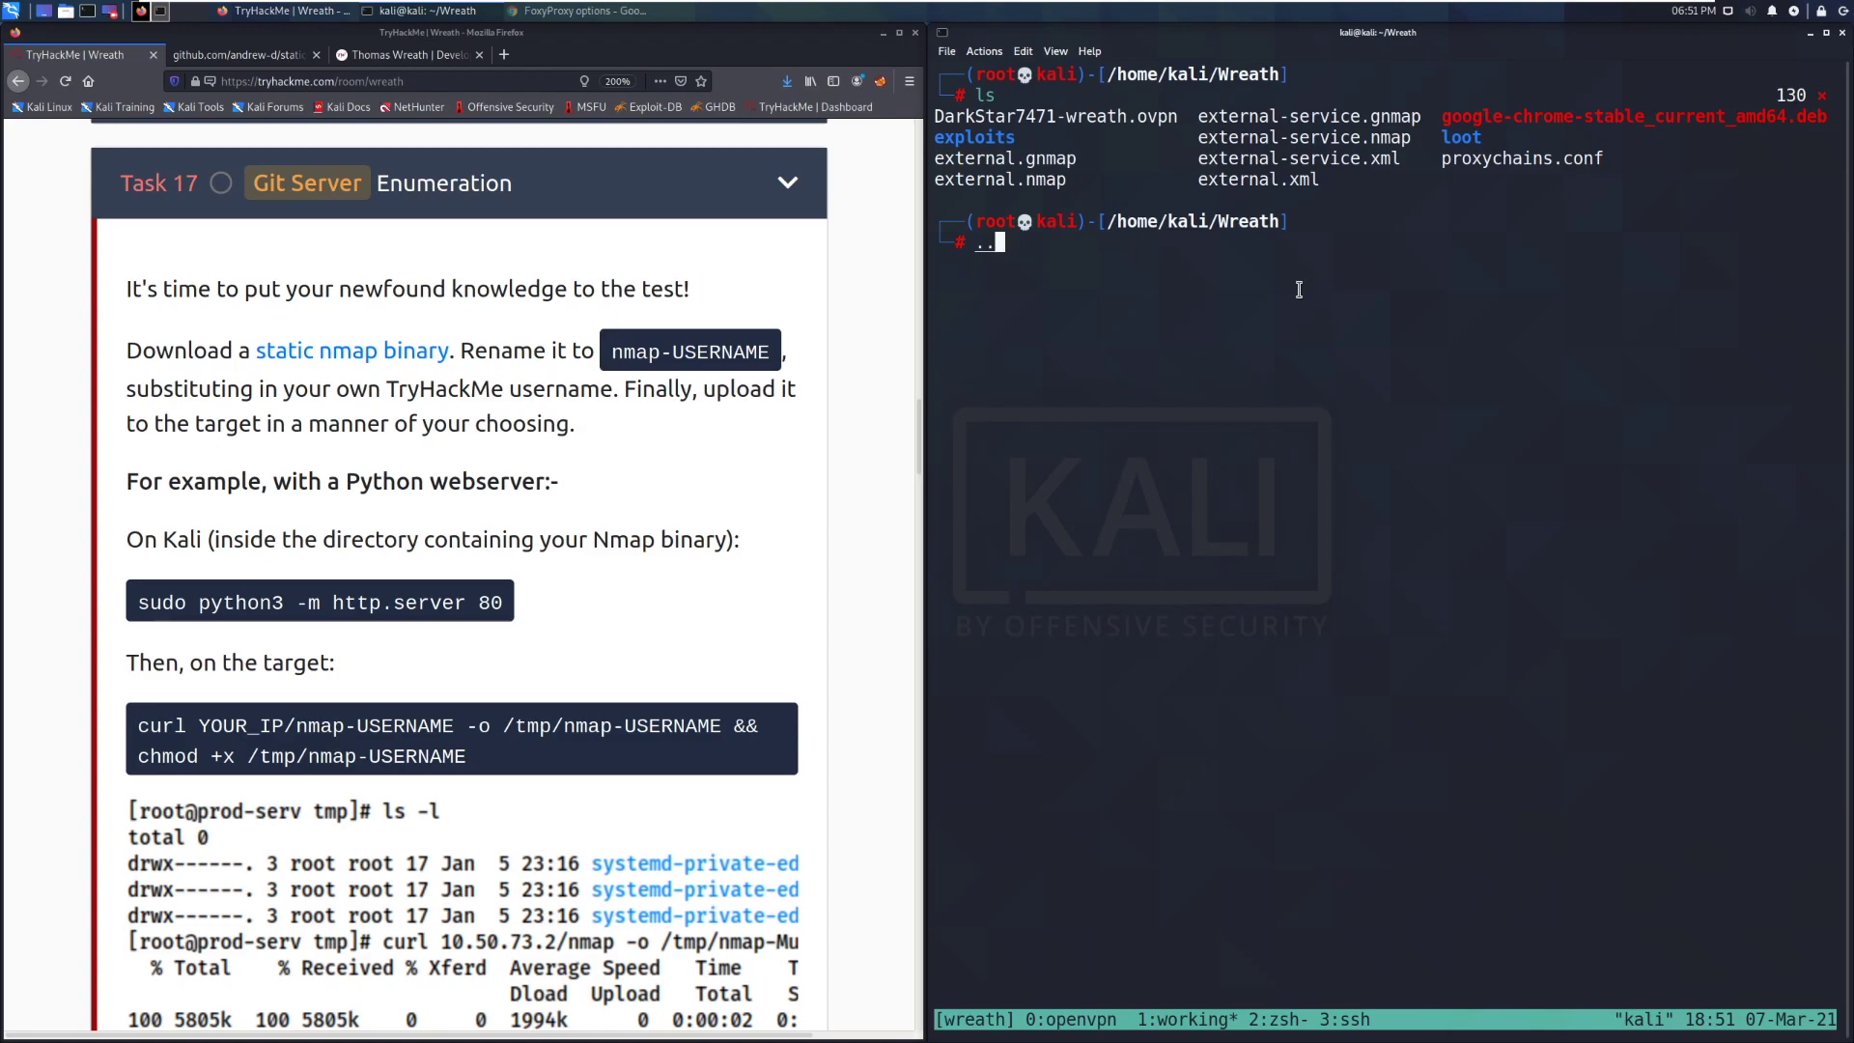
text(mkdir exploits)
text(cd upload)
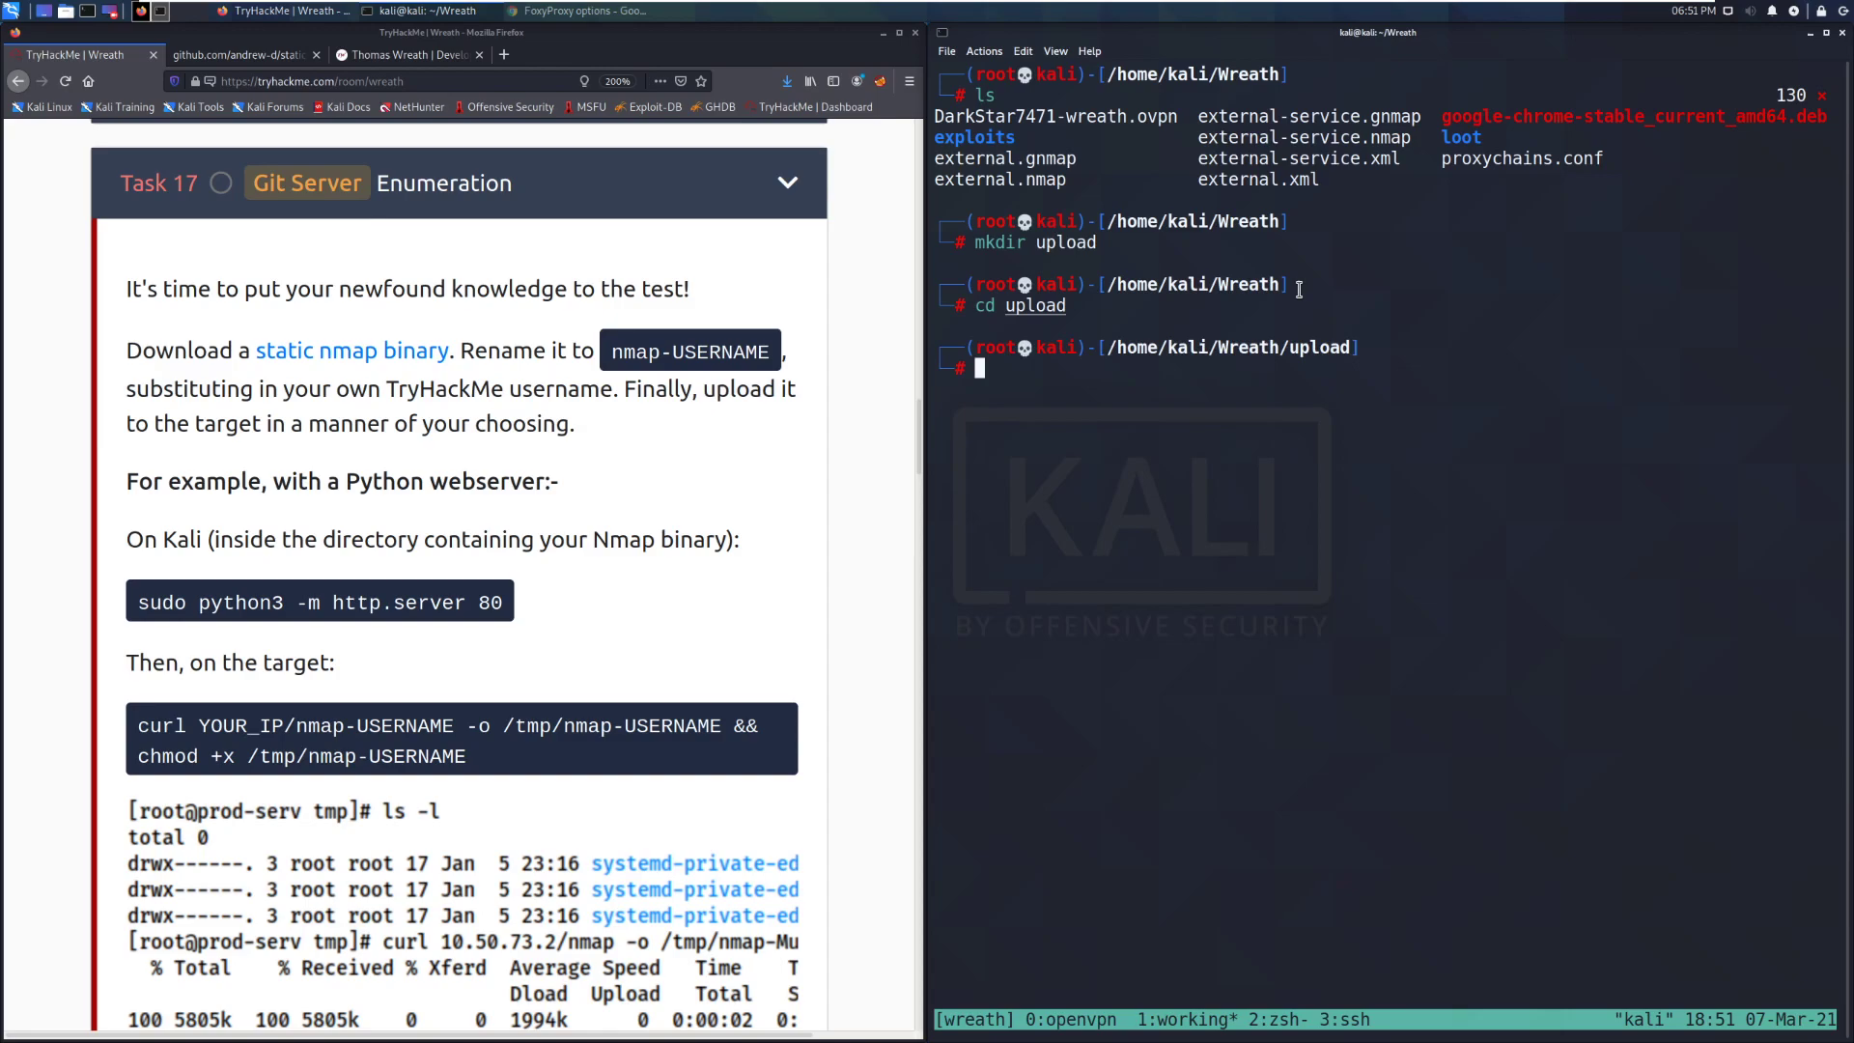
text(mv ../)
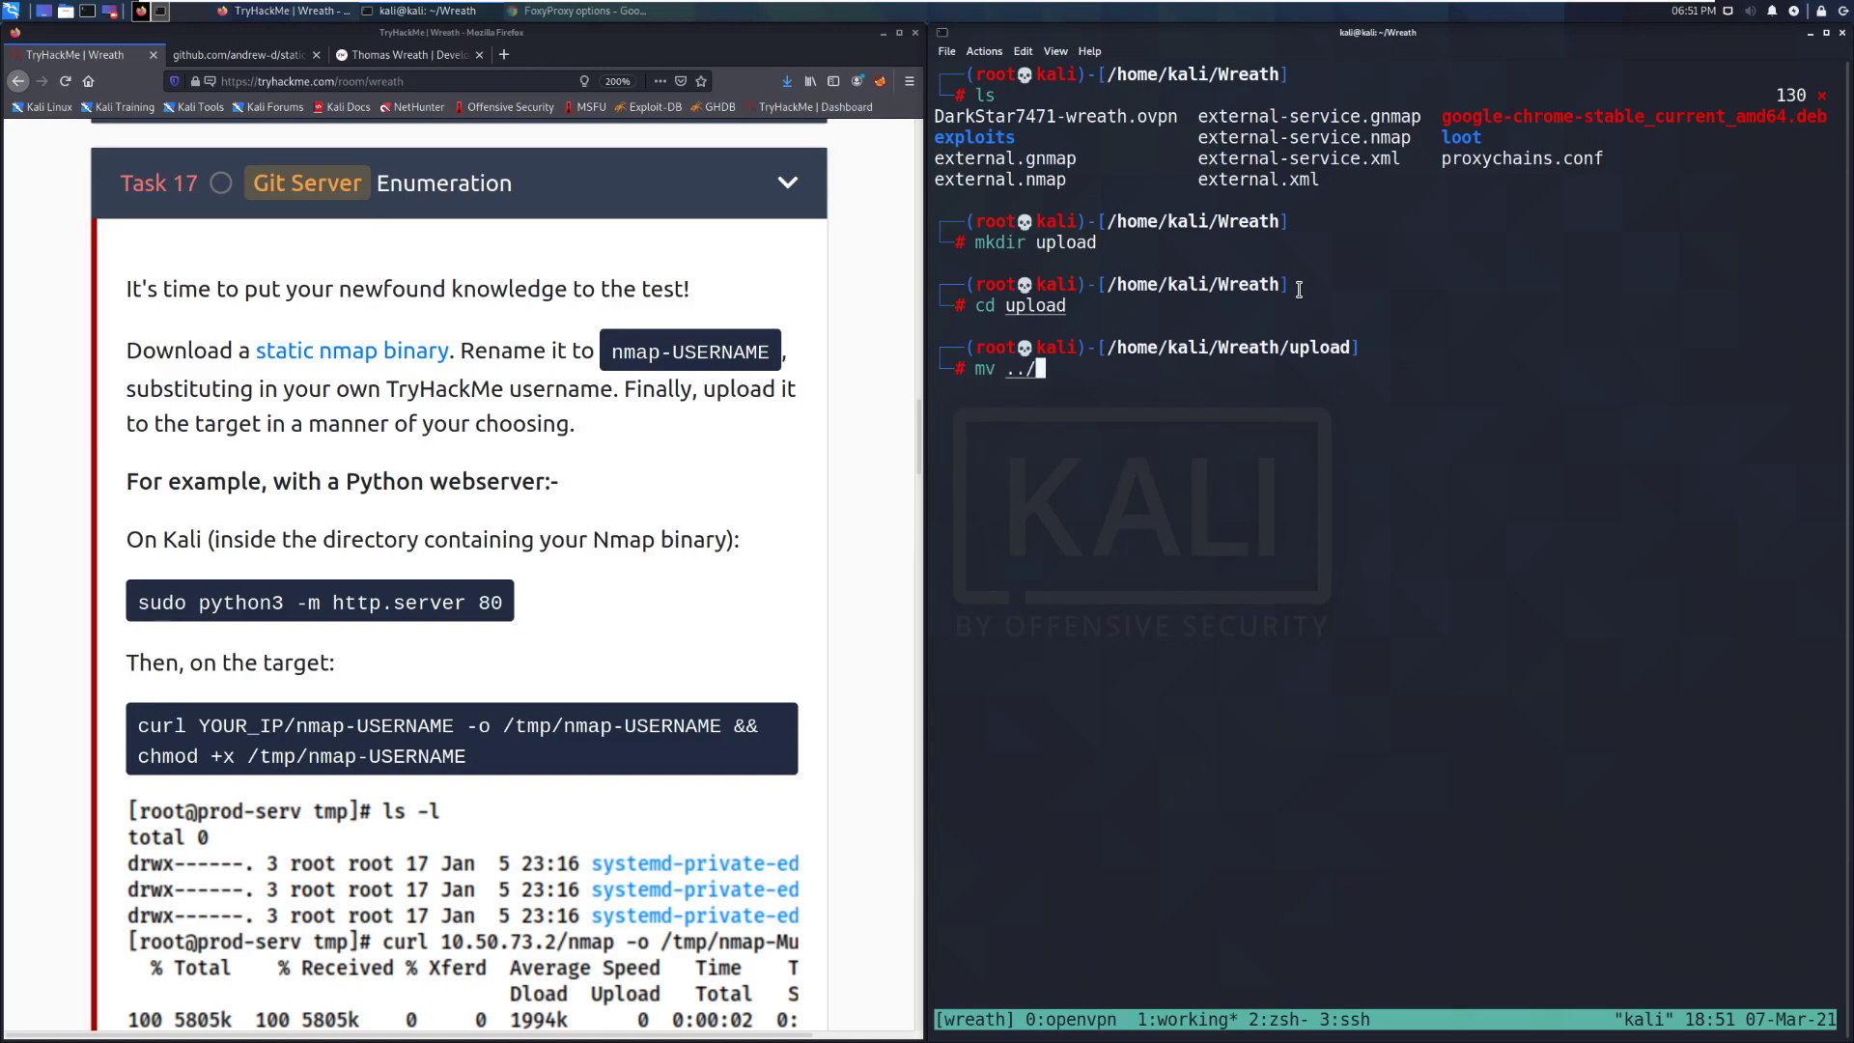
text(.)
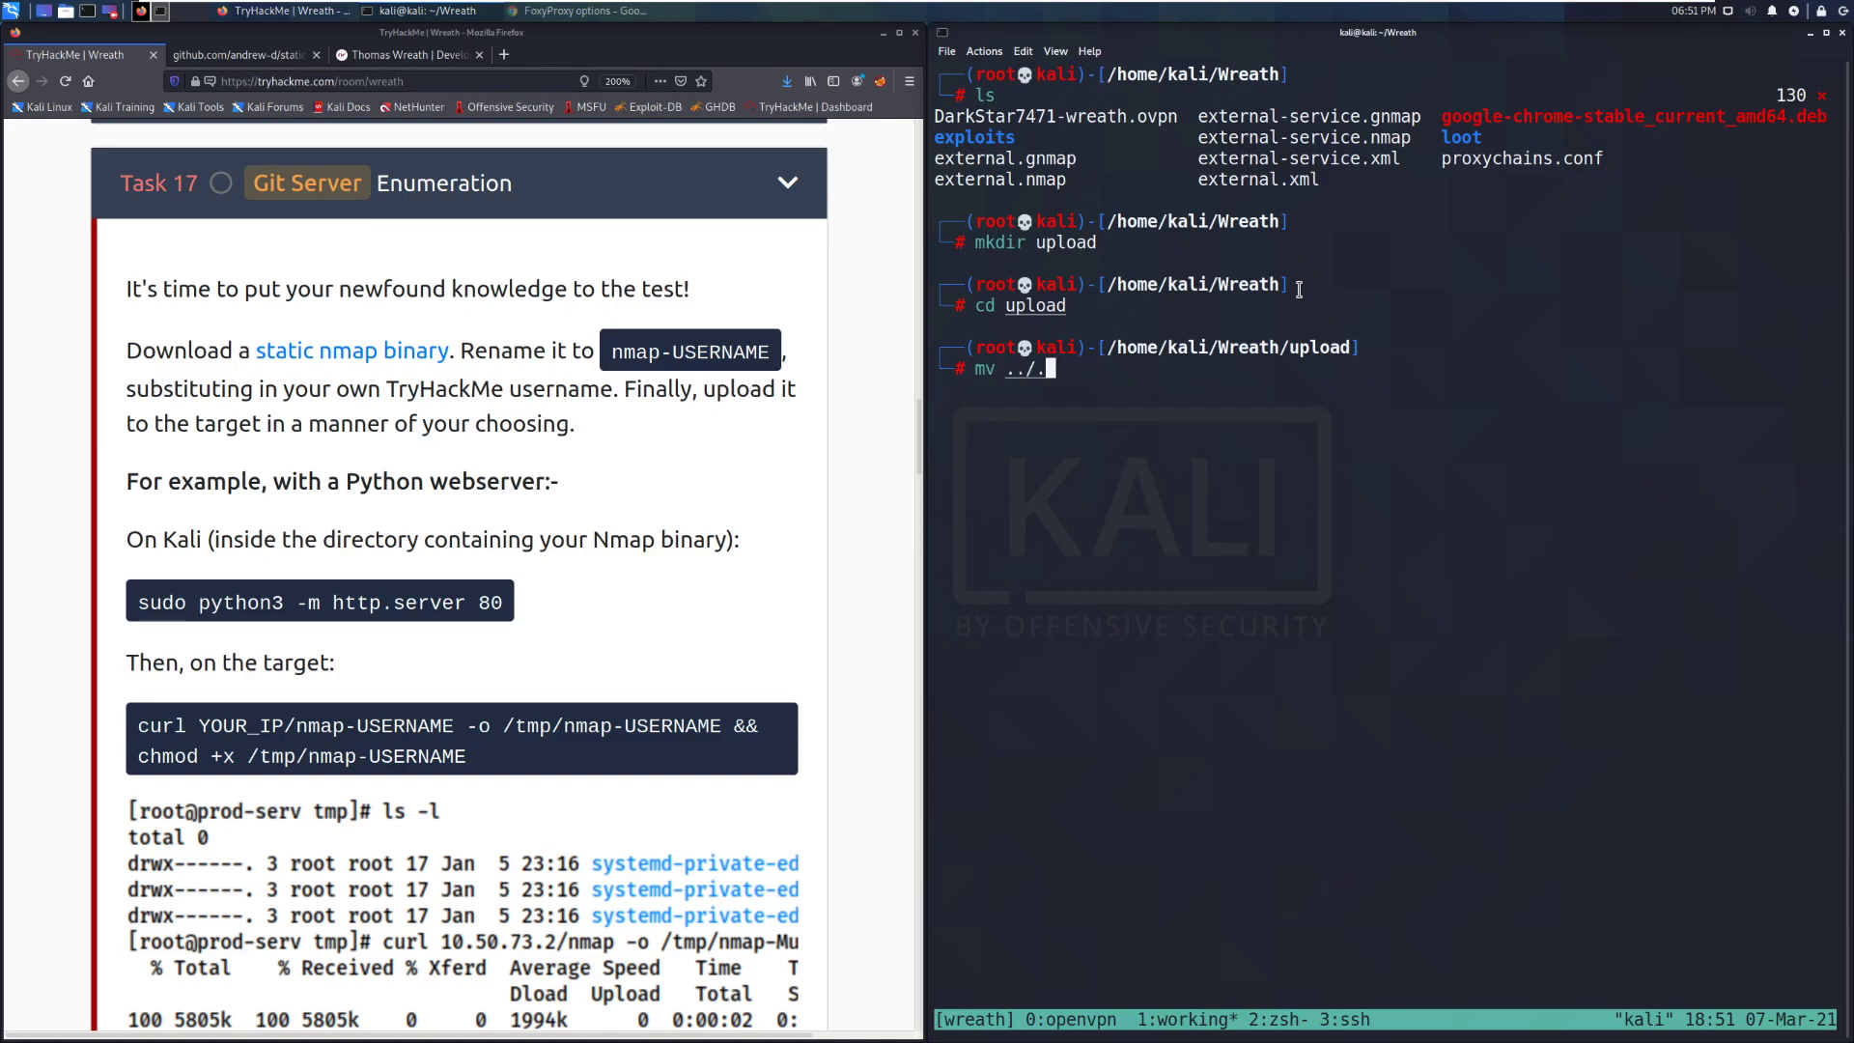
text(./Downloads/nmap .)
text(ls)
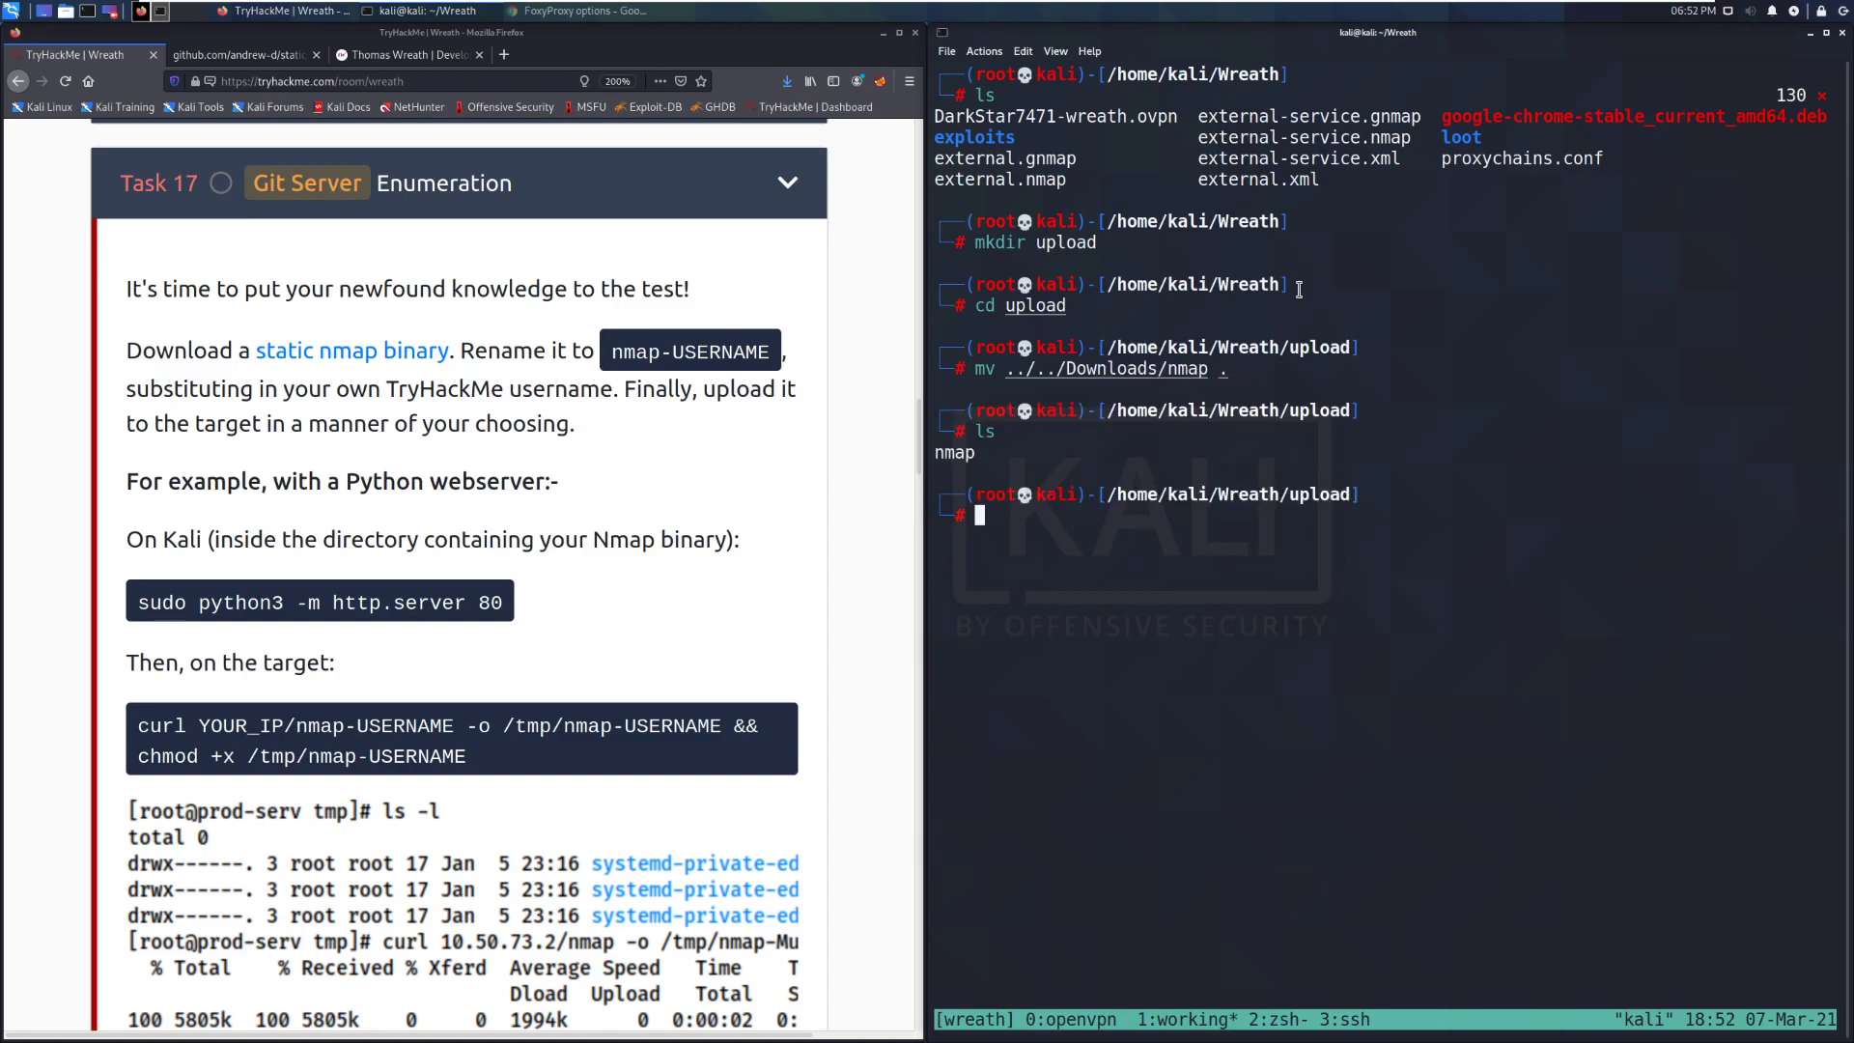
- Serve the upload folder over HTTP on port 80 with python3 http.server
text(python)
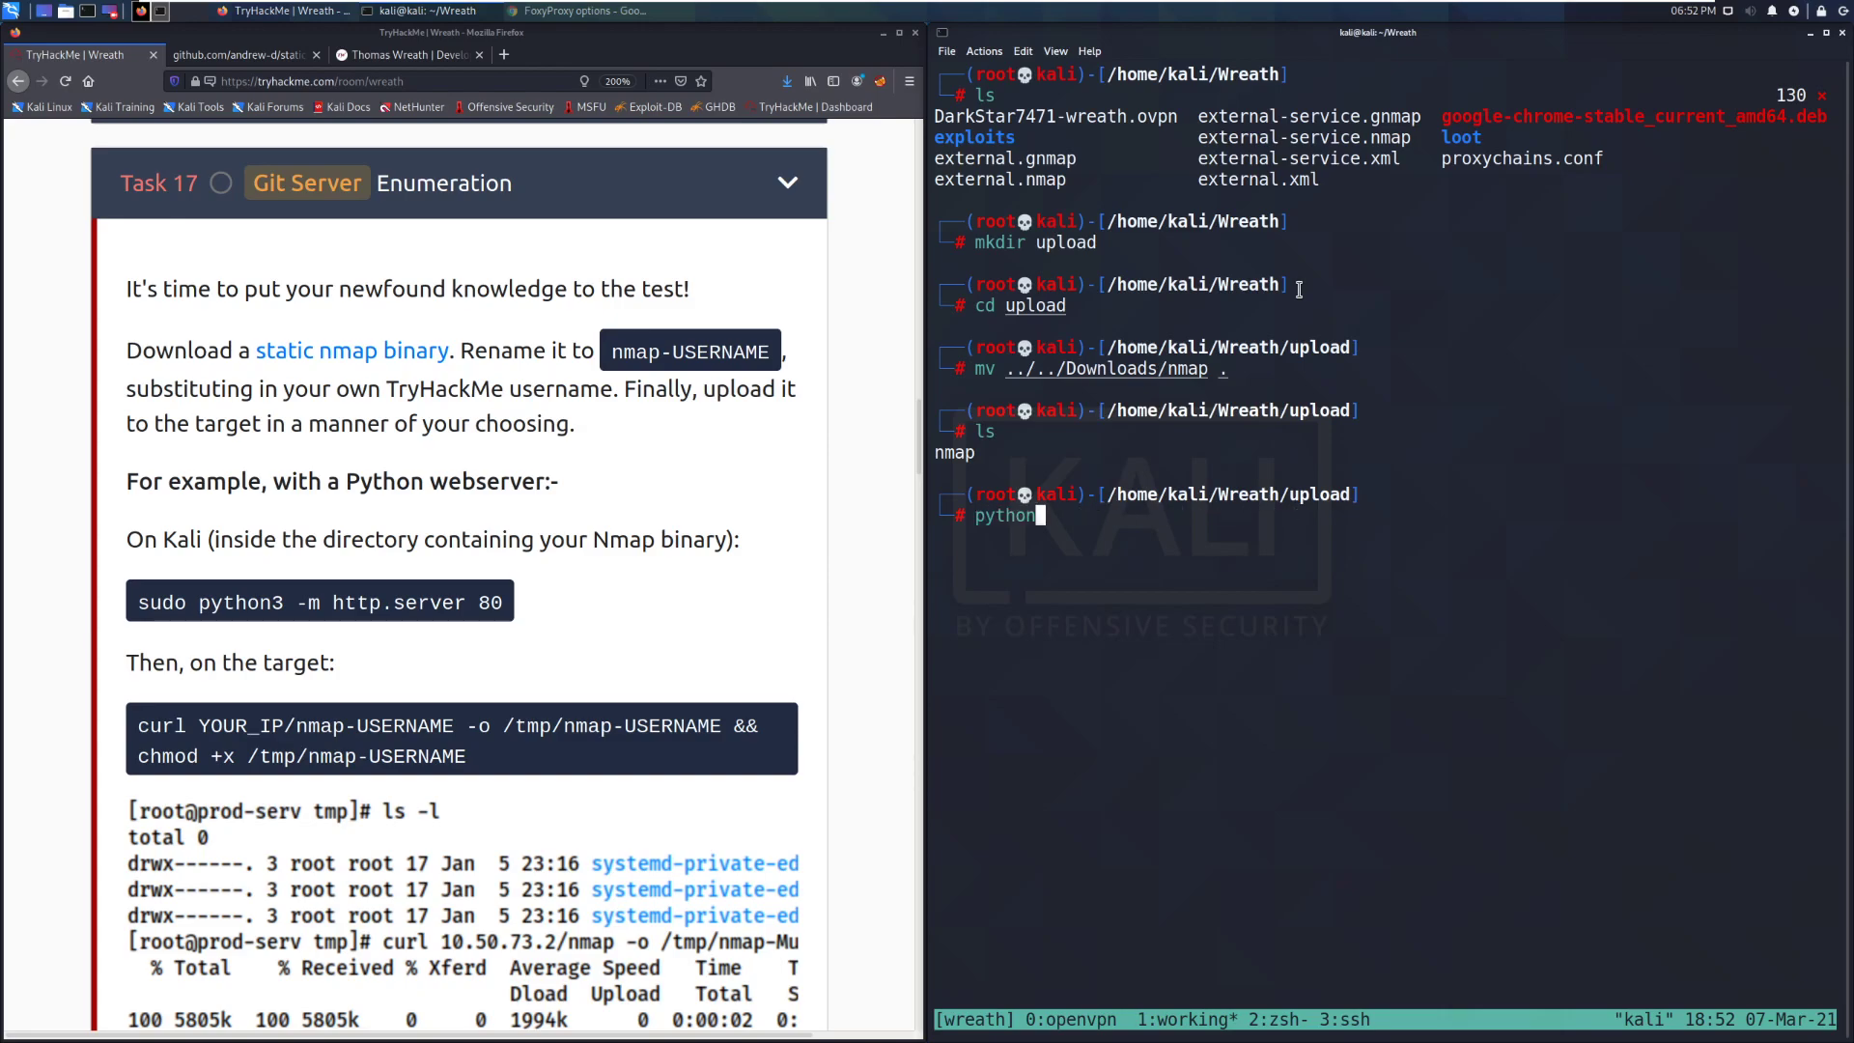
text(3 -m)
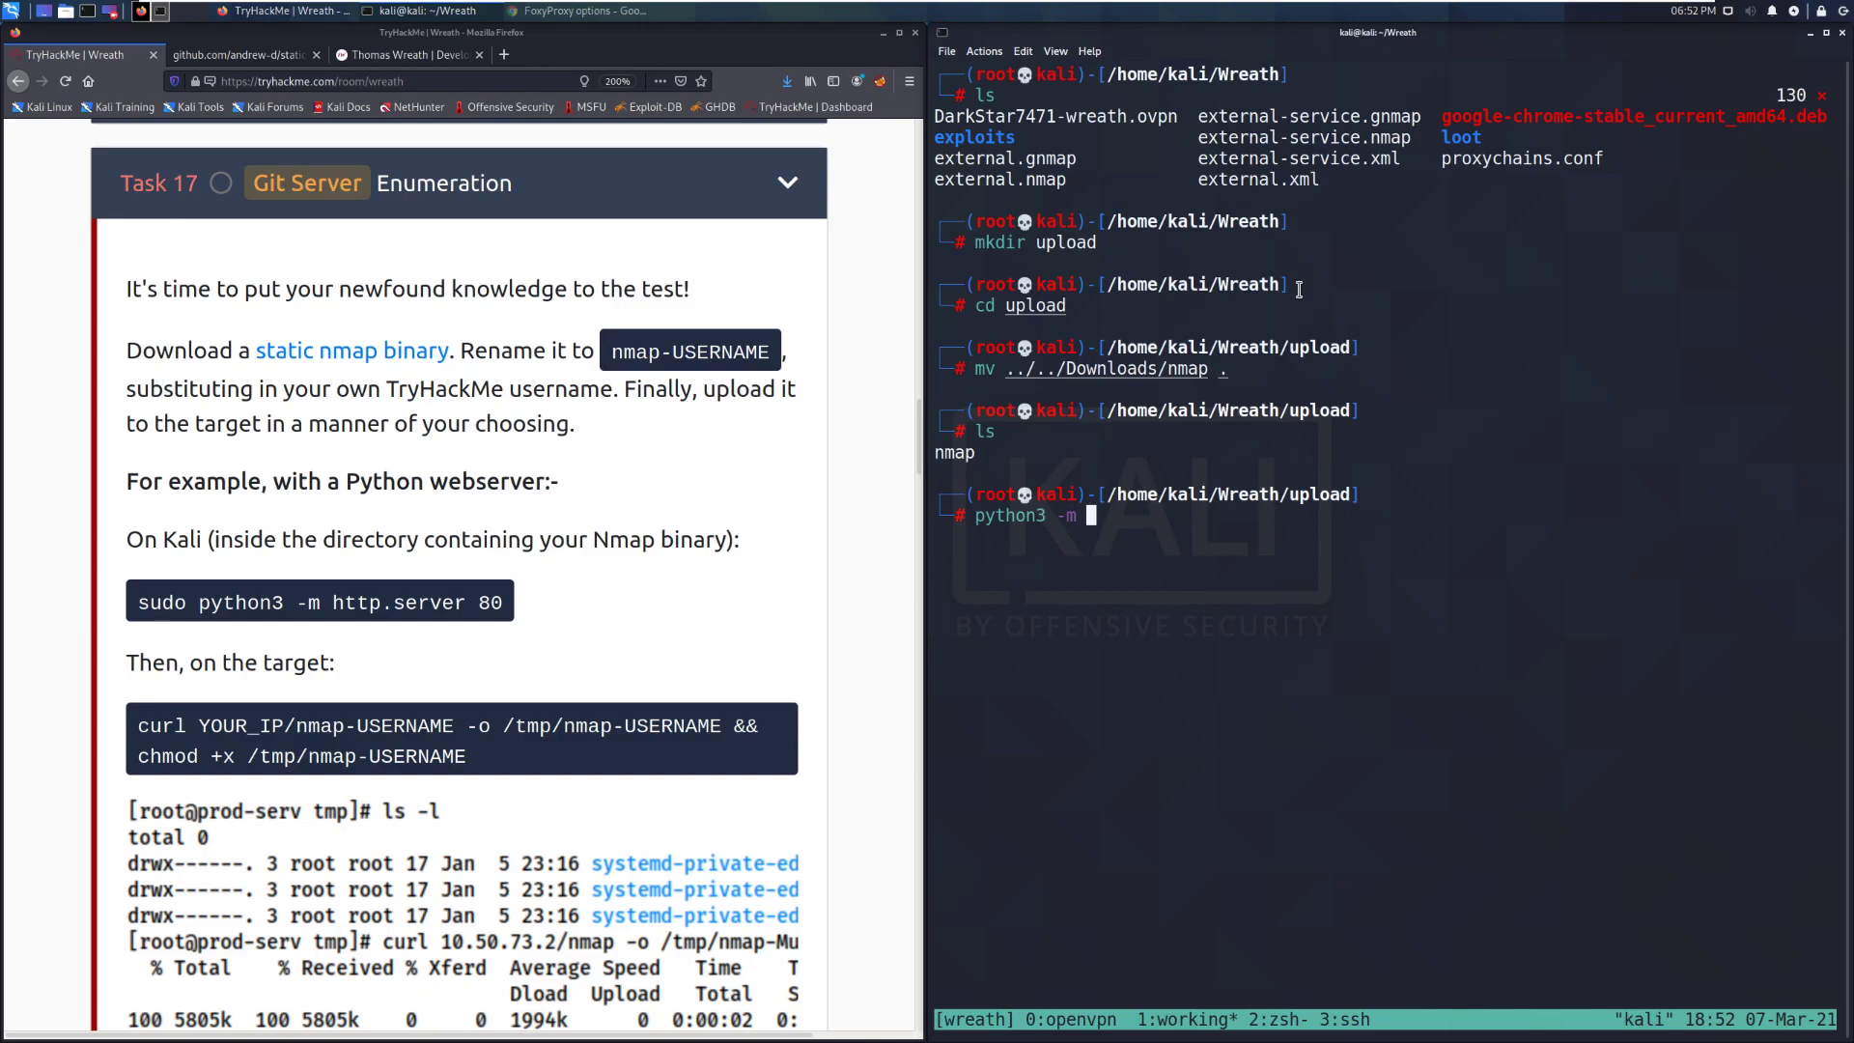
text(http.server 80)
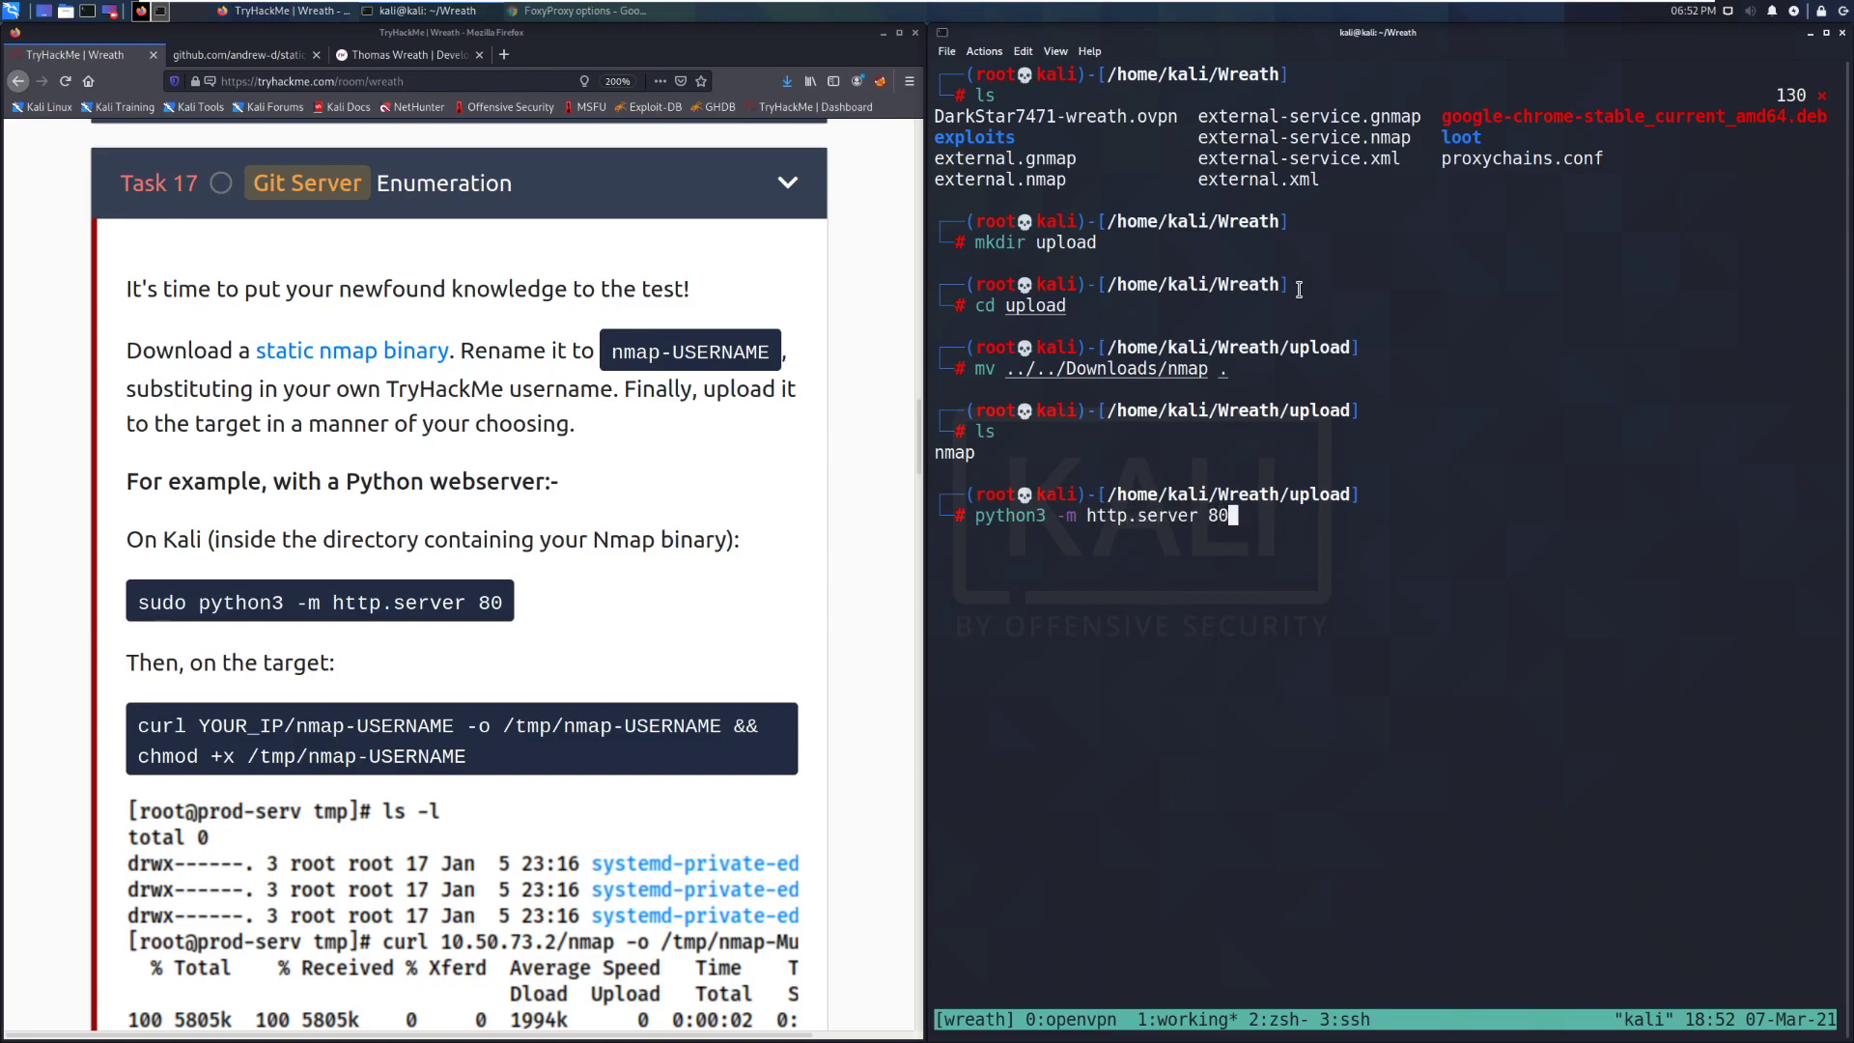
key(Return)
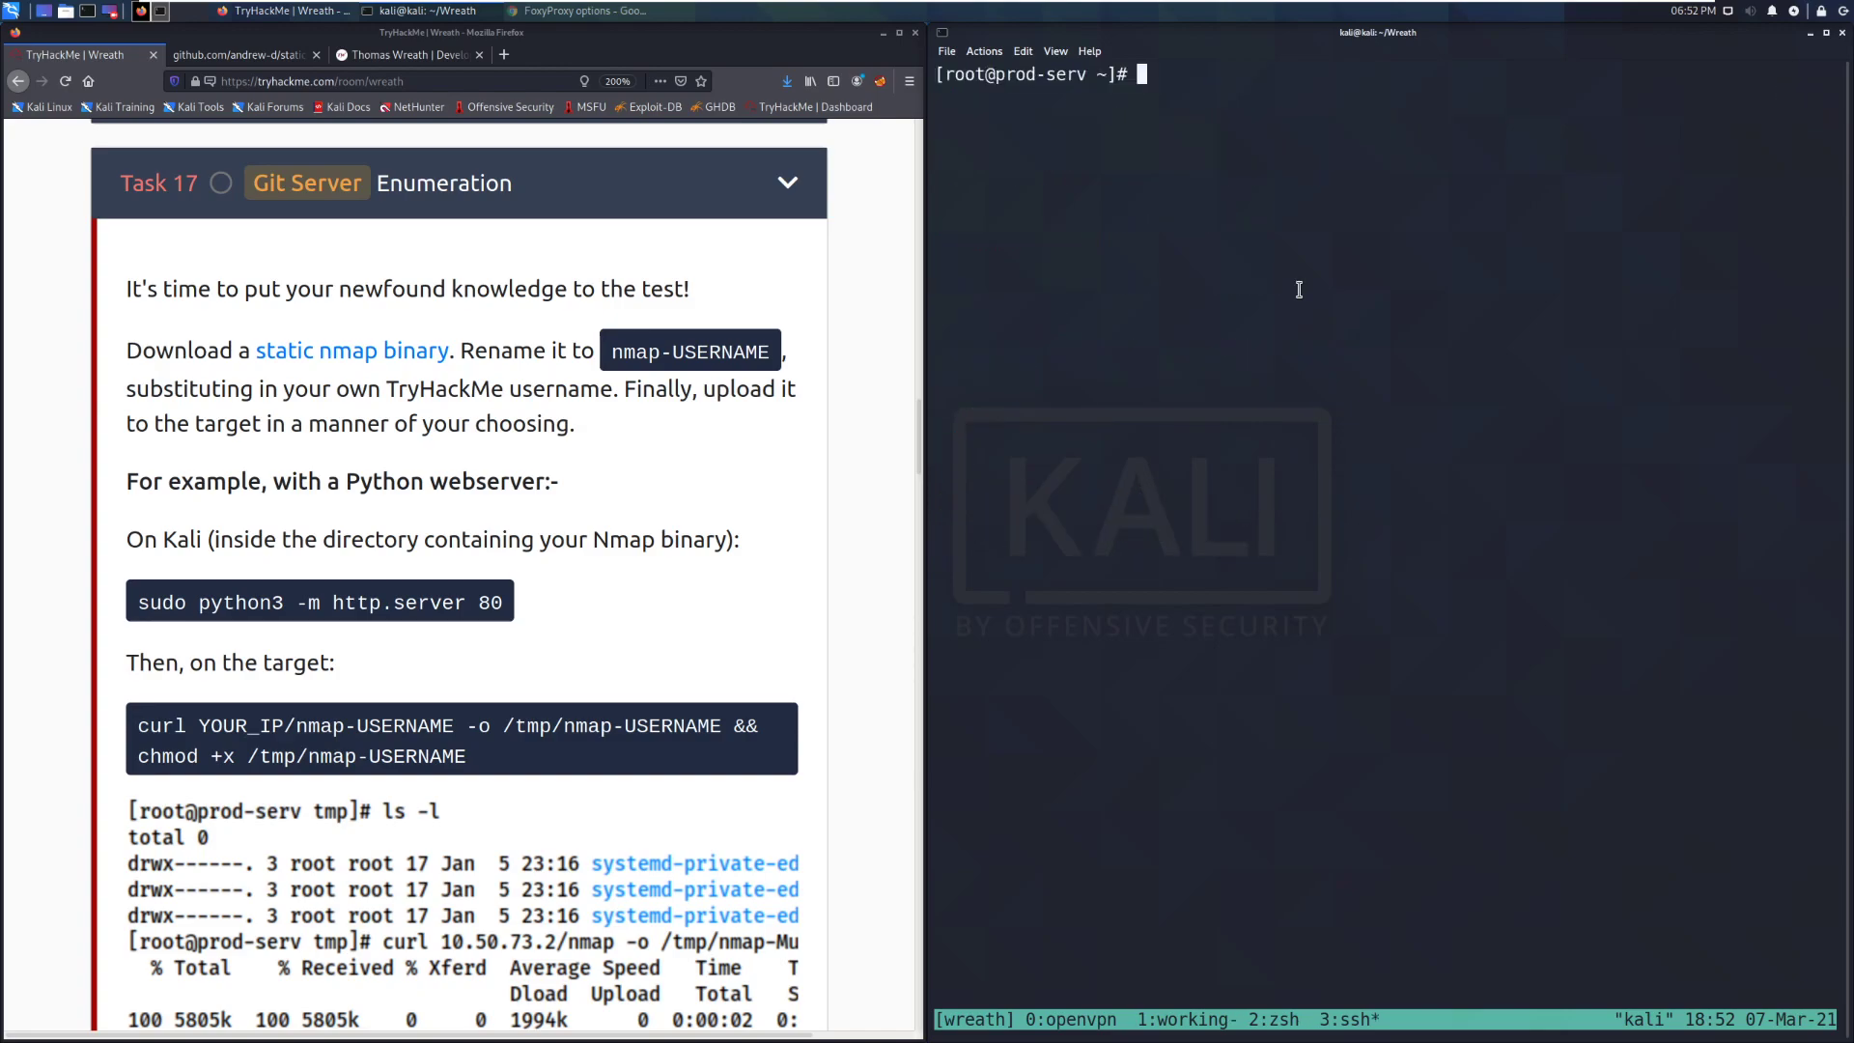
text(wget)
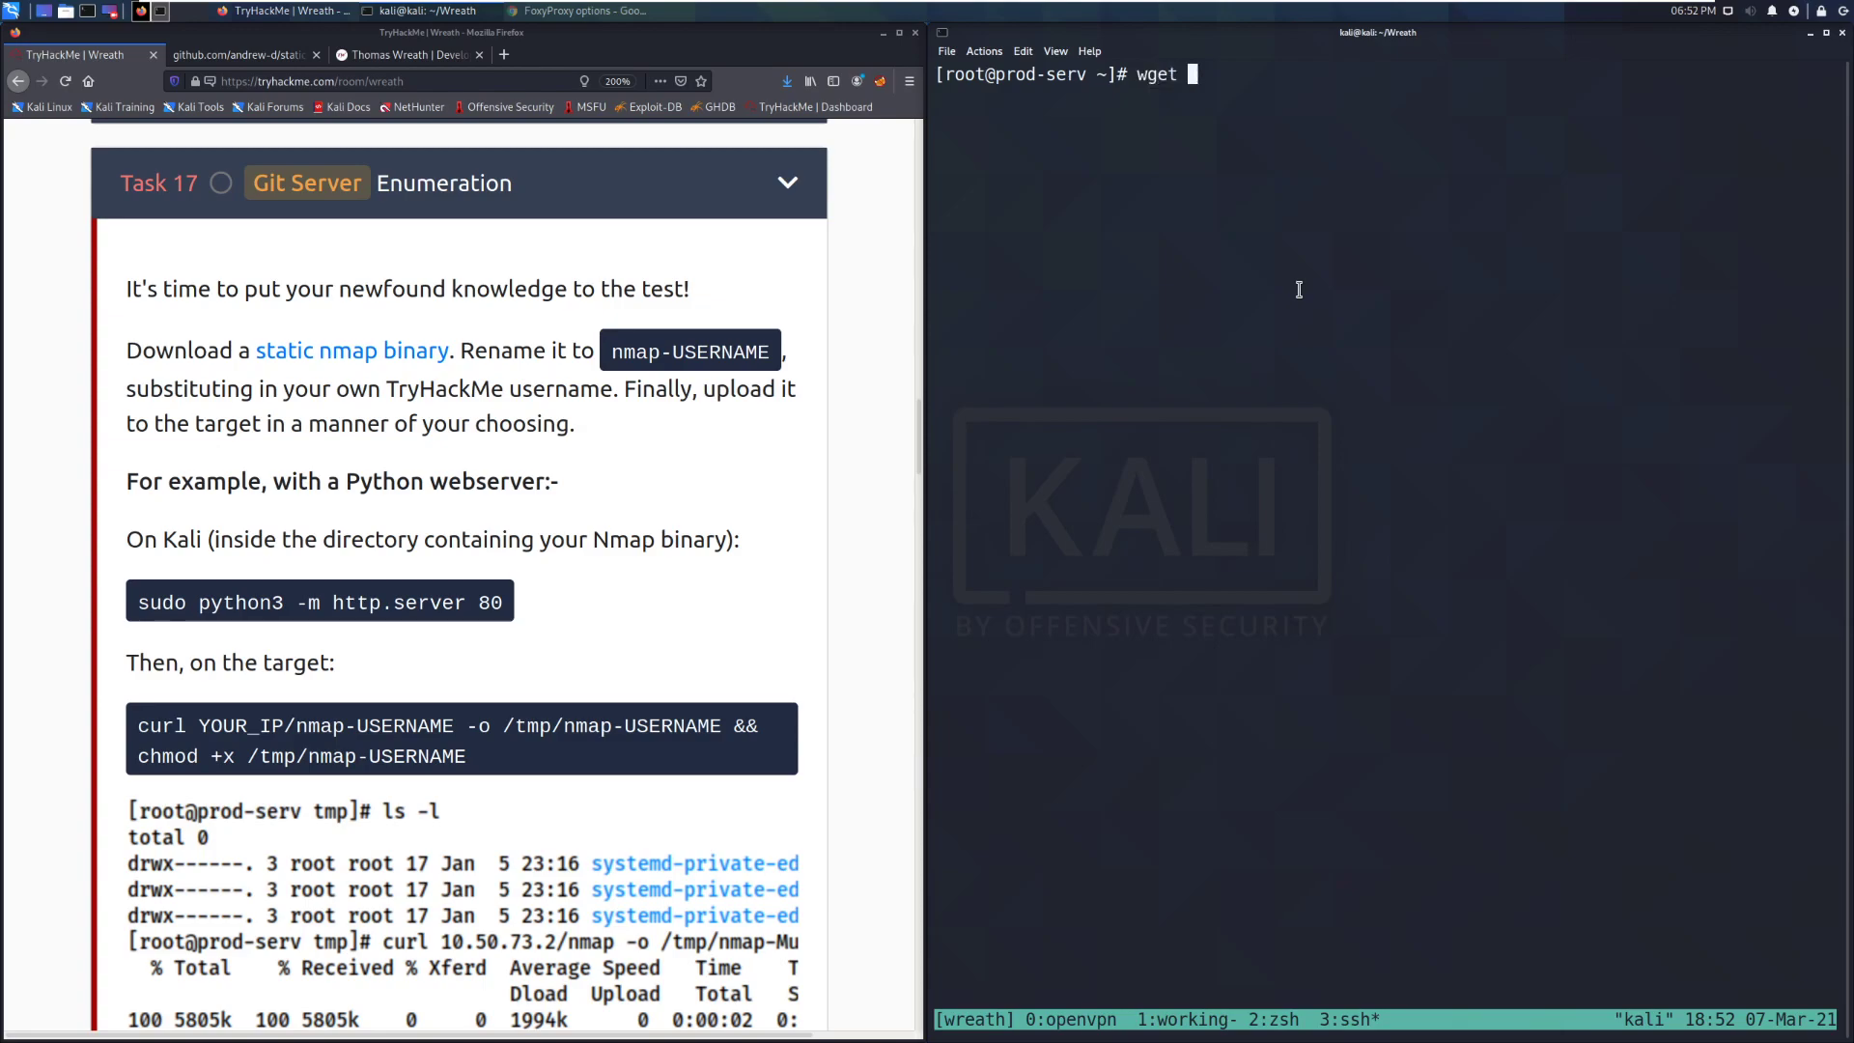
text(http:/)
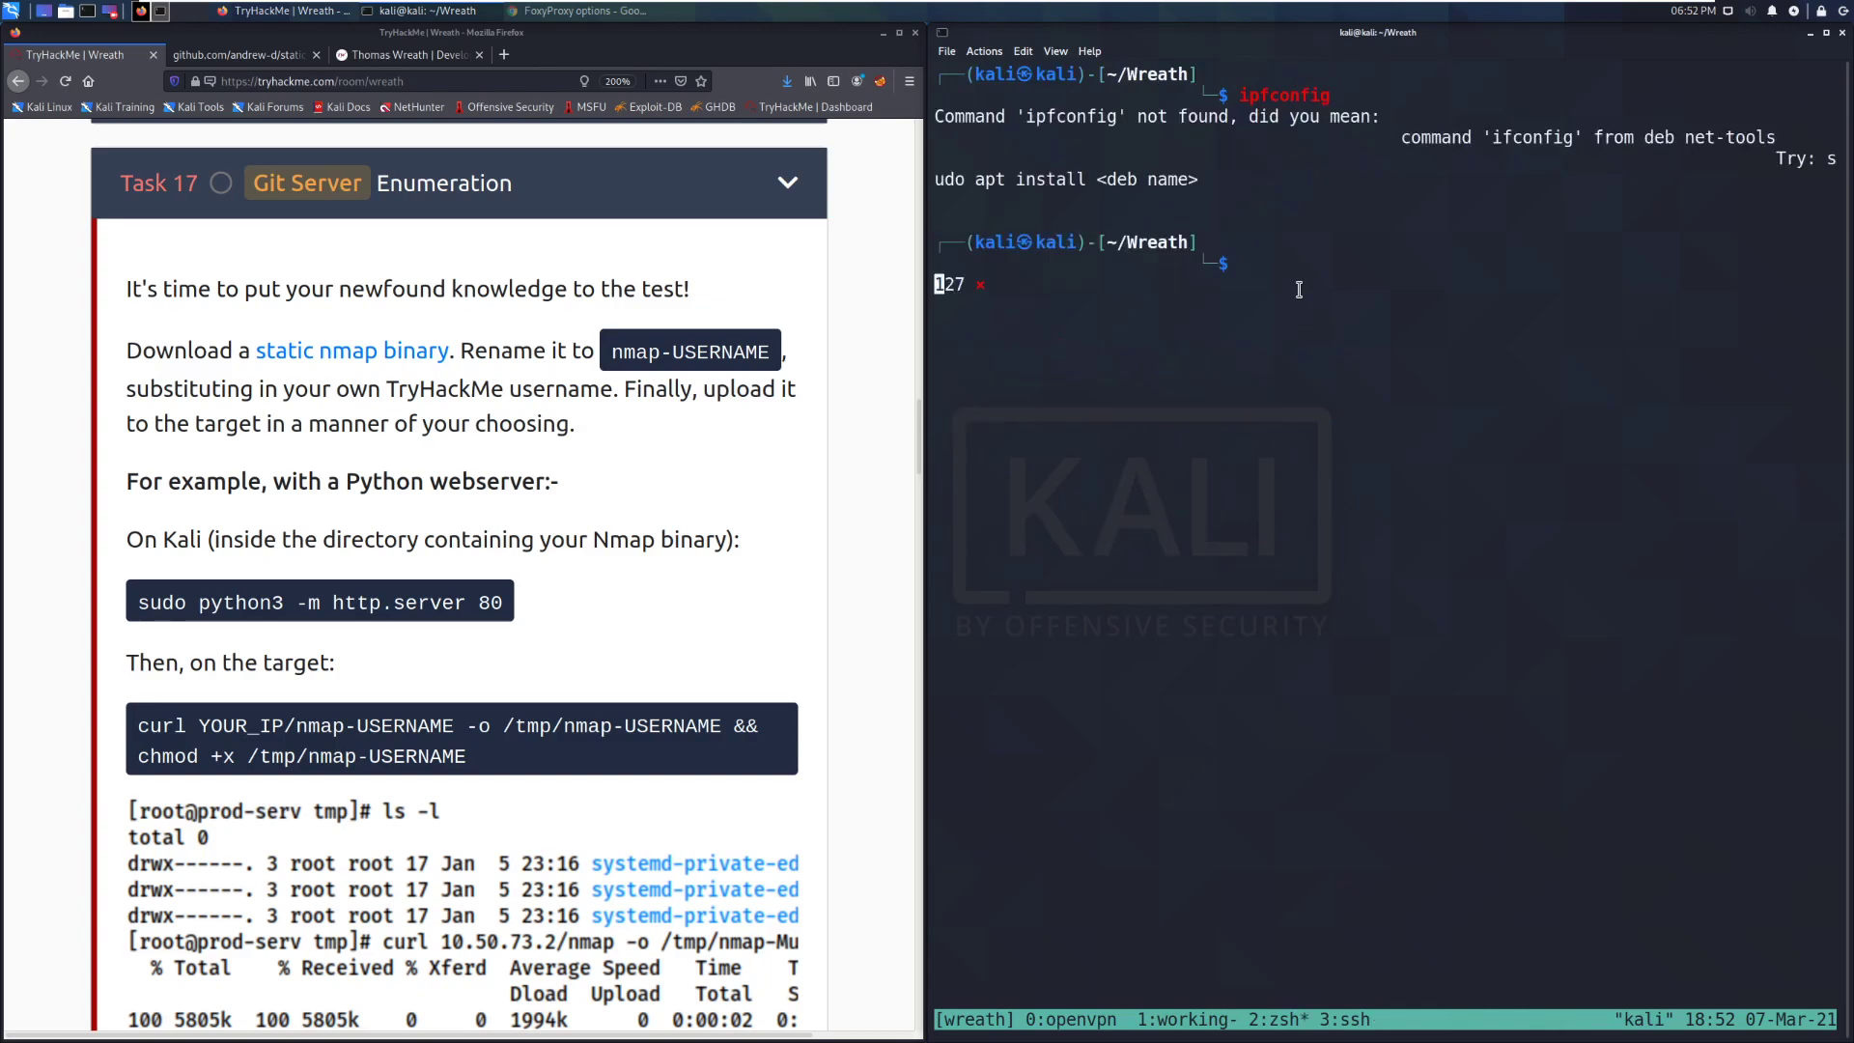
text(ip a)
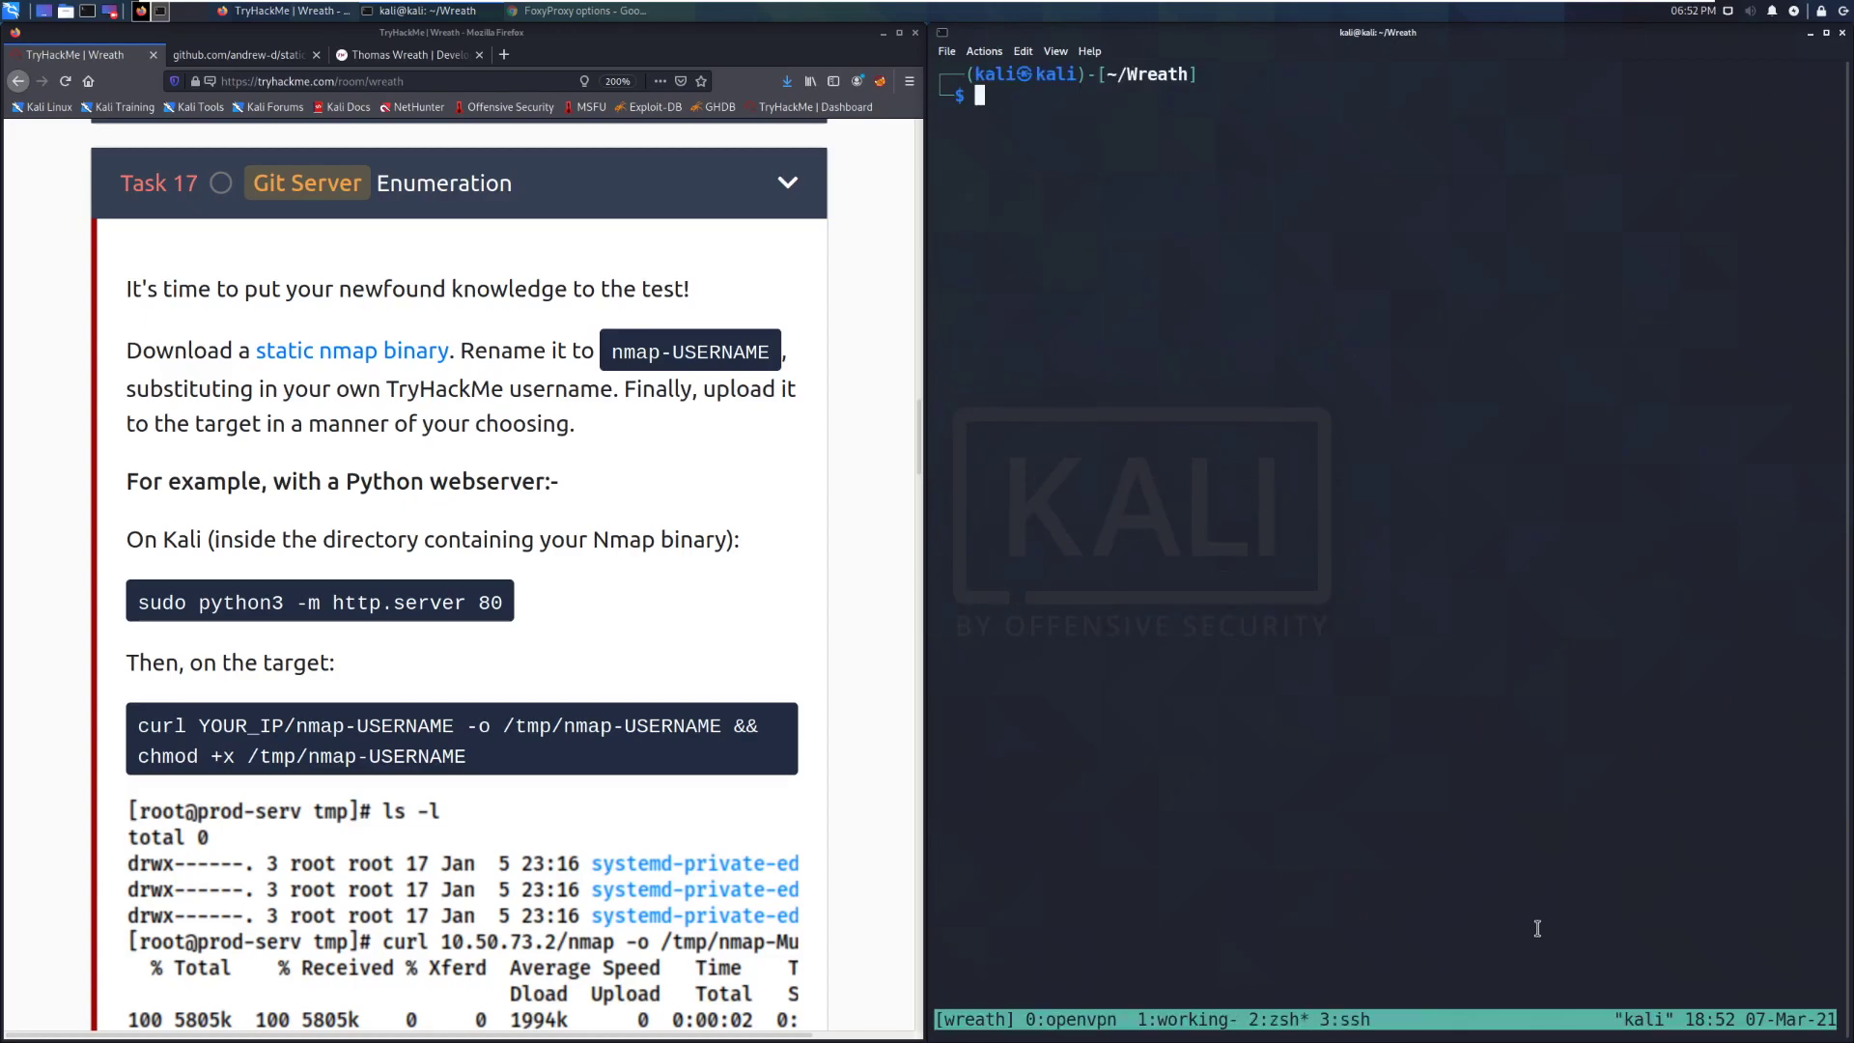
text(ip a)
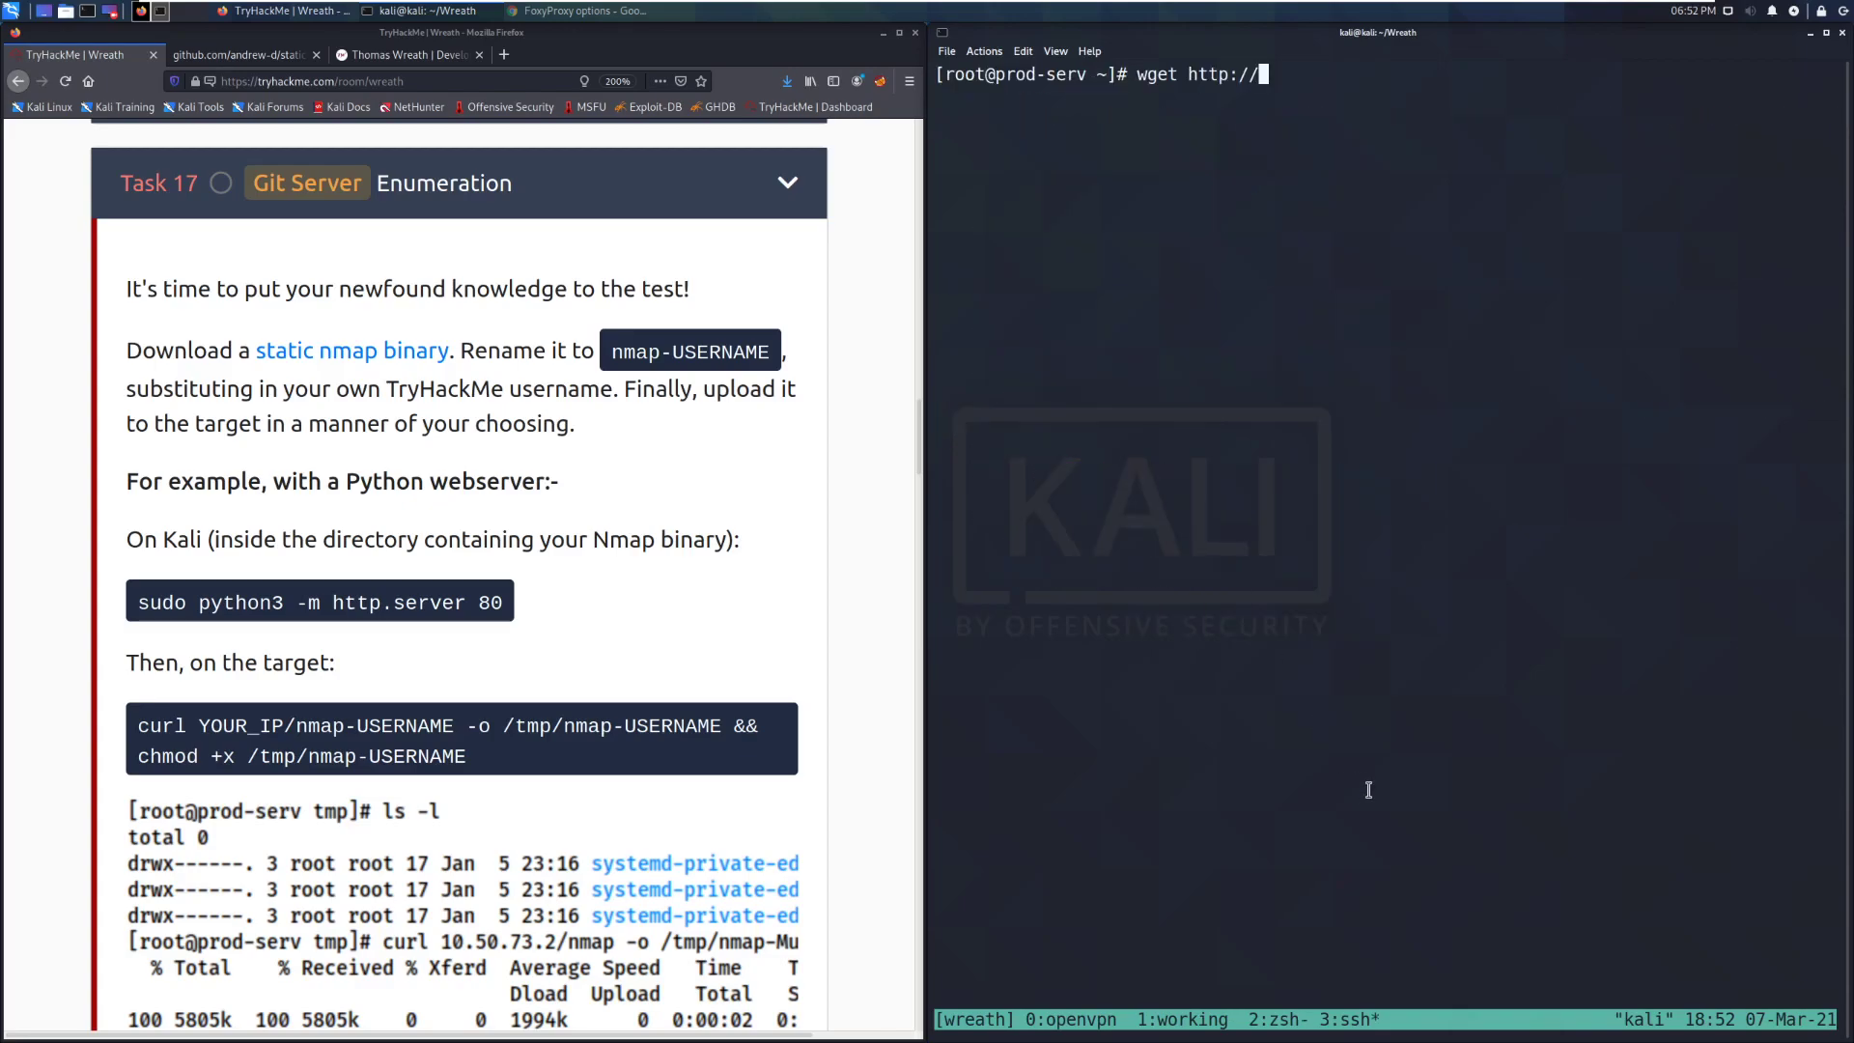
text(w)
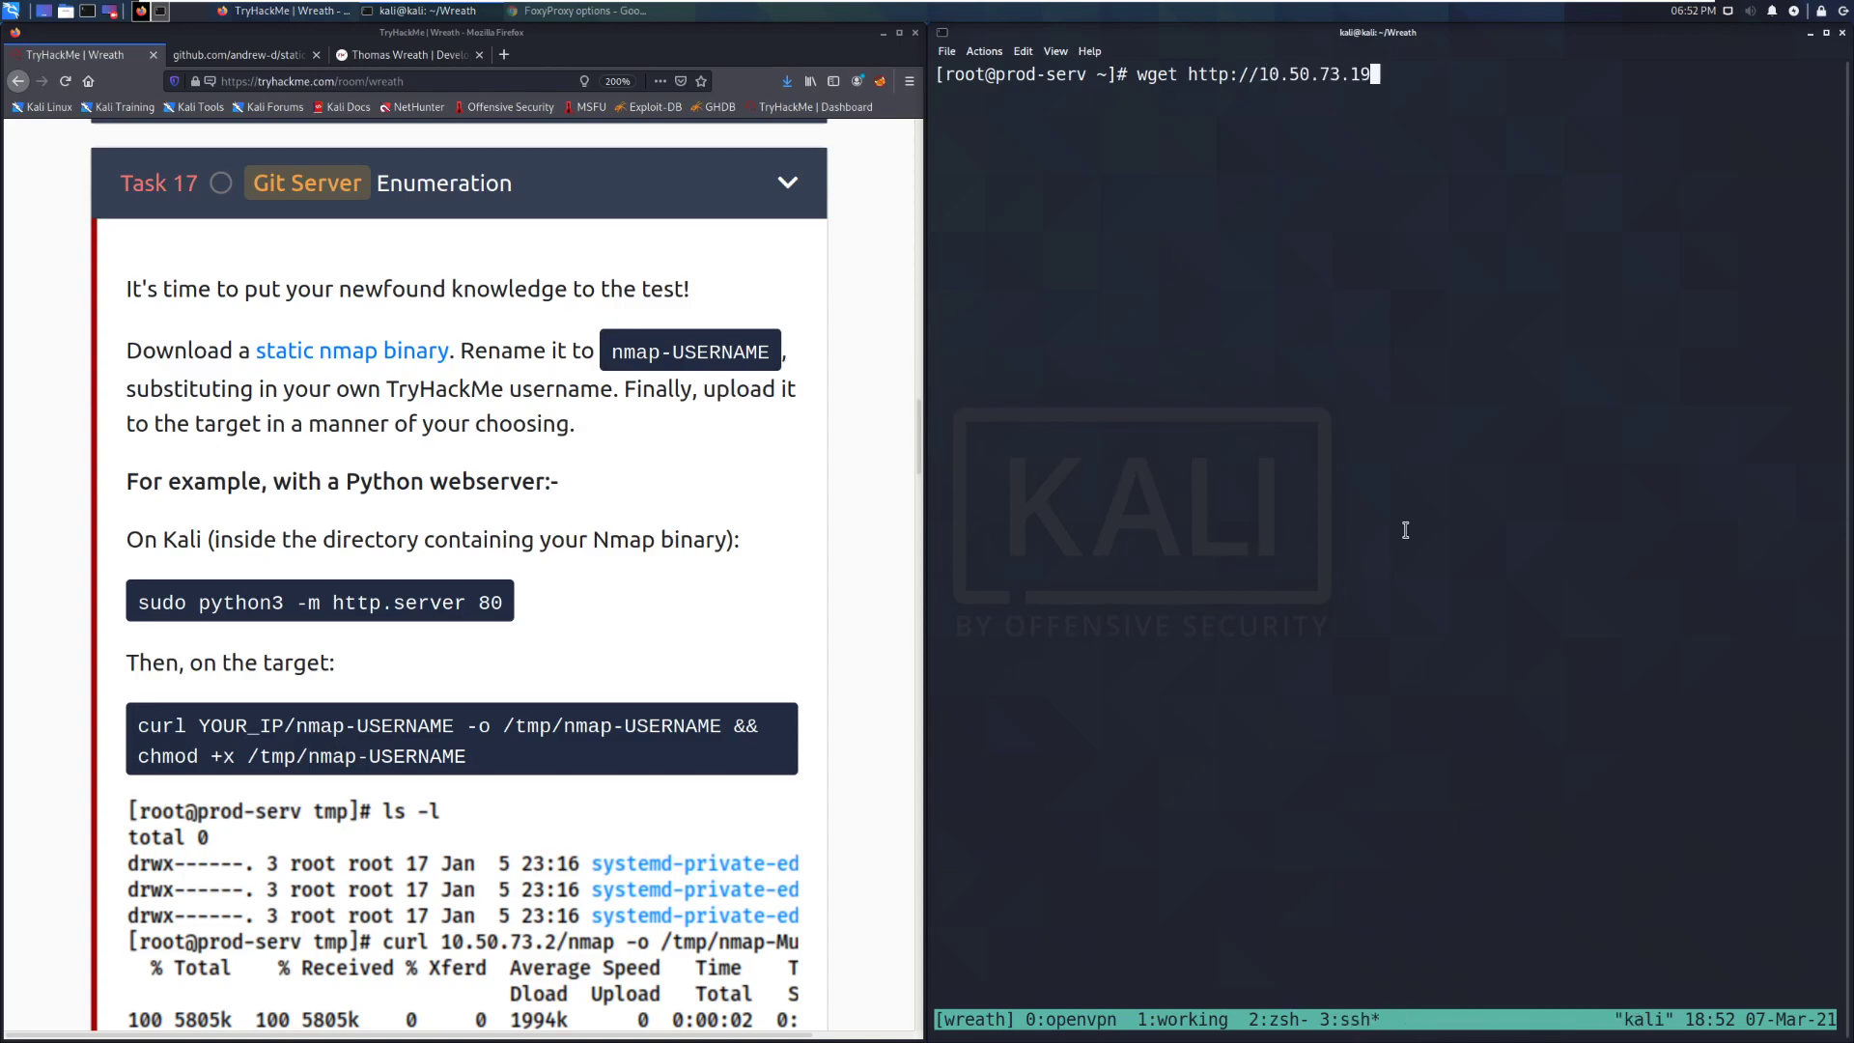
text(/nmaop)
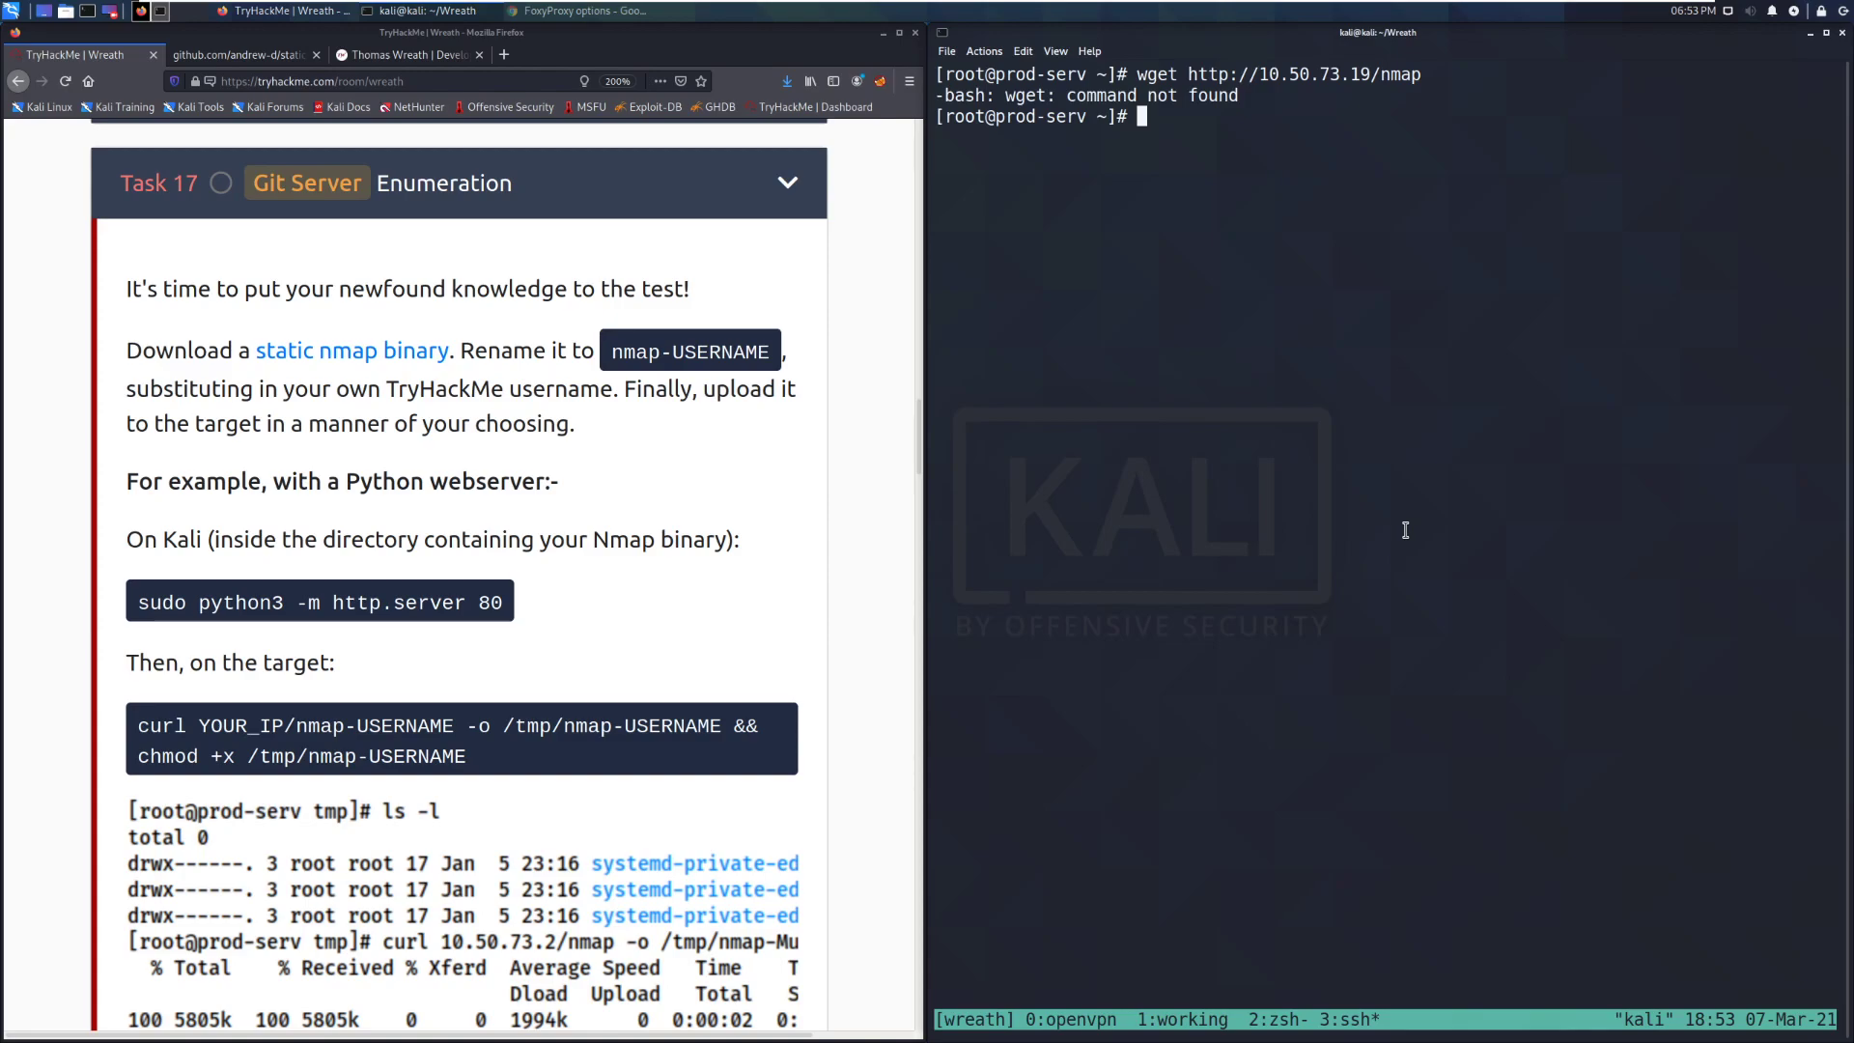
- Review the Task 17 example curl, chmod and ls -l output, then begin a curl command on prod-serv
scroll(down, 3)
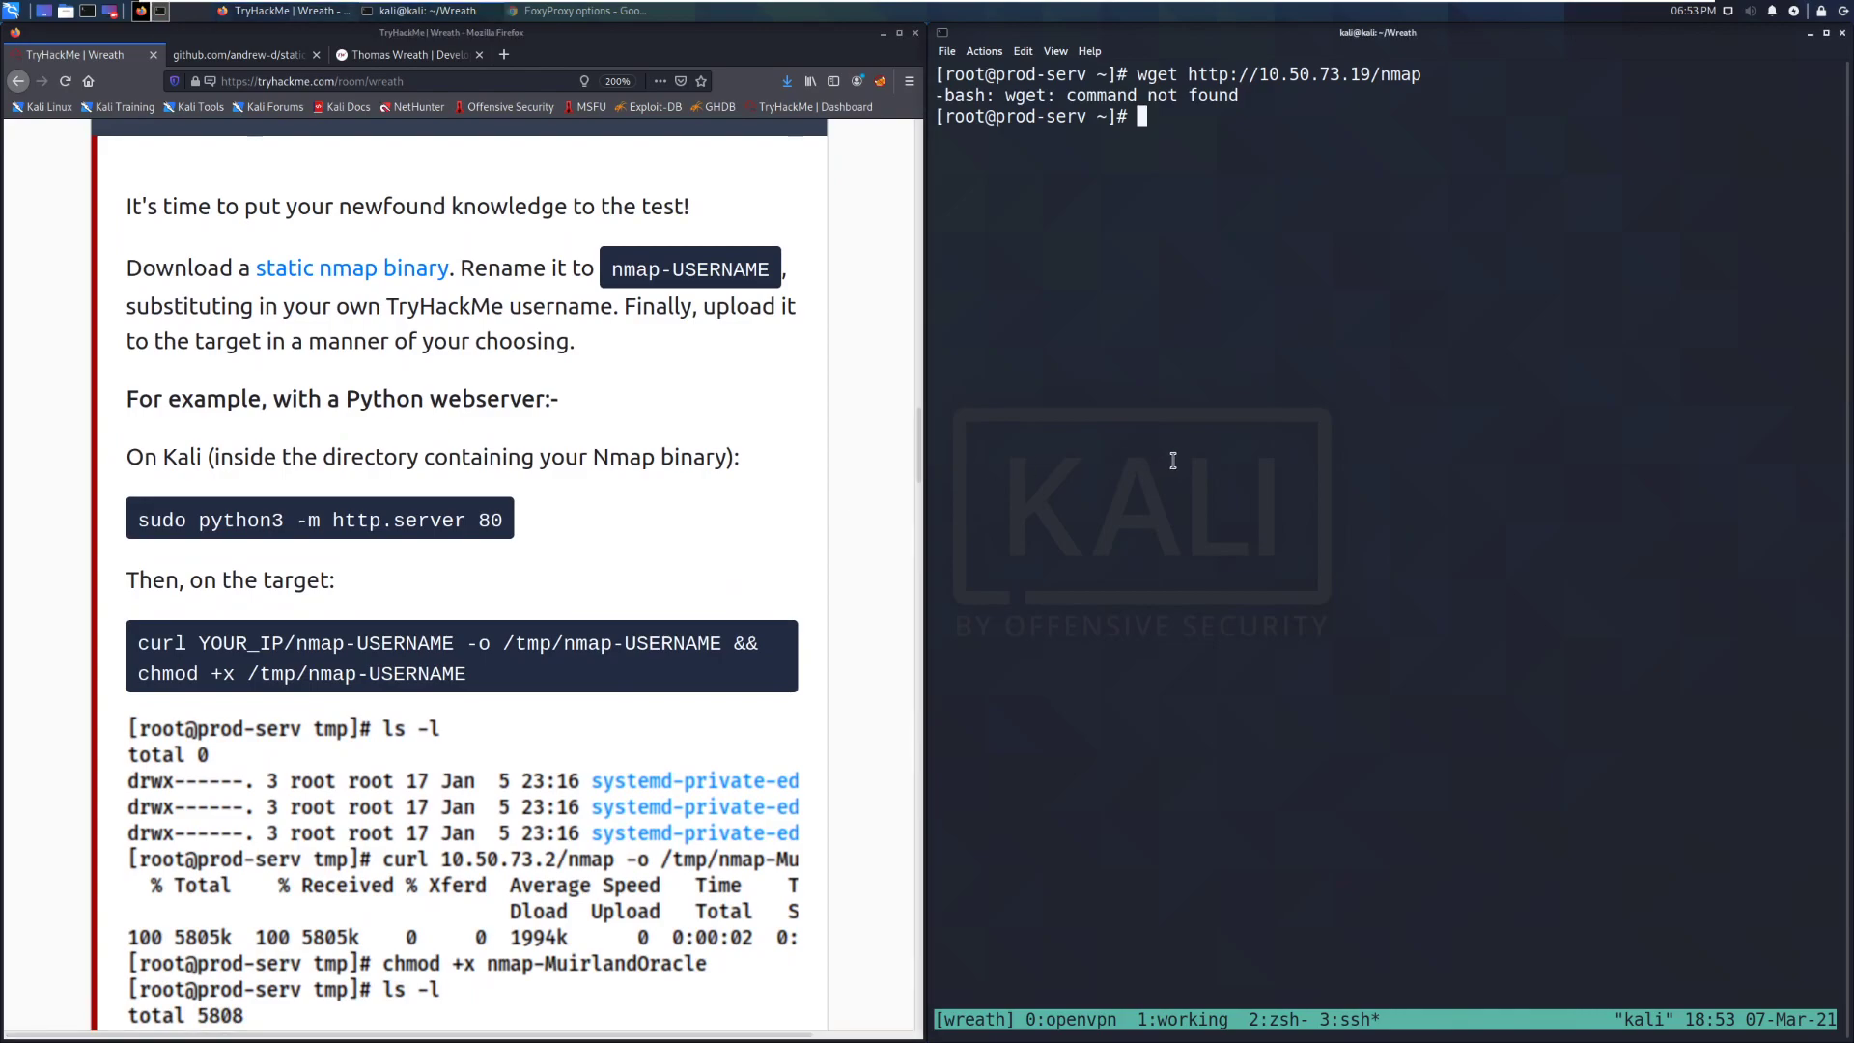
scroll(down, 3)
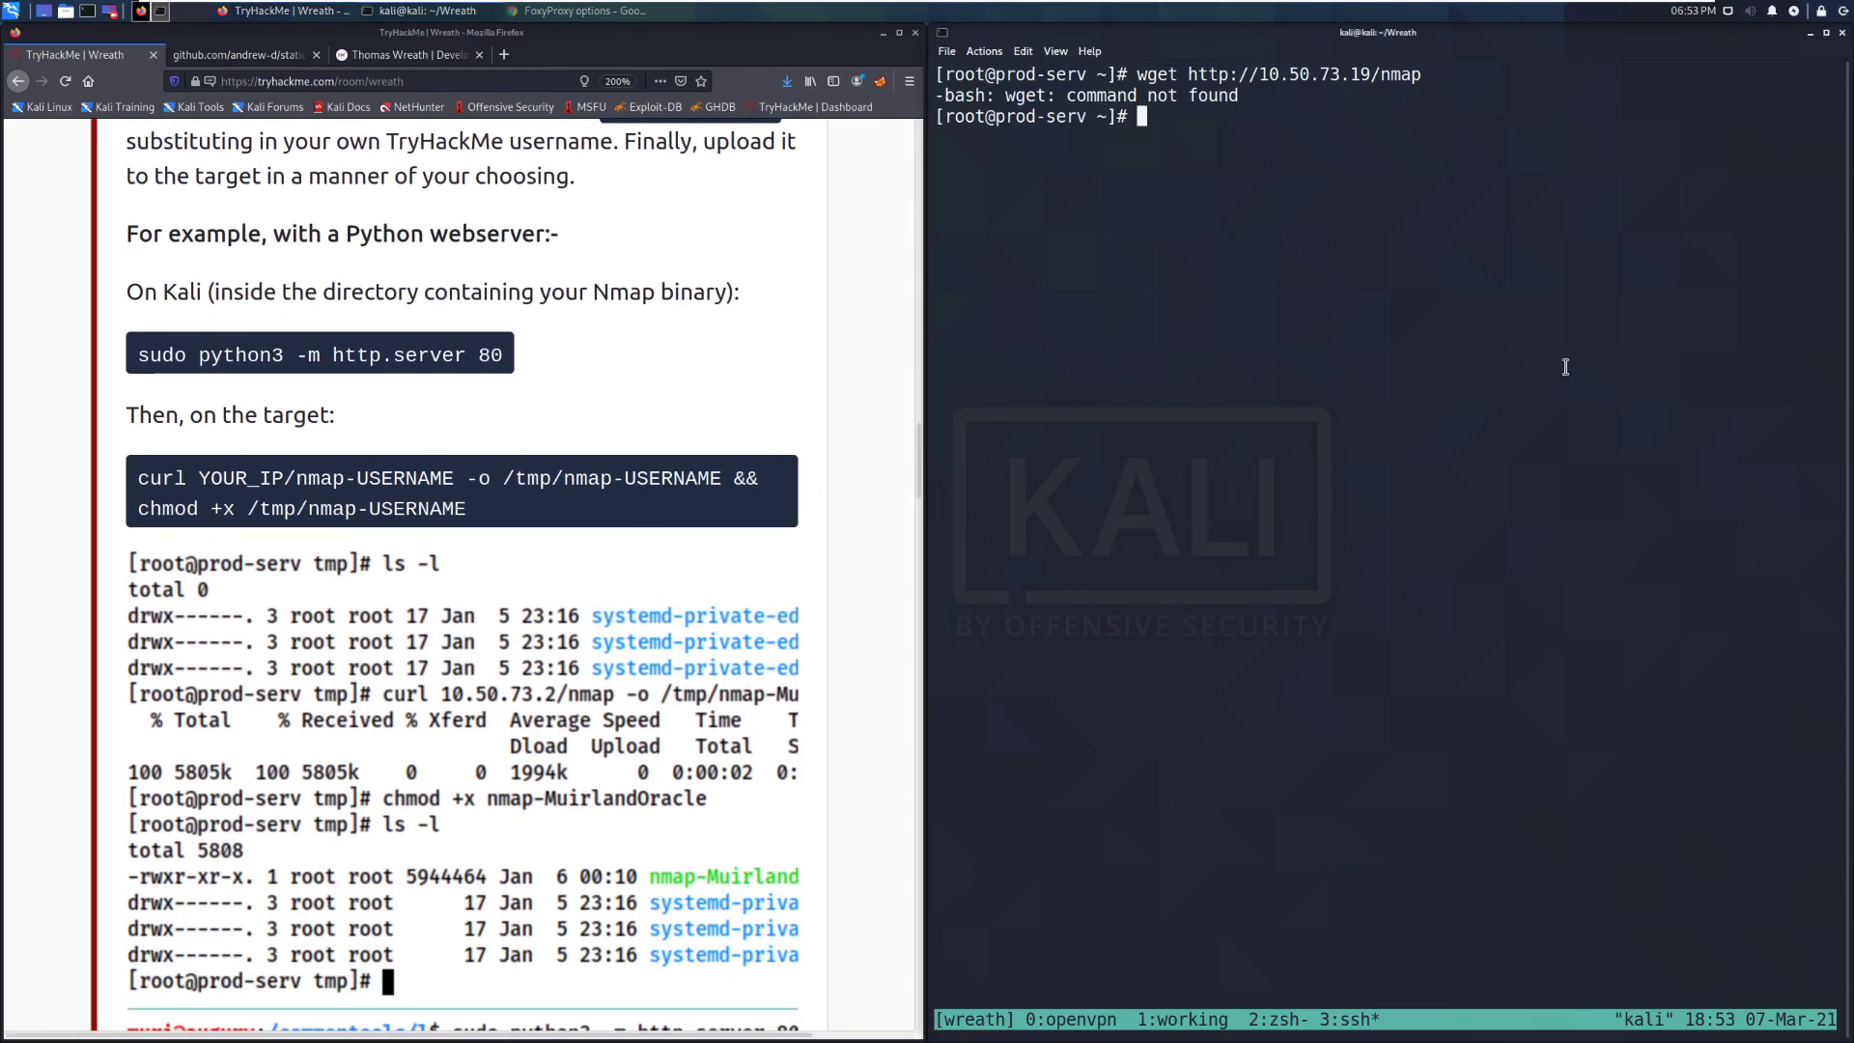
text(curl)
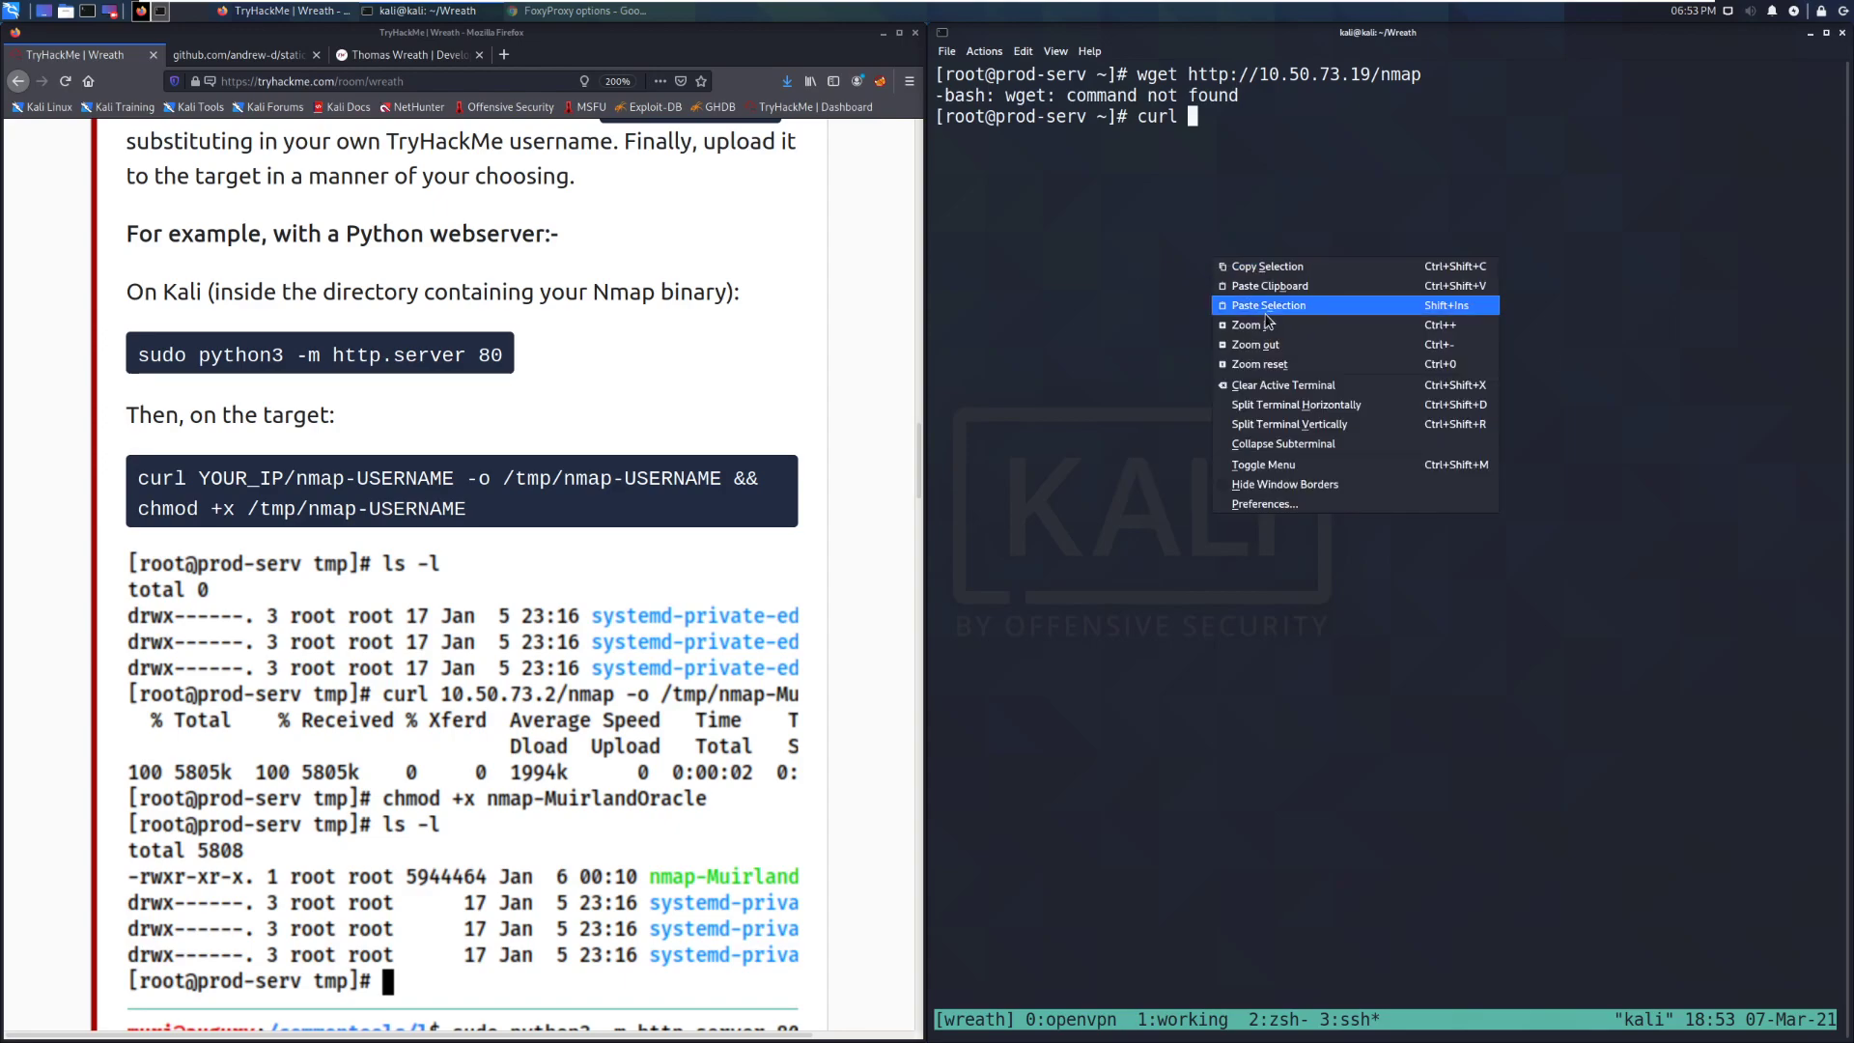
- Fetch the nmap binary from 10.50.73.19 with curl, saving it as ./nmap-Dar on prod-serv
click(1268, 306)
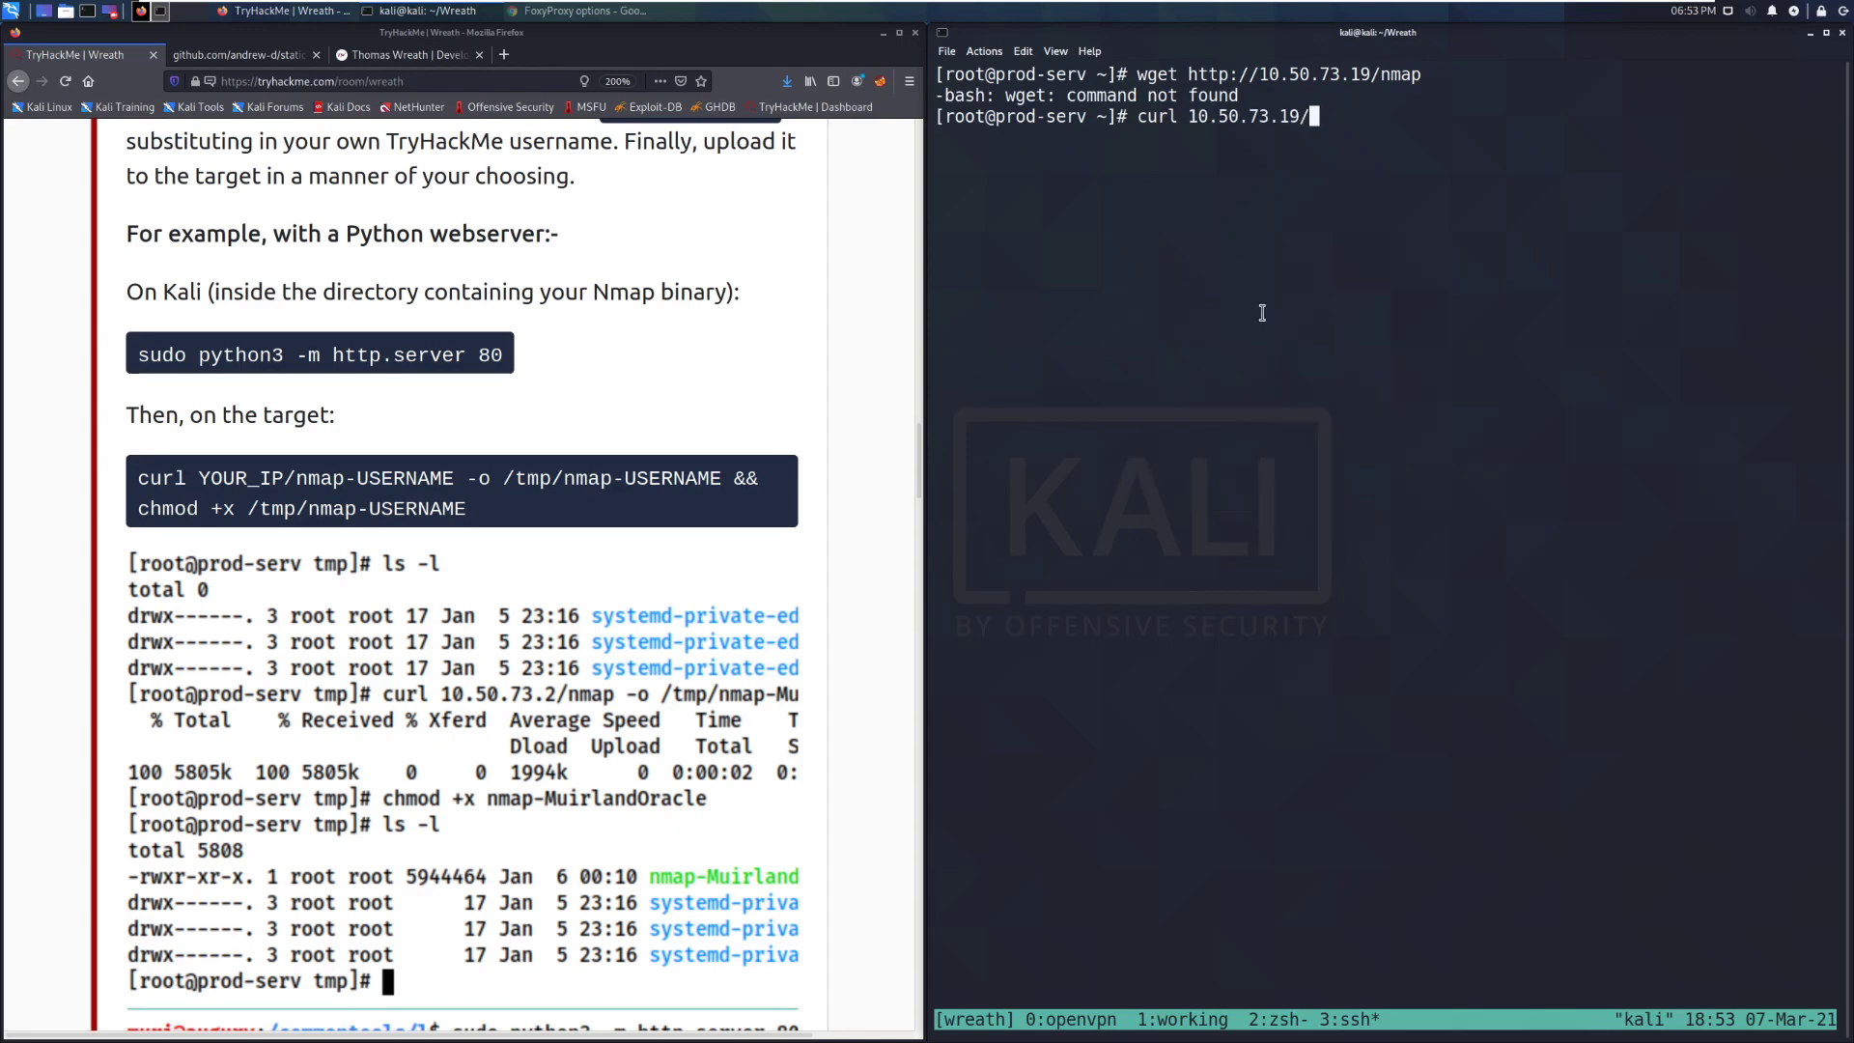
text(nmap)
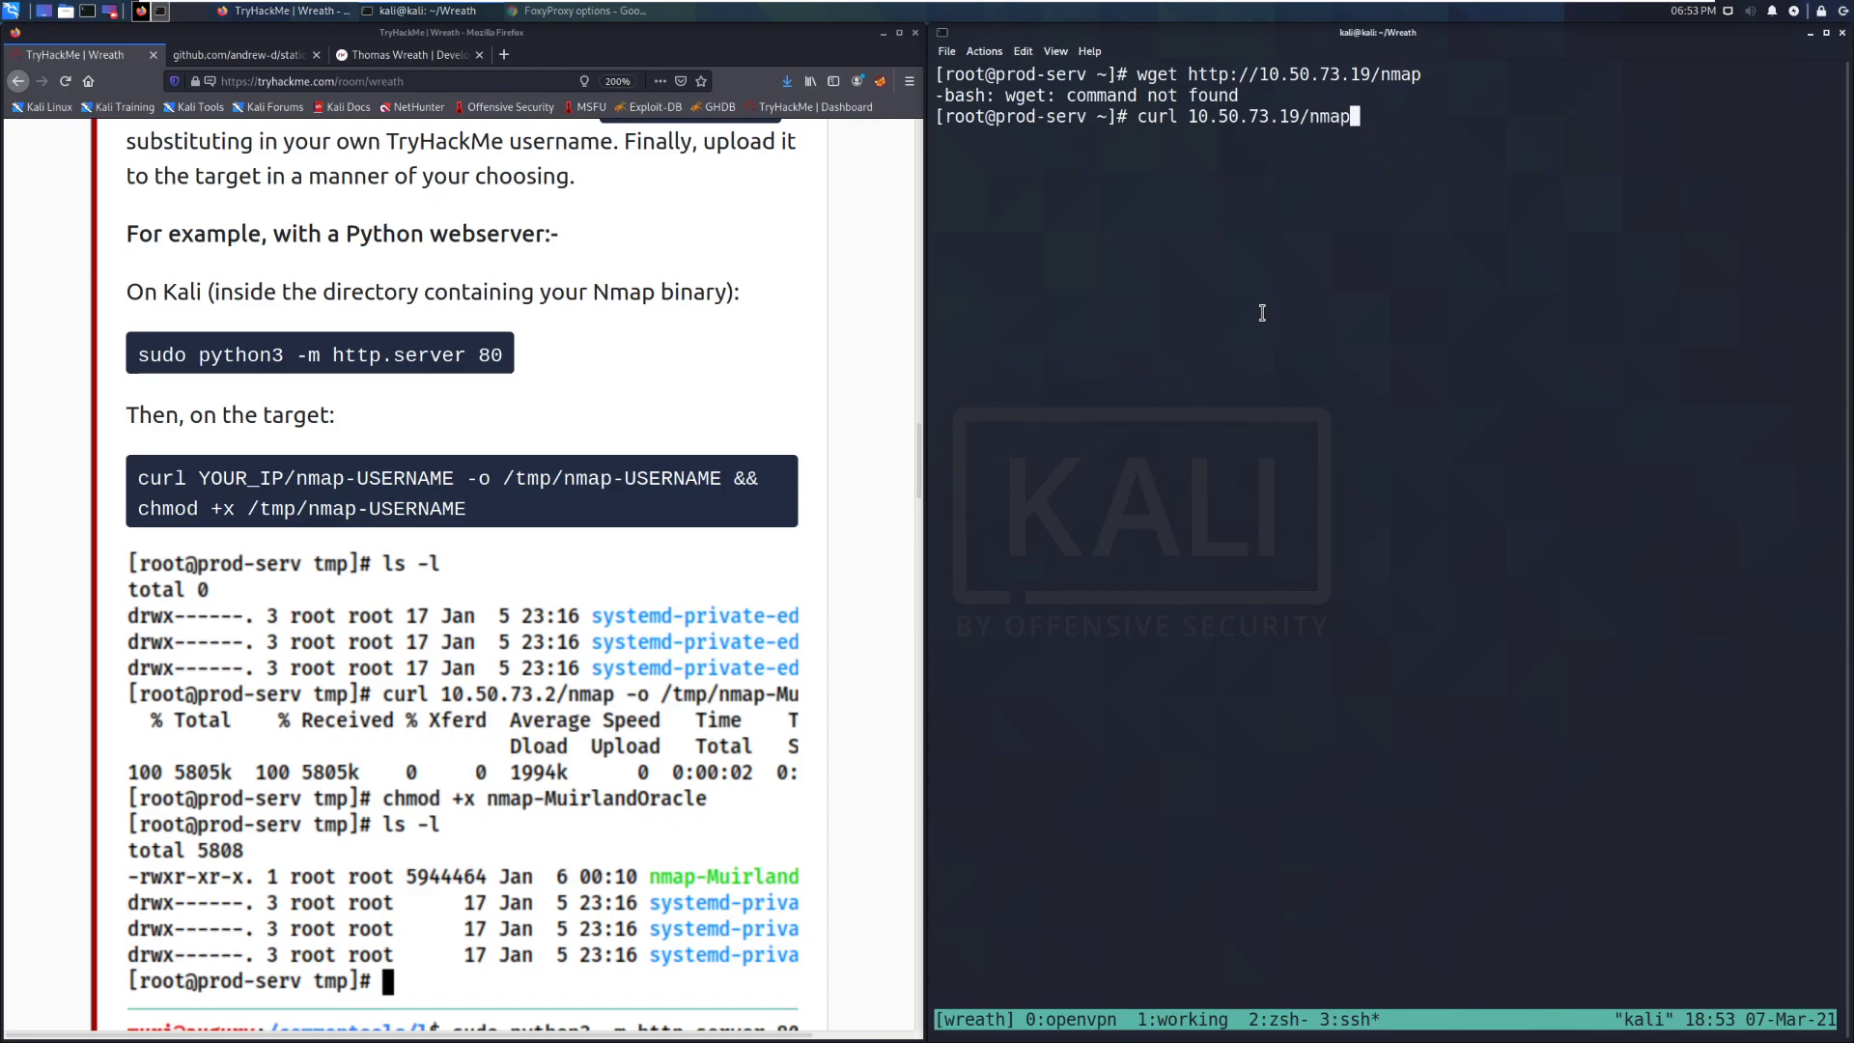
text(-o)
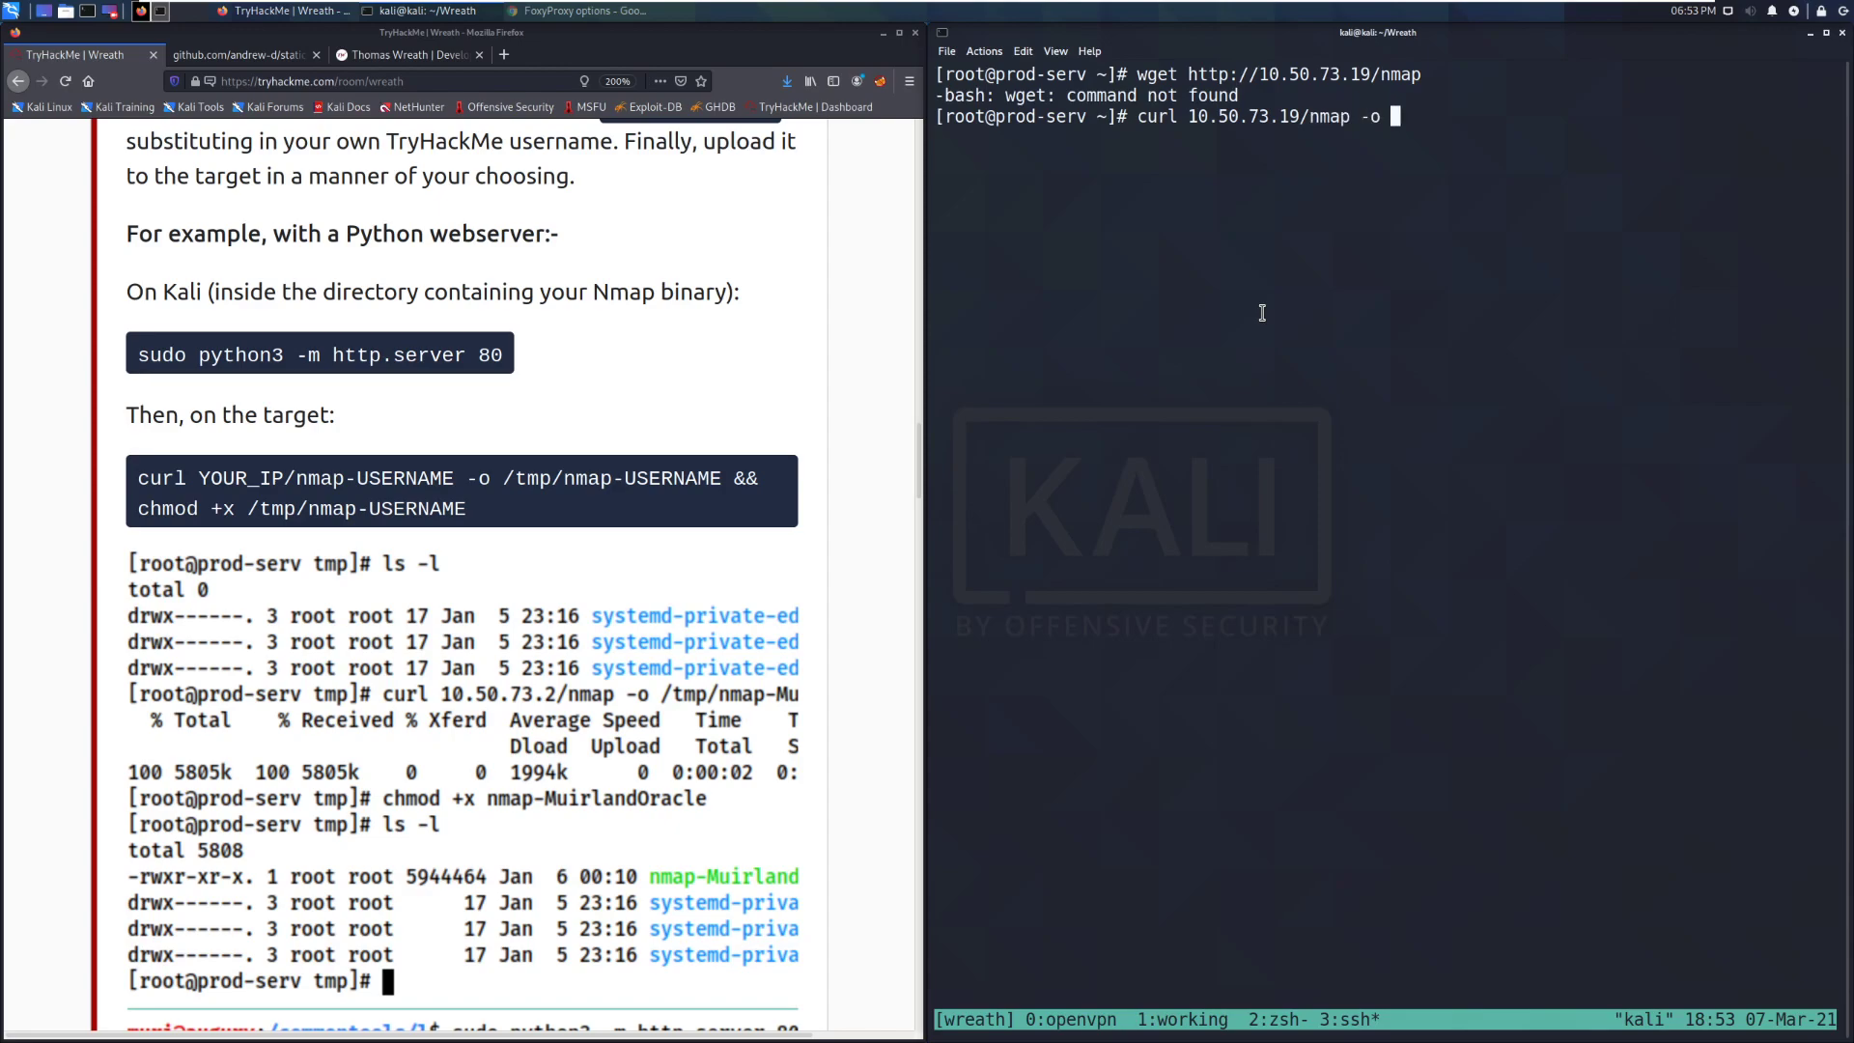
text(/tmp/)
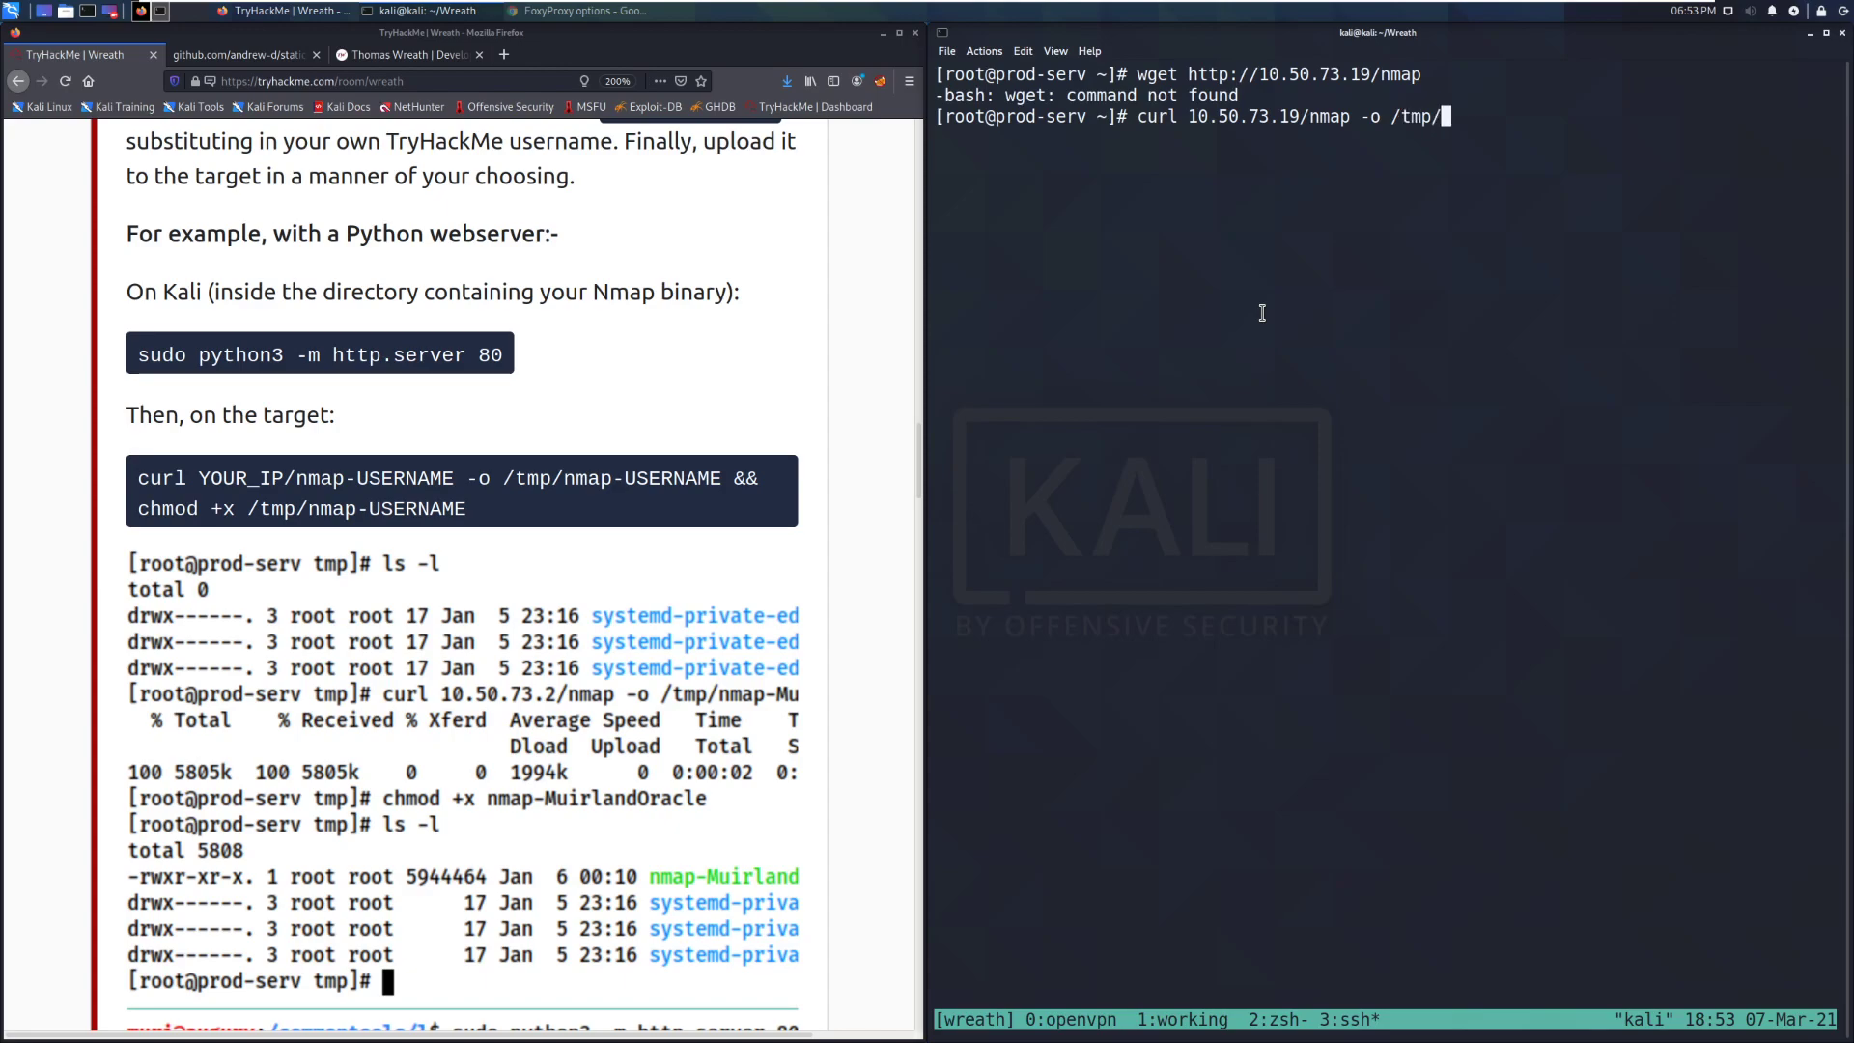
key(BackSpace)
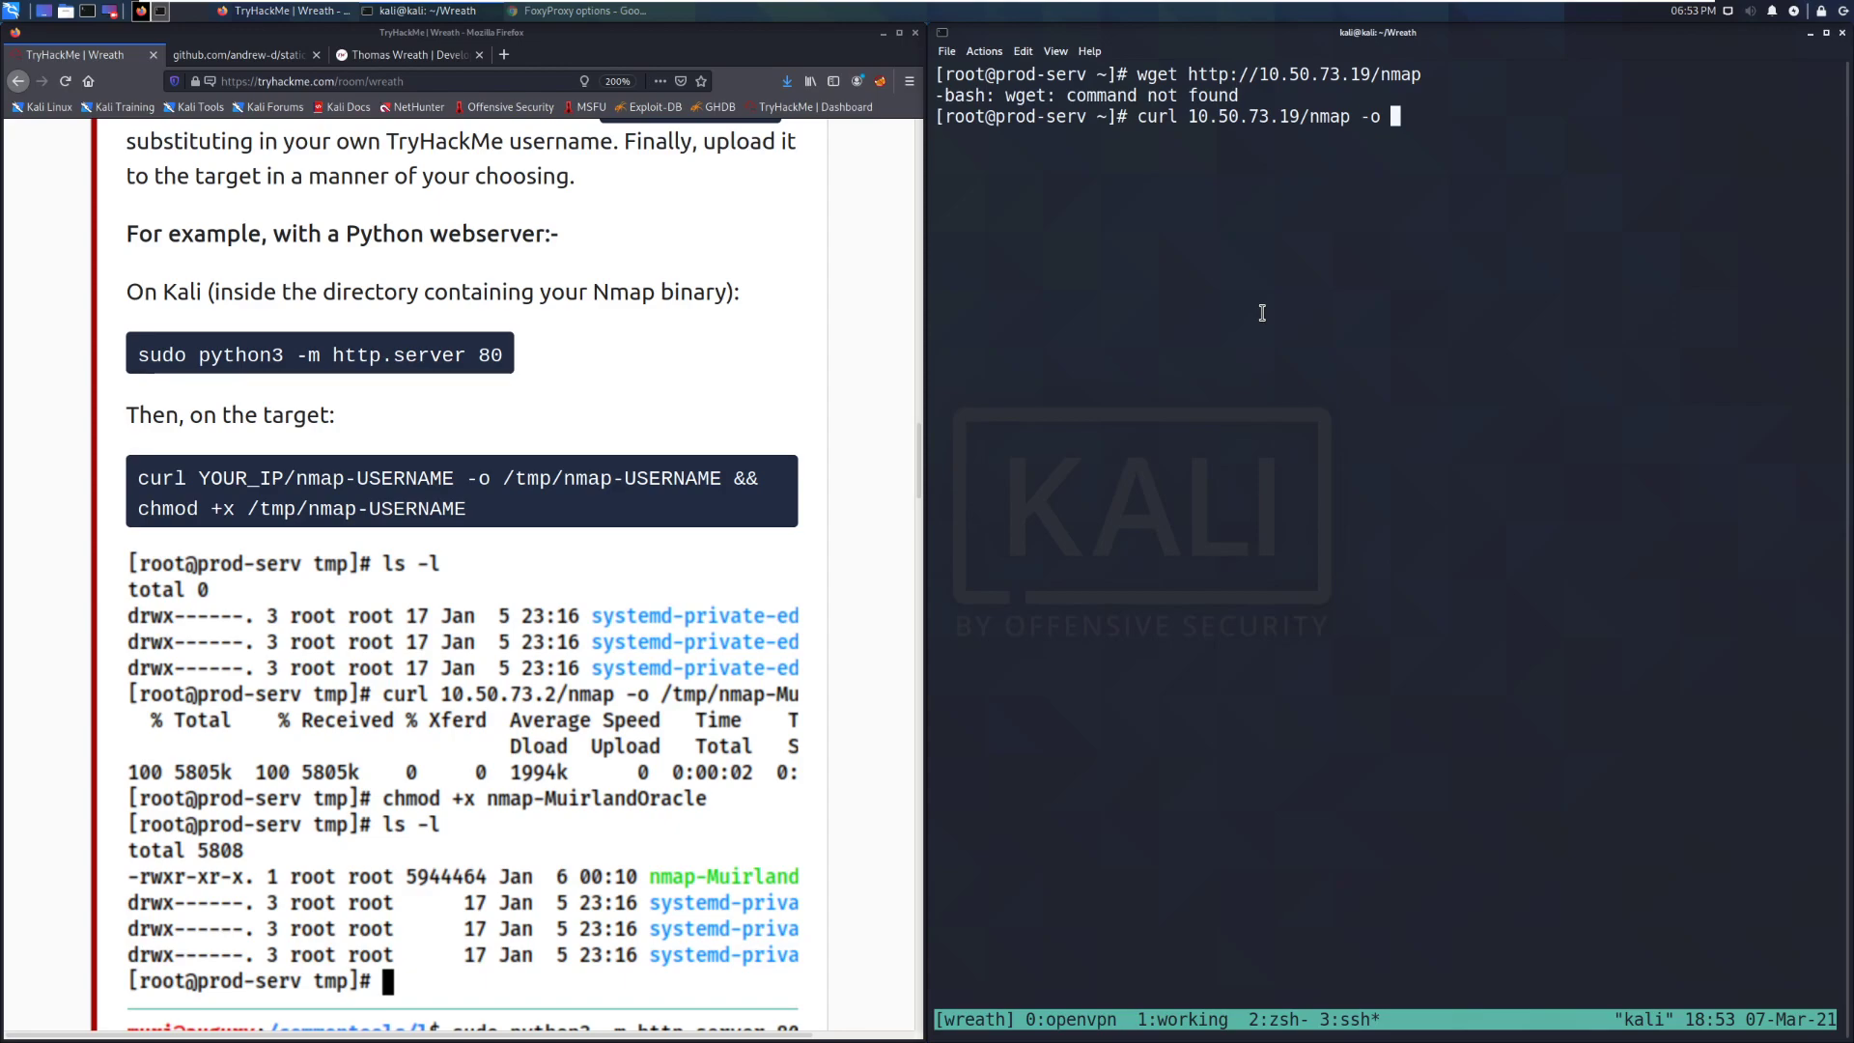
text(./)
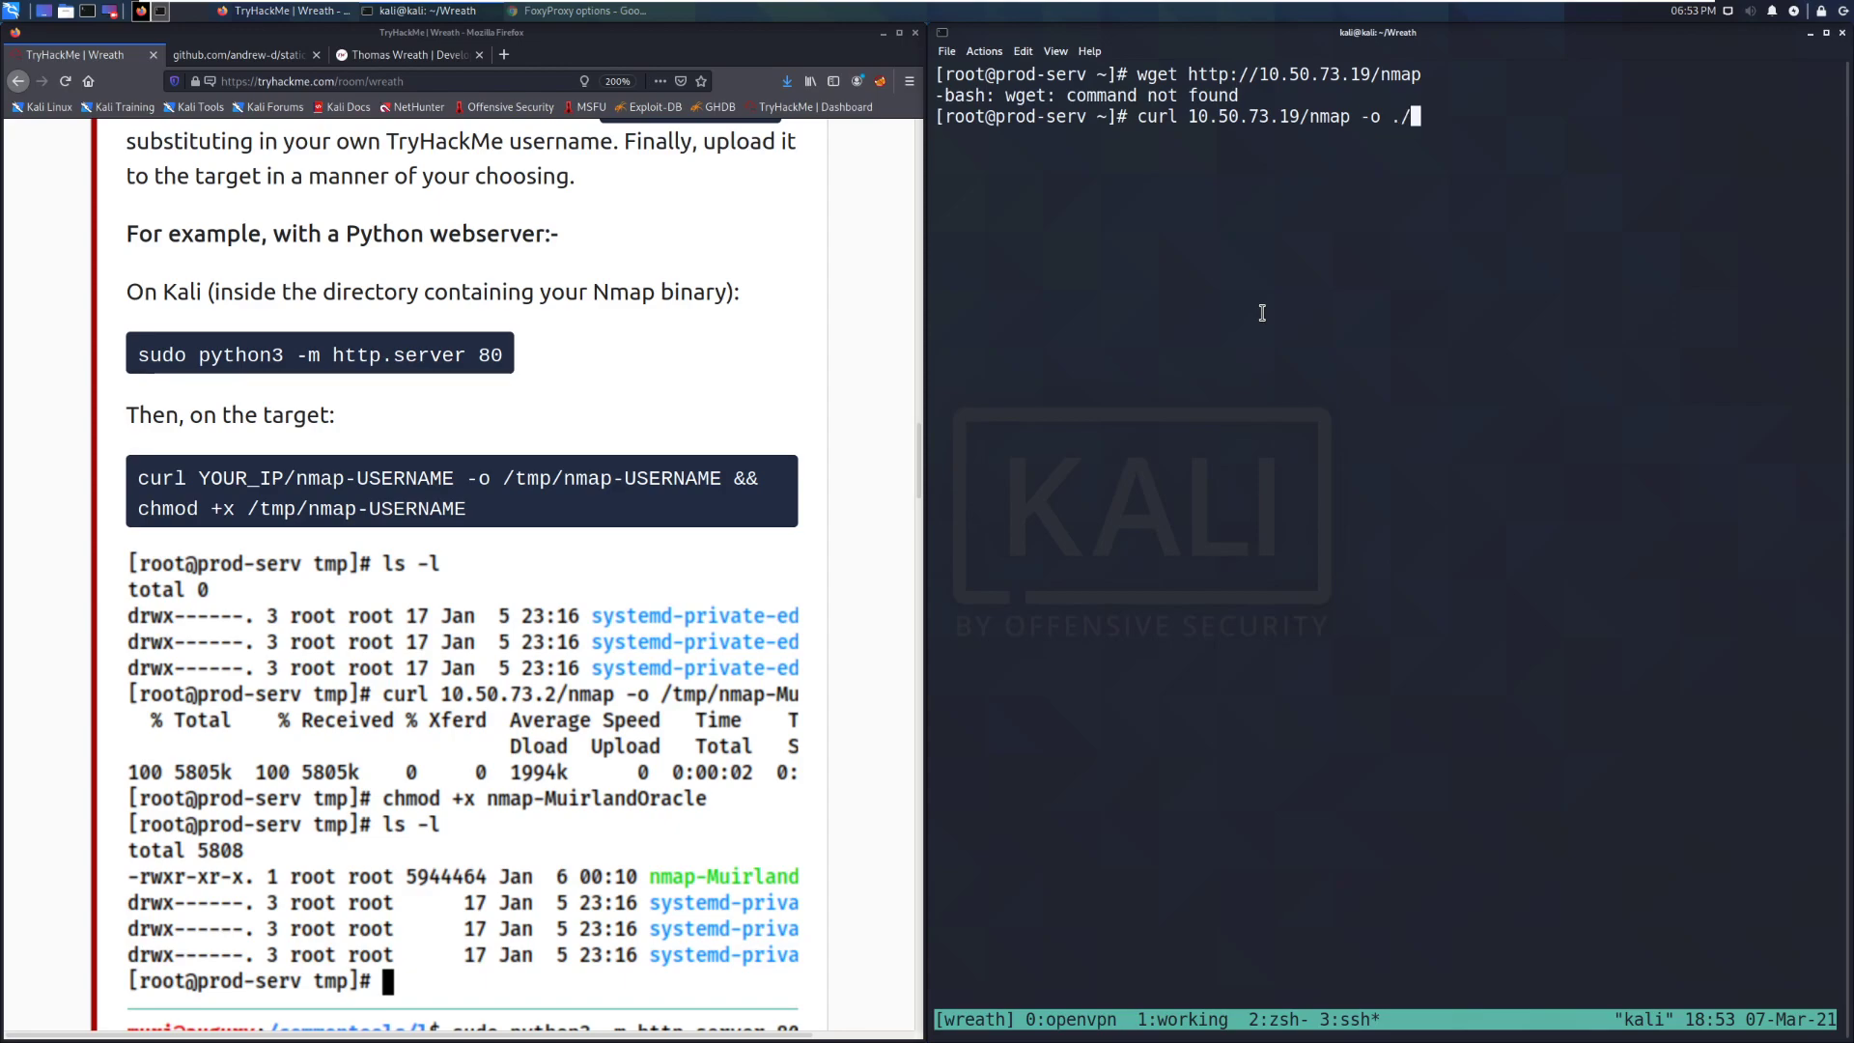
text(nmap)
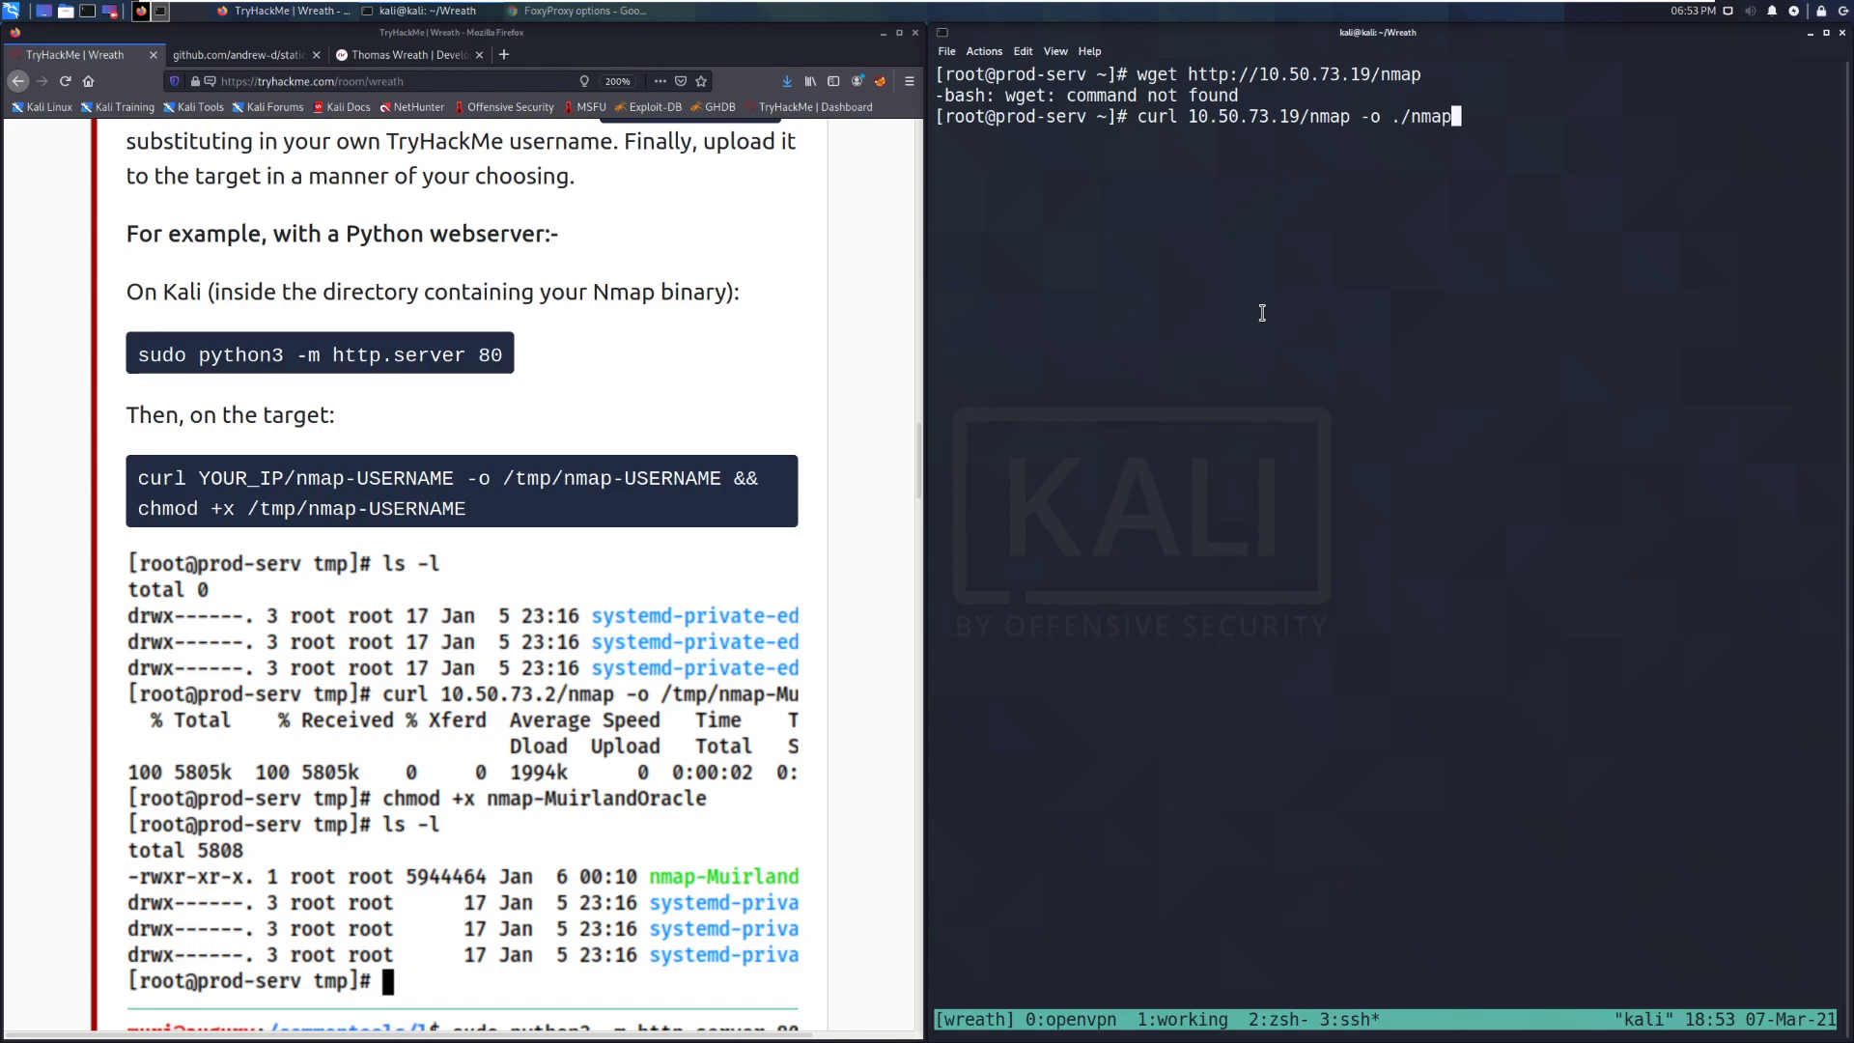
text(-Dark &&)
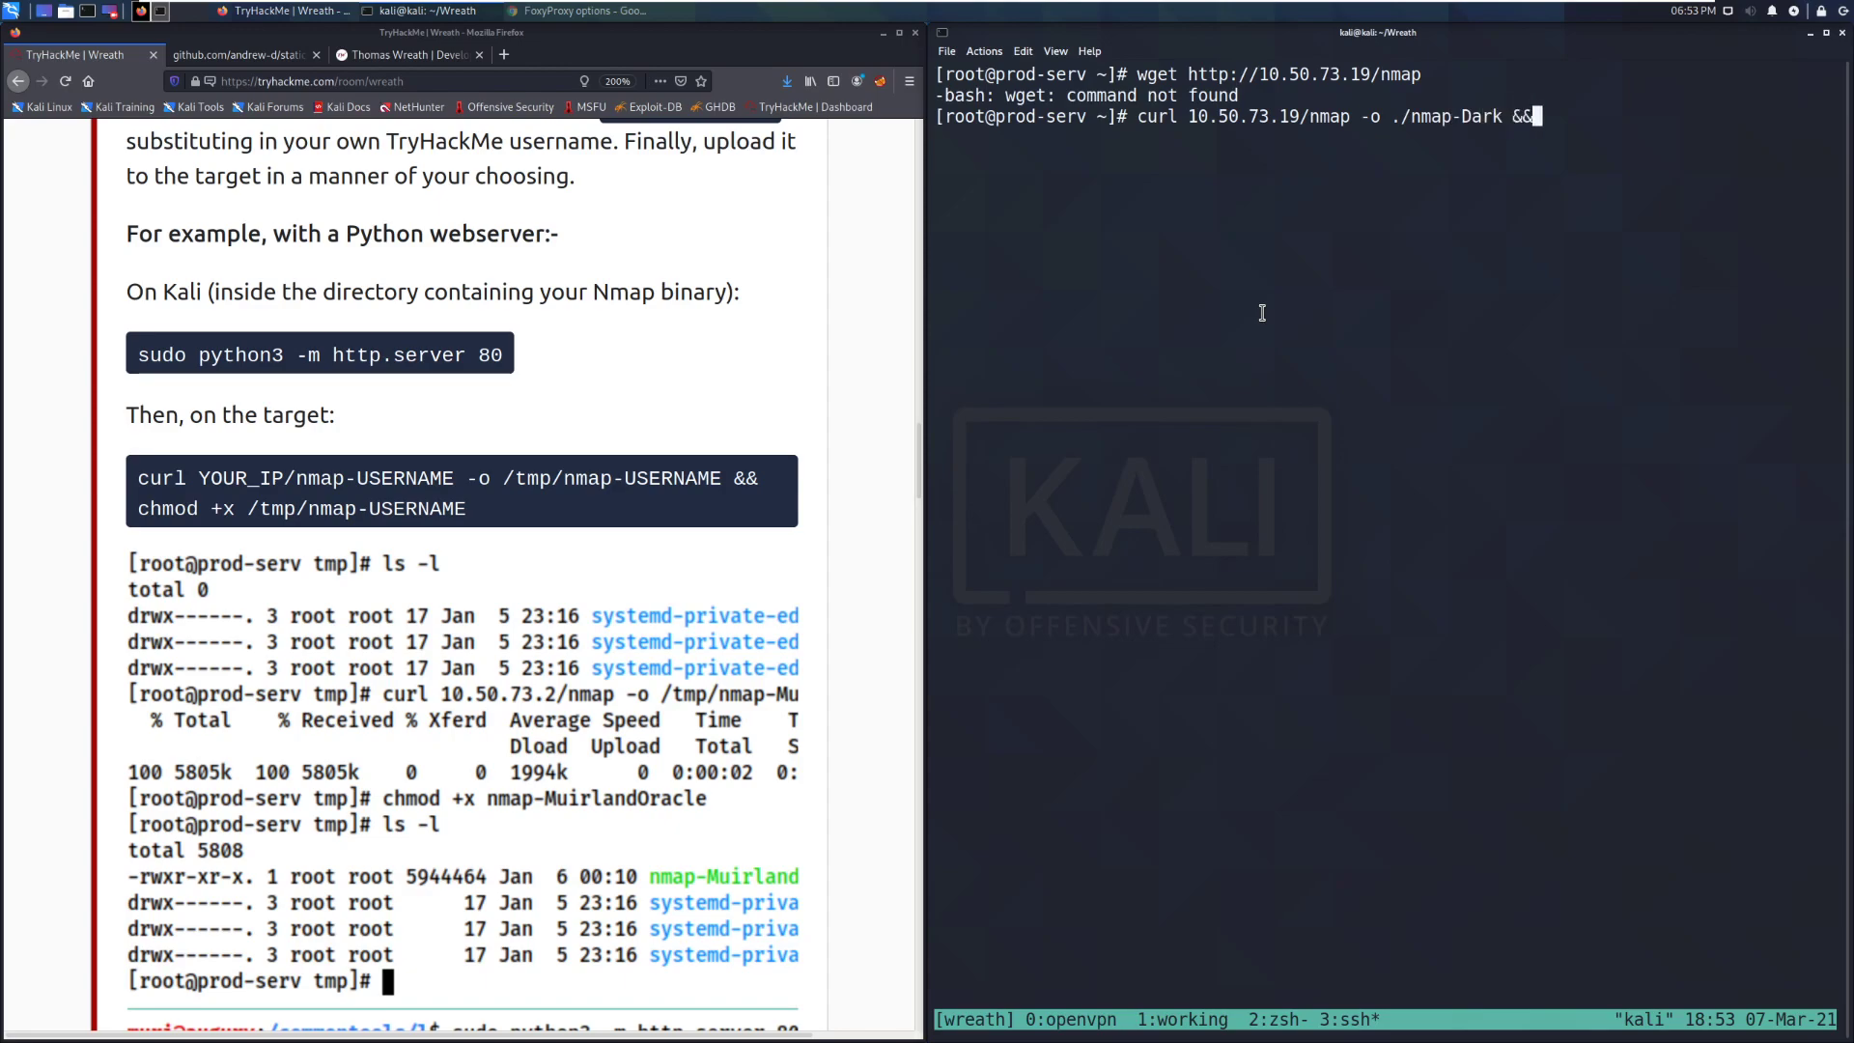
text(chmod)
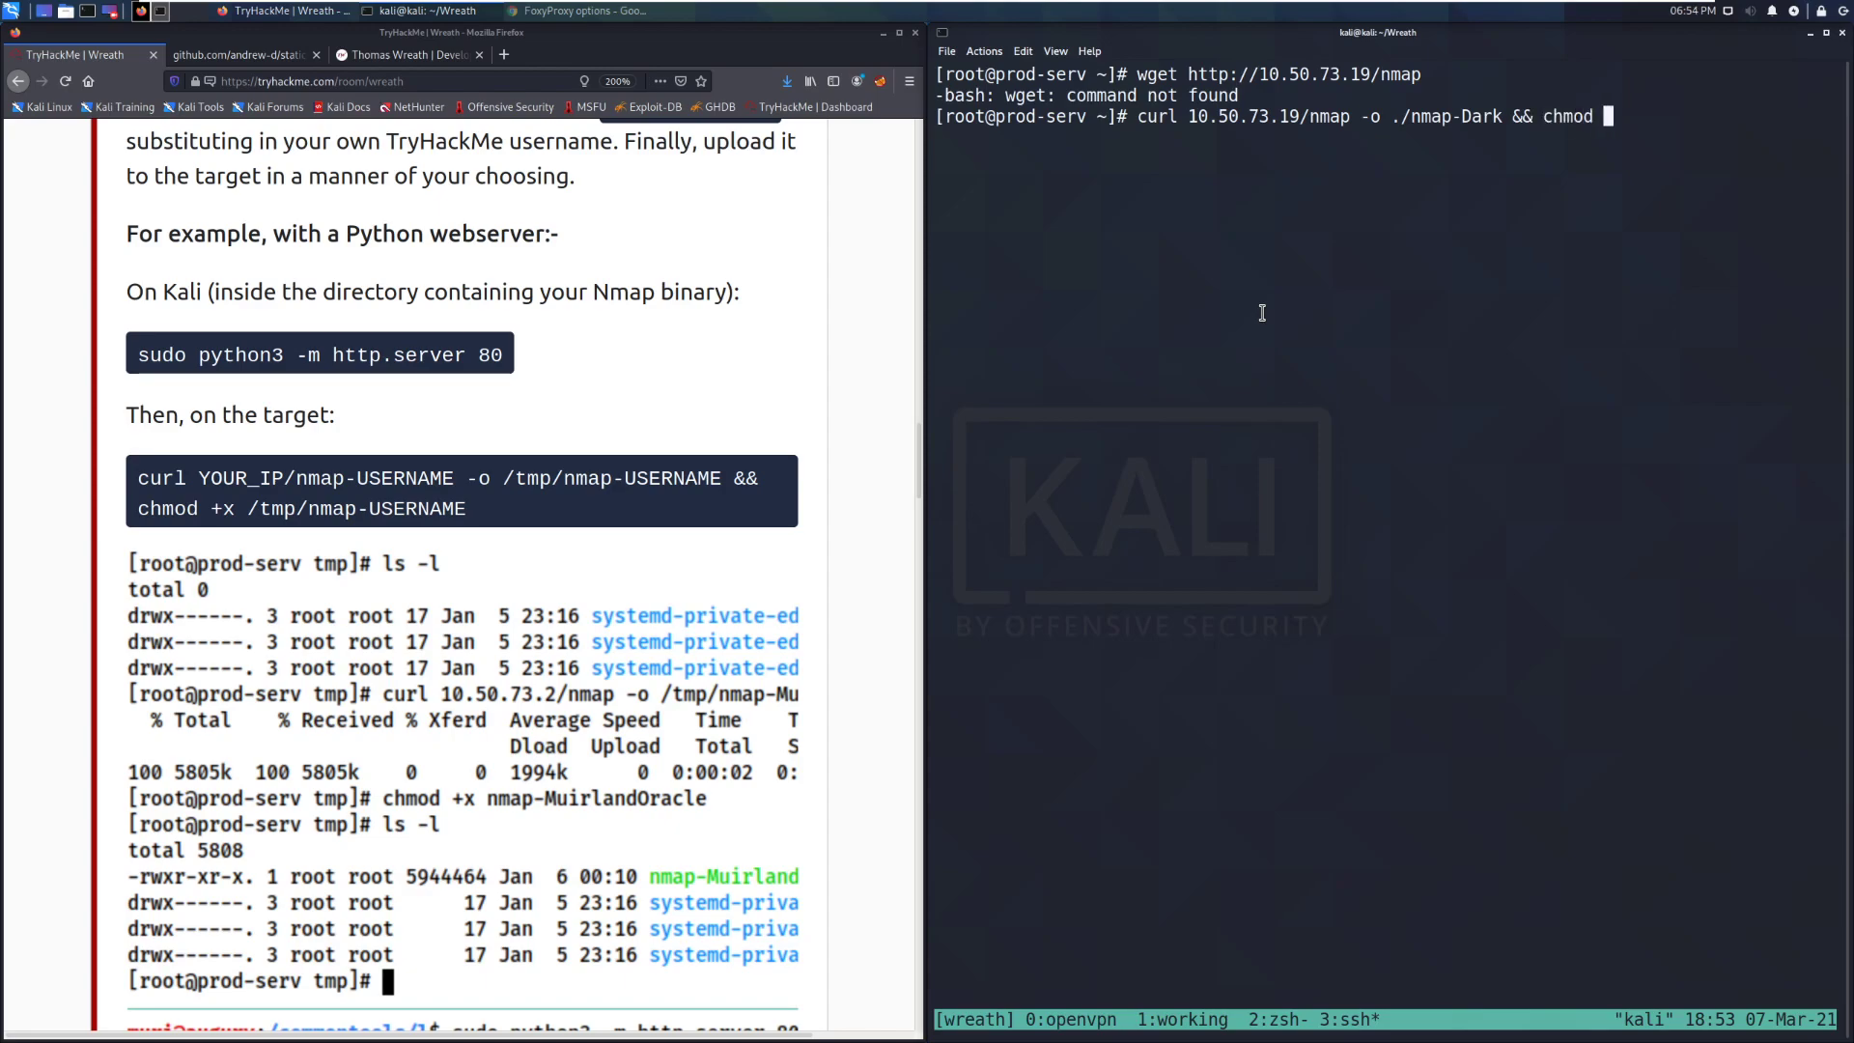
key(BackSpace)
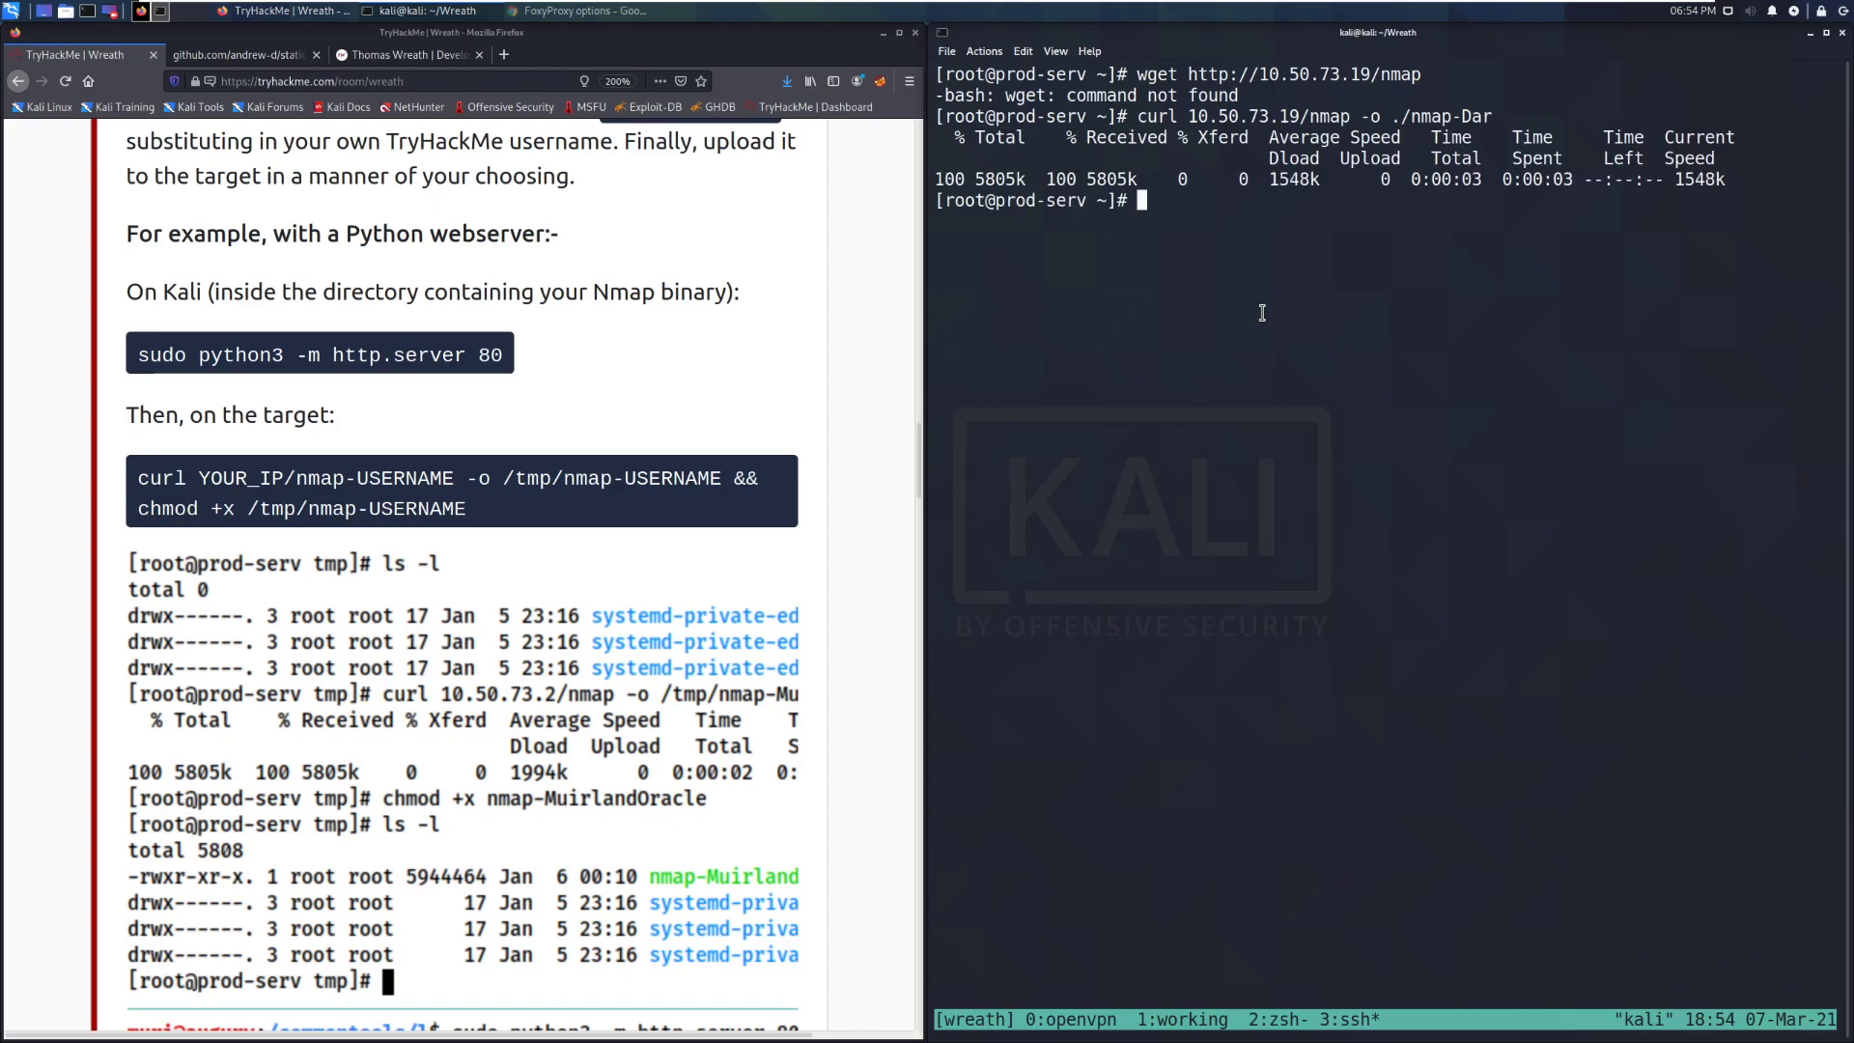
- Rename nmap-Dar to nmap-Dark and list the directory to confirm
text(ls)
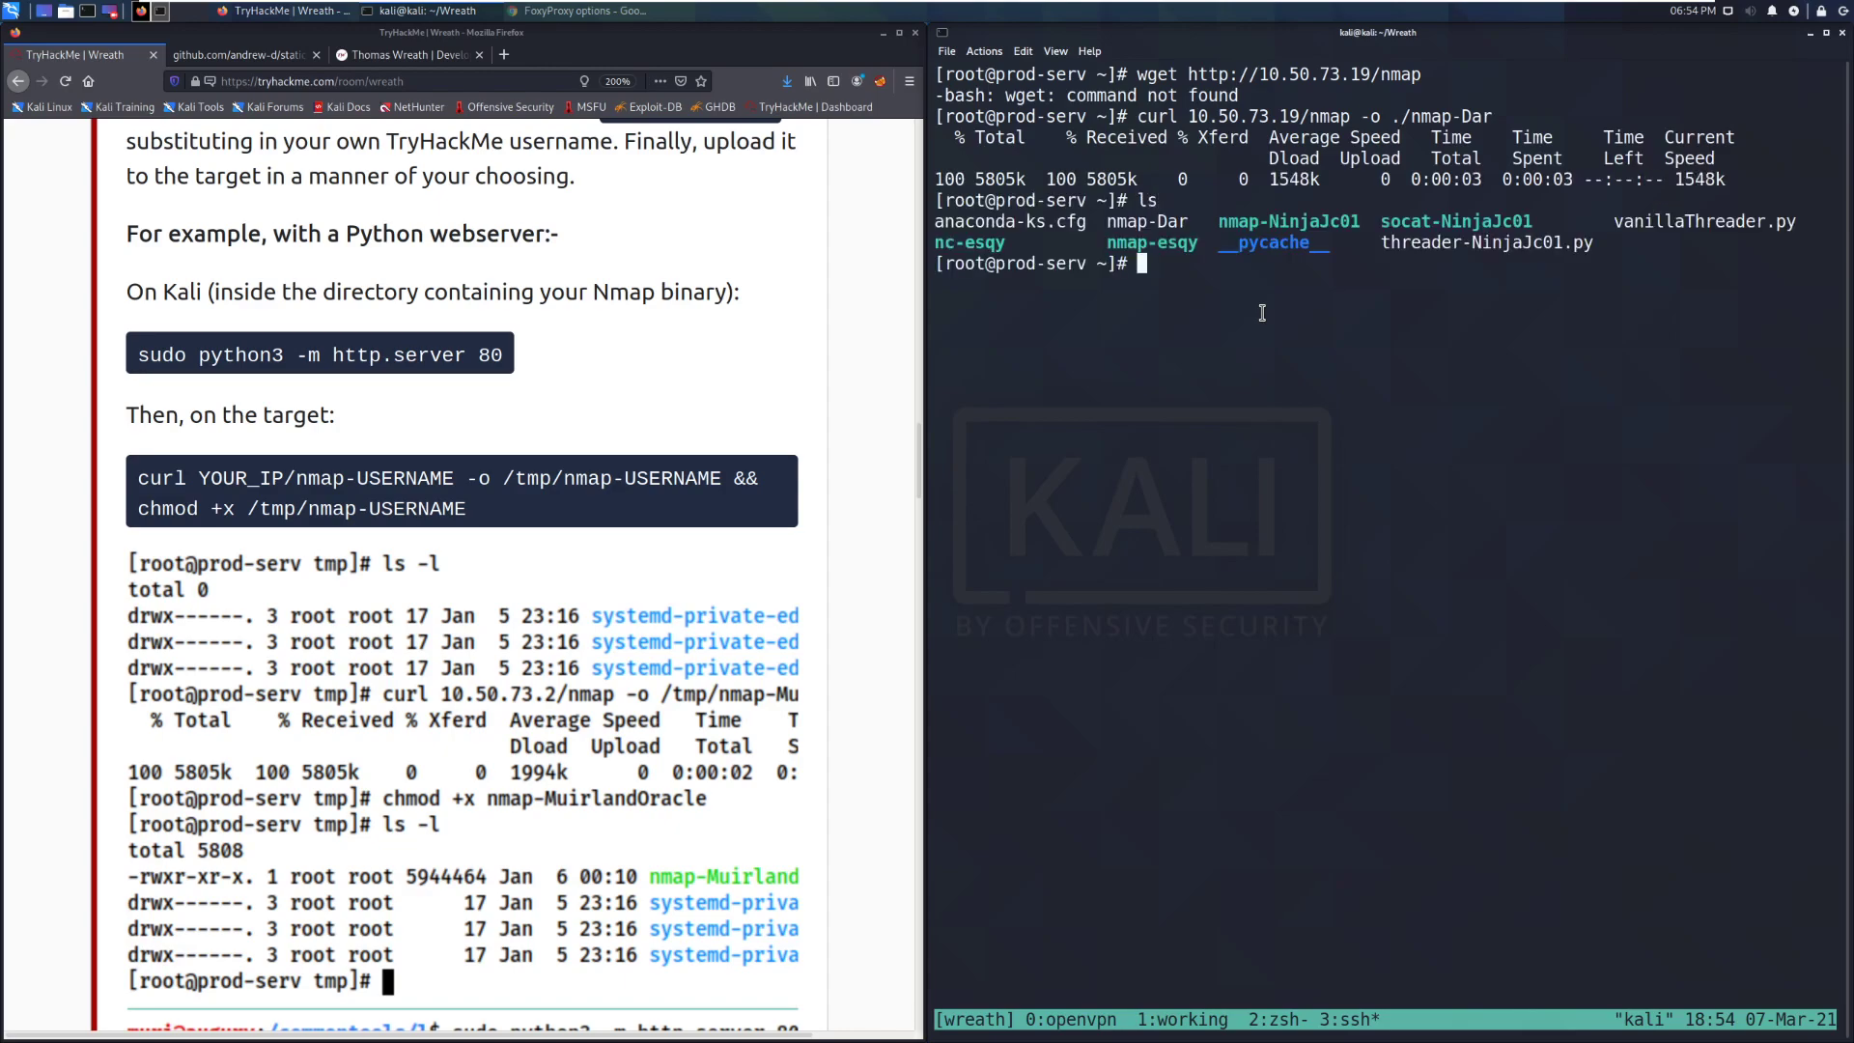
text(mv)
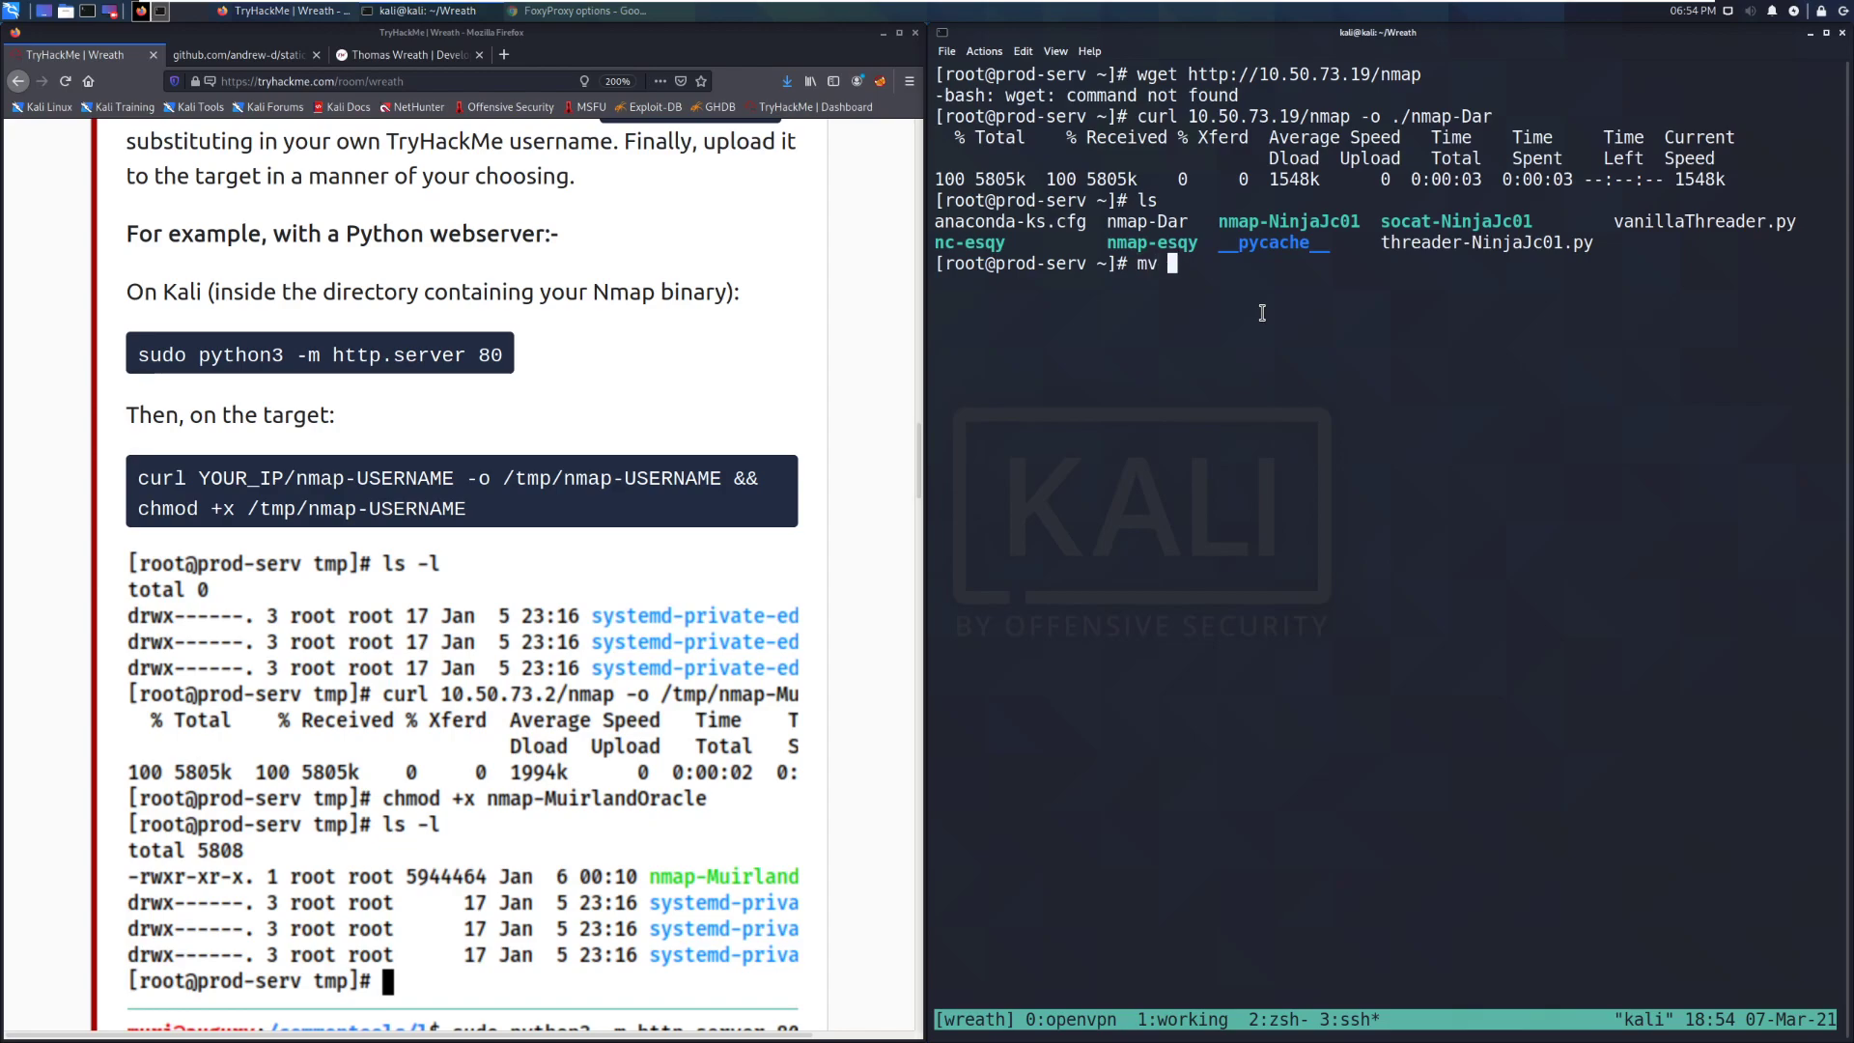
text(nmap-)
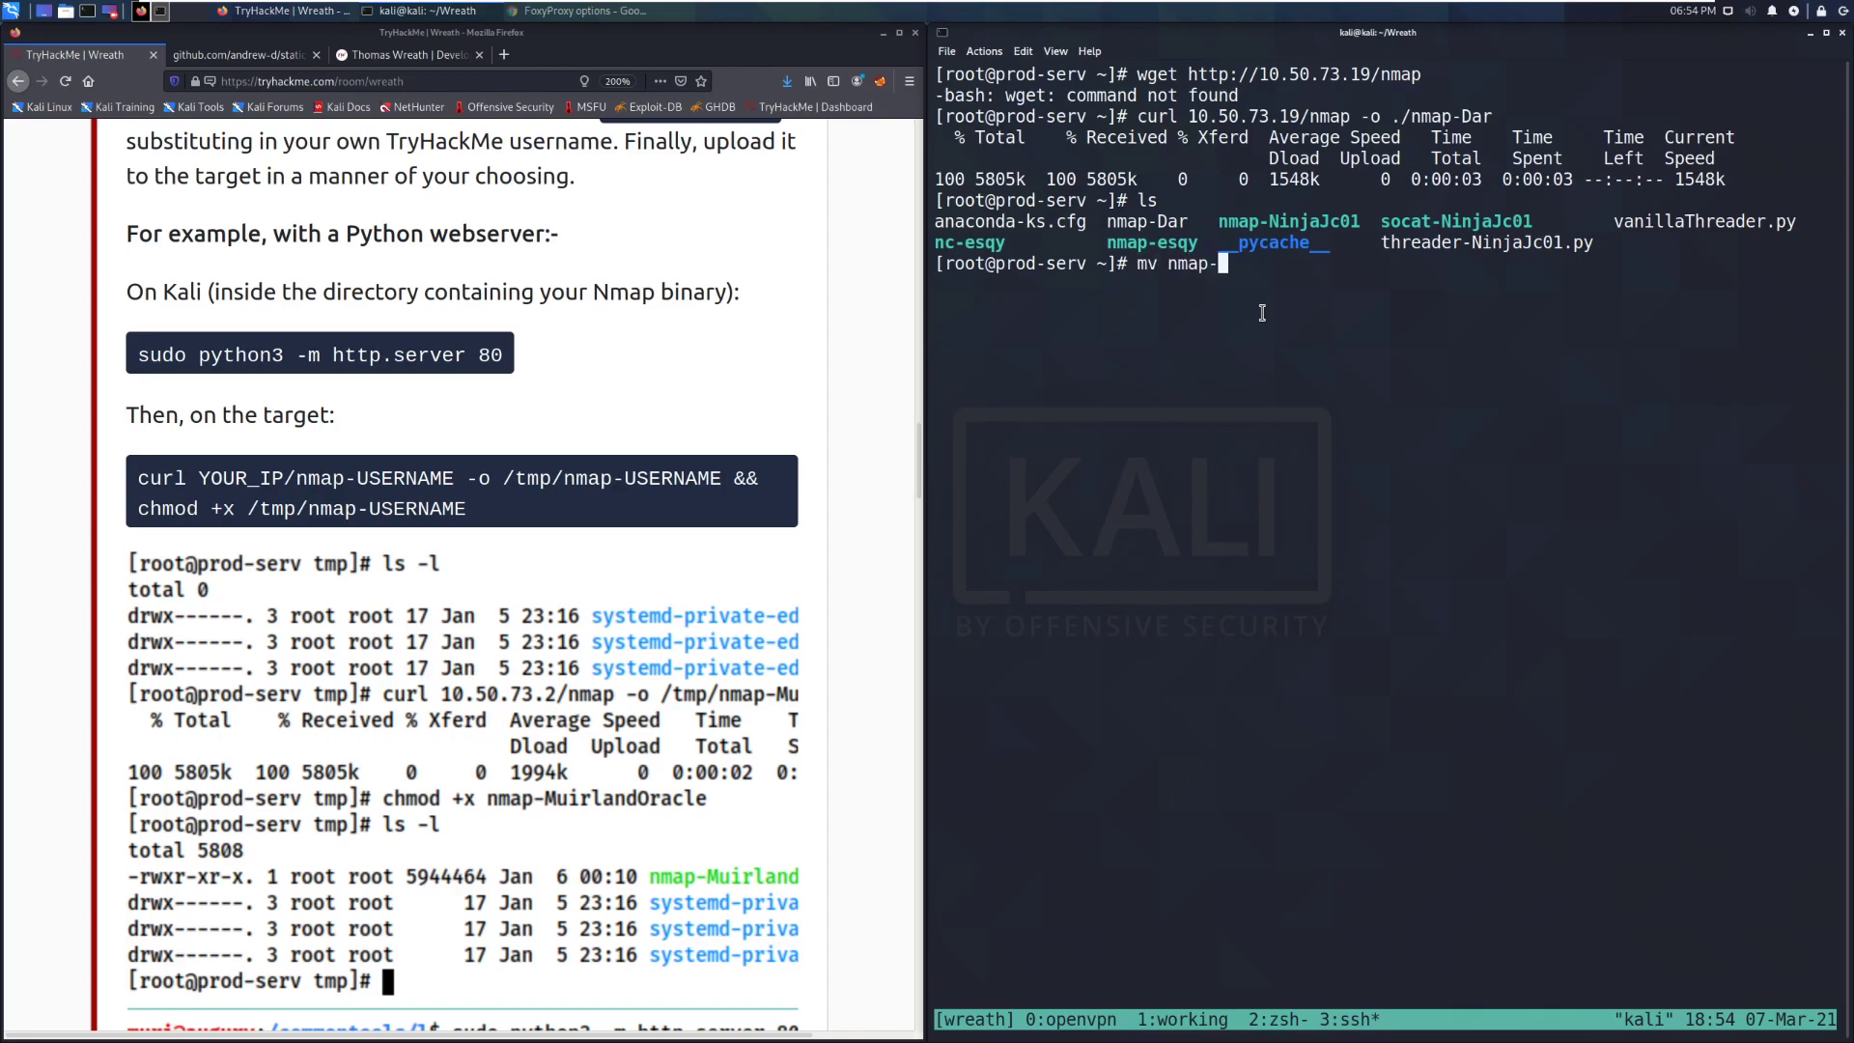
text(Dar)
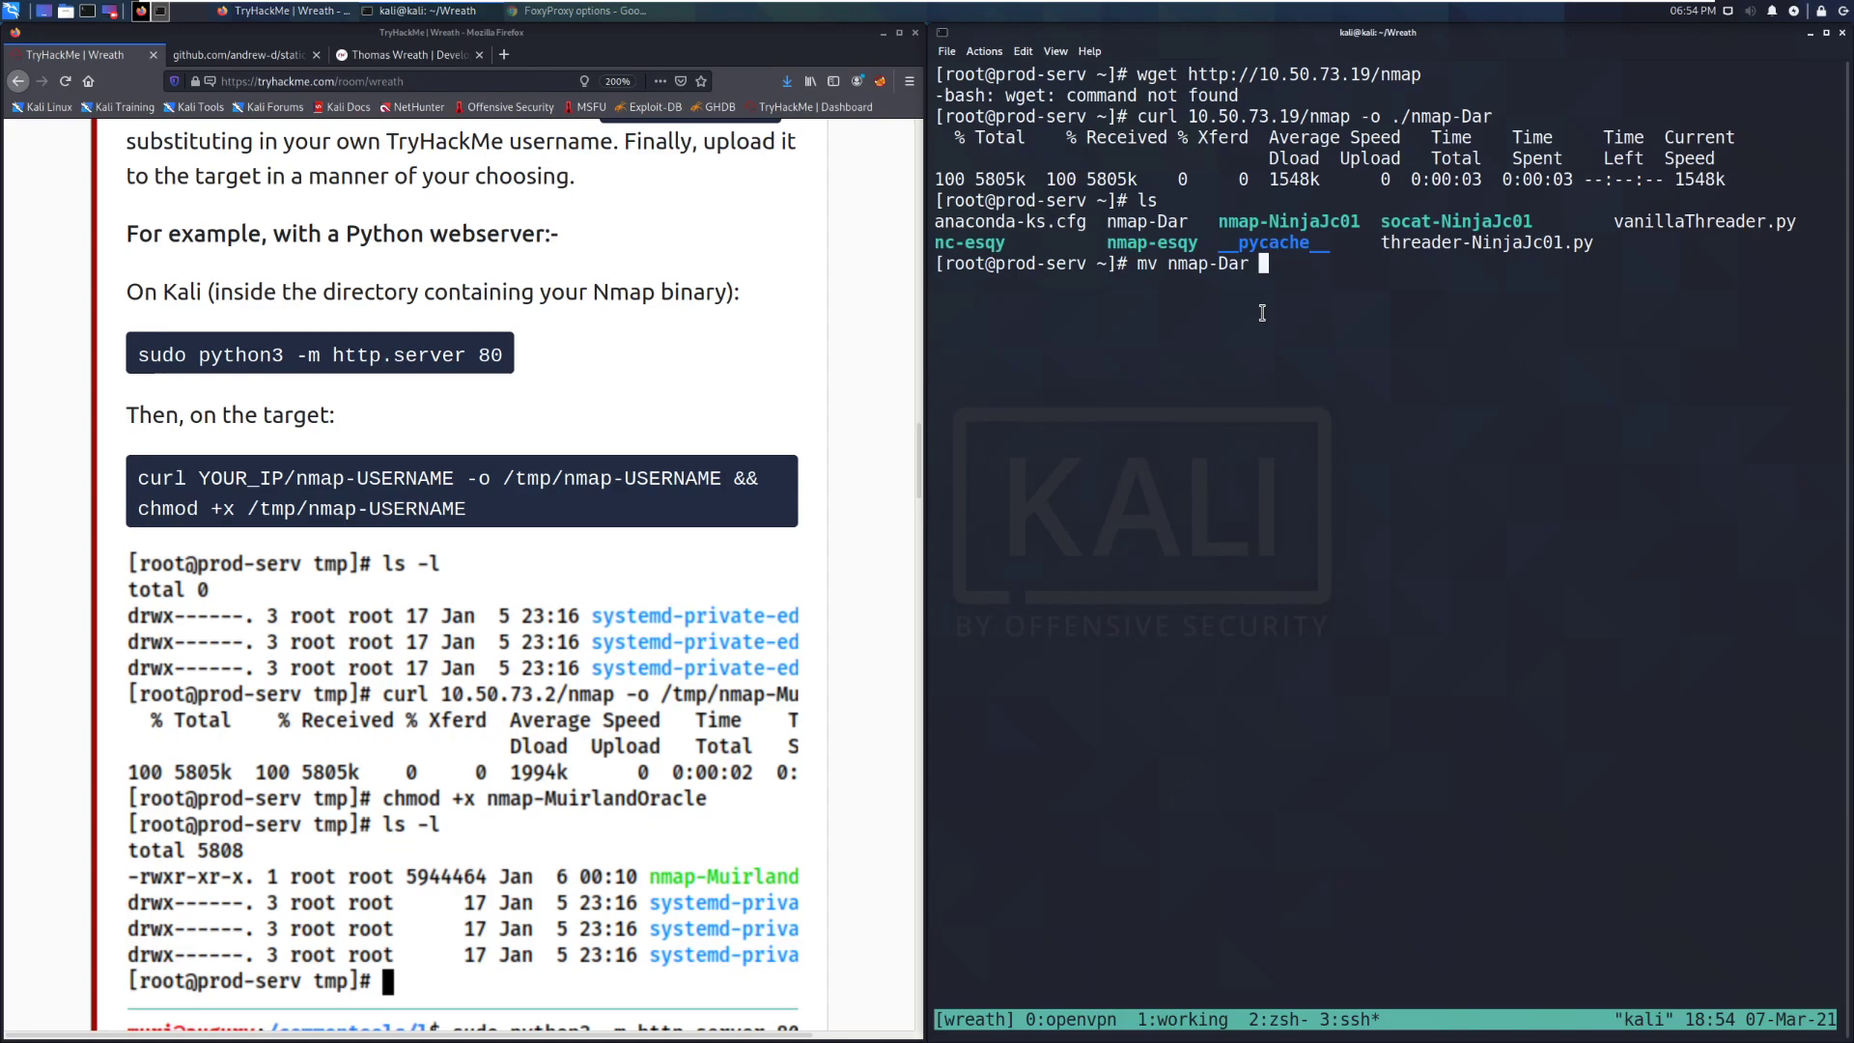
text(nmap-Dark)
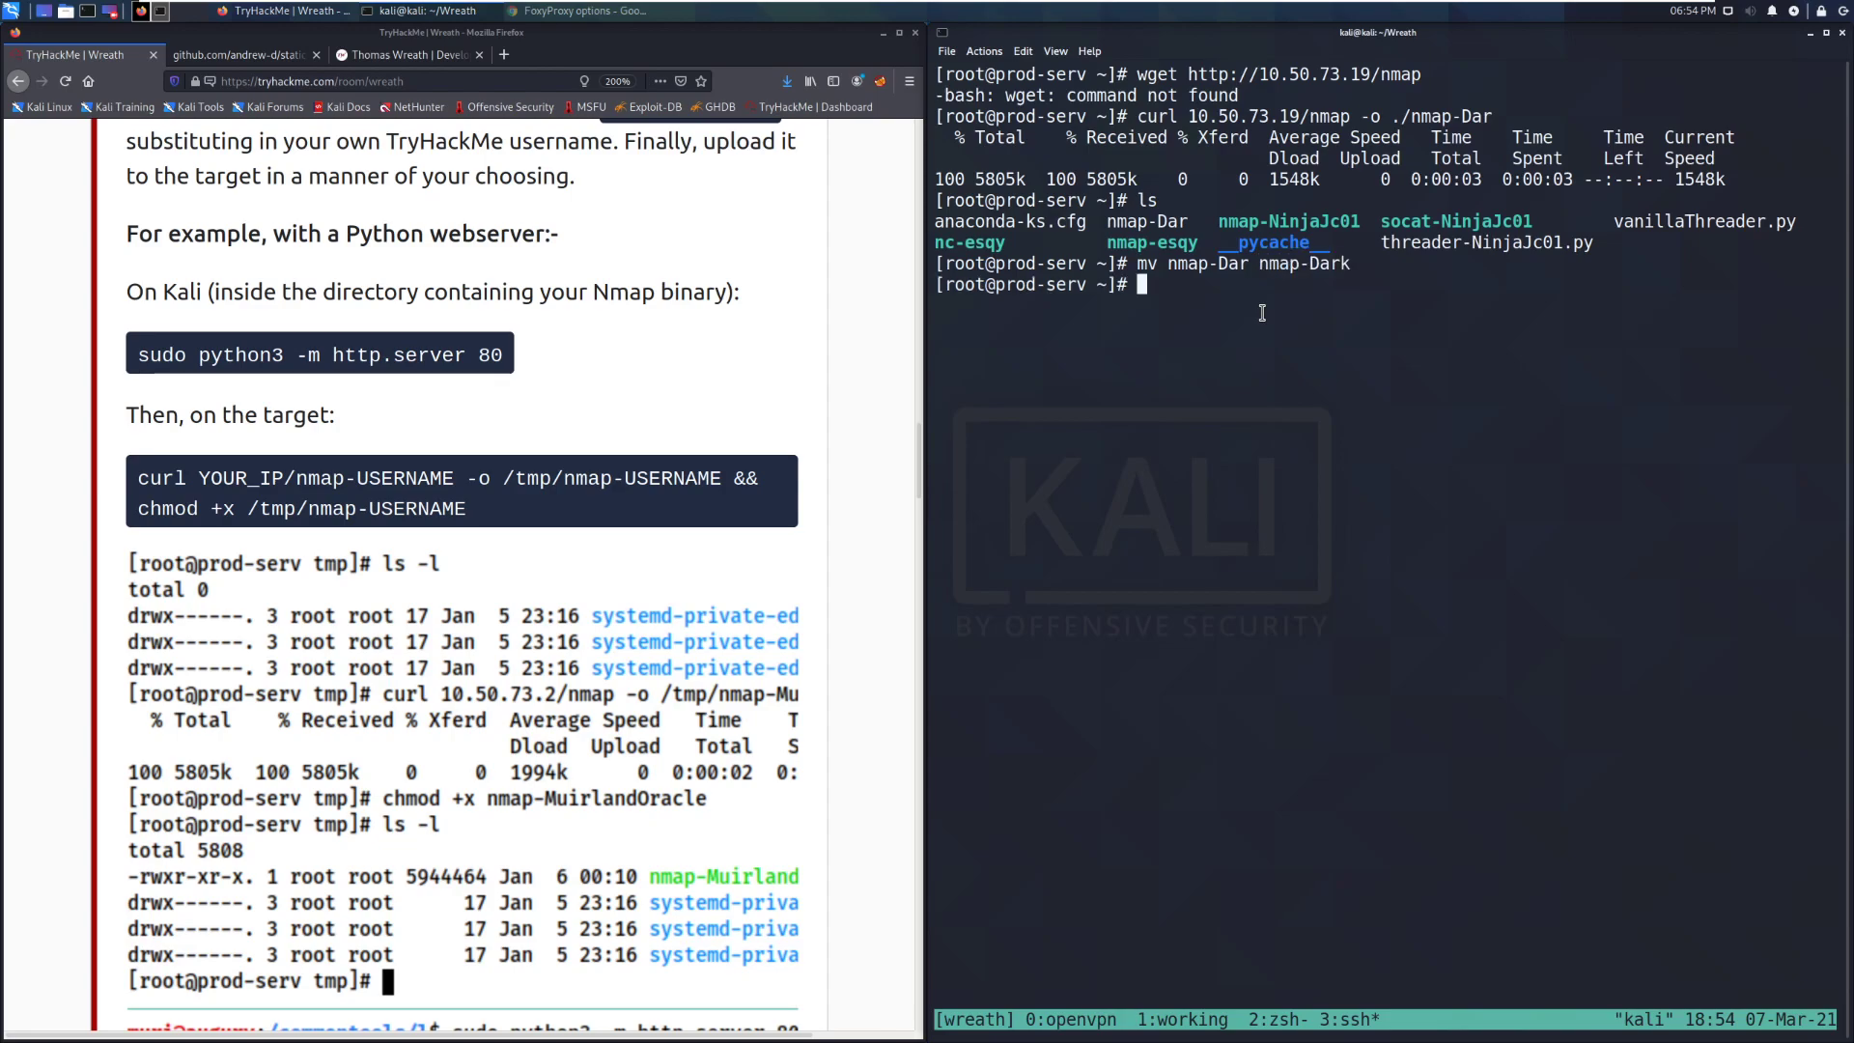
key(Return)
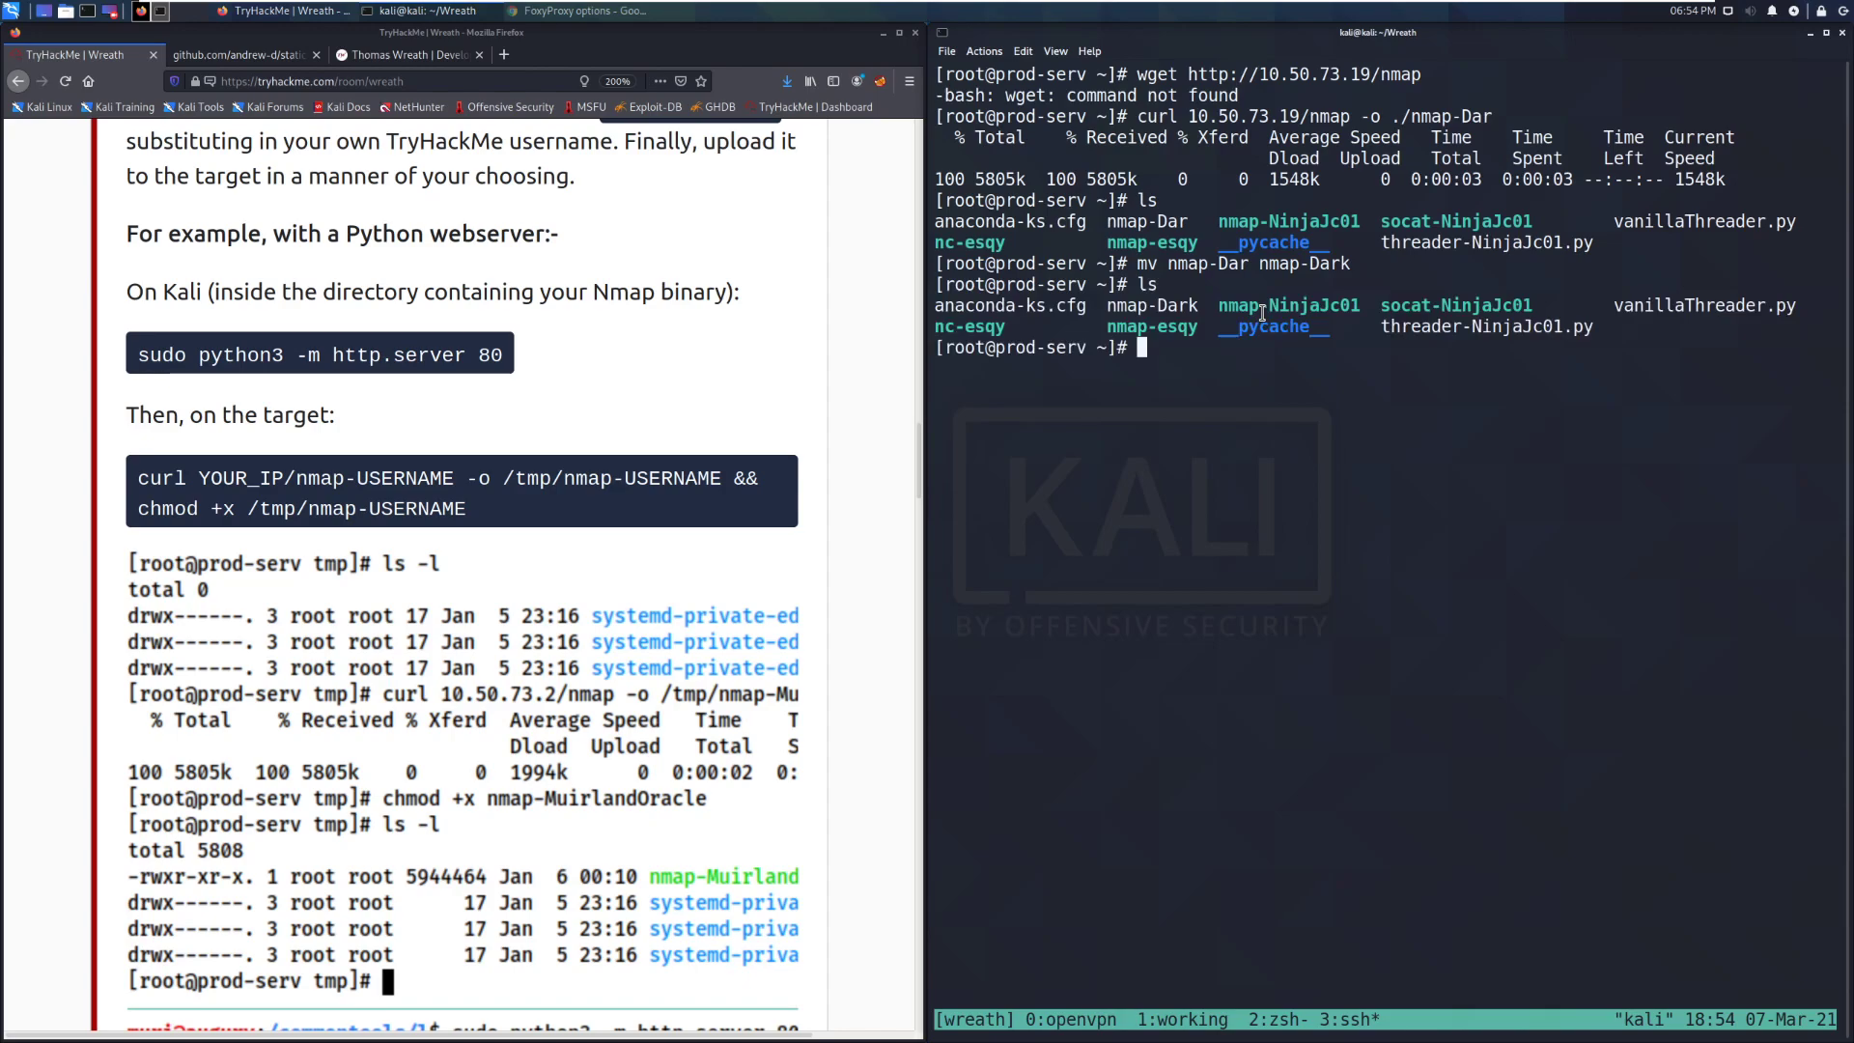
- Make ./nmap-Dark executable with chmod +x
text(chmod +x)
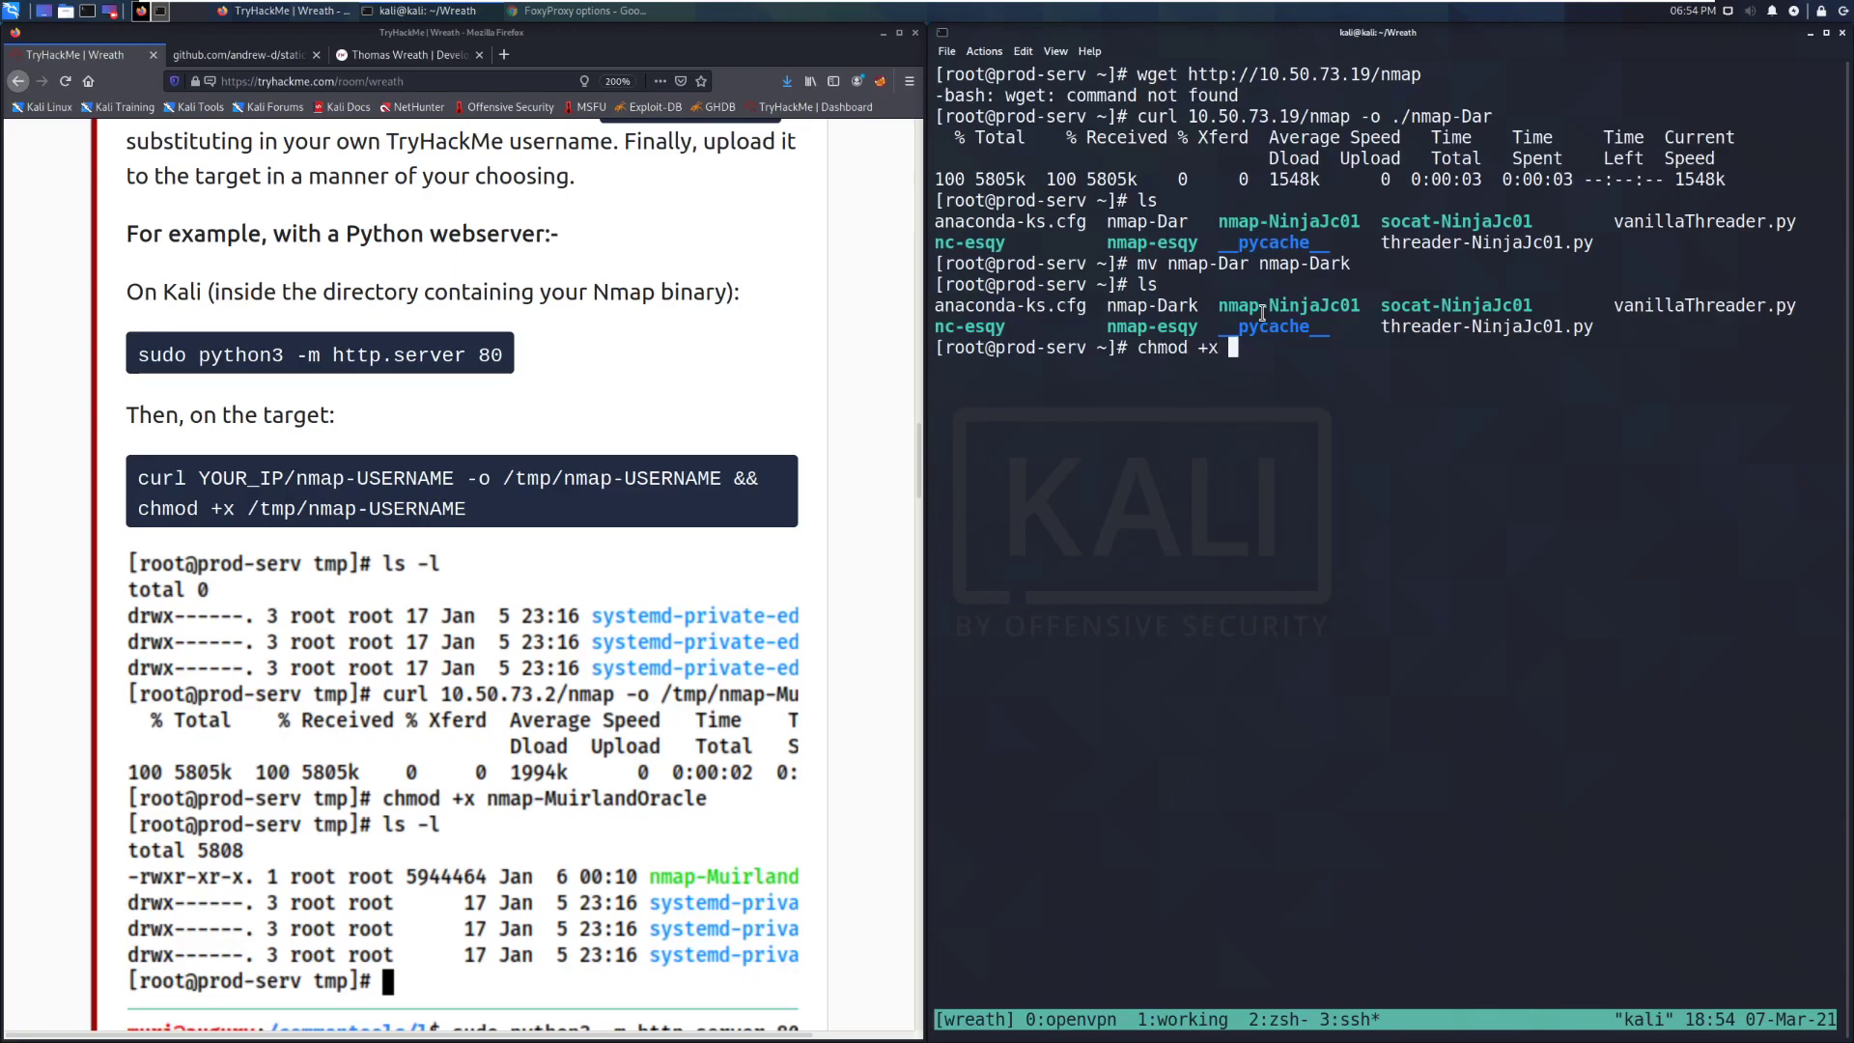
text(.)
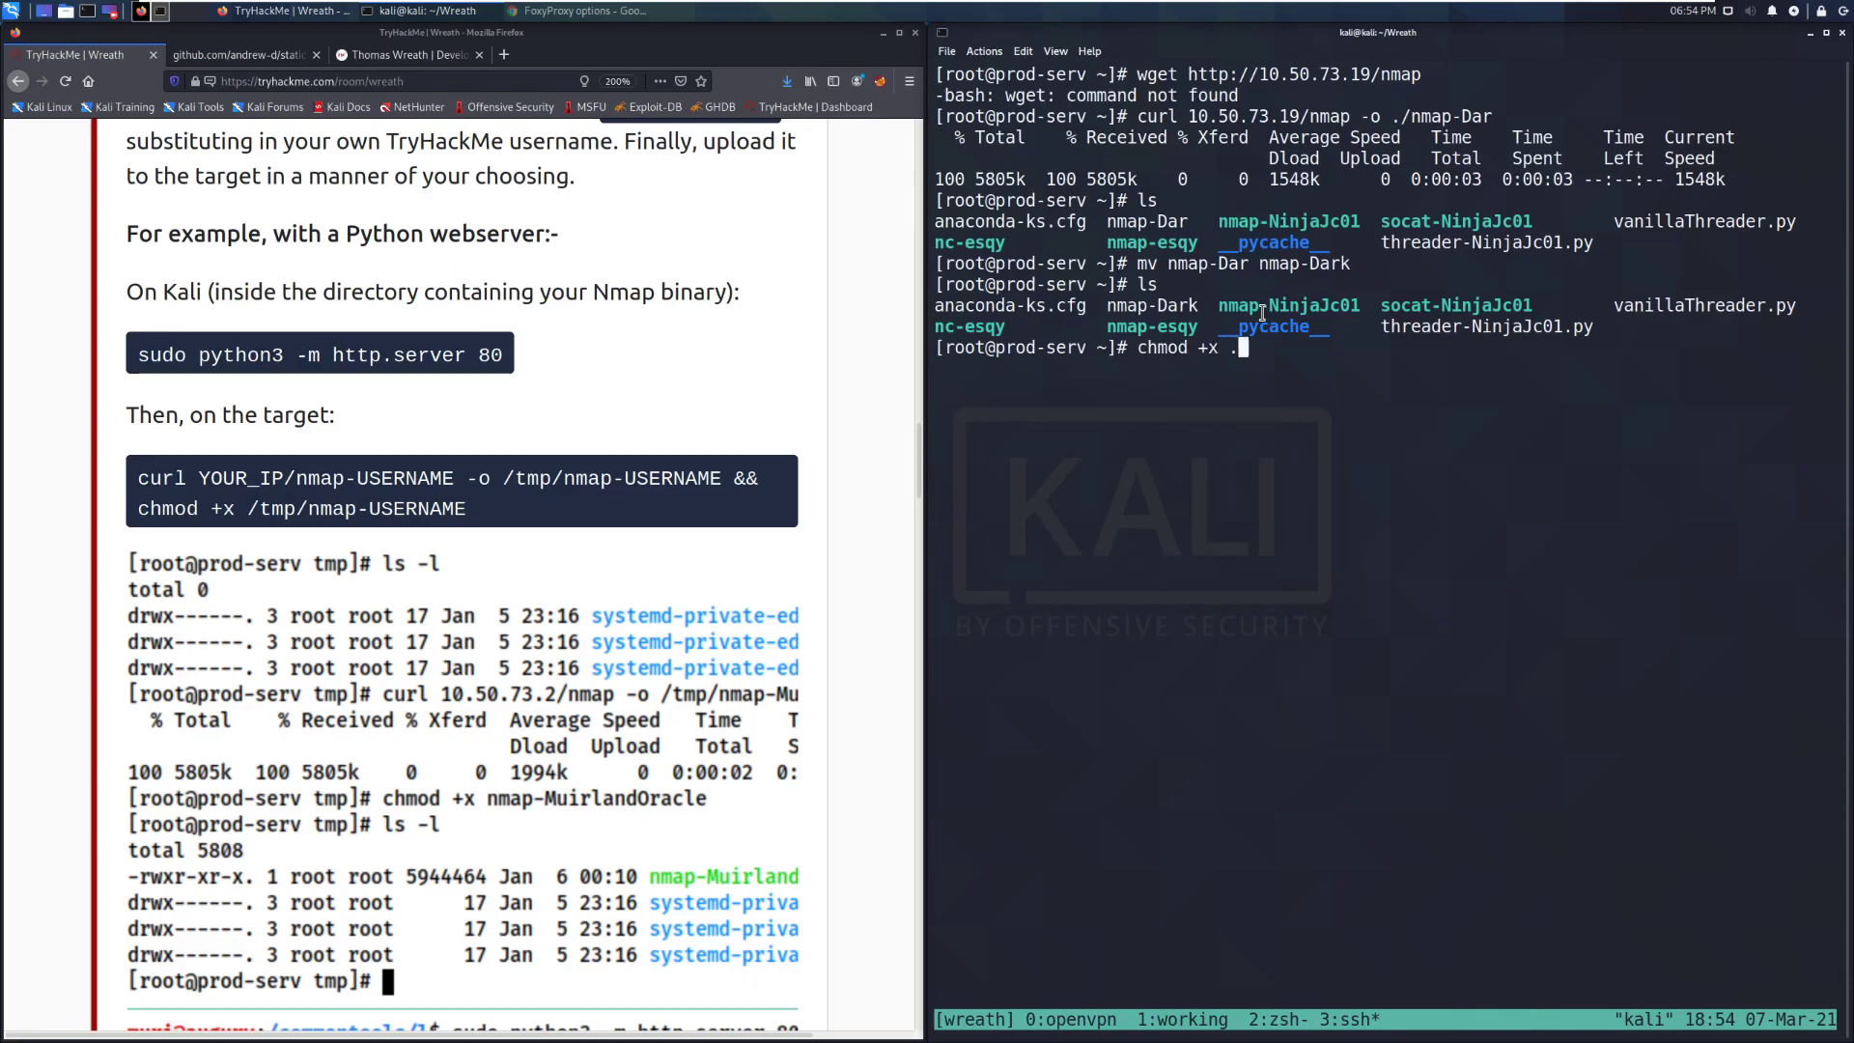
text(/)
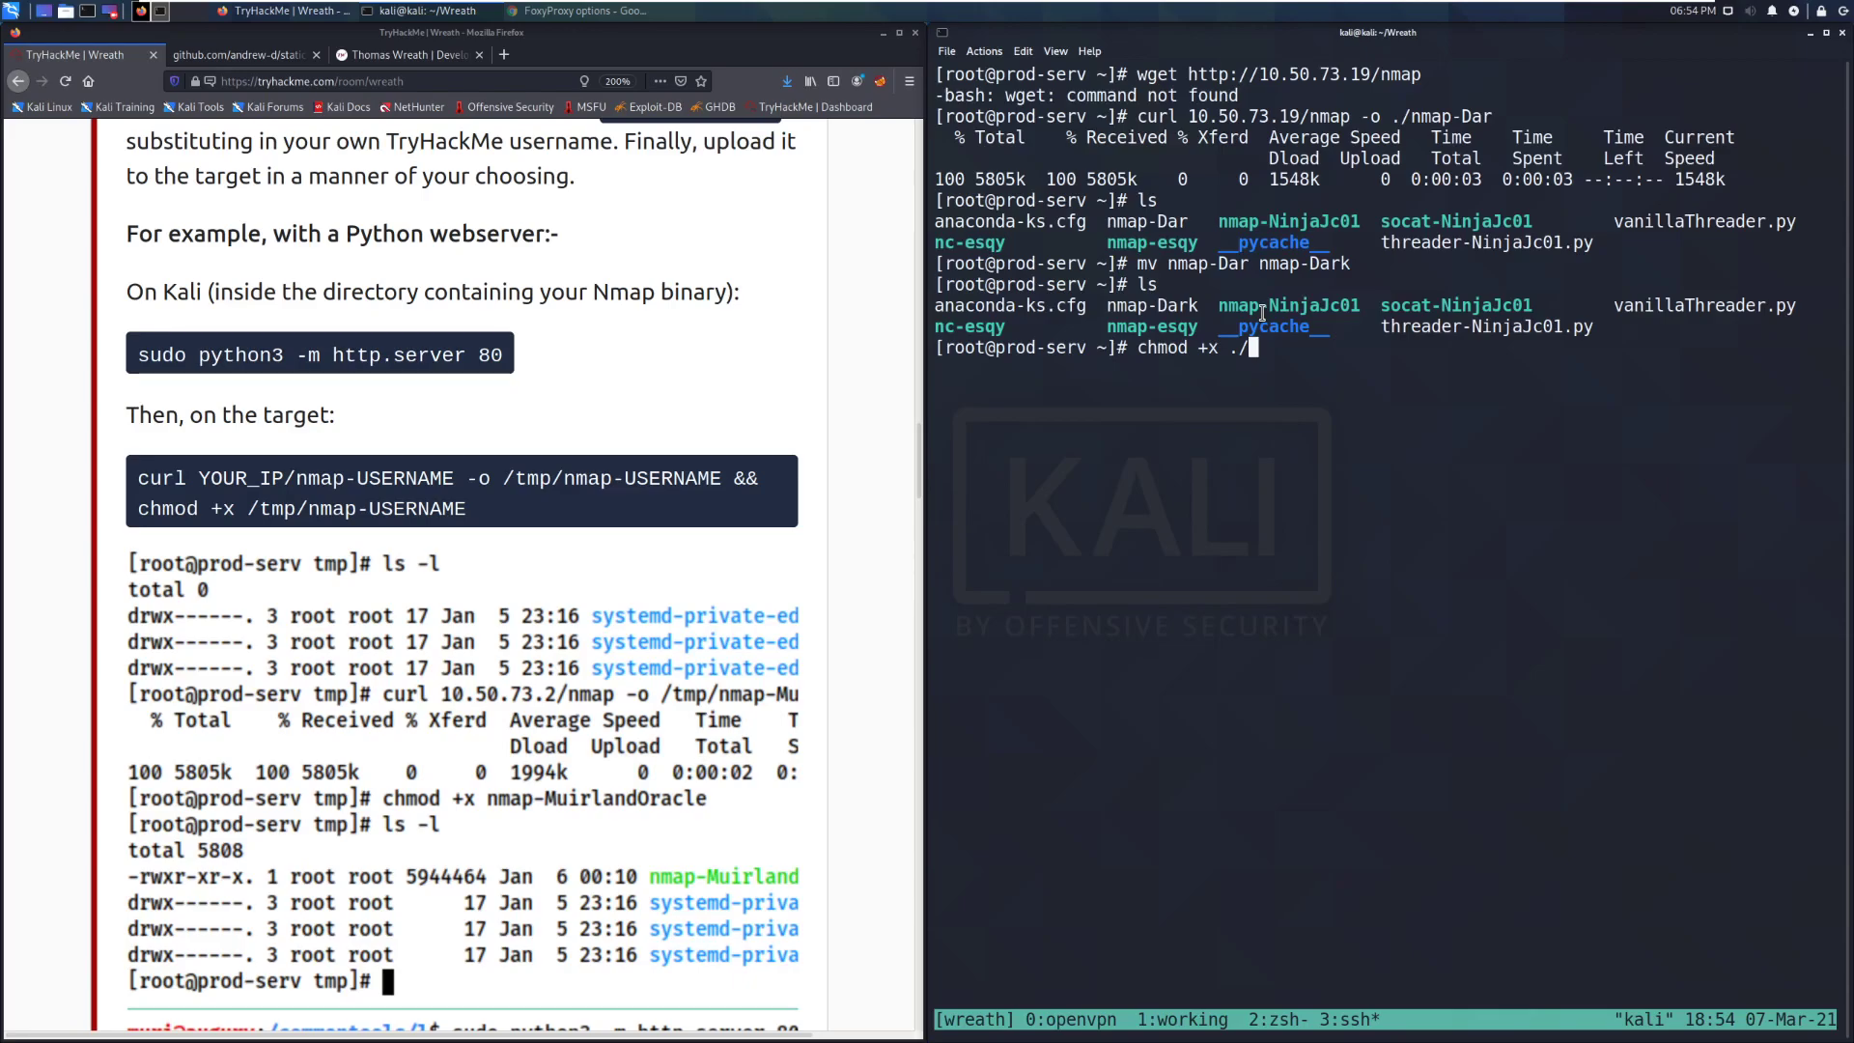
text(nm)
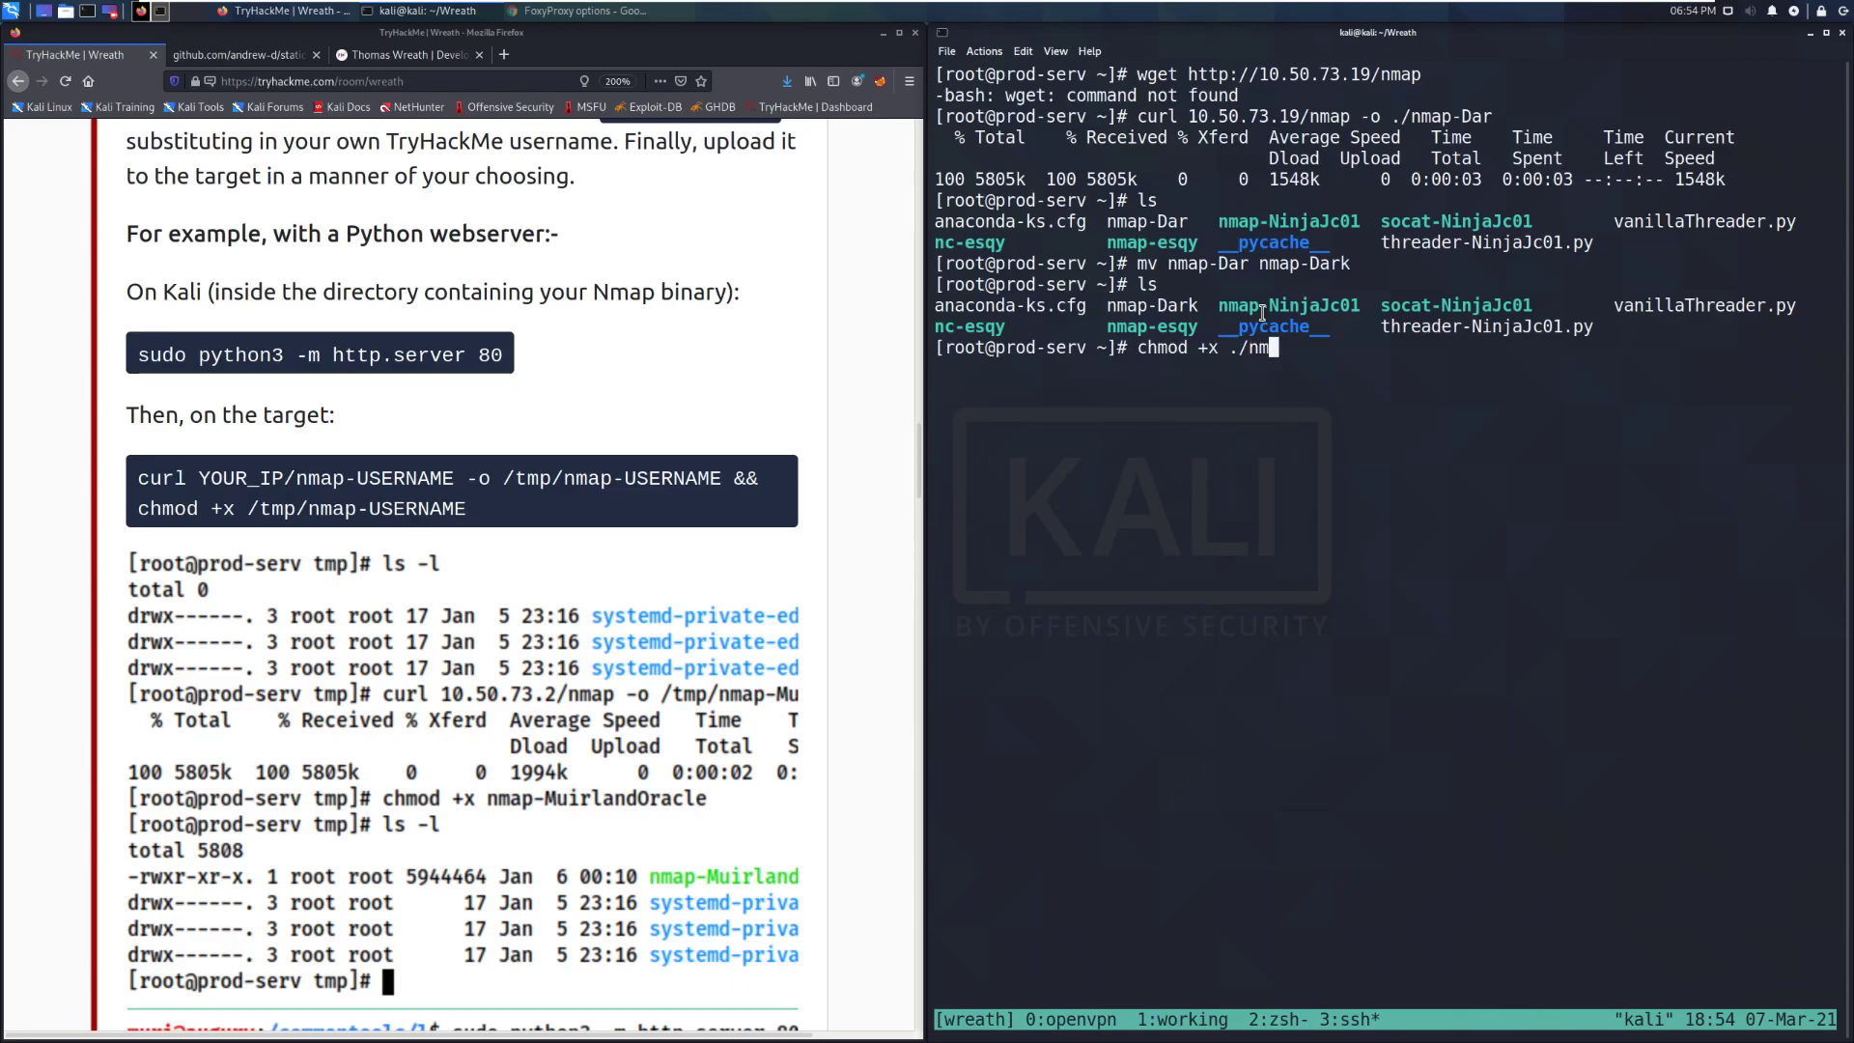
text(map-Dark)
text(ls)
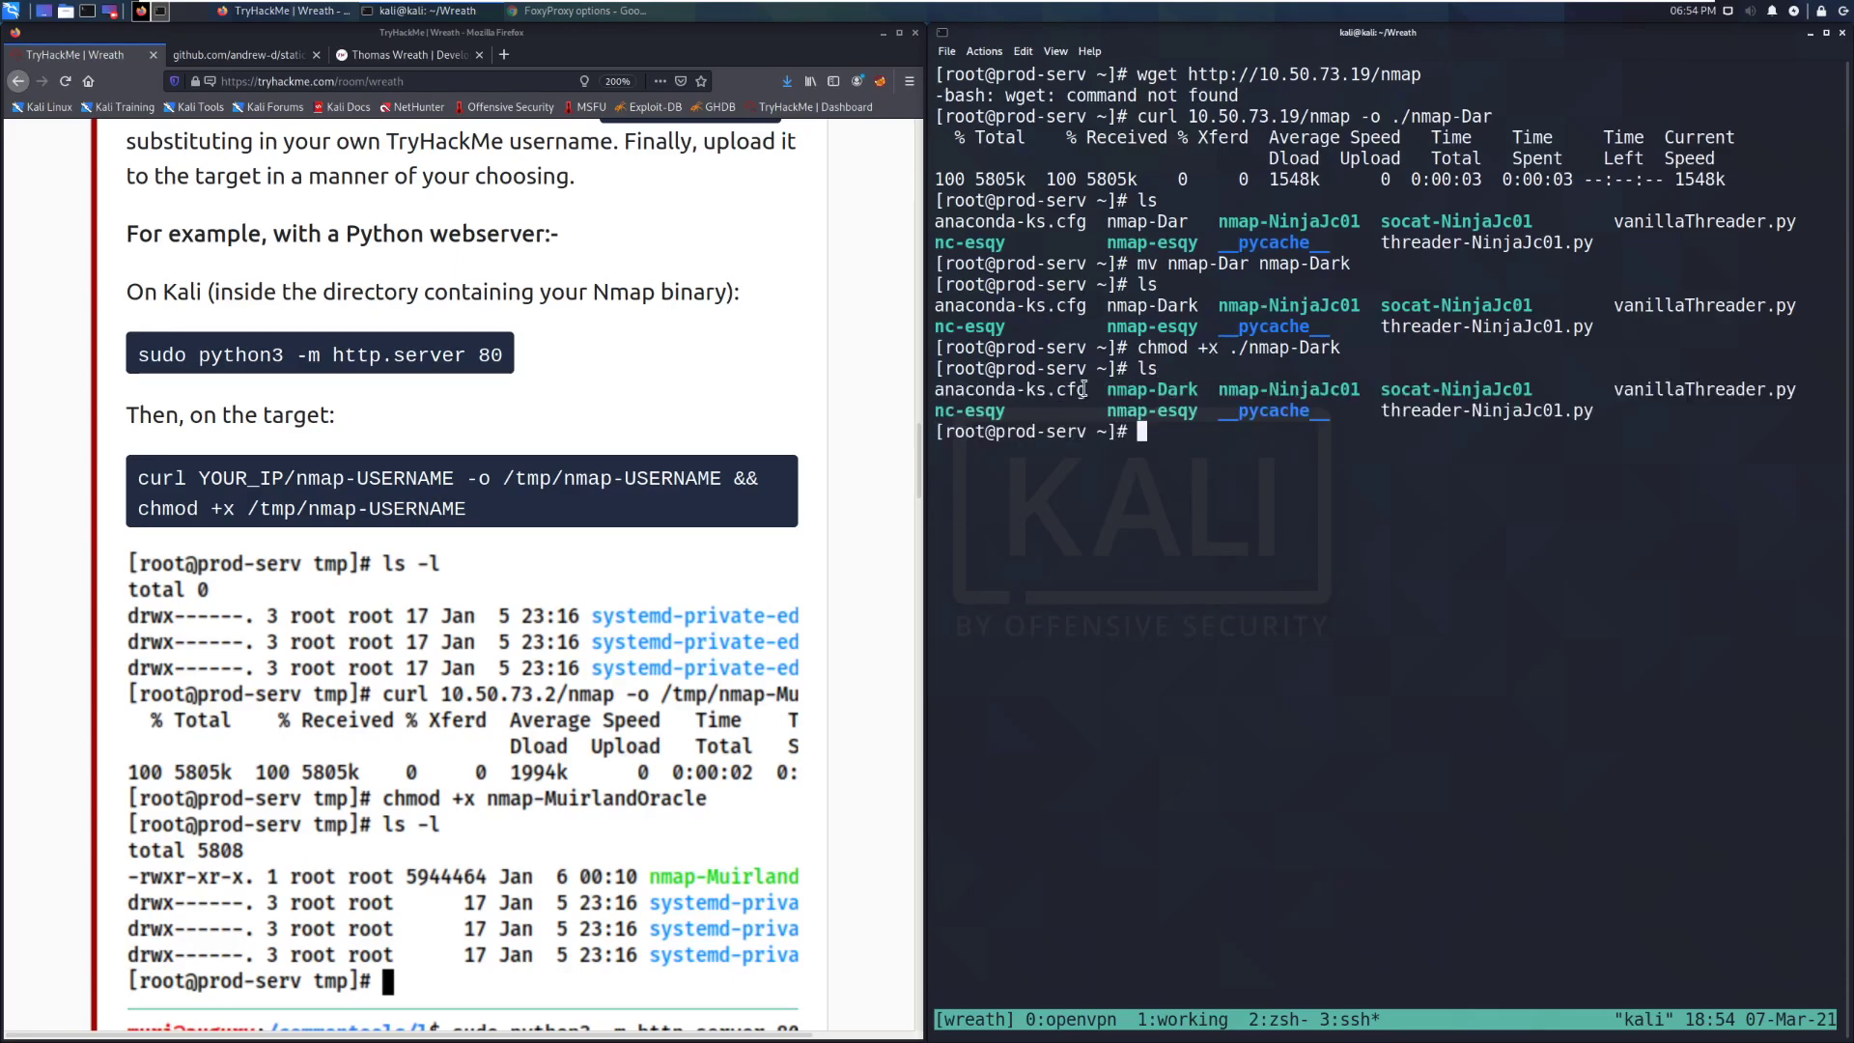
scroll(down, 3)
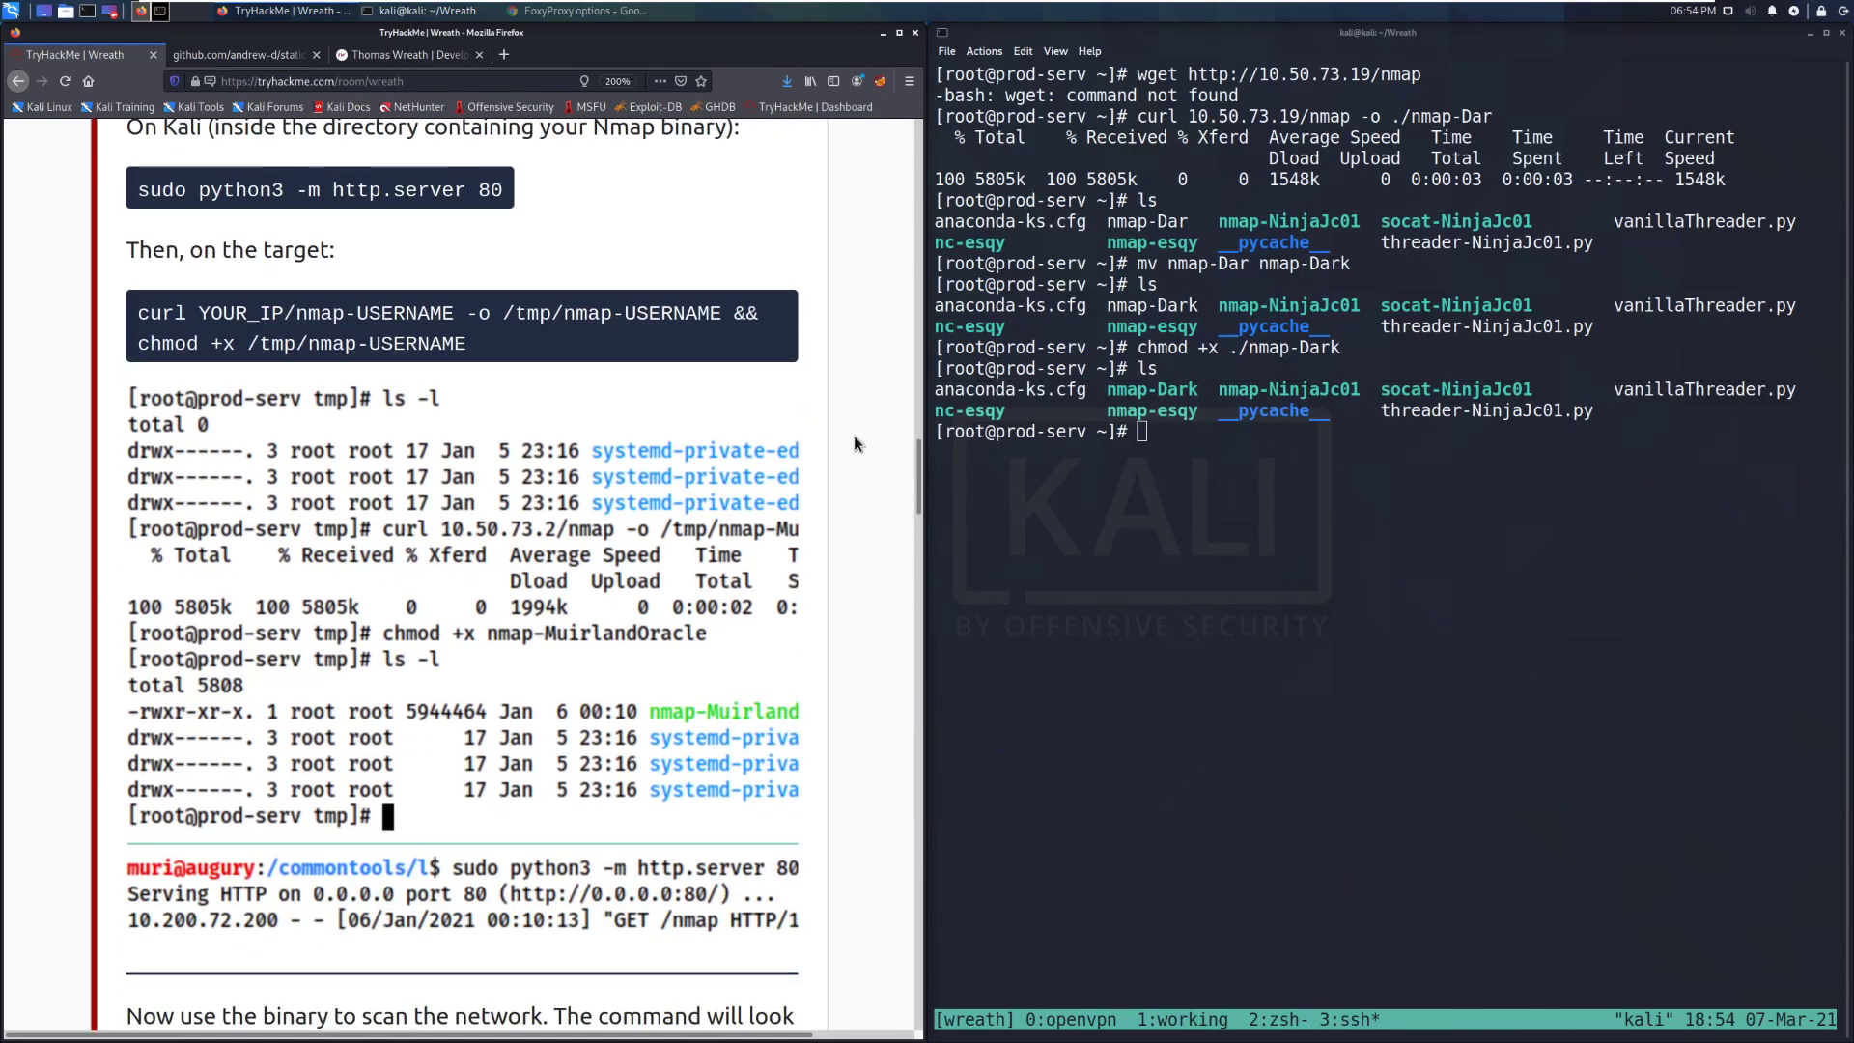
scroll(down, 3)
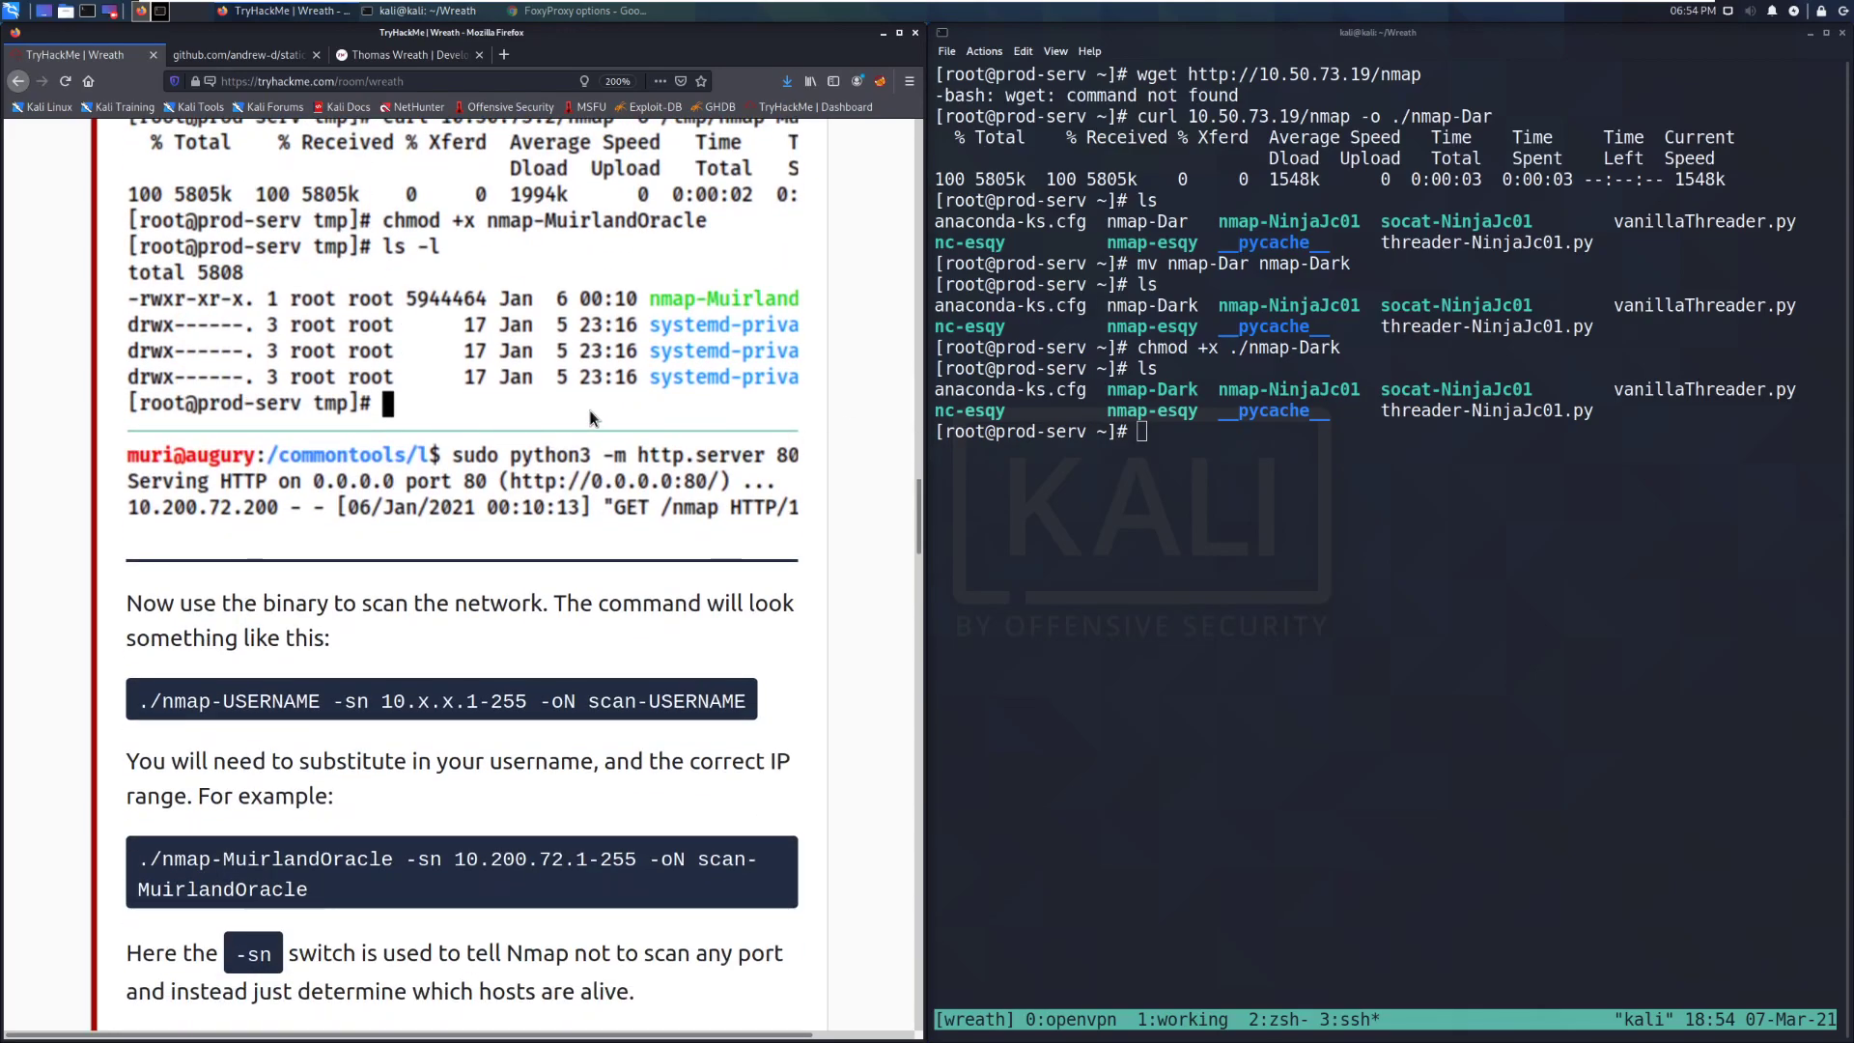
scroll(down, 3)
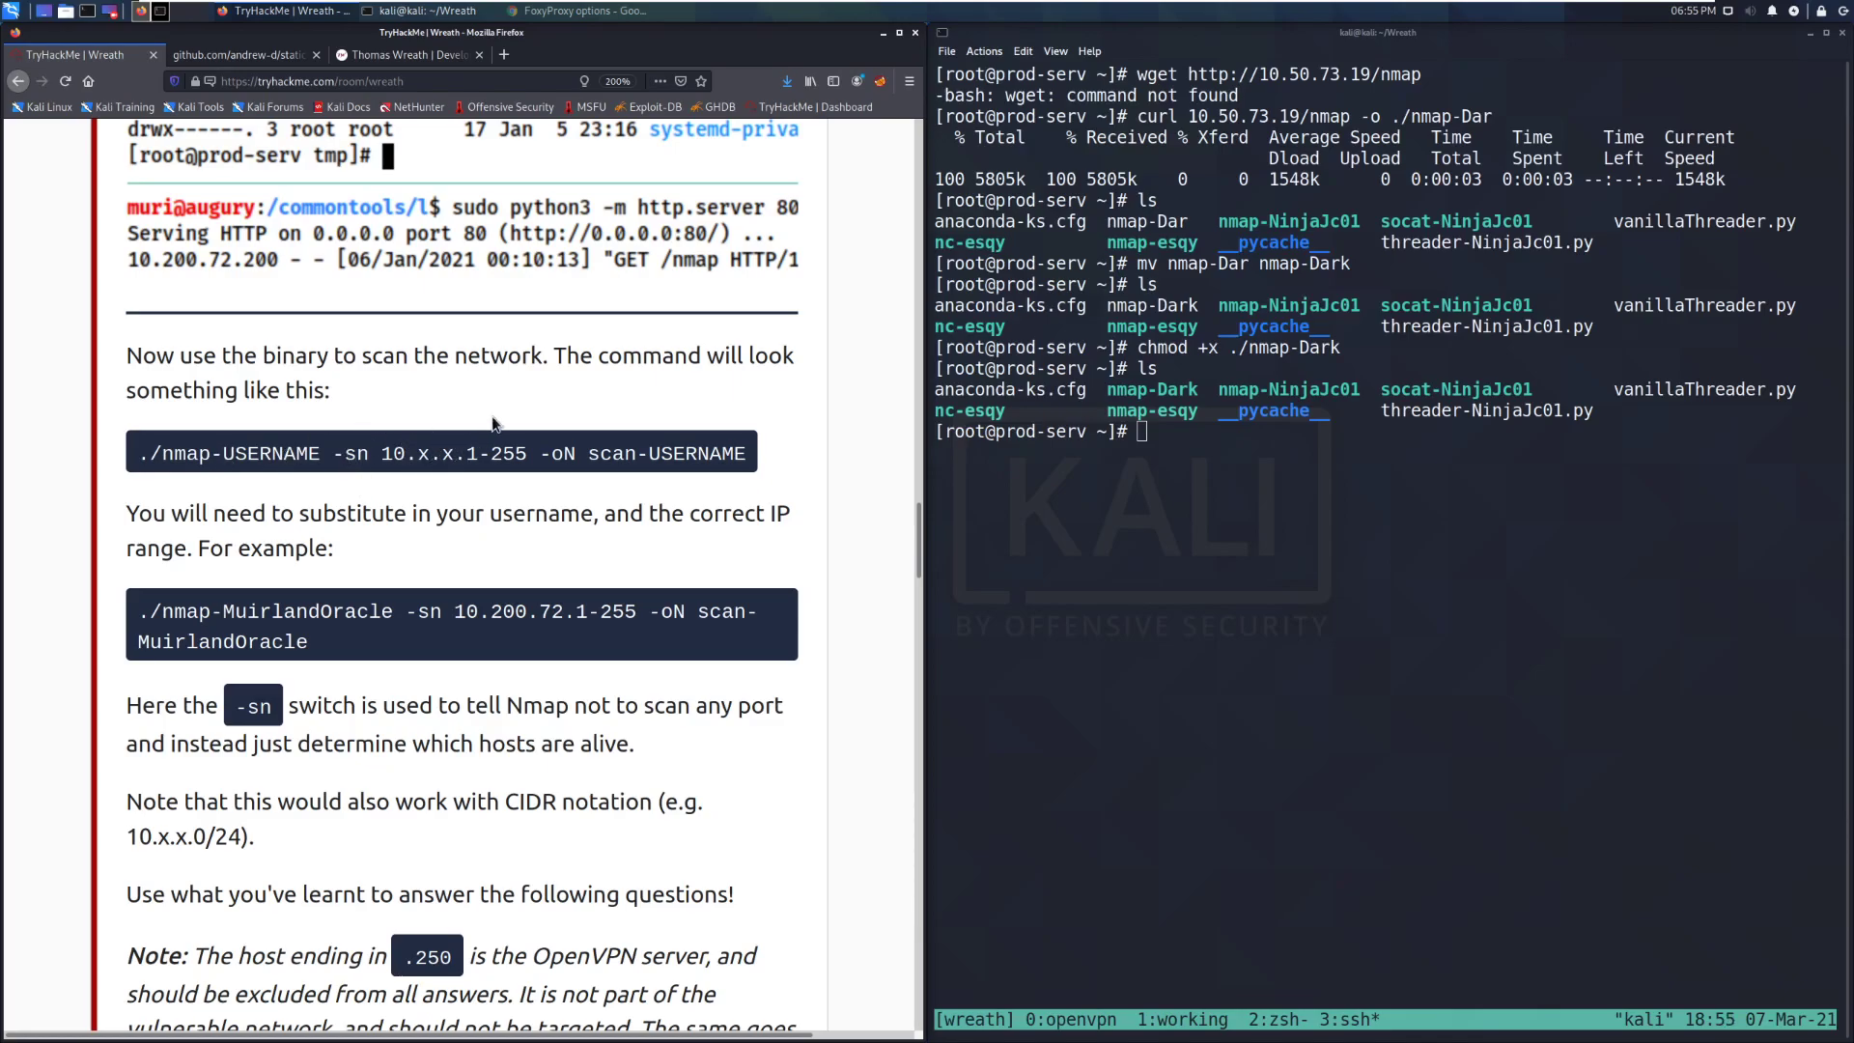
mouse_move(660, 489)
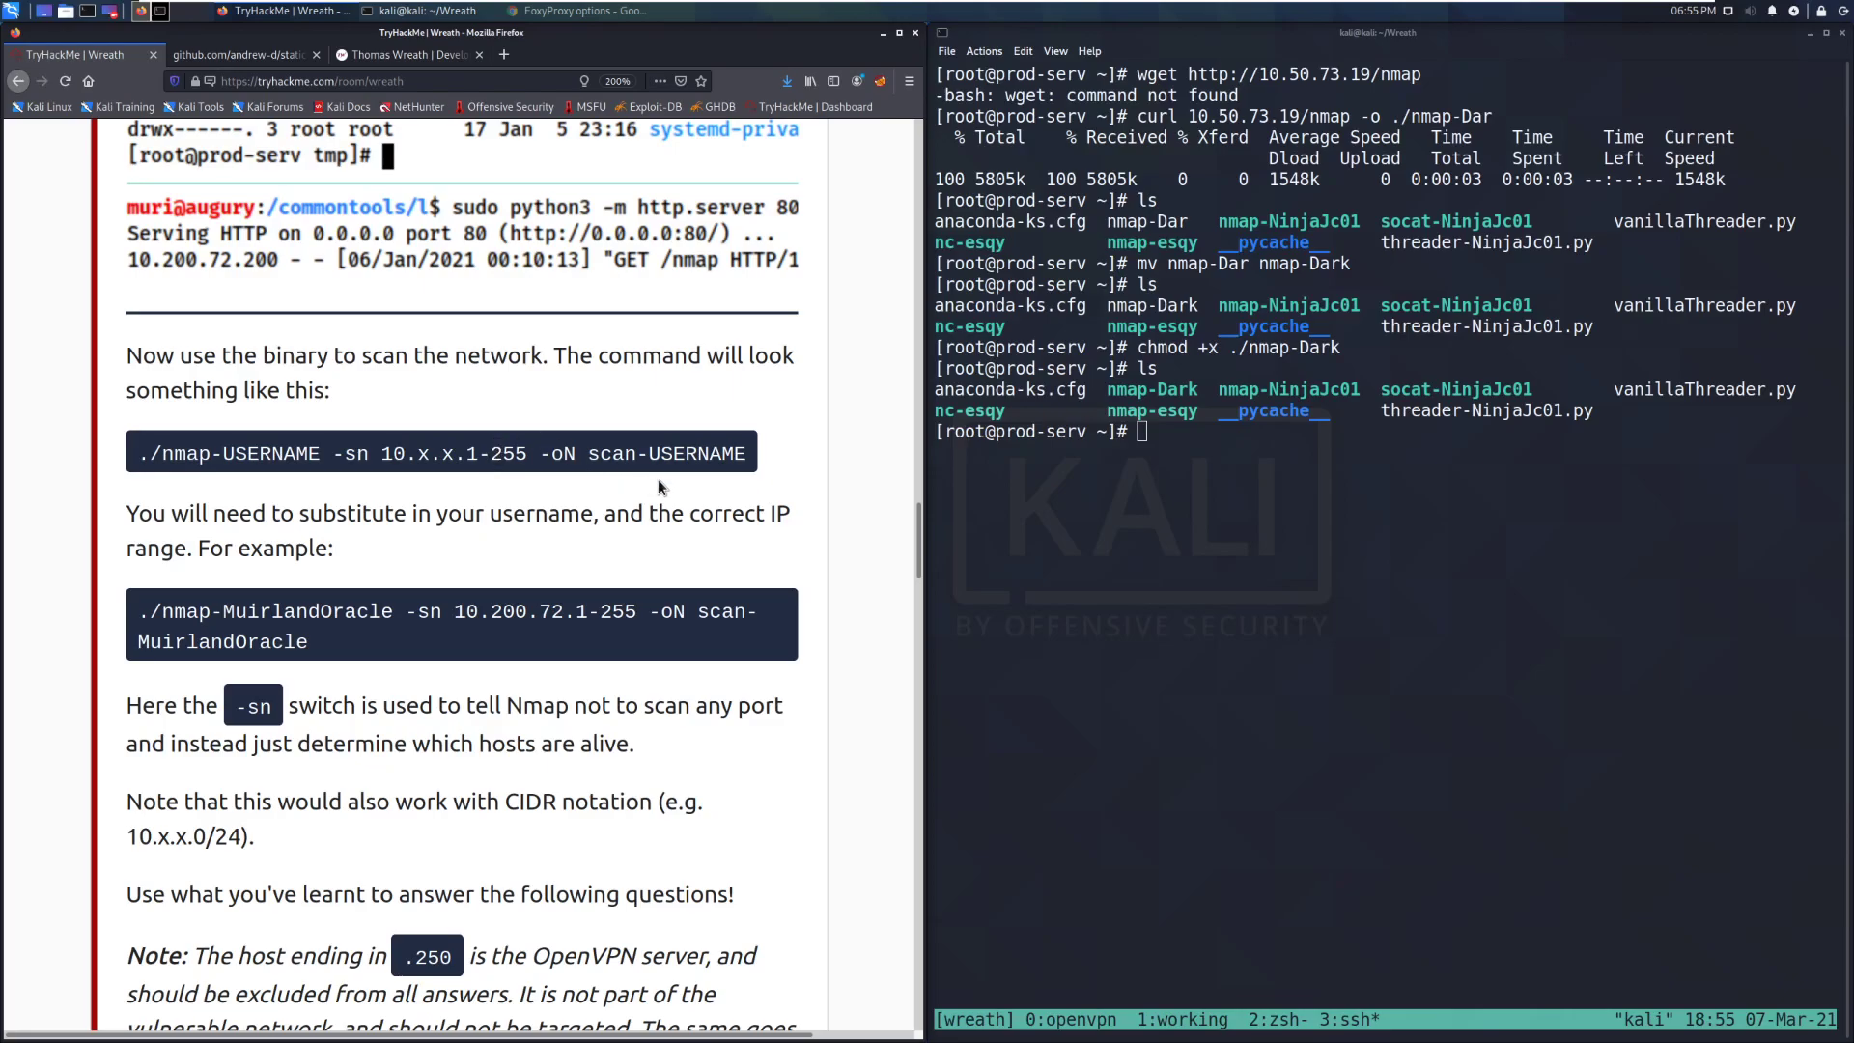
mouse_move(573, 465)
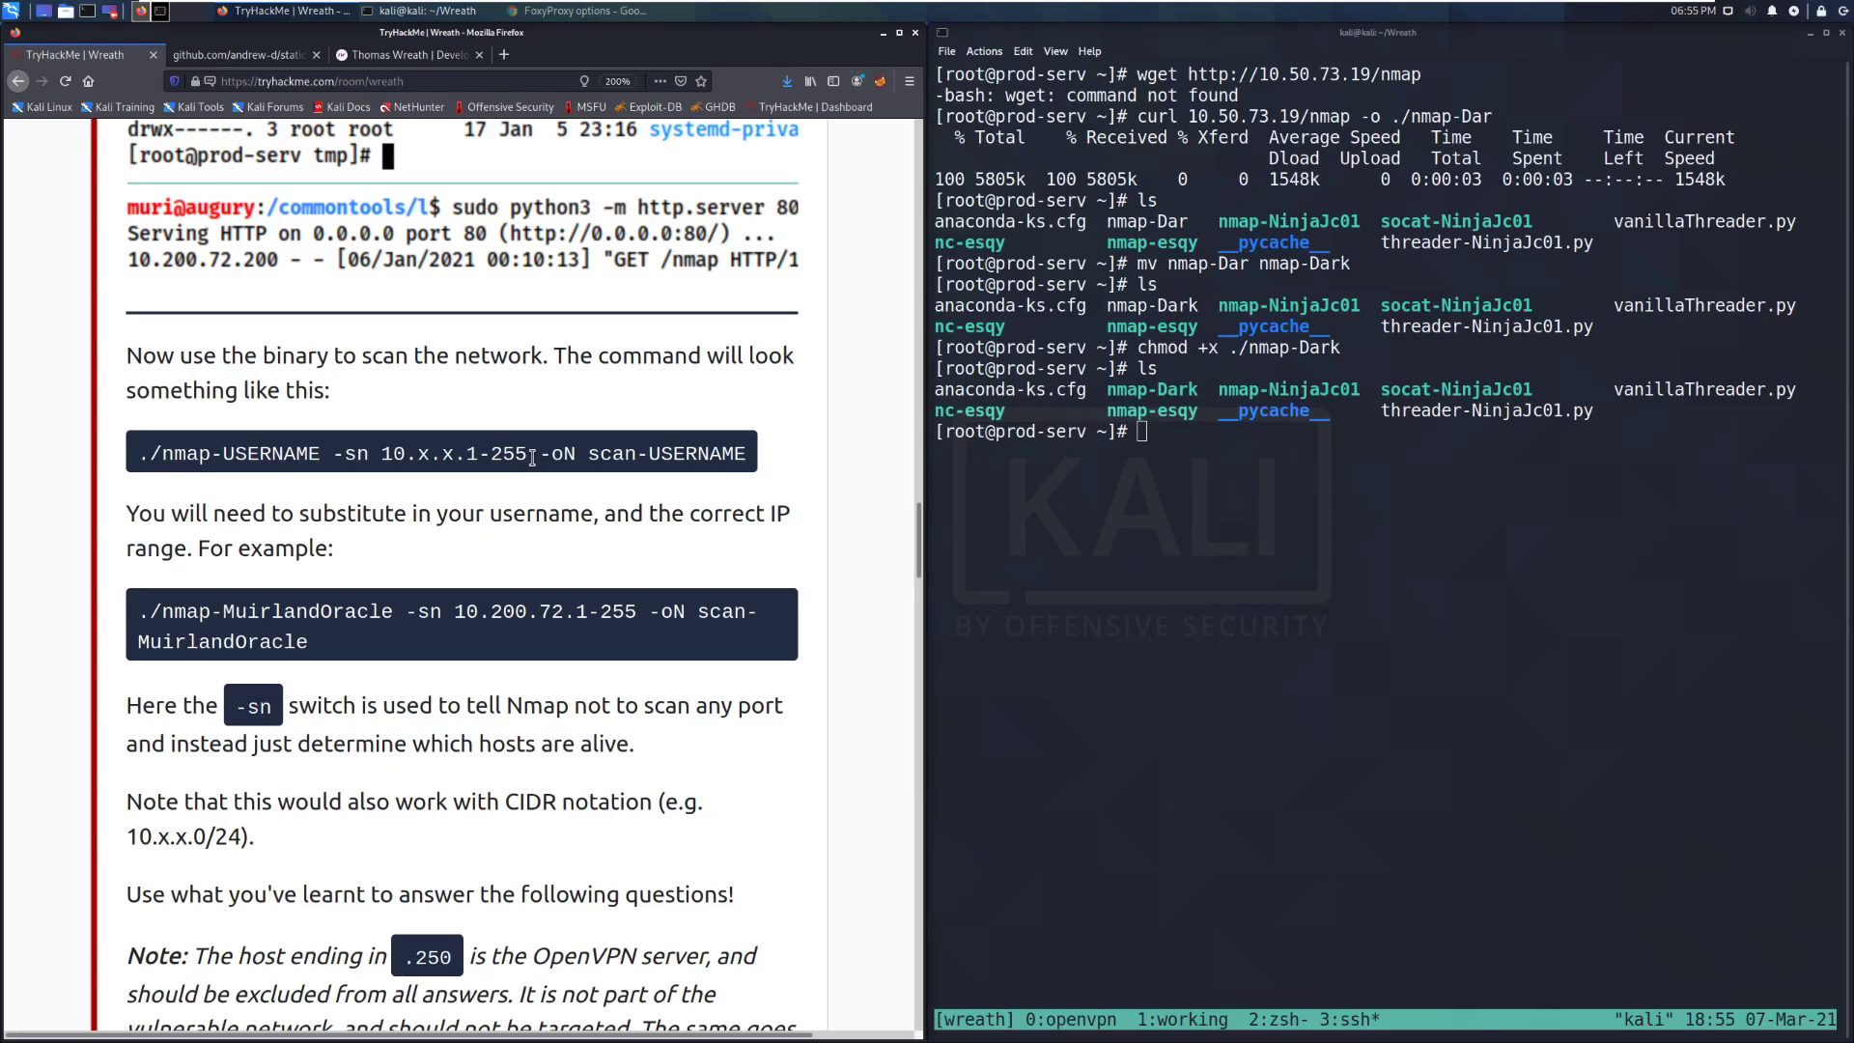
mouse_move(760, 554)
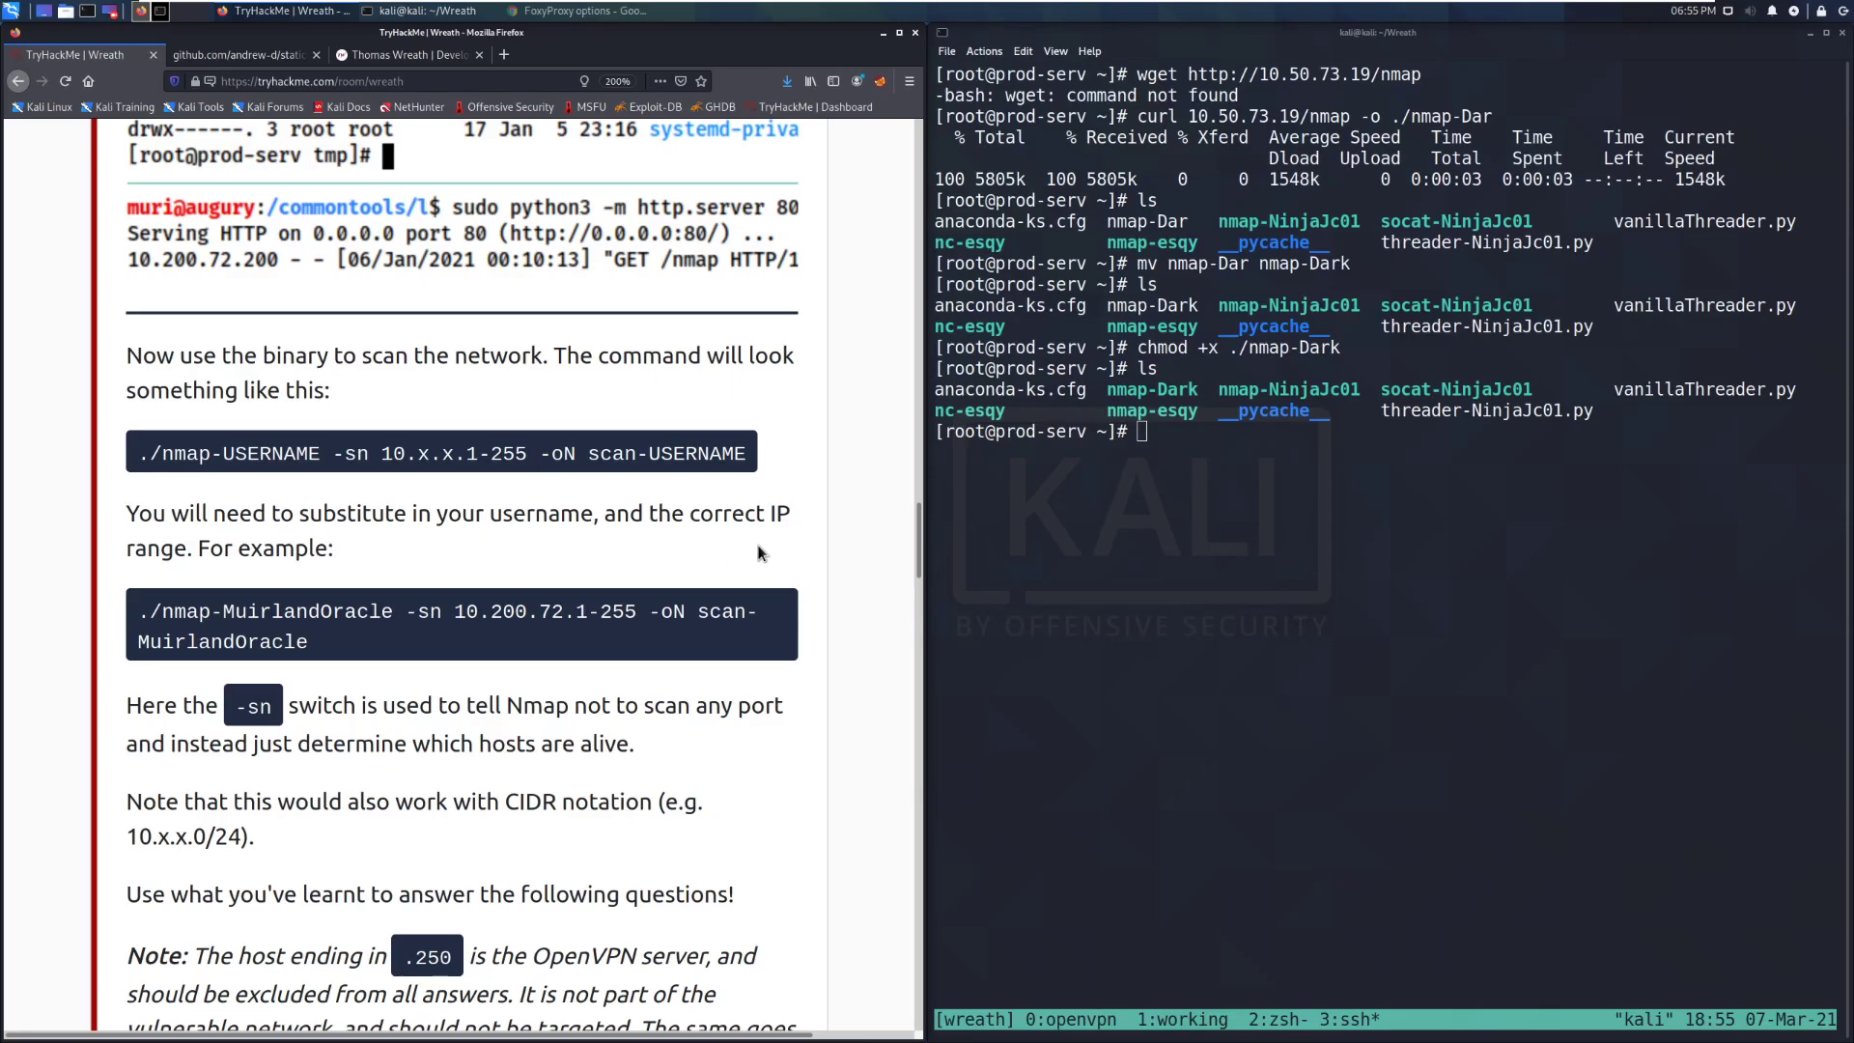
scroll(down, 3)
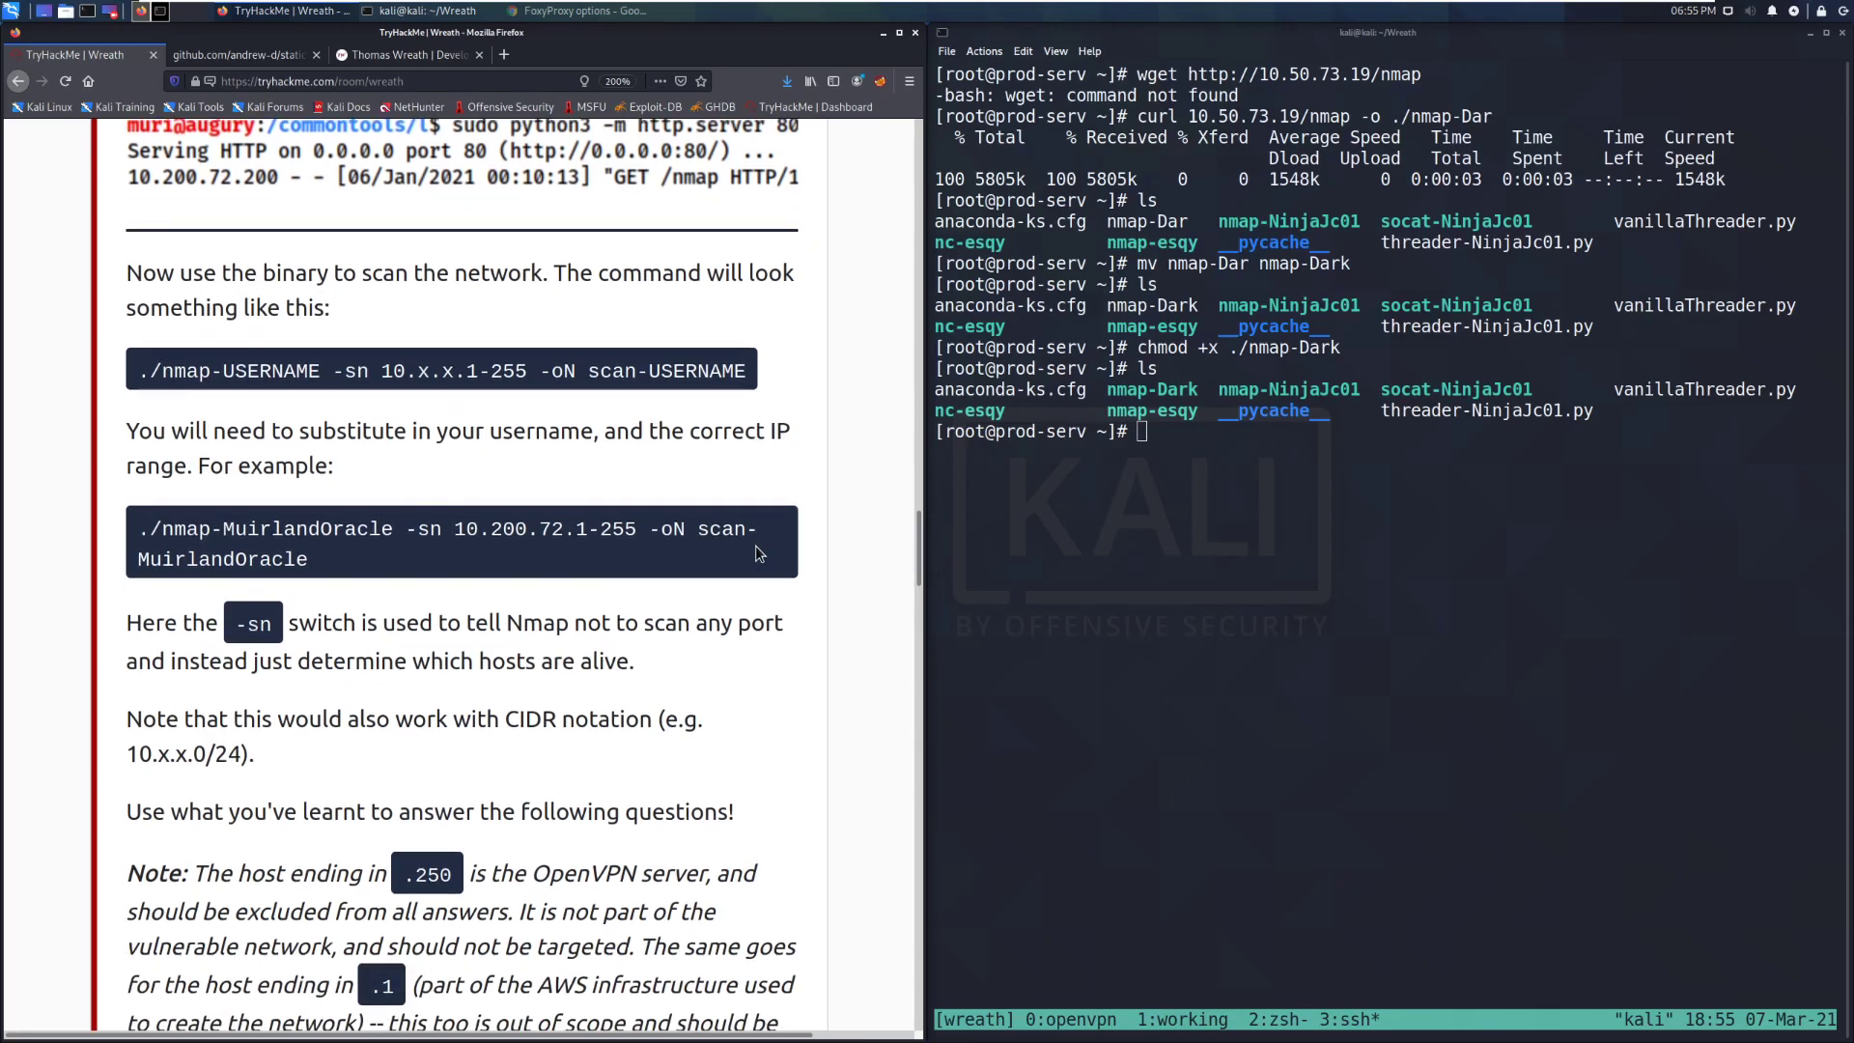
mouse_move(396, 524)
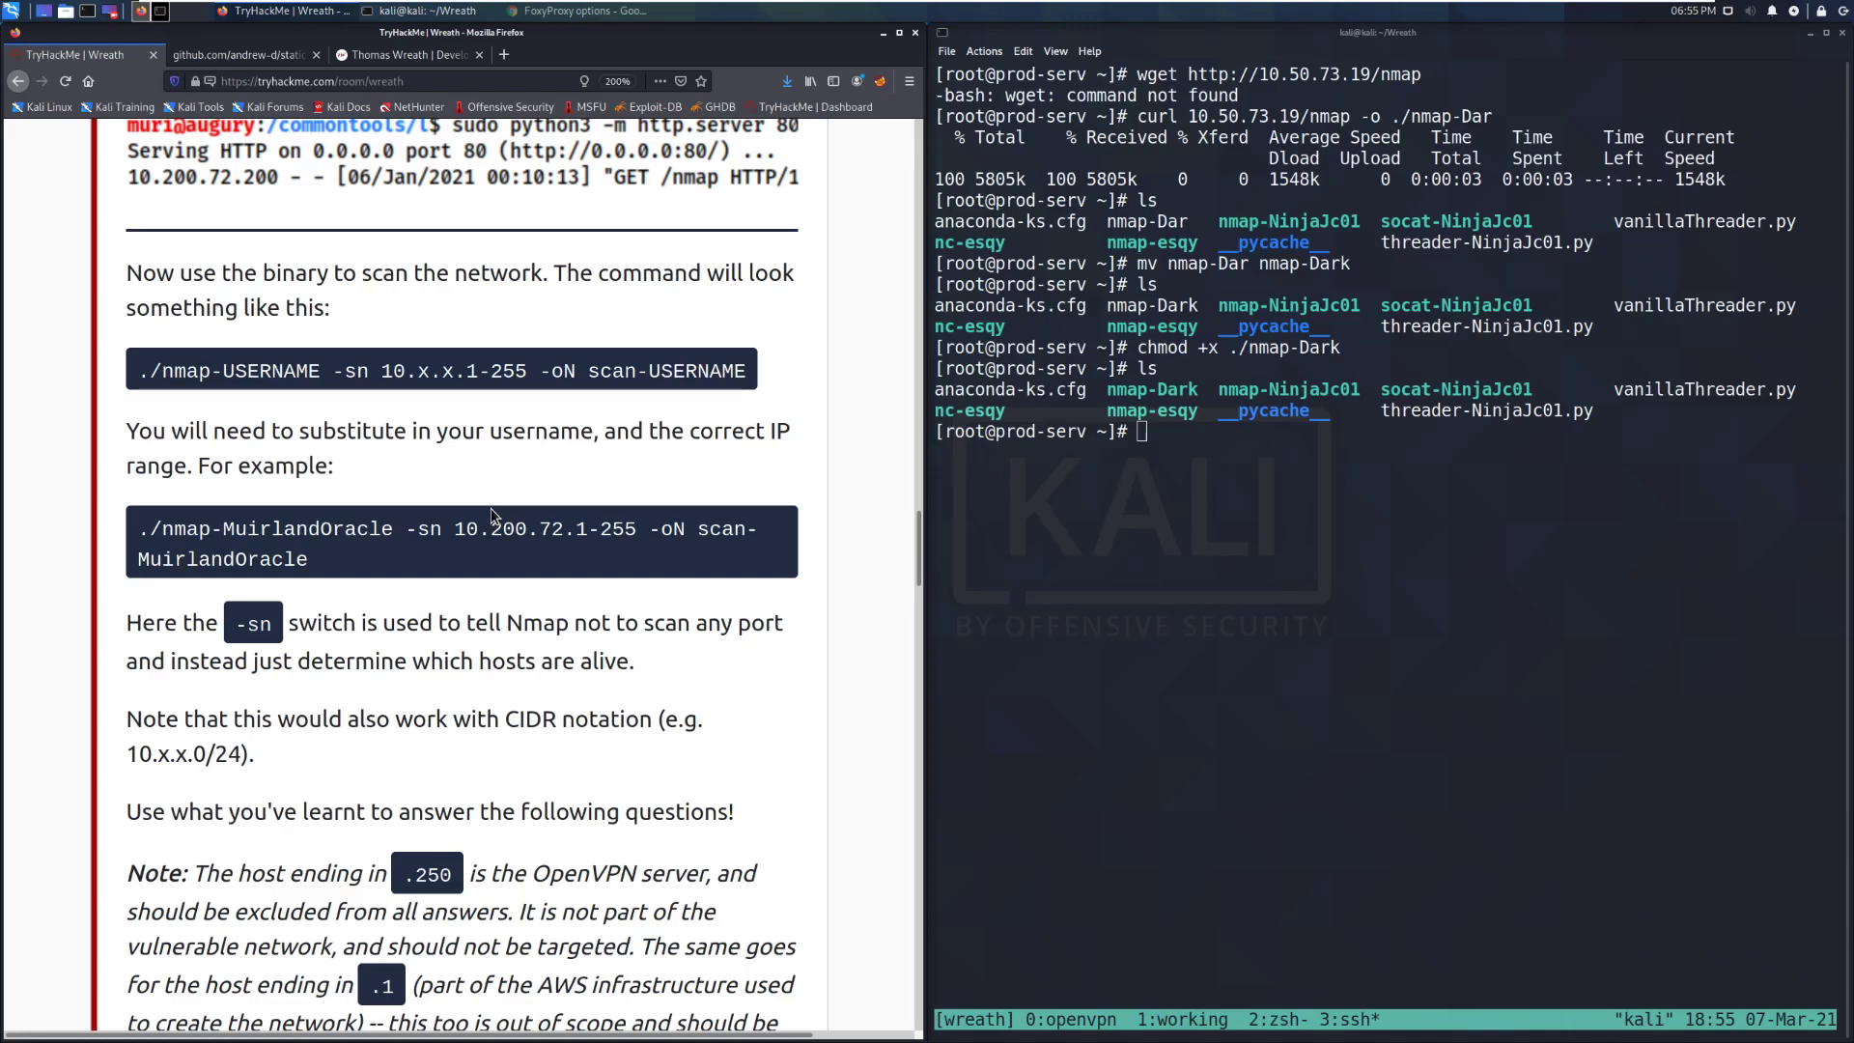
mouse_move(759, 739)
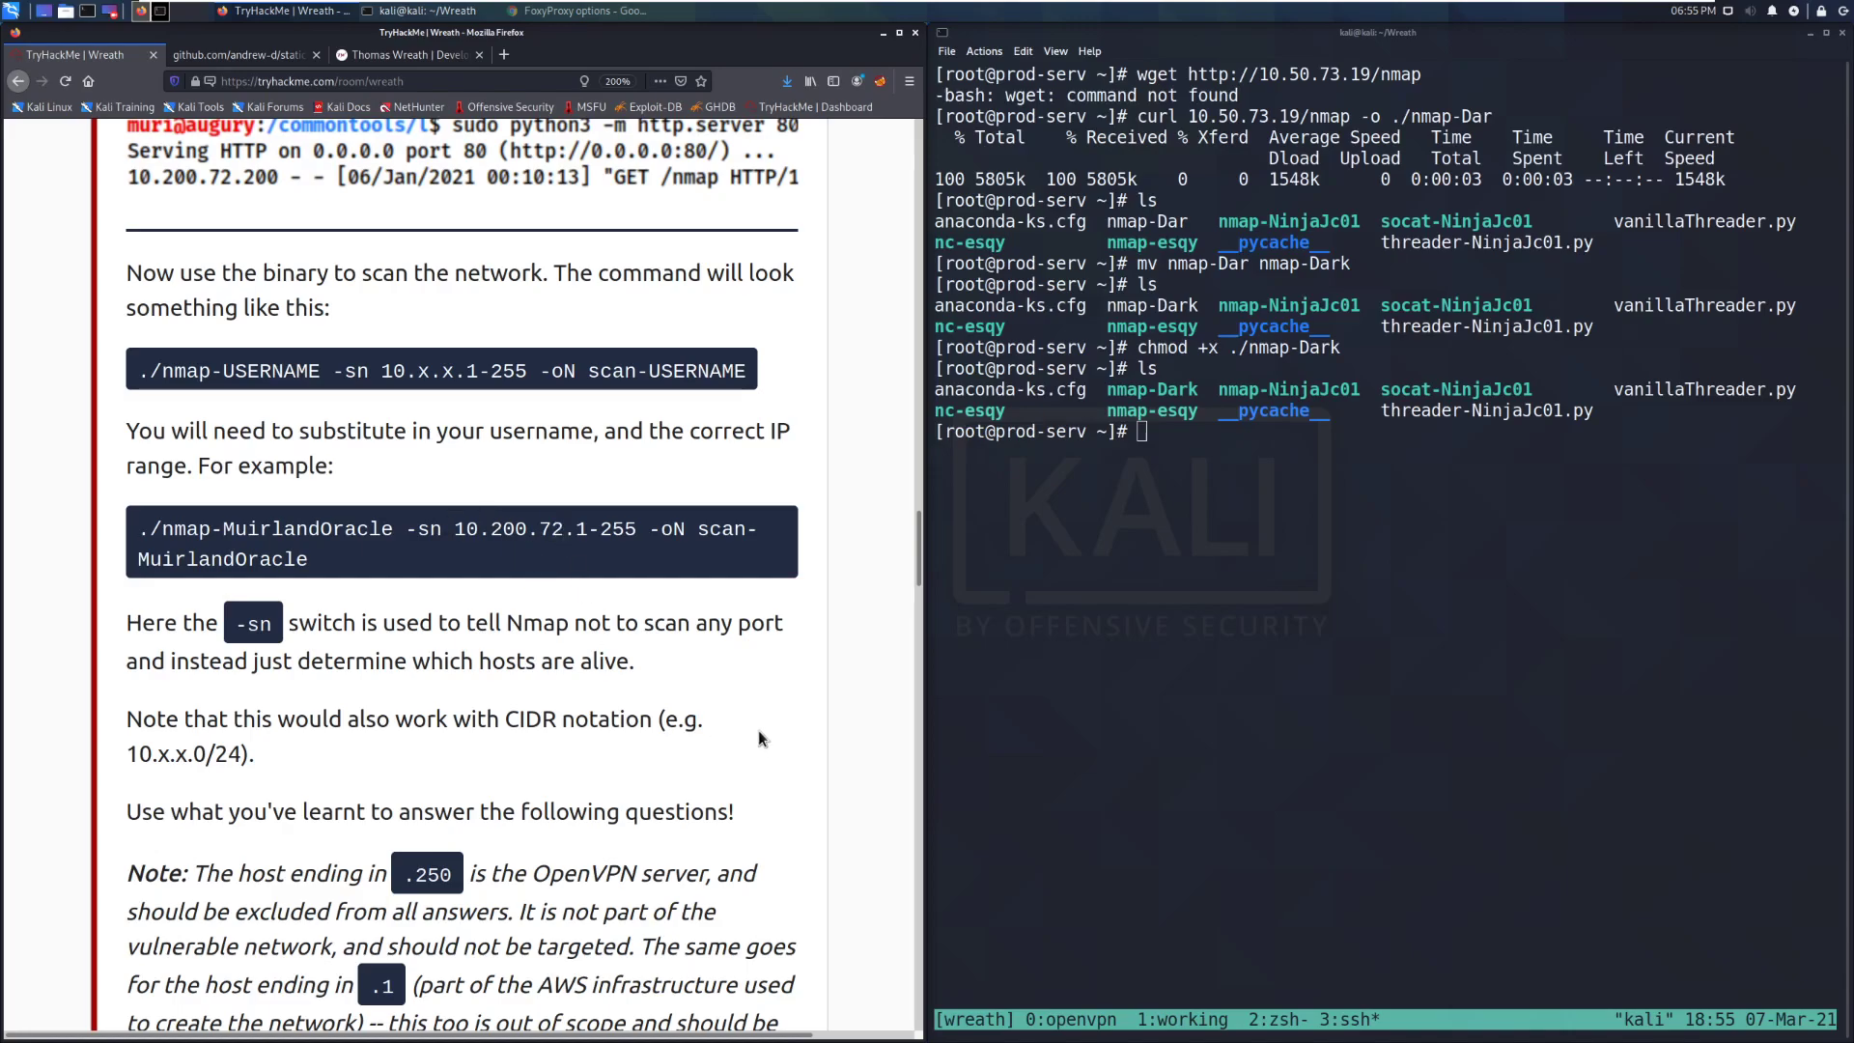
mouse_move(510, 558)
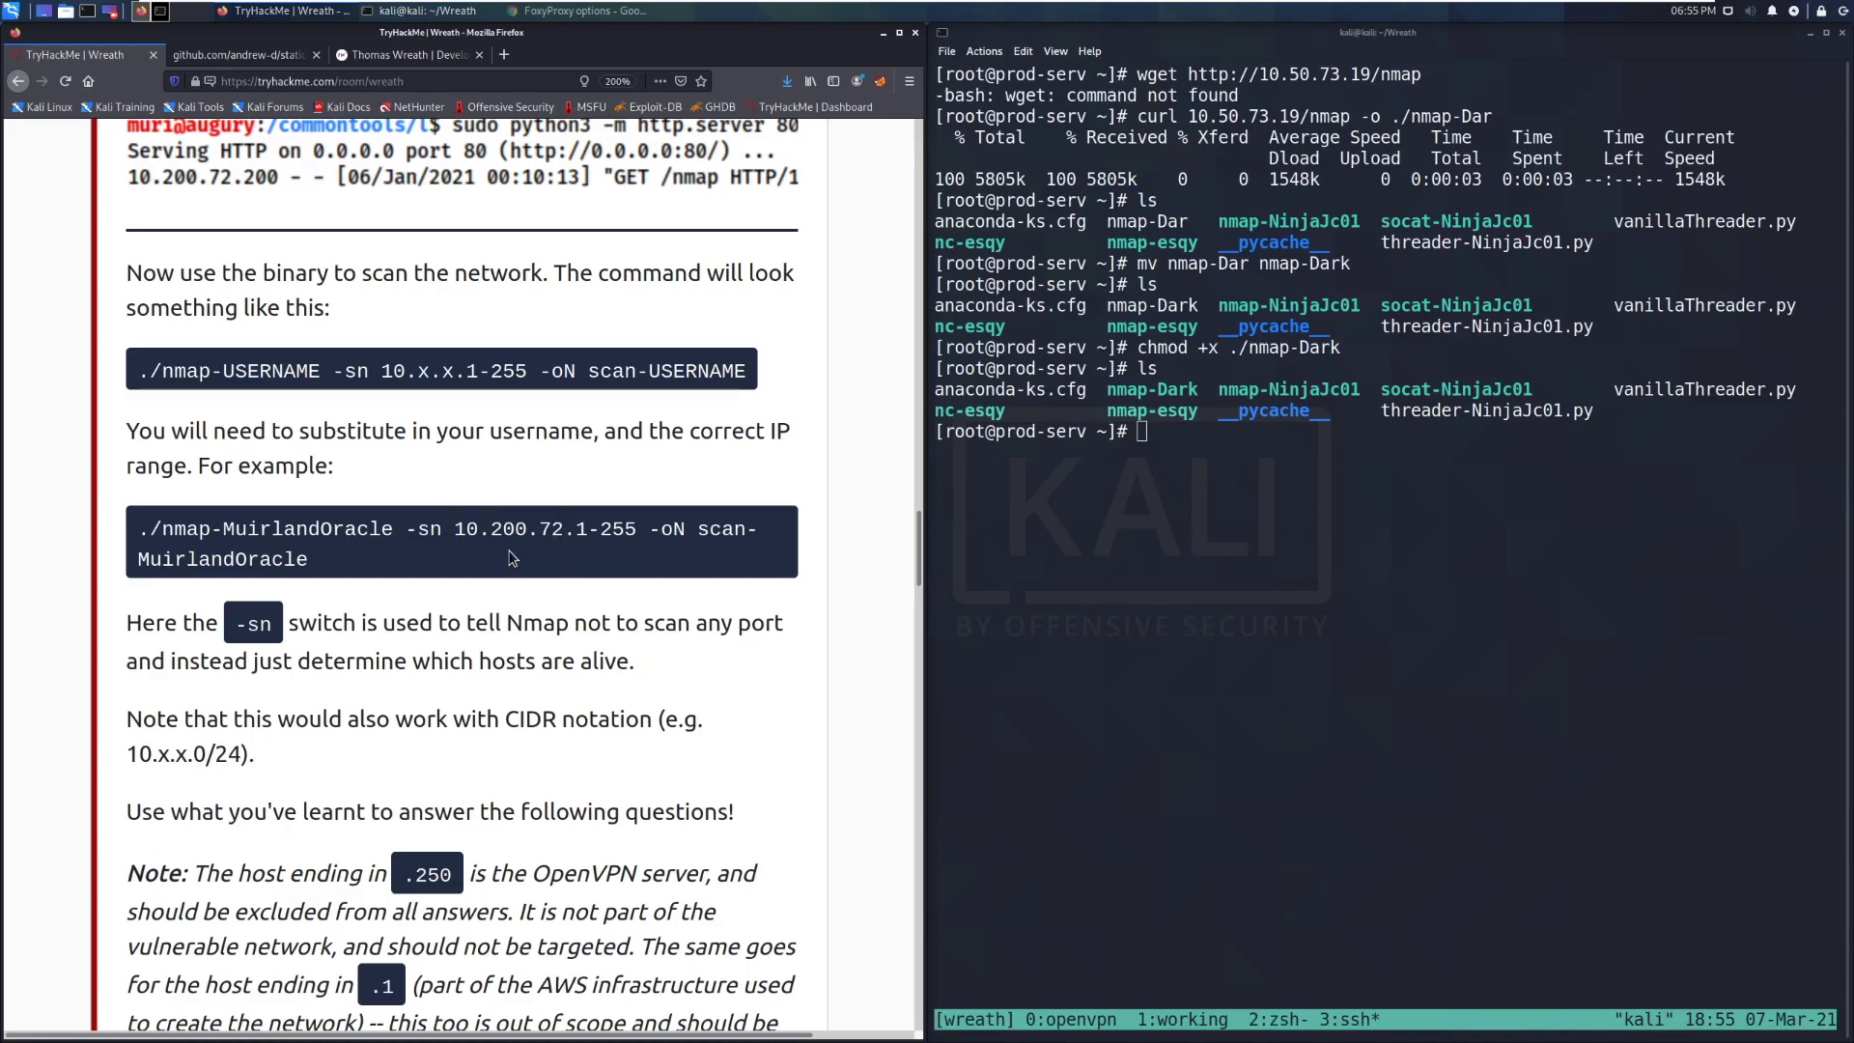
double_click(509, 528)
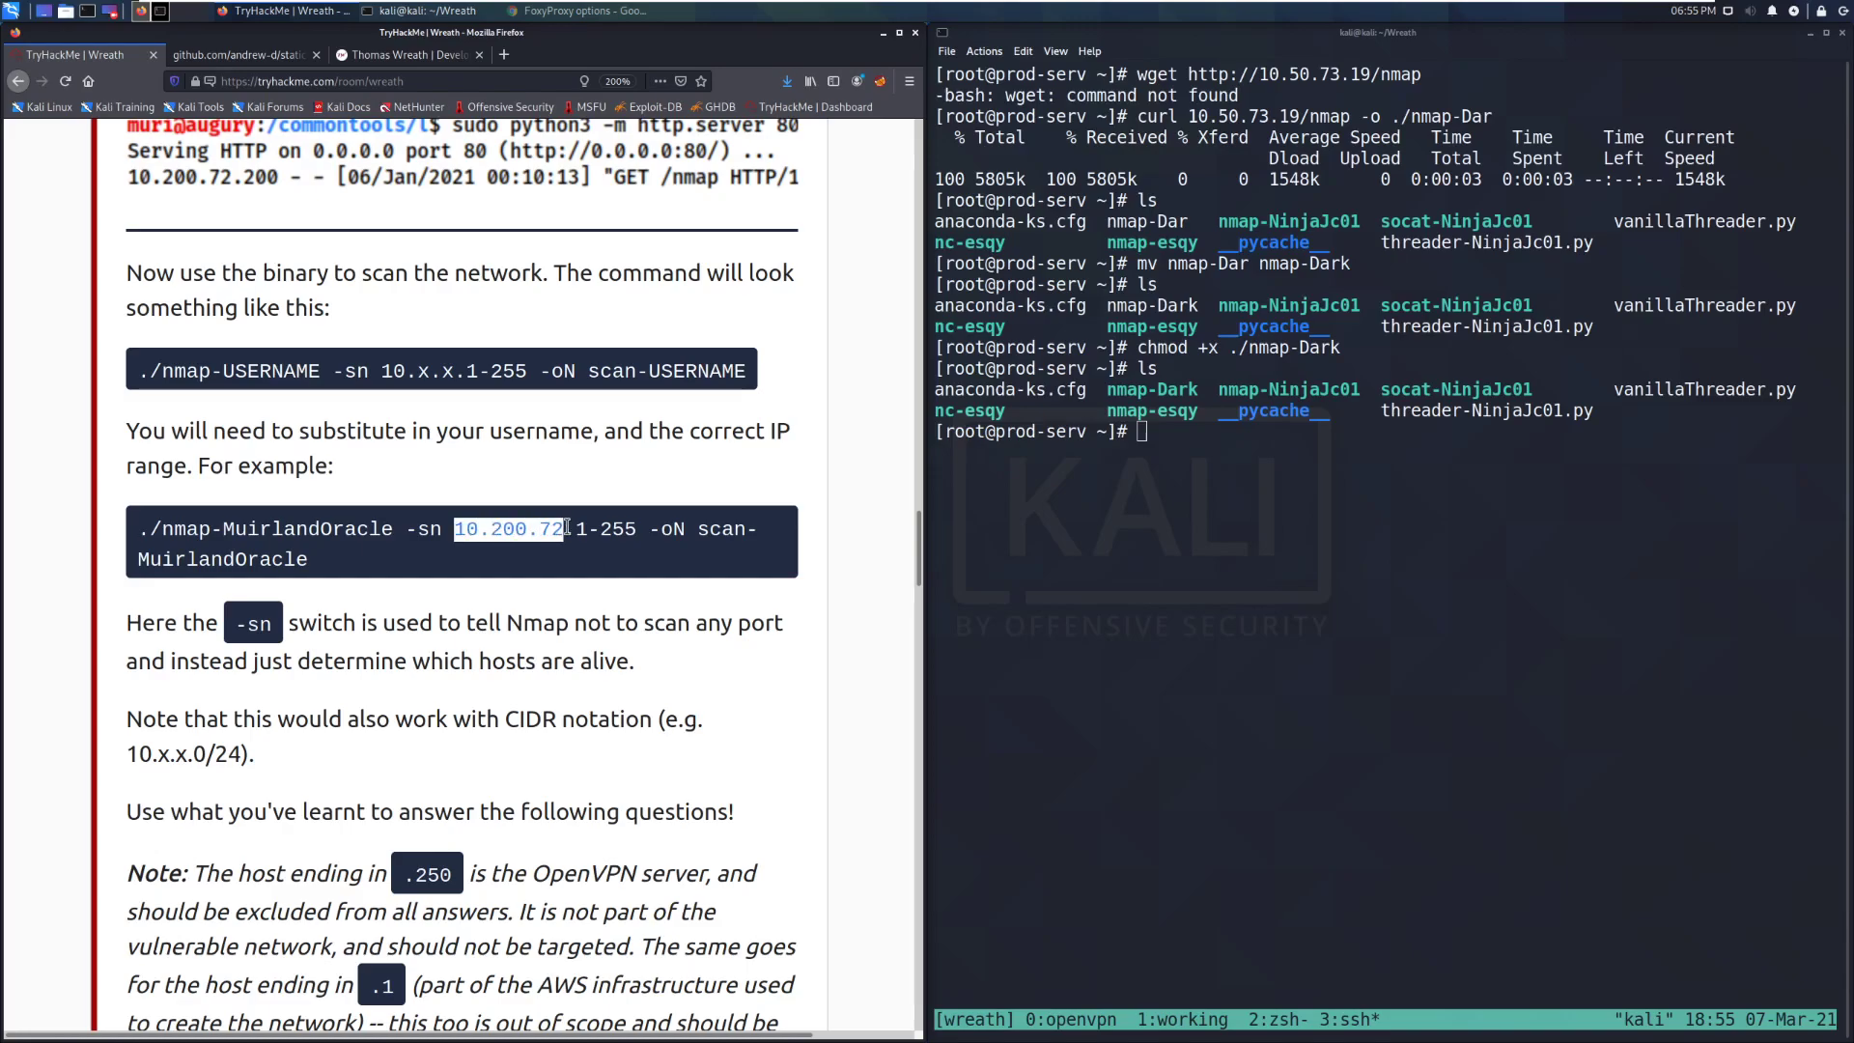
scroll(down, 3)
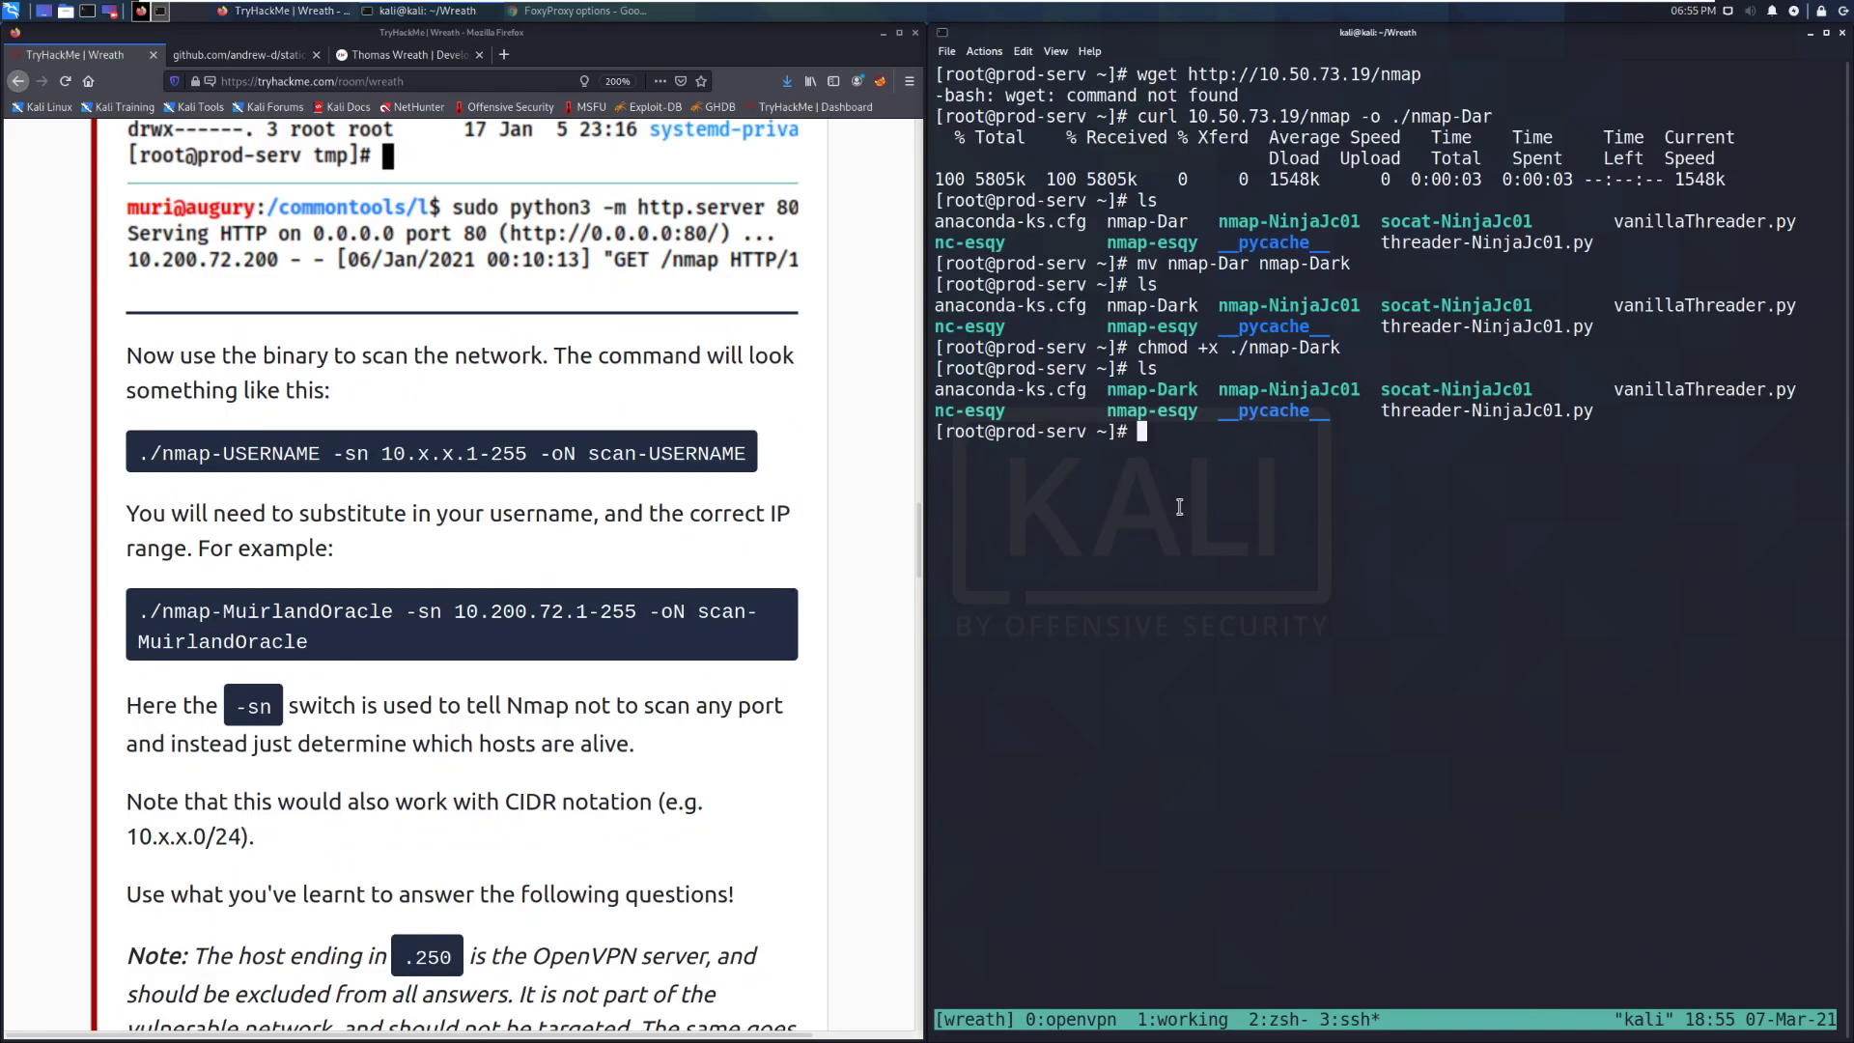
- Check prod-serv's address with ip a, then ping-sweep 10.200.72.0/24 with nmap-Dark saving to scan-Dark
text(ip a)
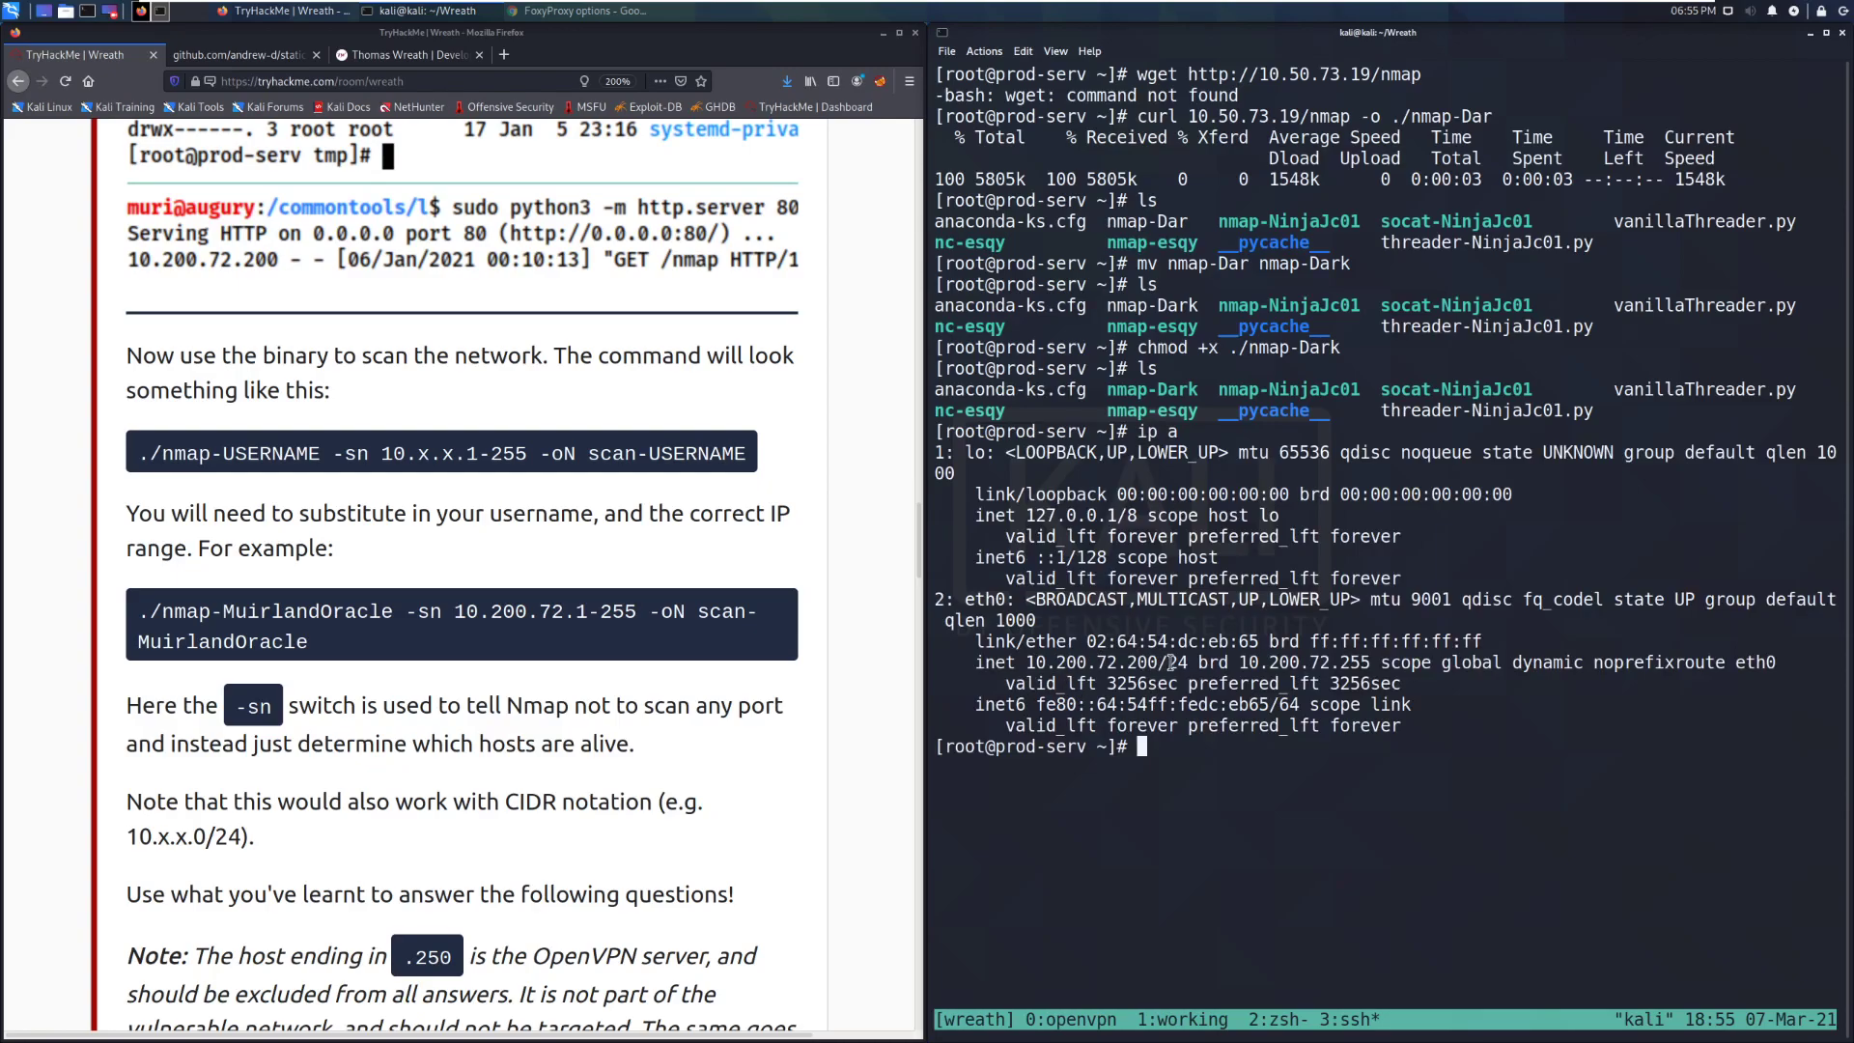
text(./nmap-Dark -sn)
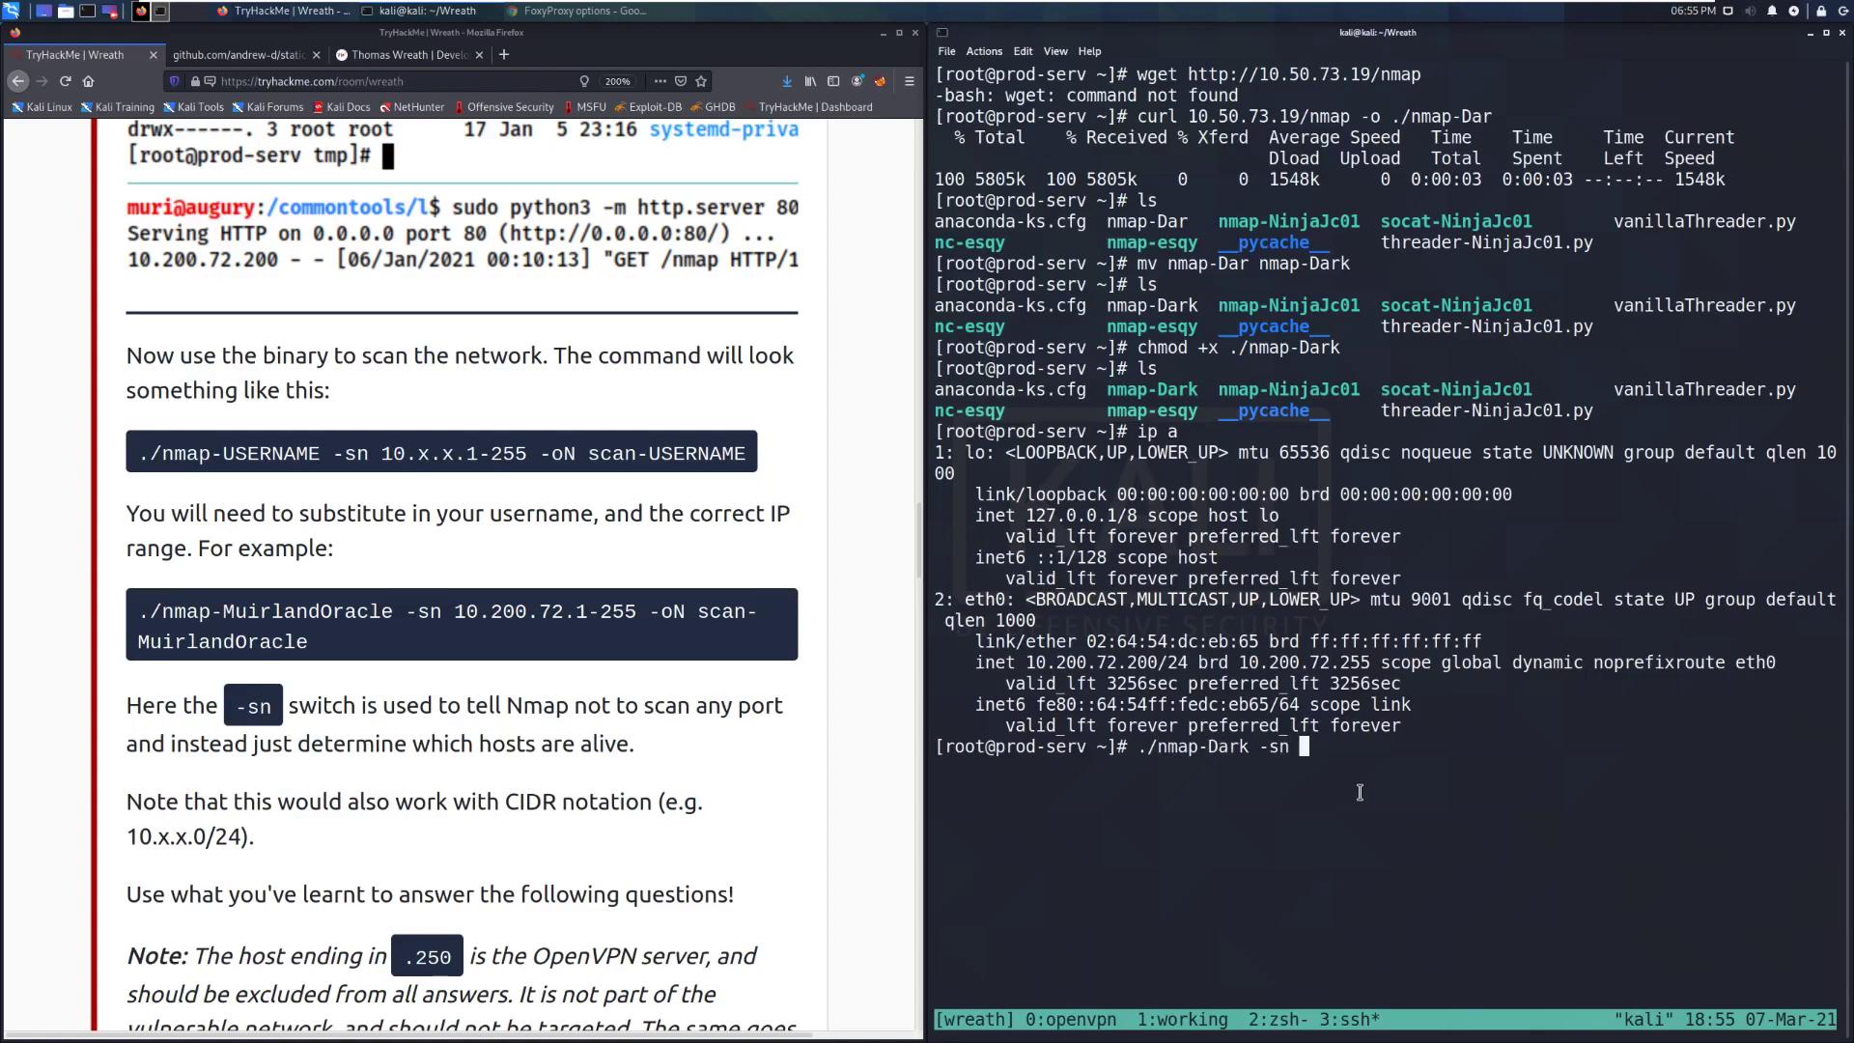
text(10.200.72)
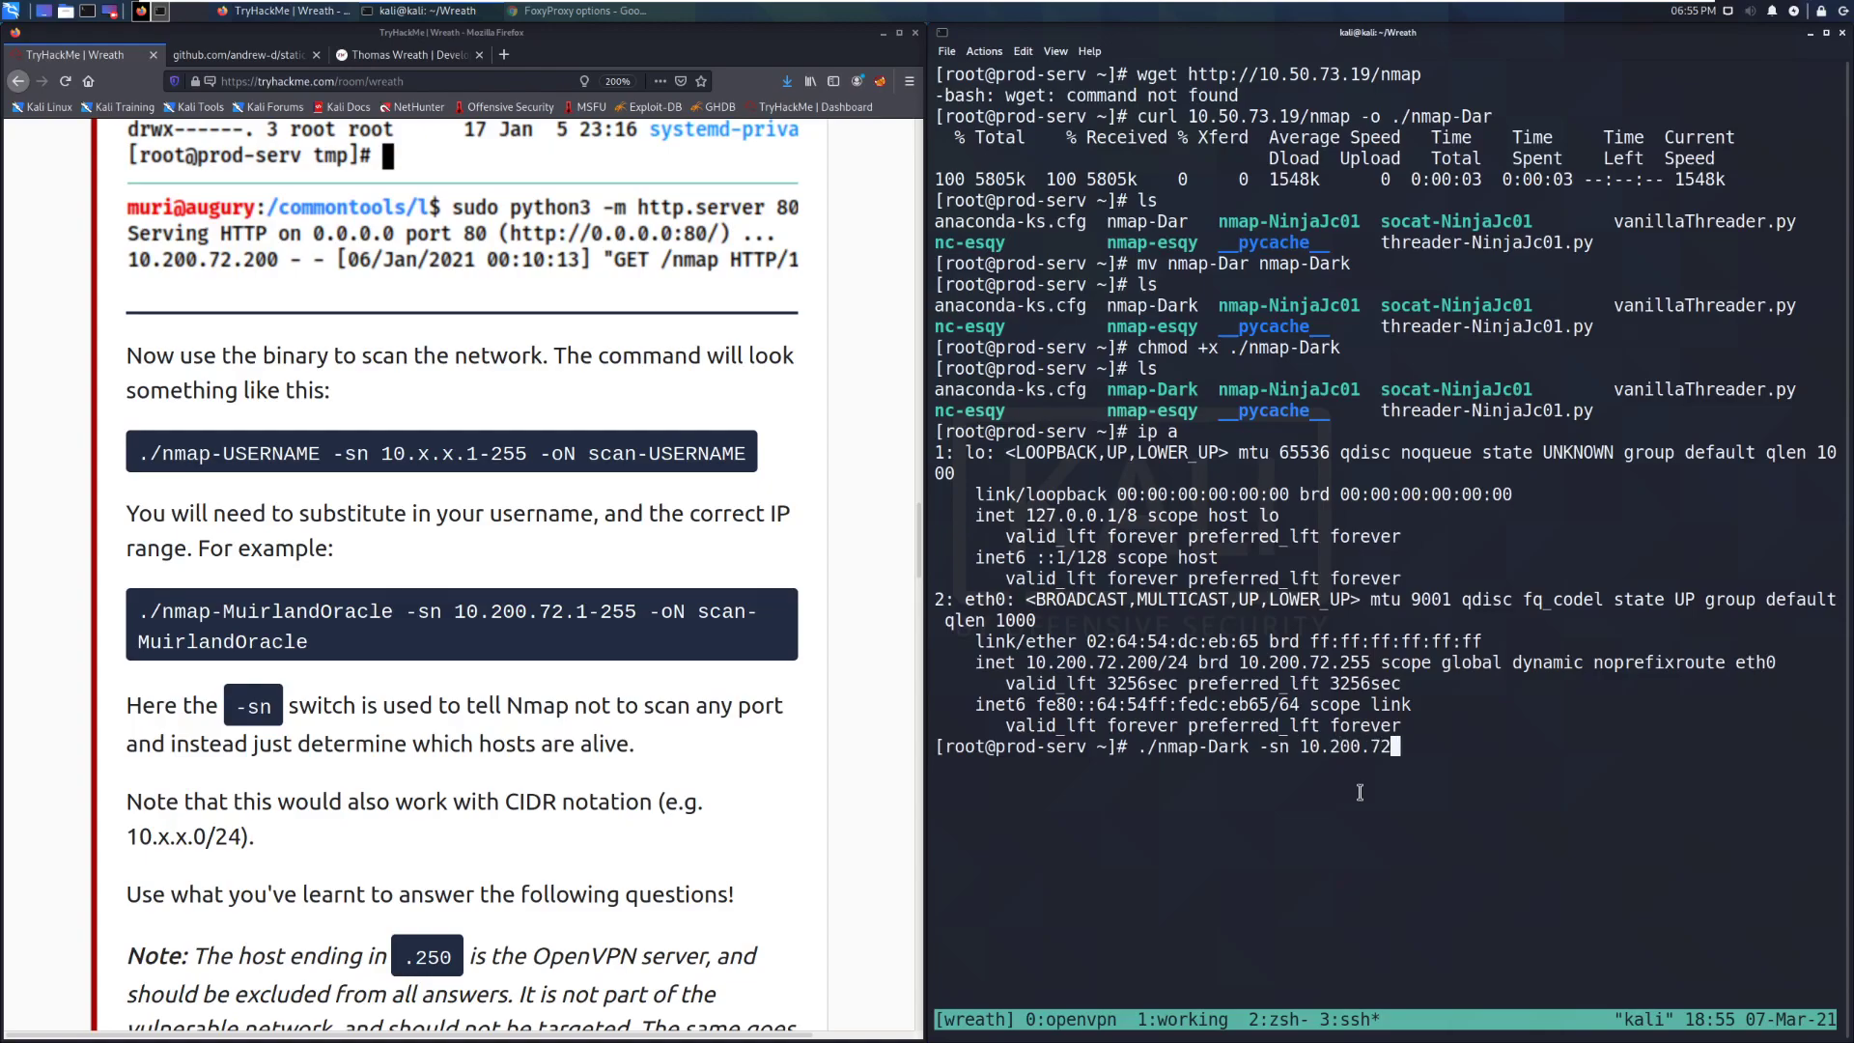
text(.0)
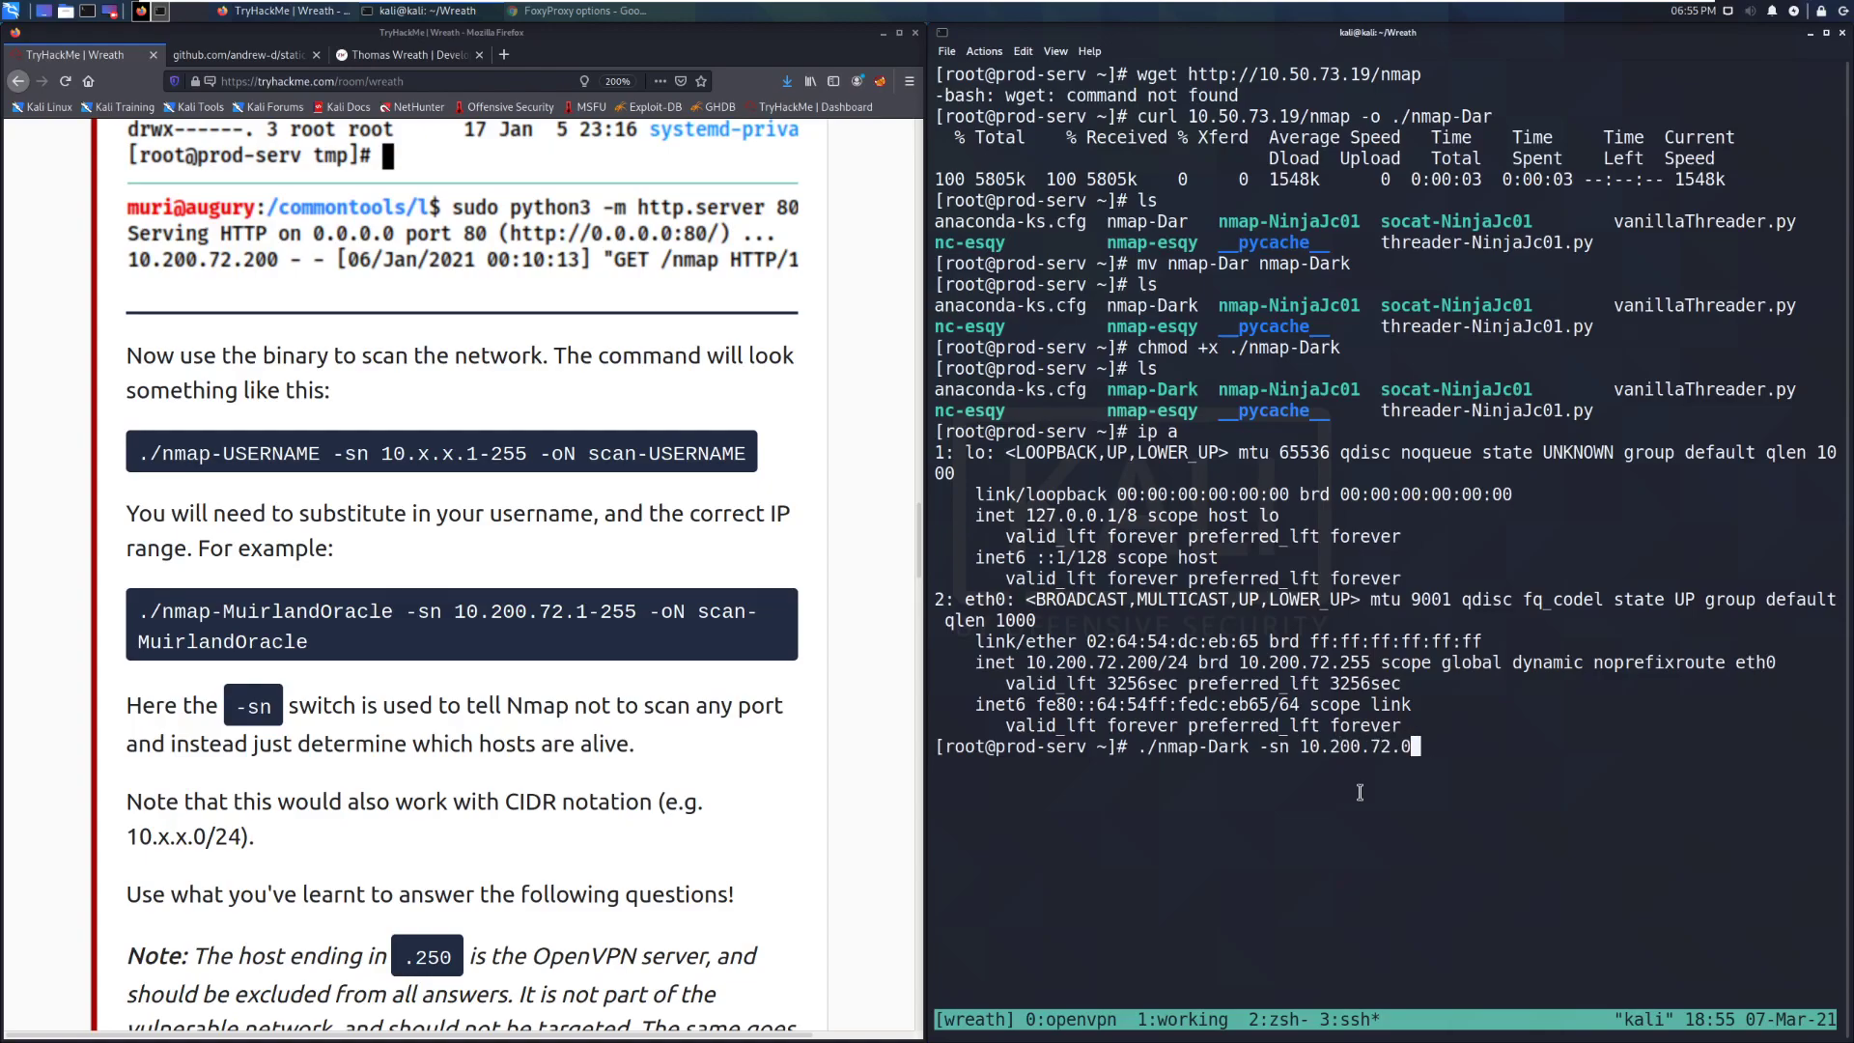
text(/)
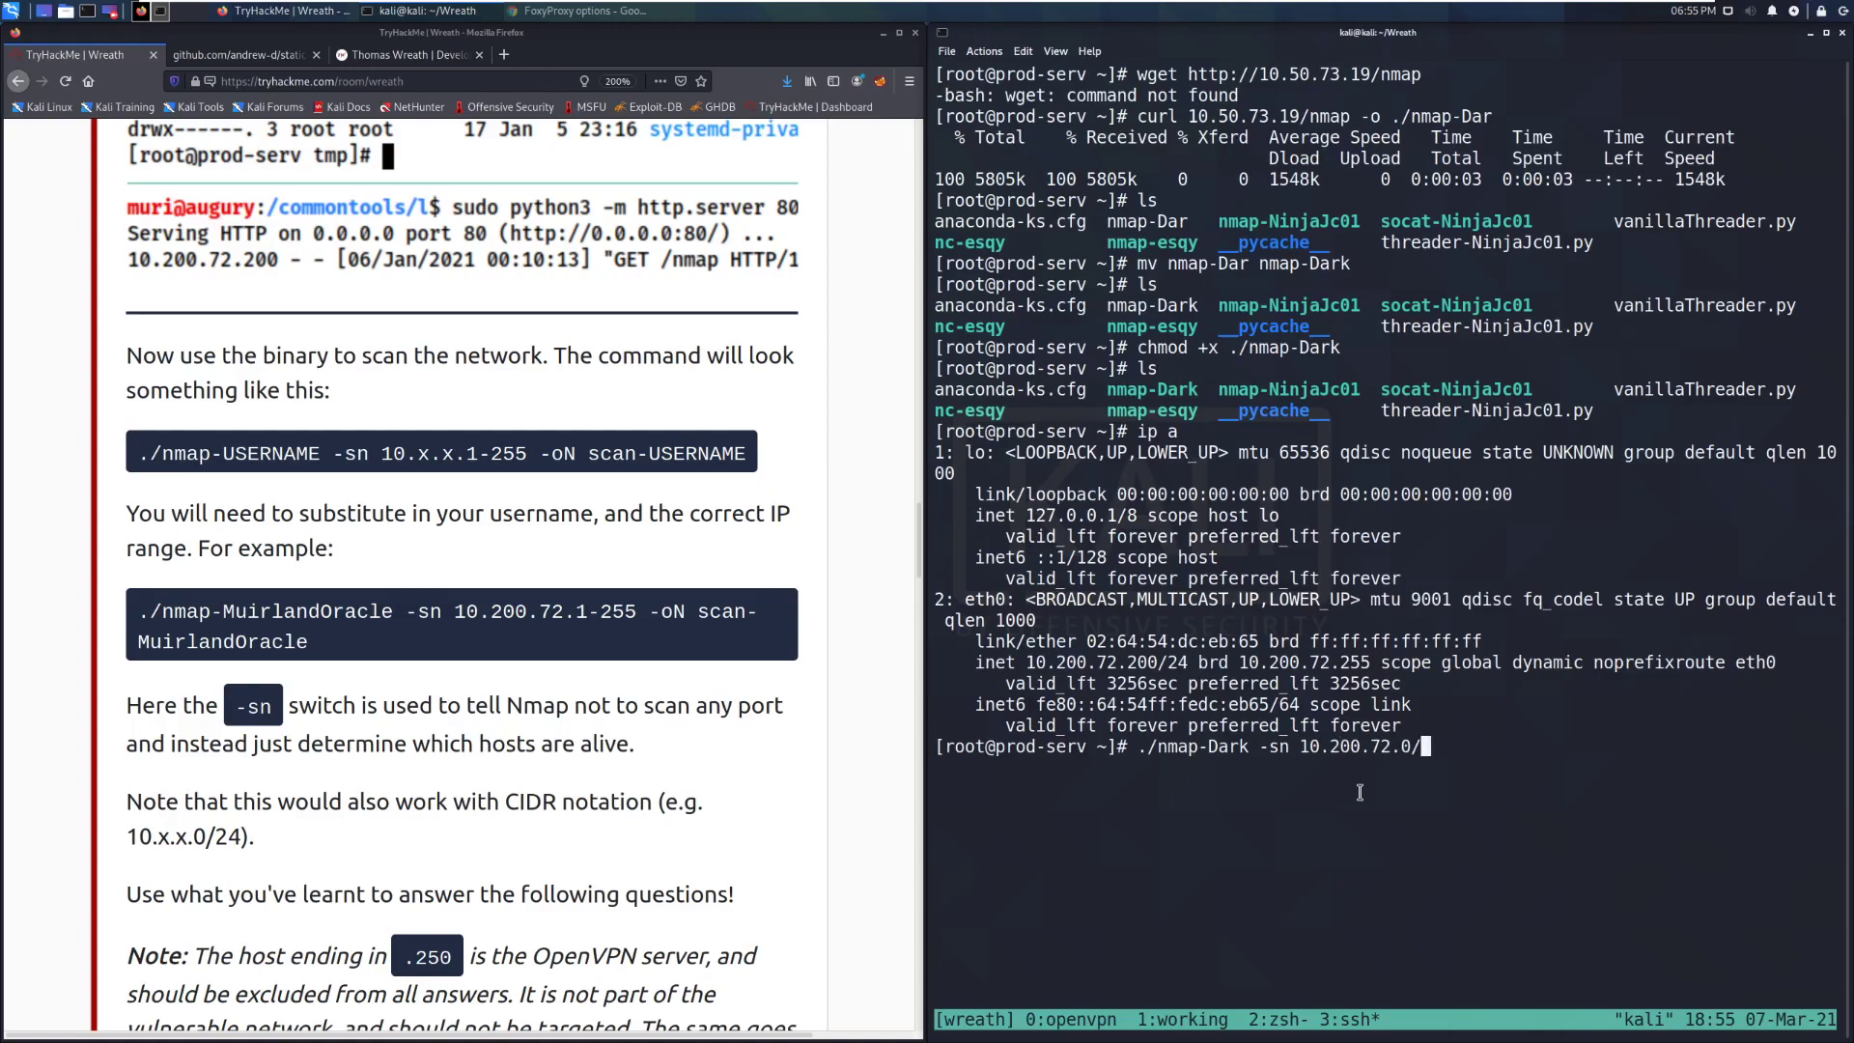
text(24 -oN)
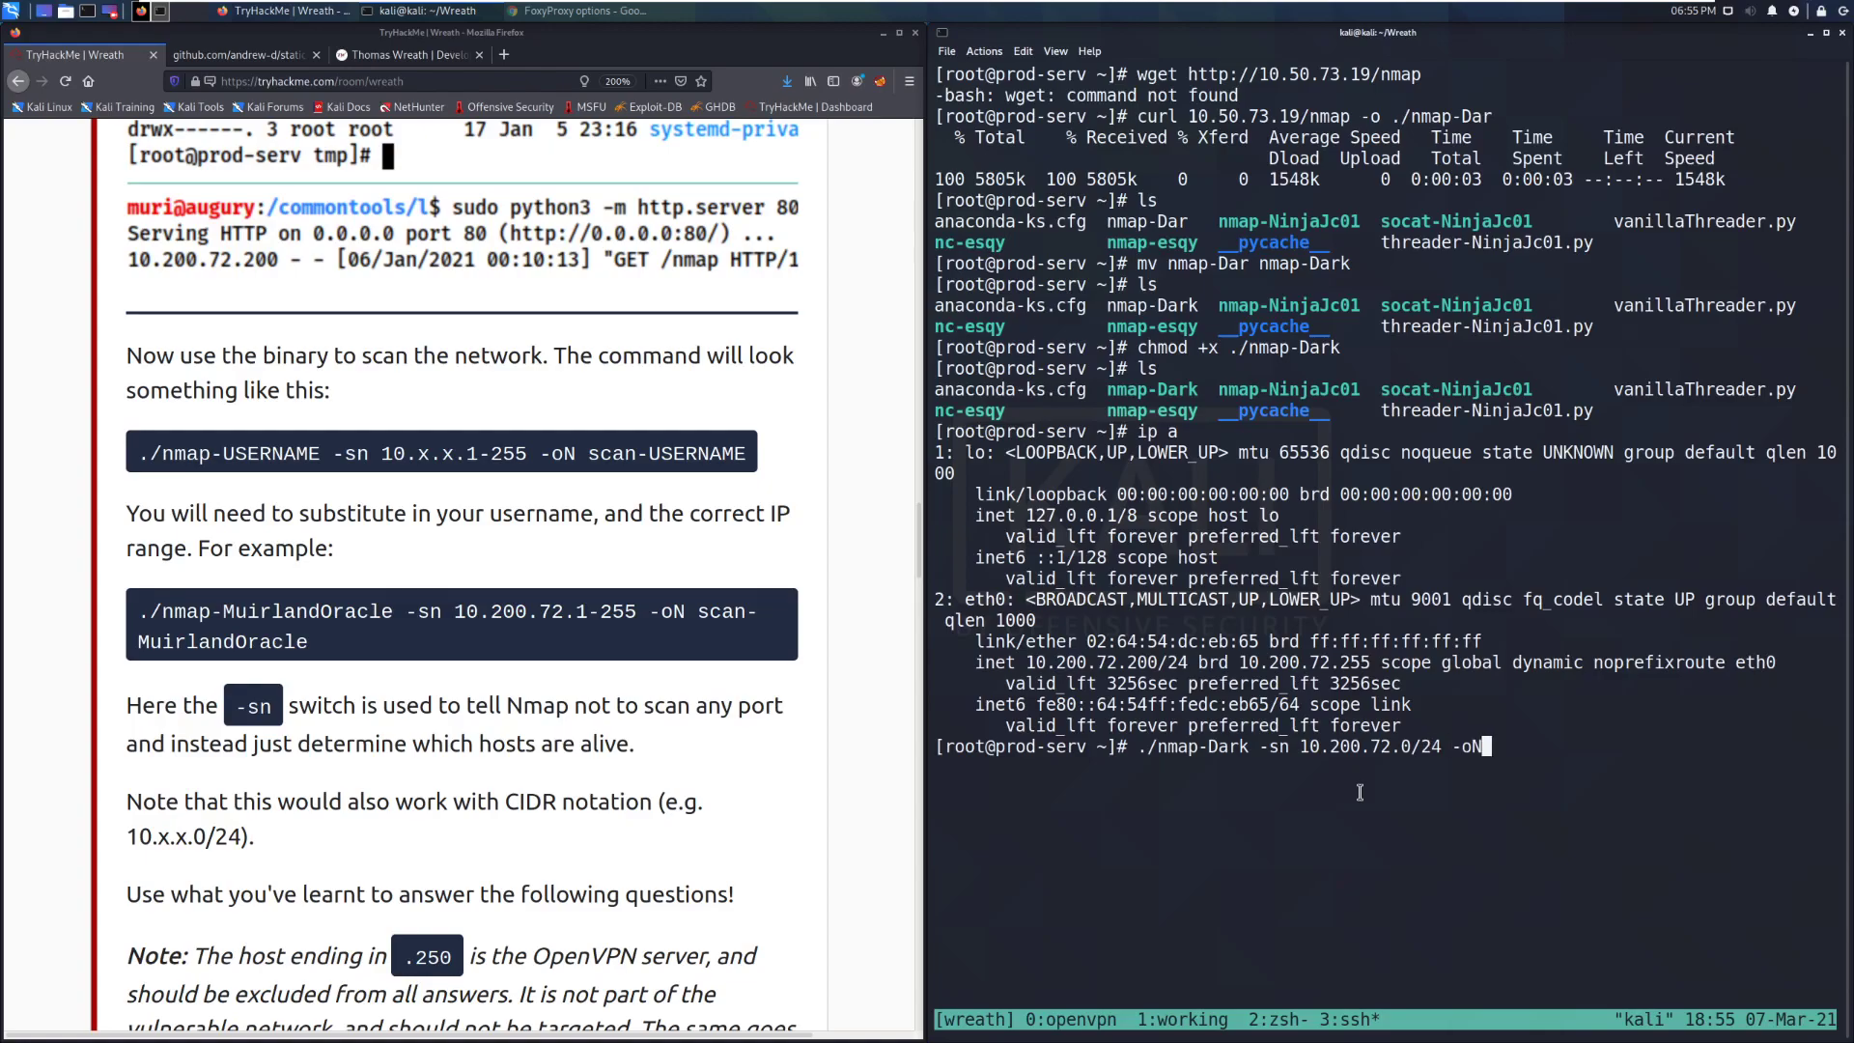
text(scan-Dark)
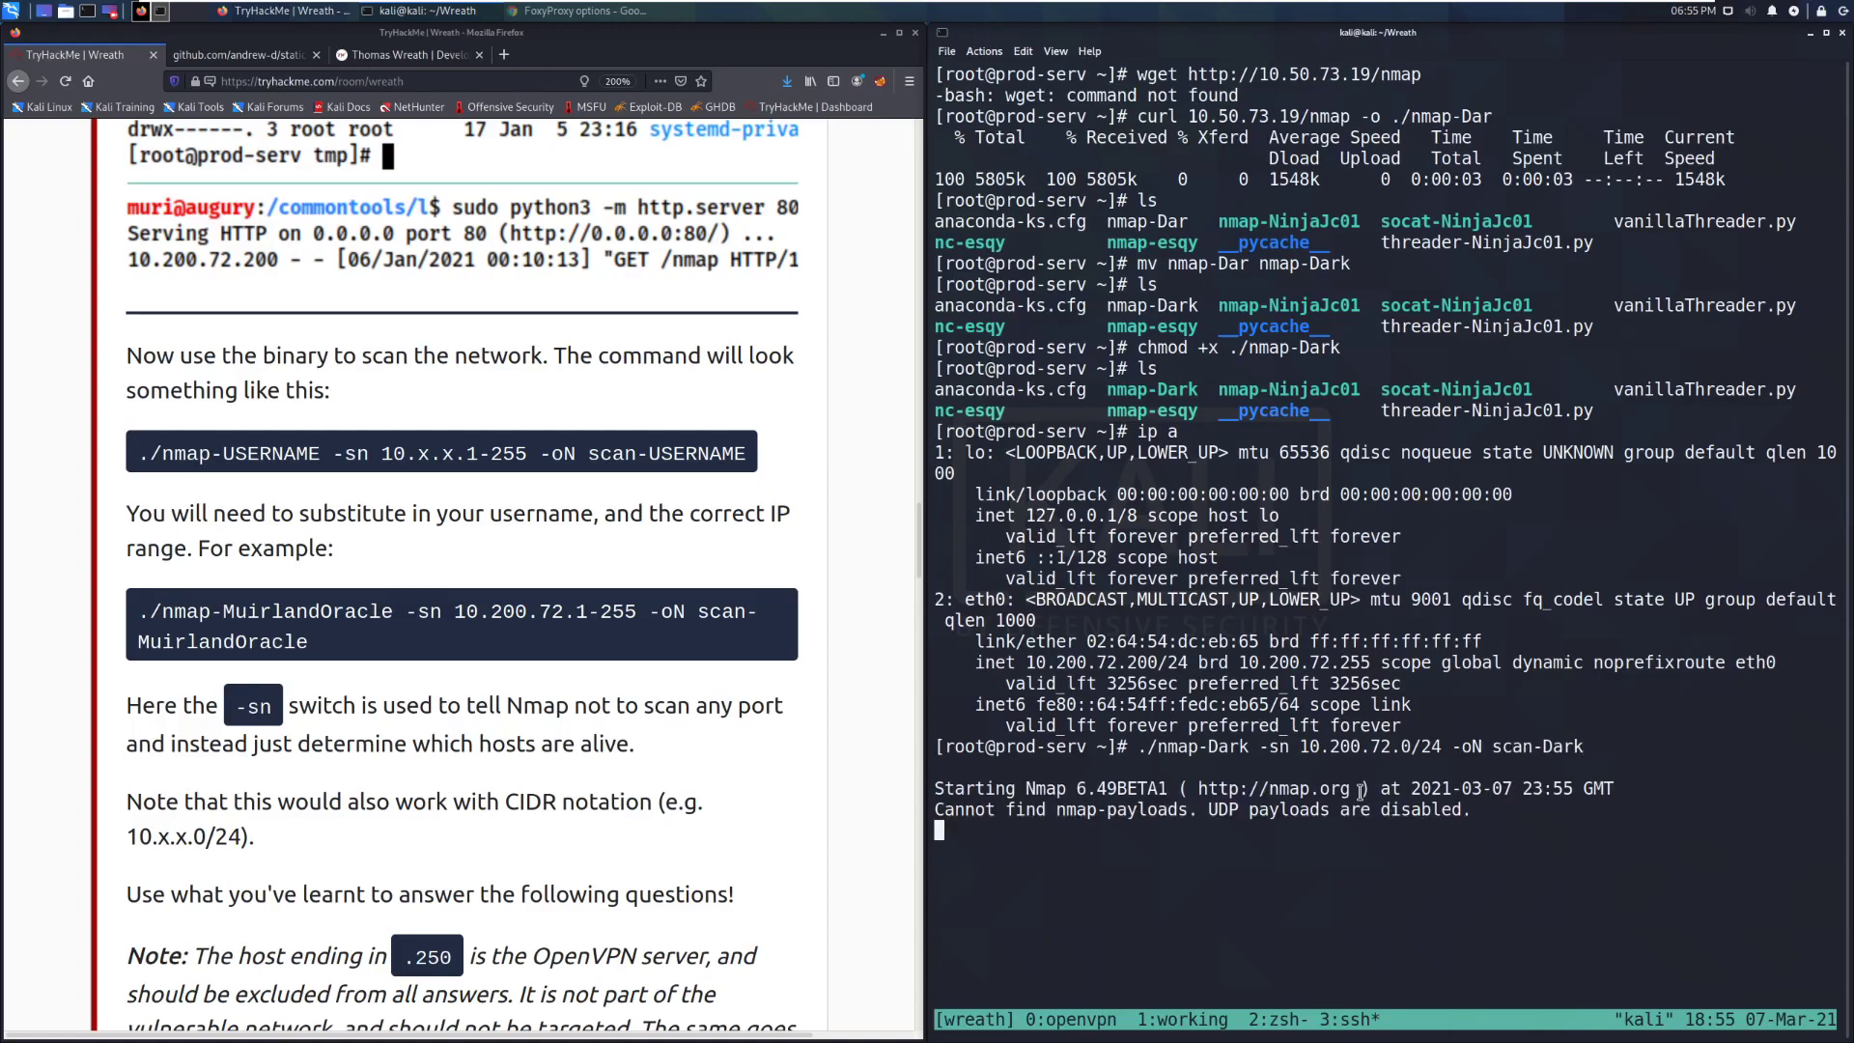
mouse_move(1274, 789)
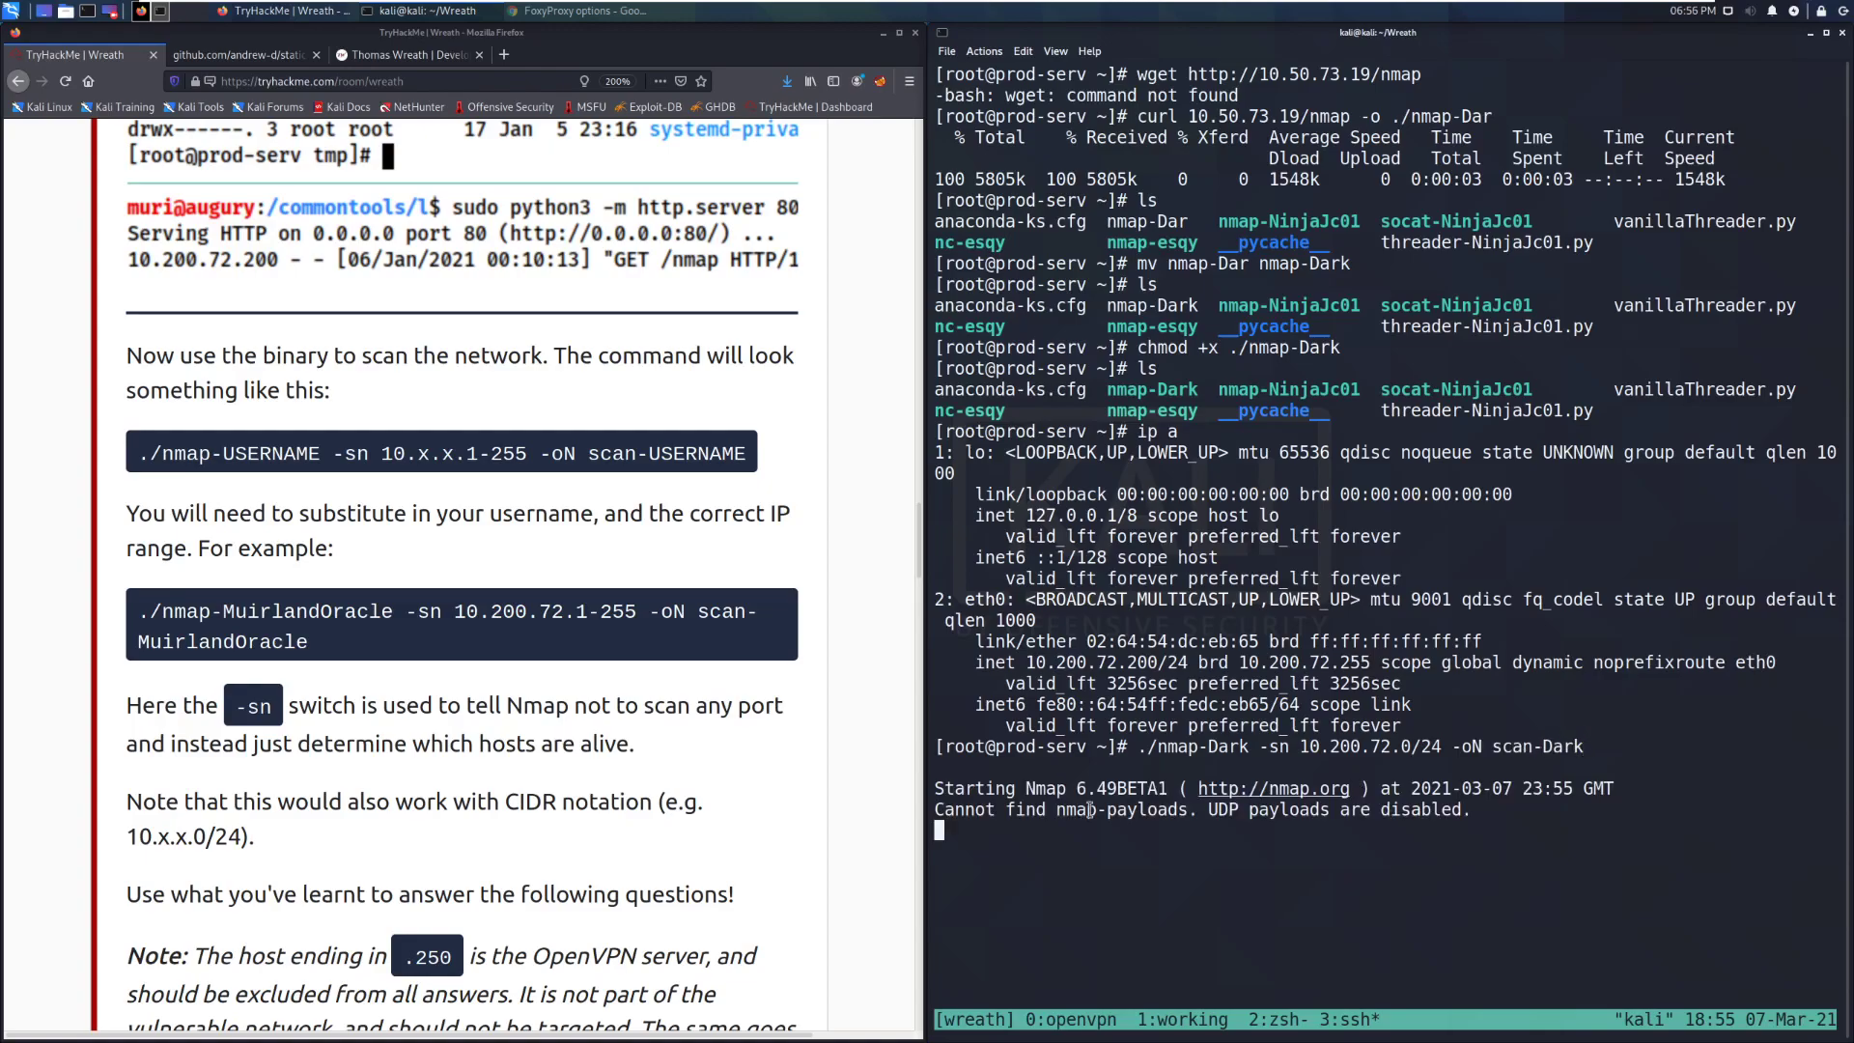
scroll(down, 3)
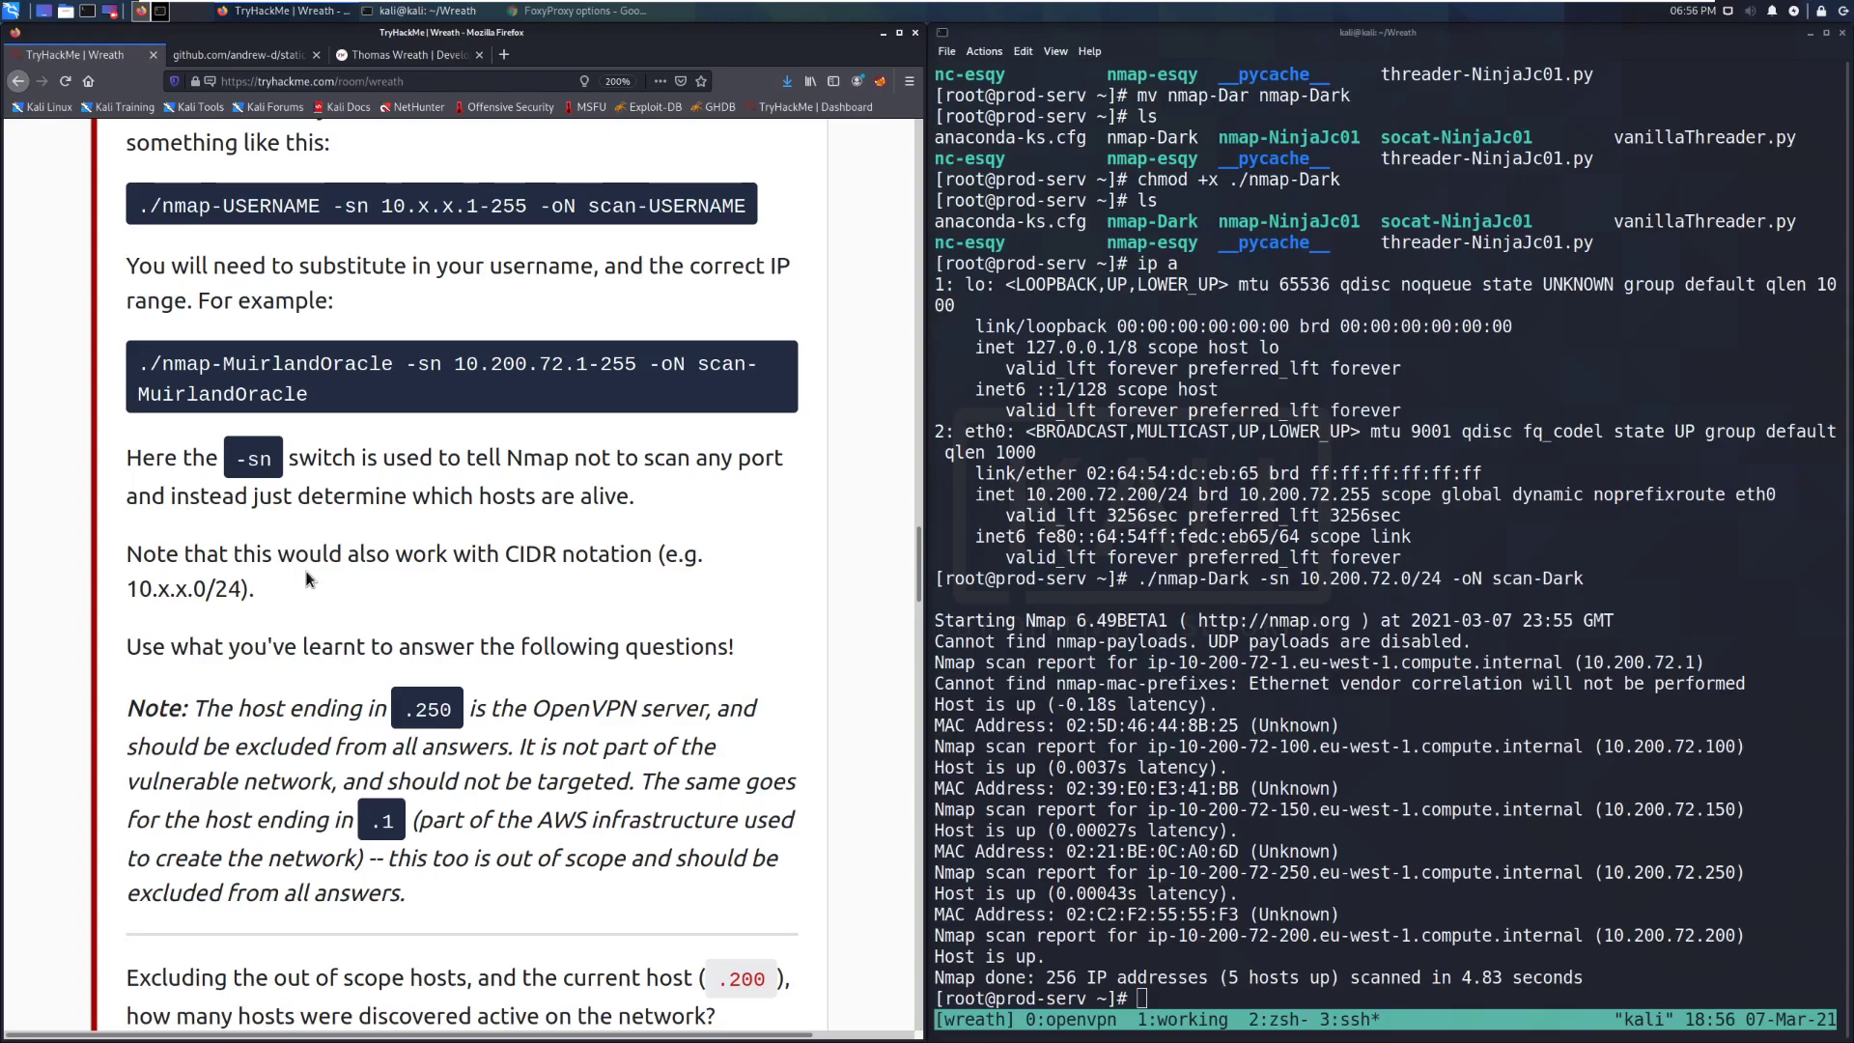
mouse_move(521, 541)
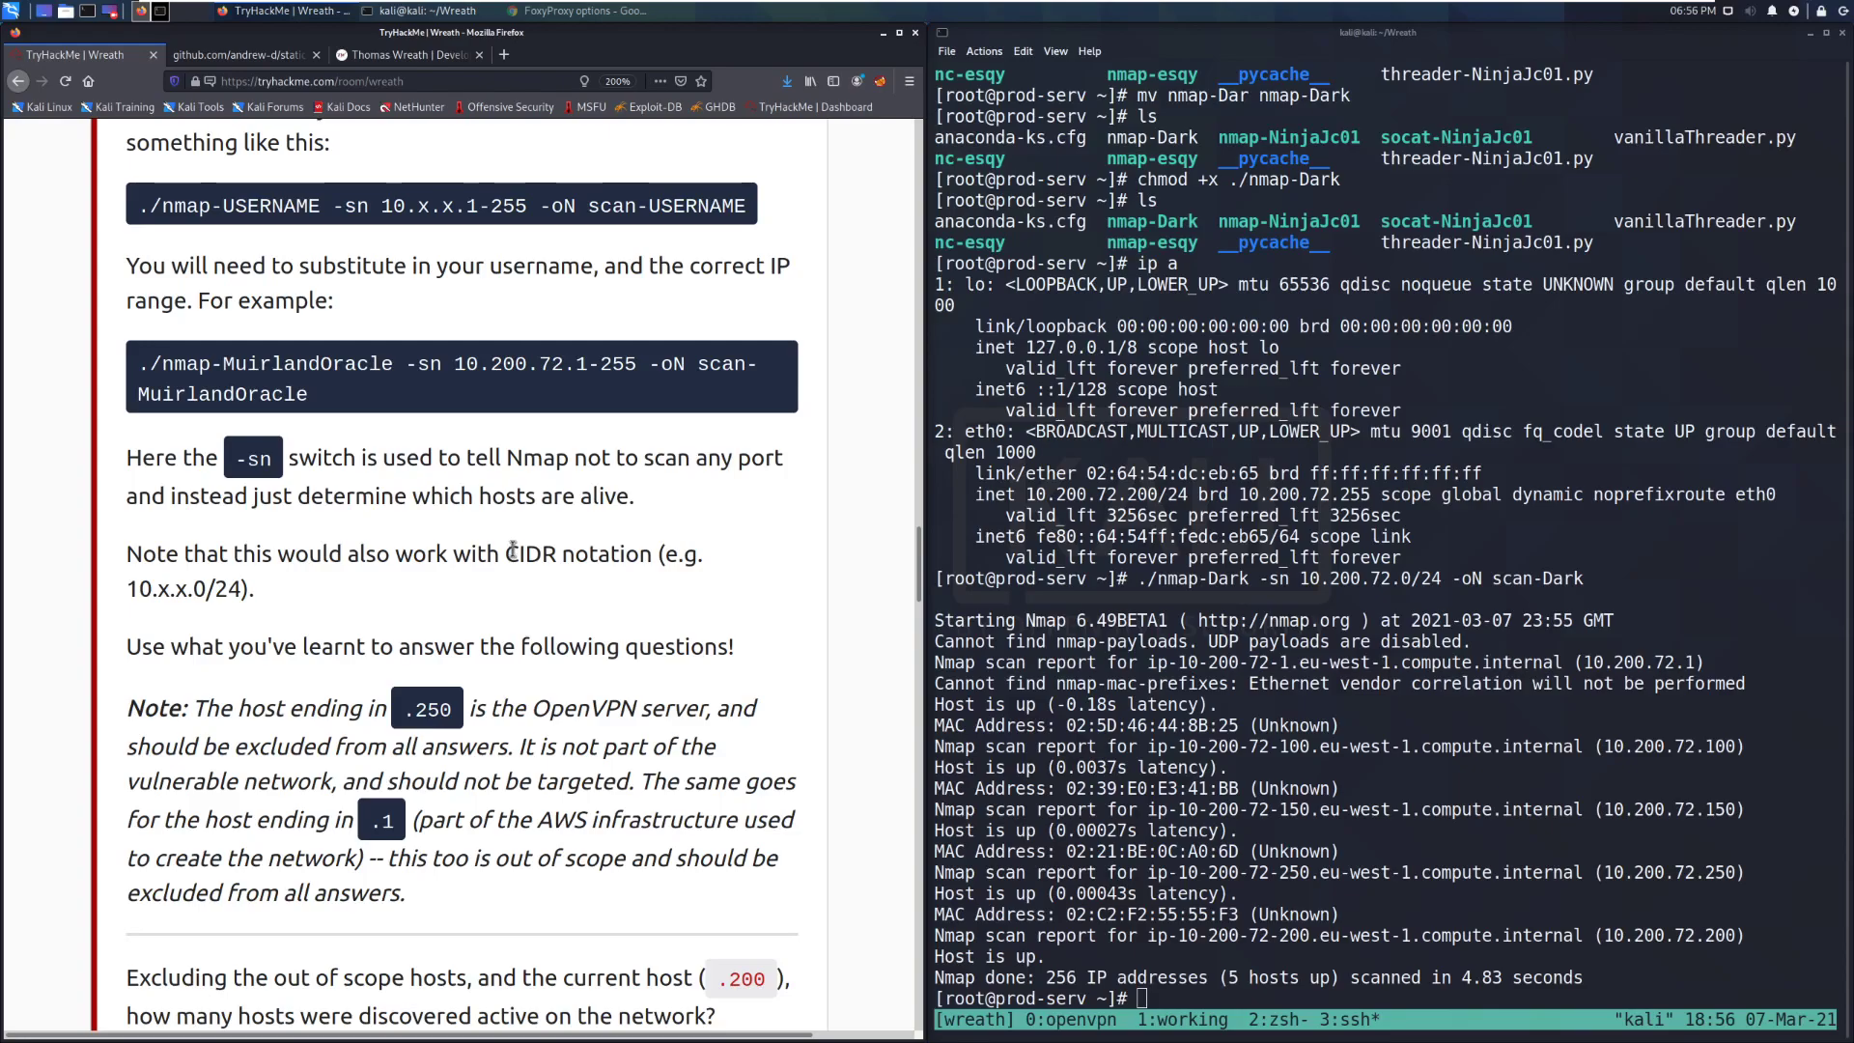
mouse_move(511, 565)
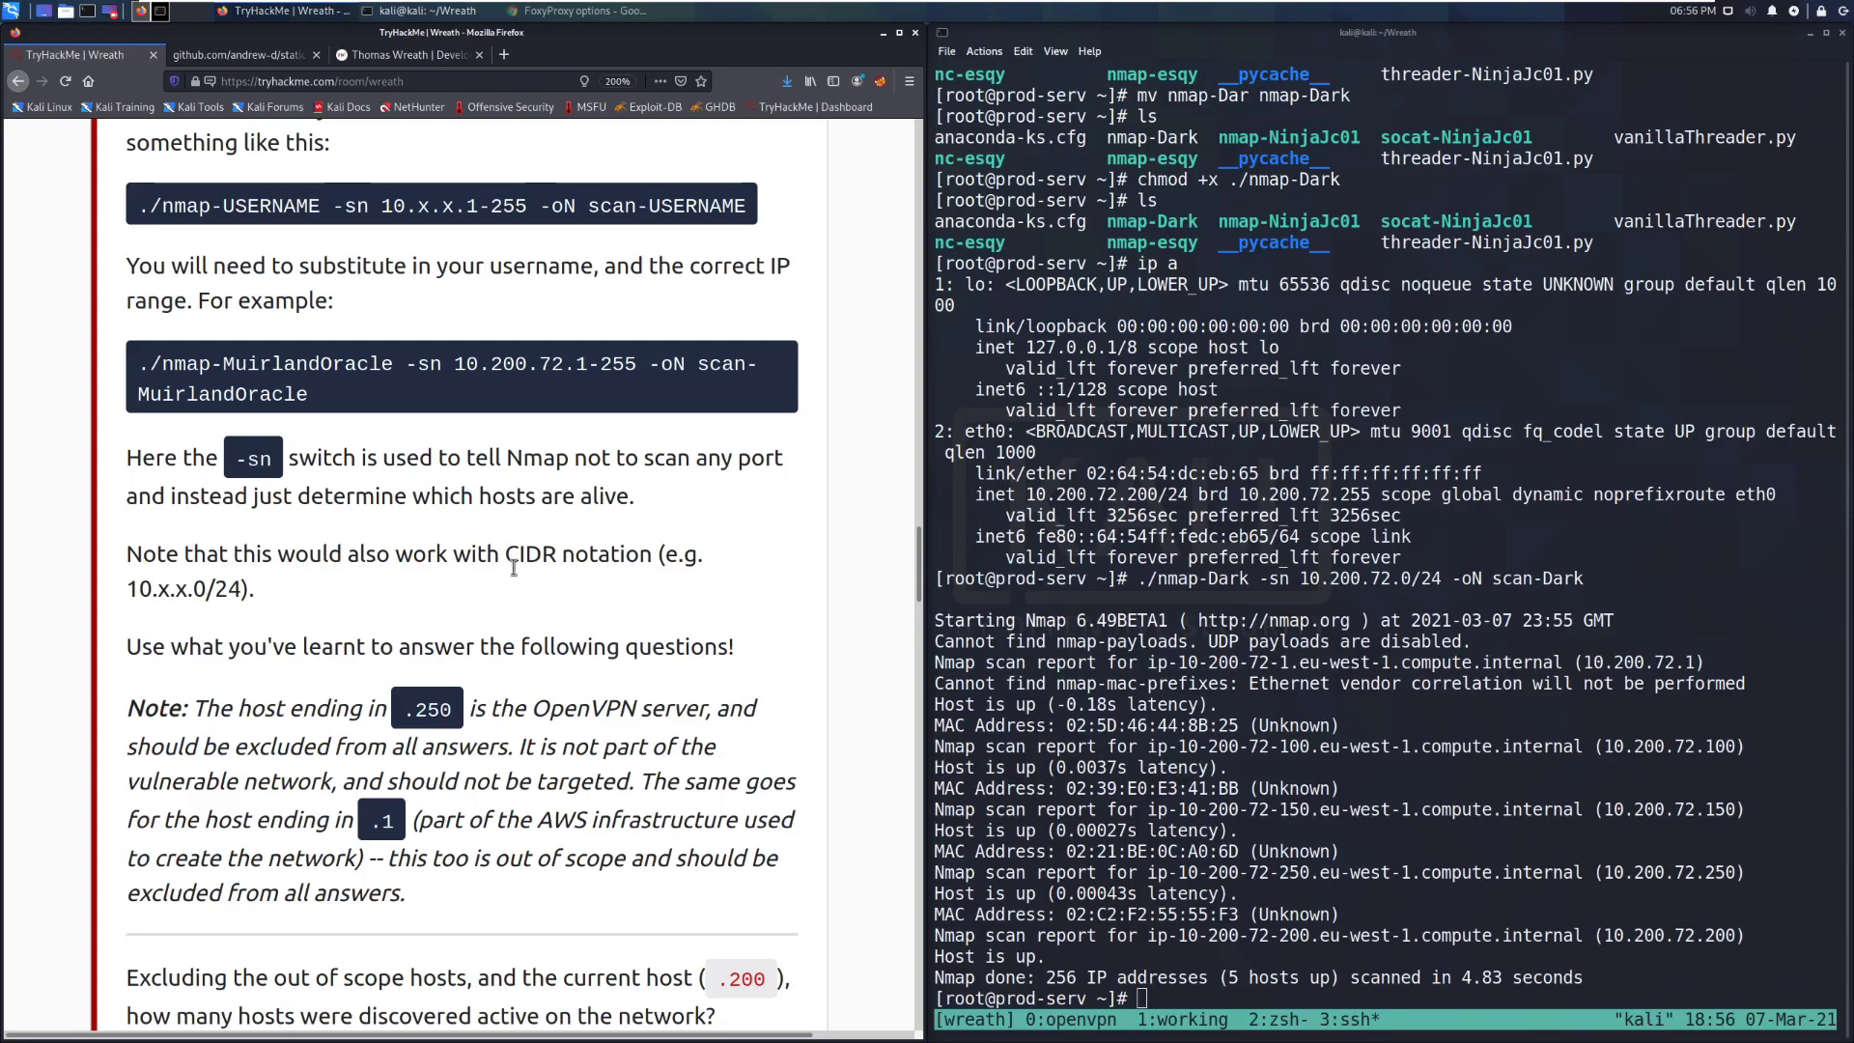
mouse_move(515, 591)
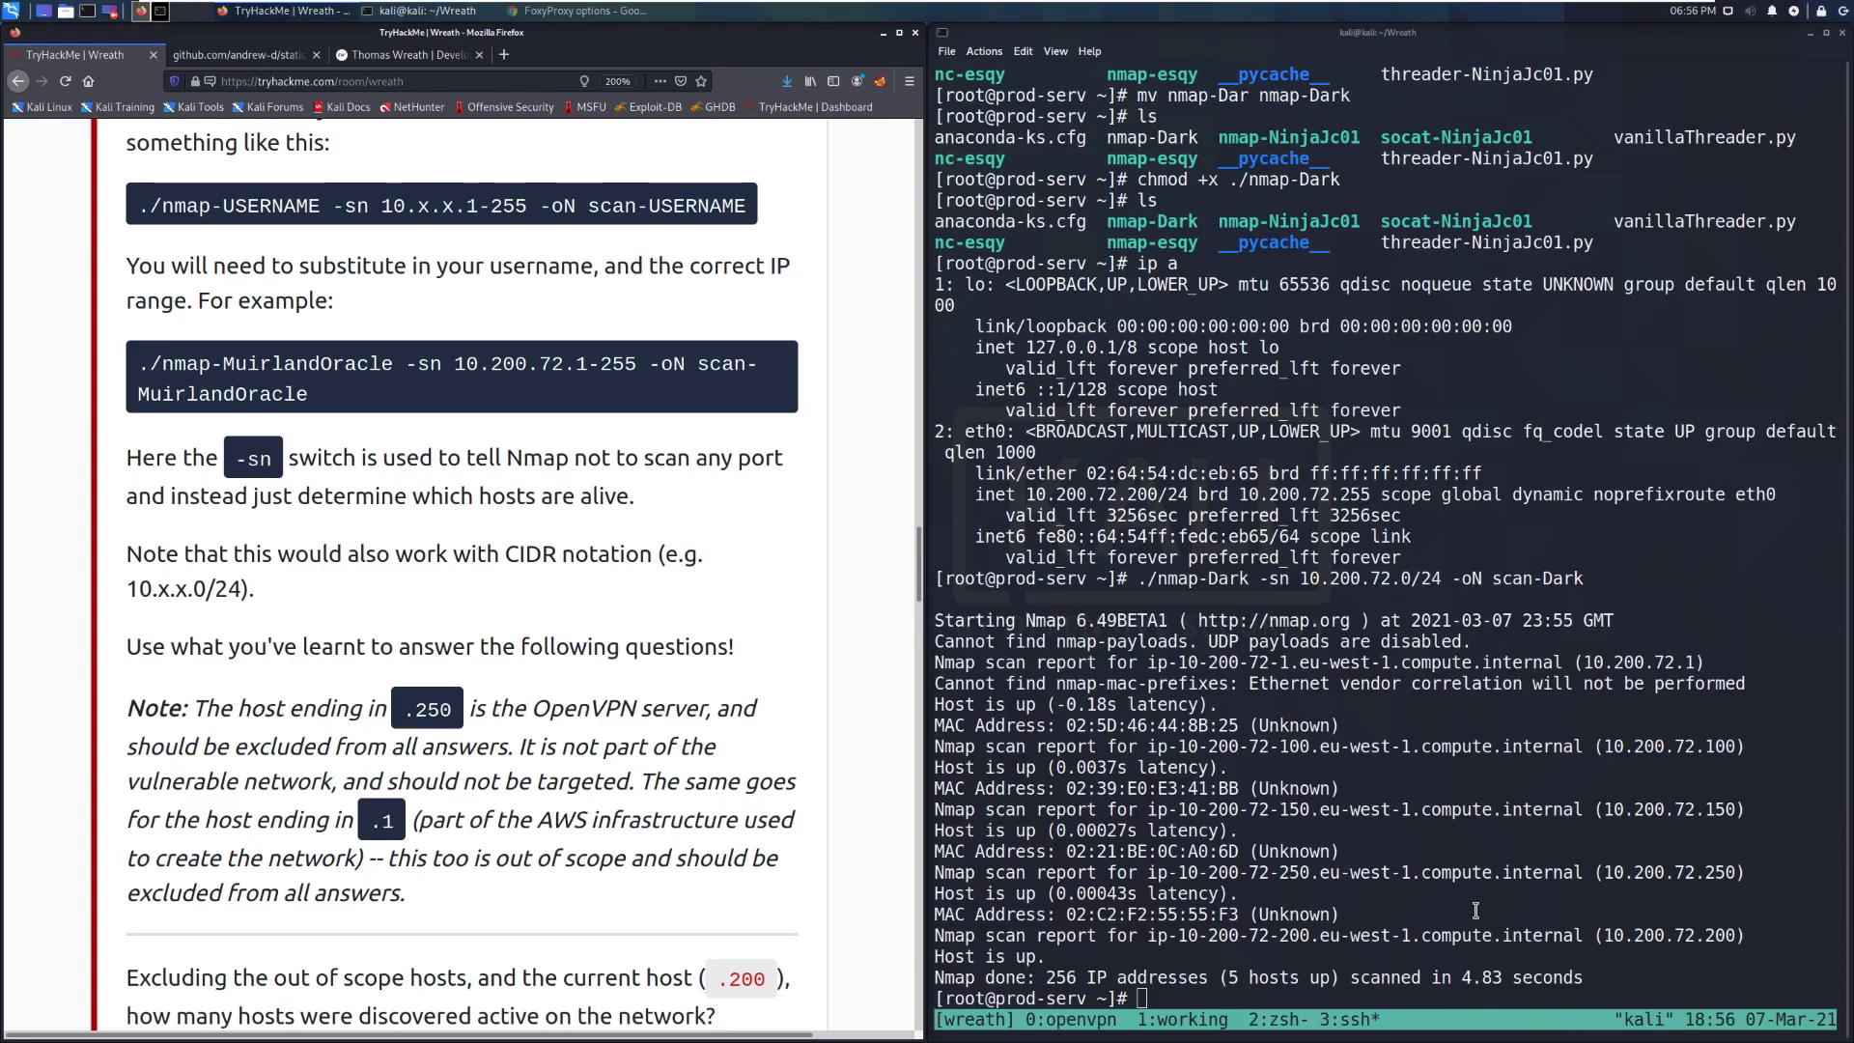
mouse_move(1513, 674)
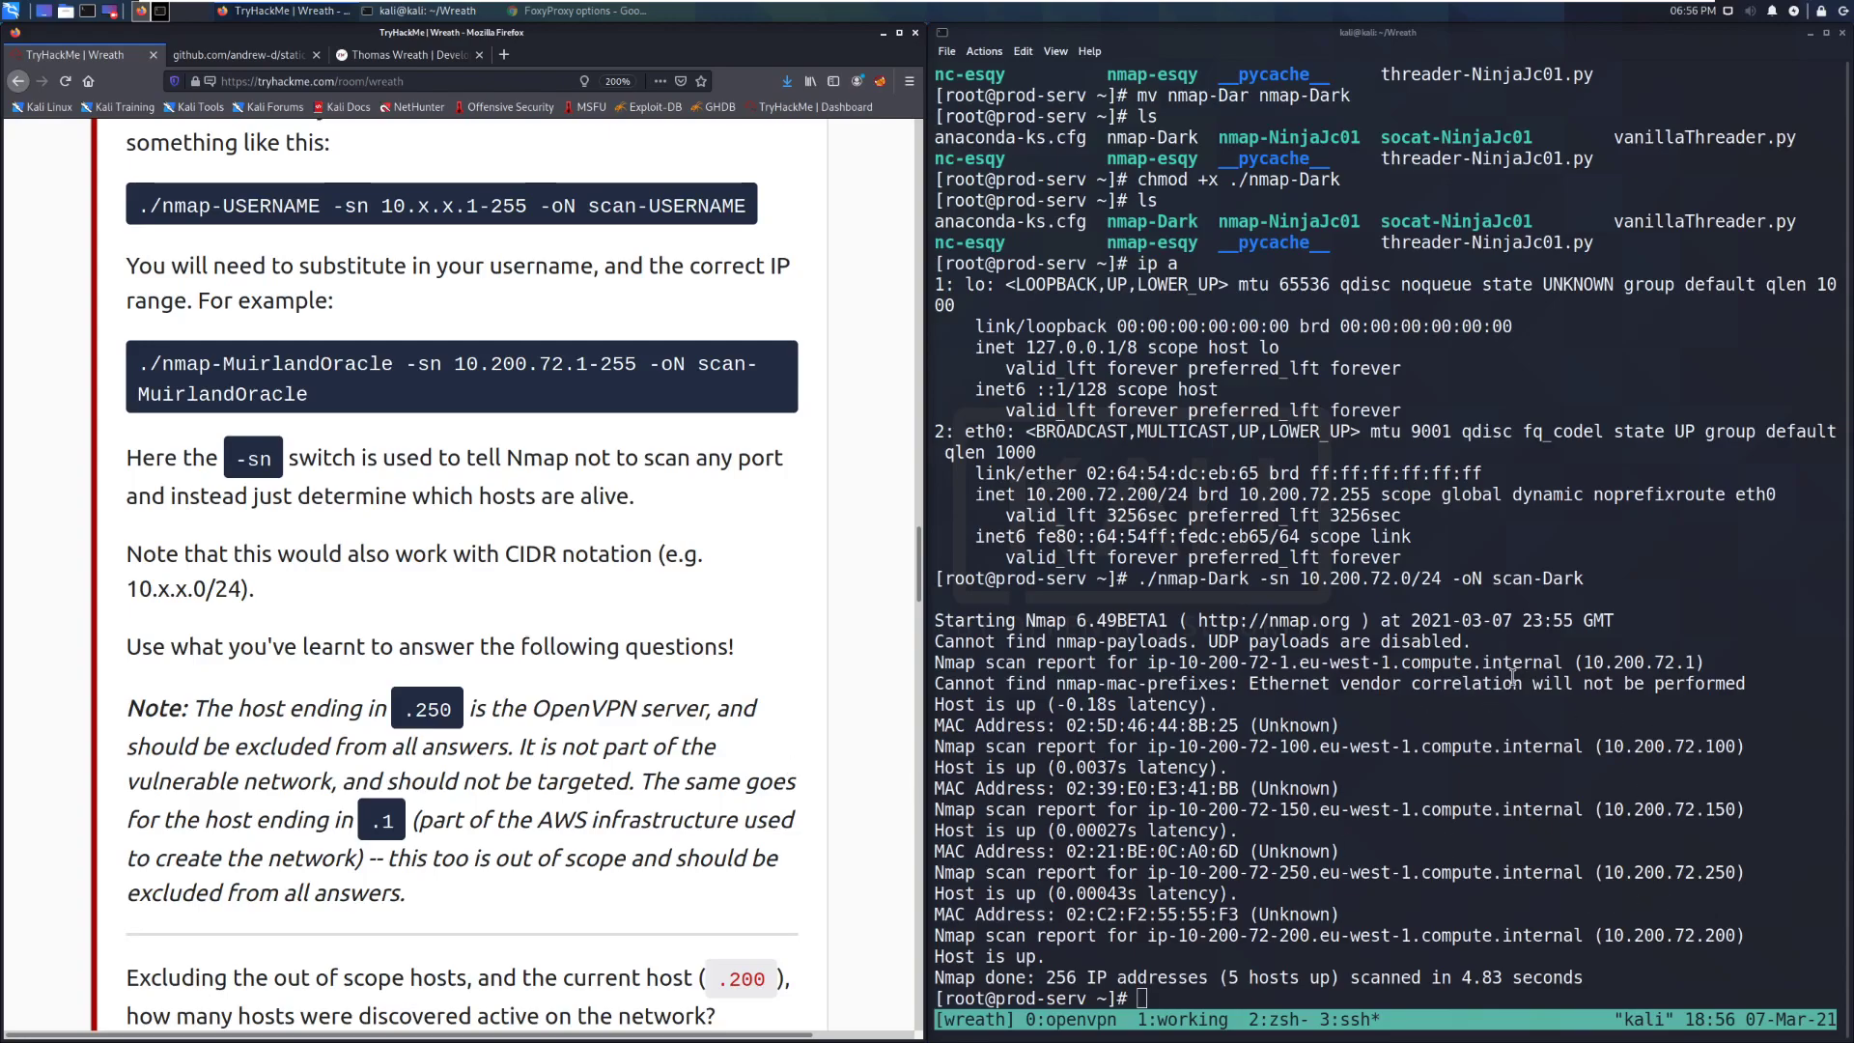
mouse_move(1384, 799)
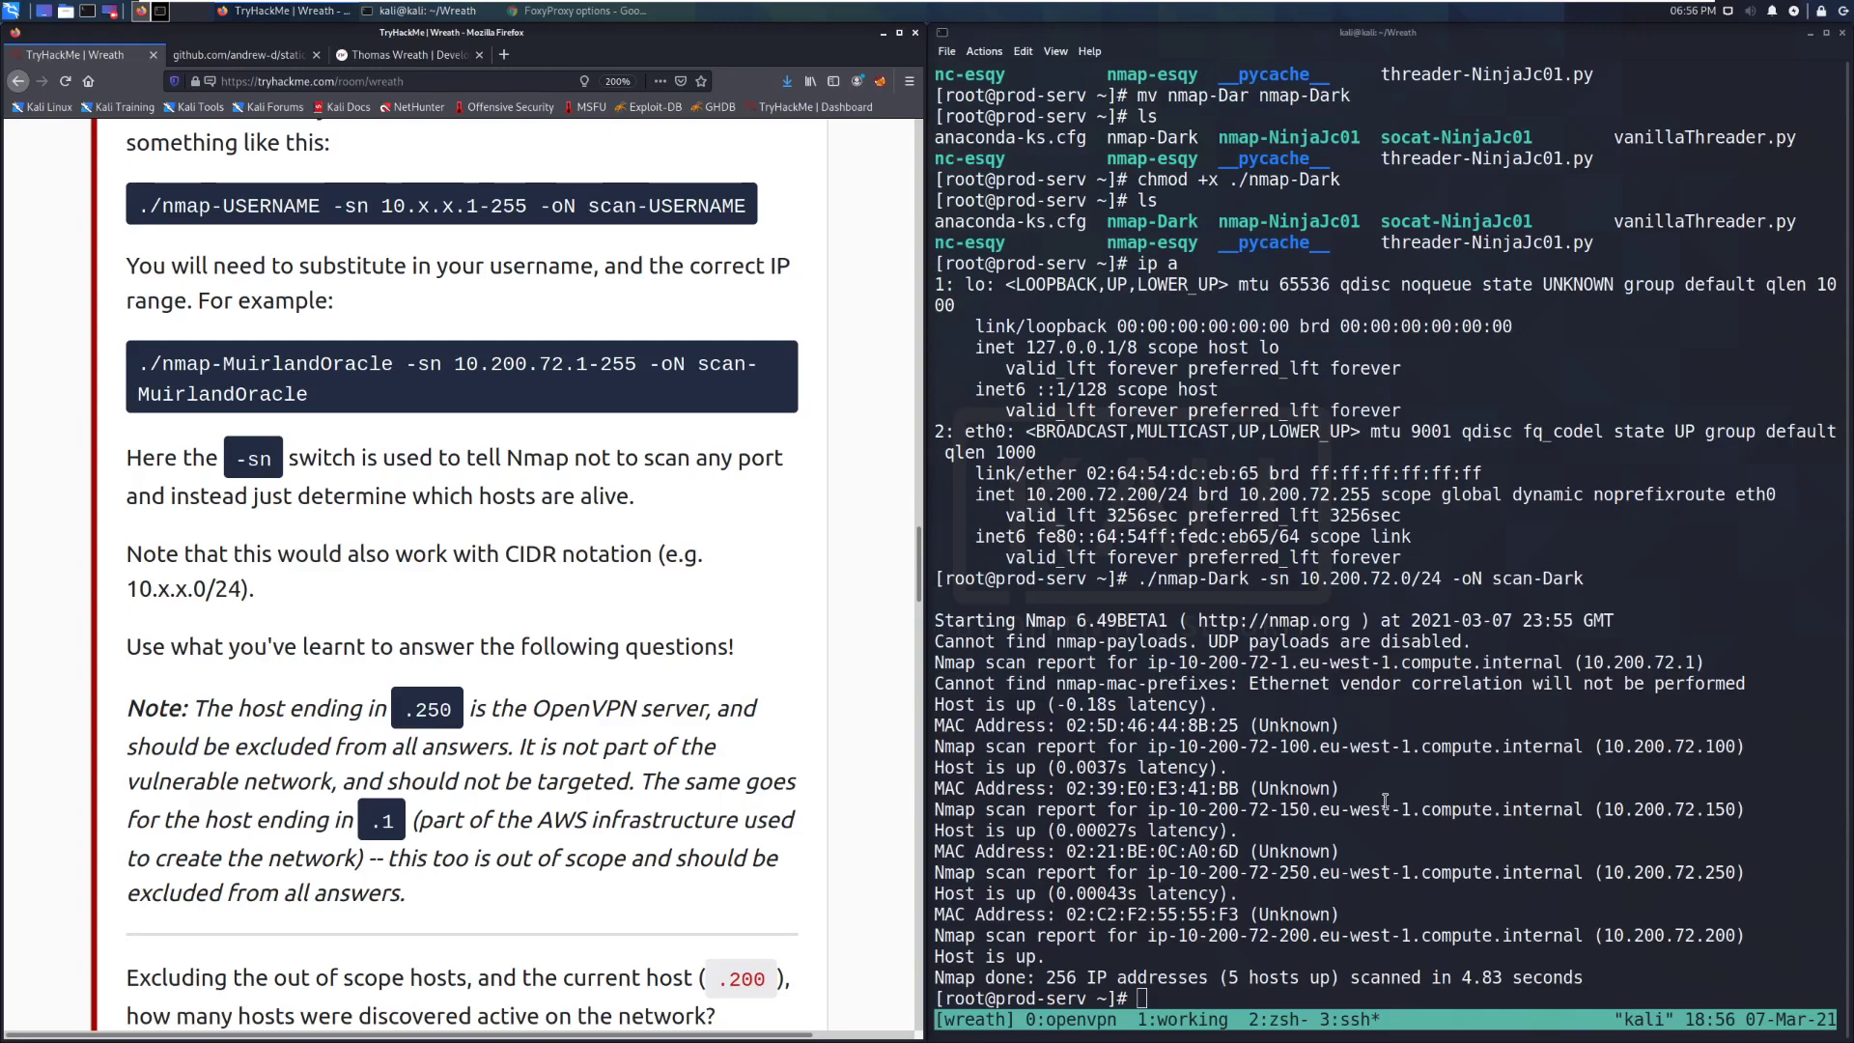
mouse_move(1359, 604)
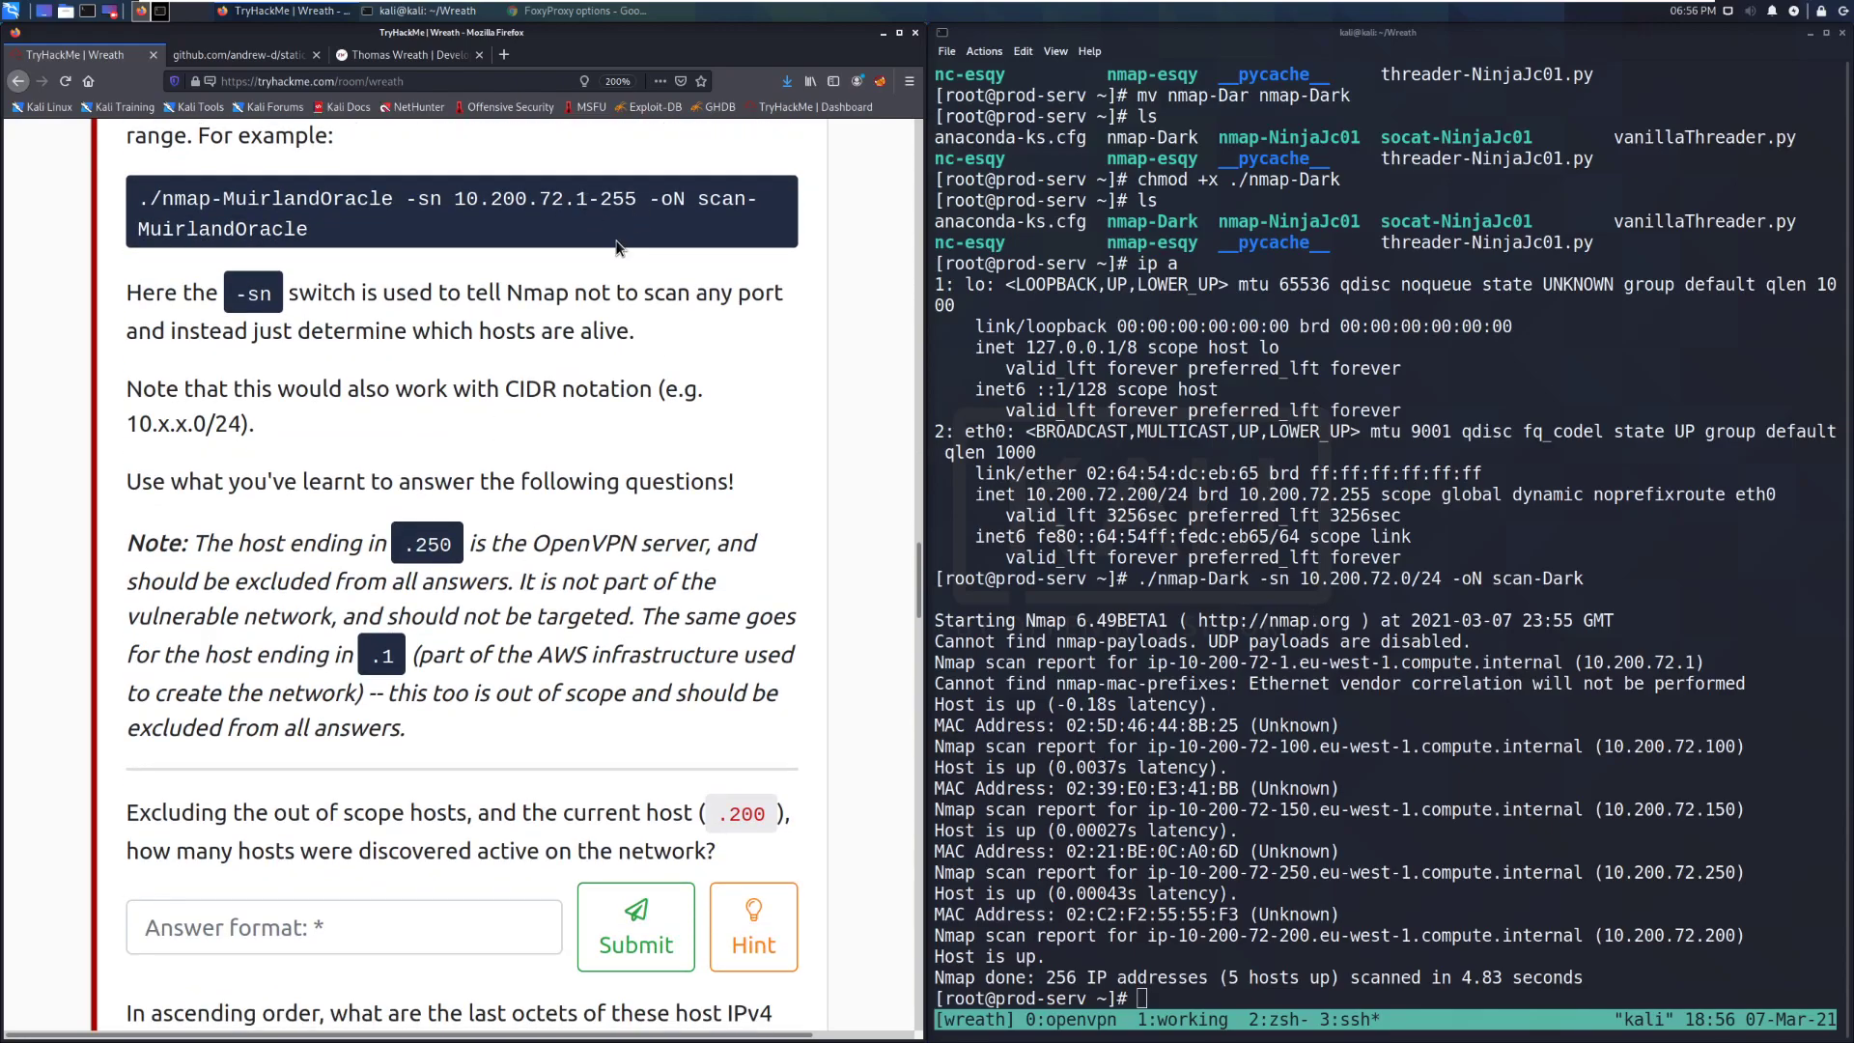
scroll(down, 3)
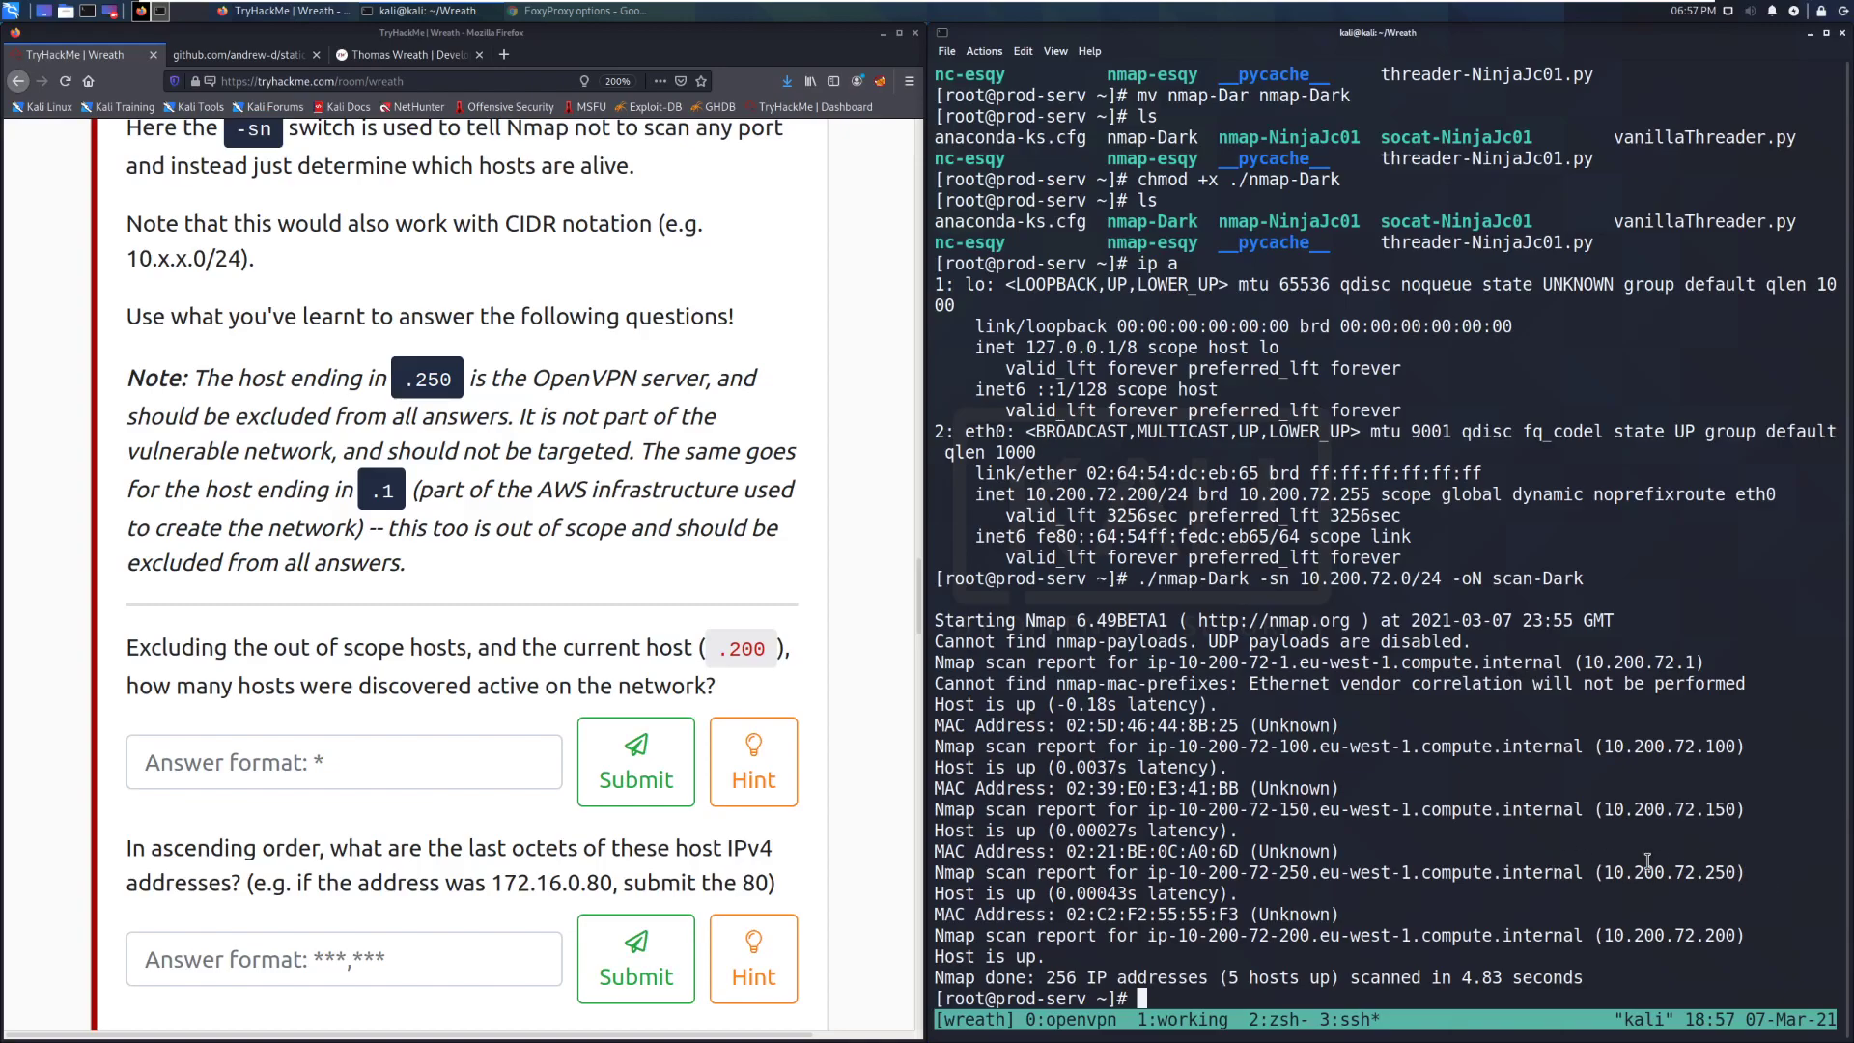
mouse_move(1649, 846)
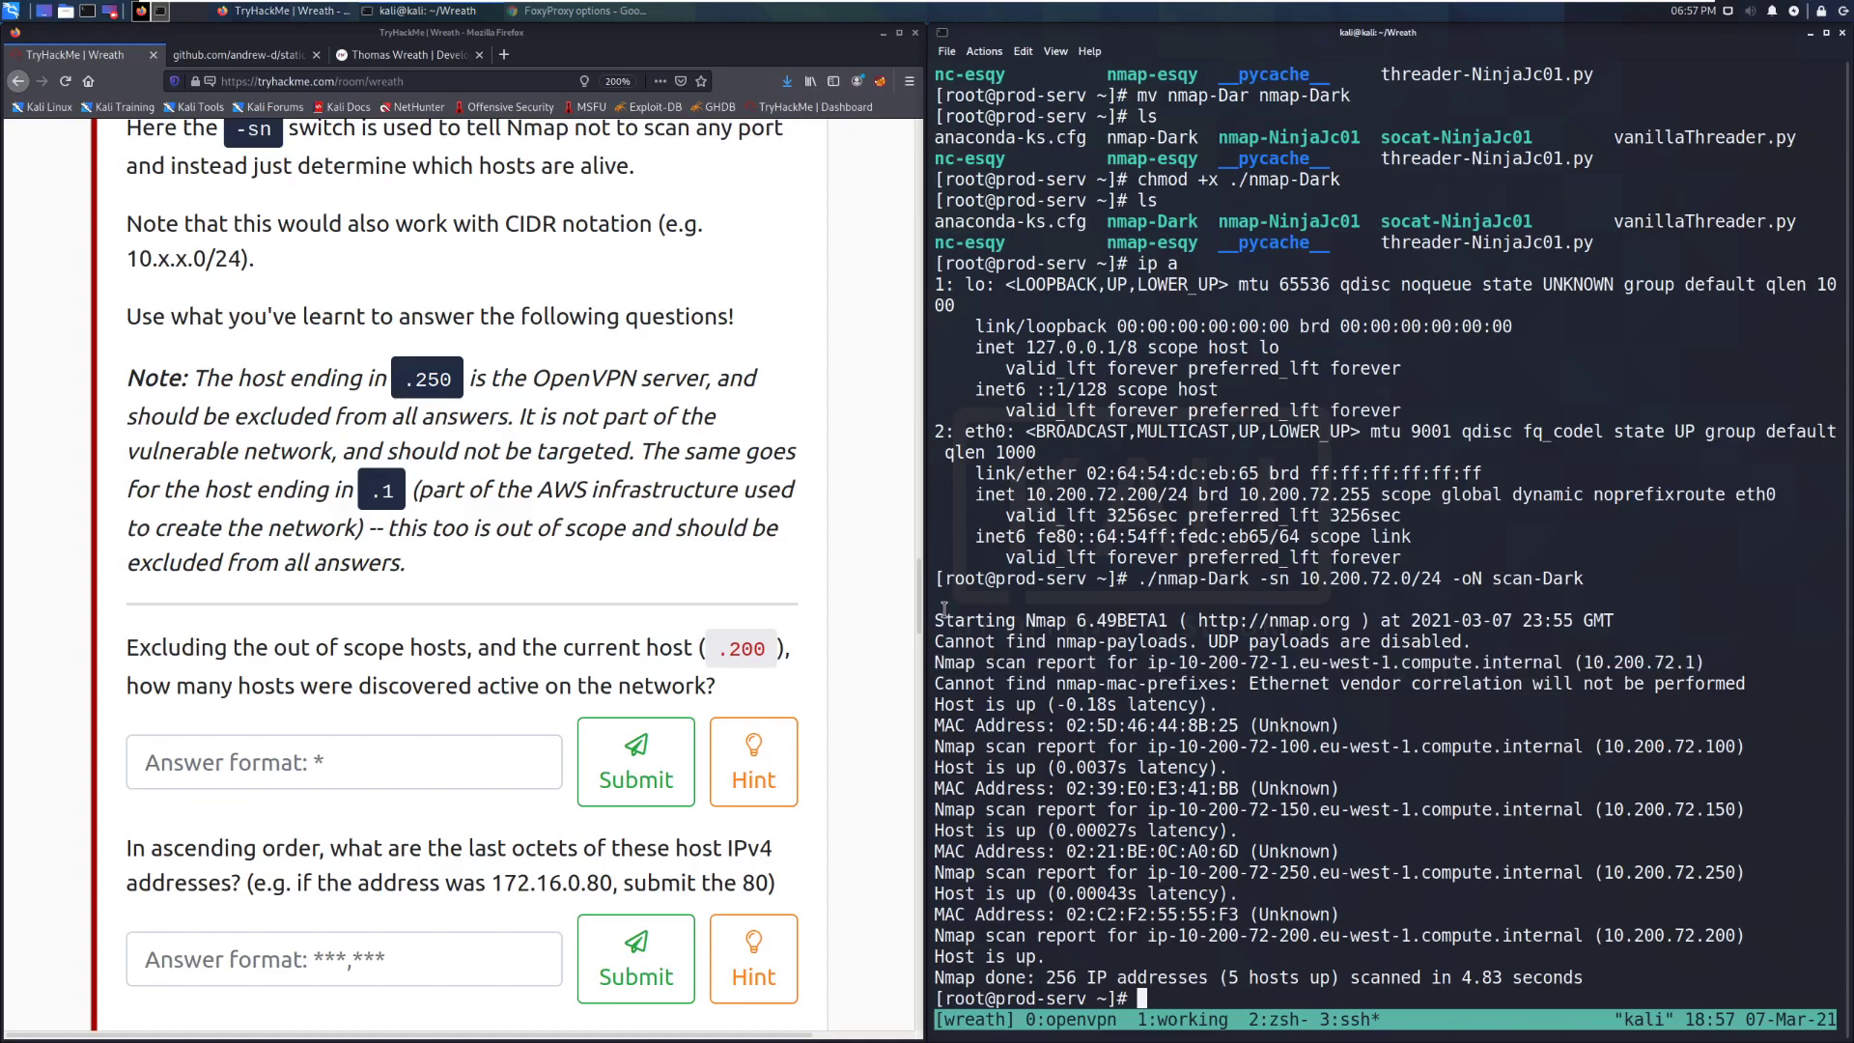
scroll(down, 3)
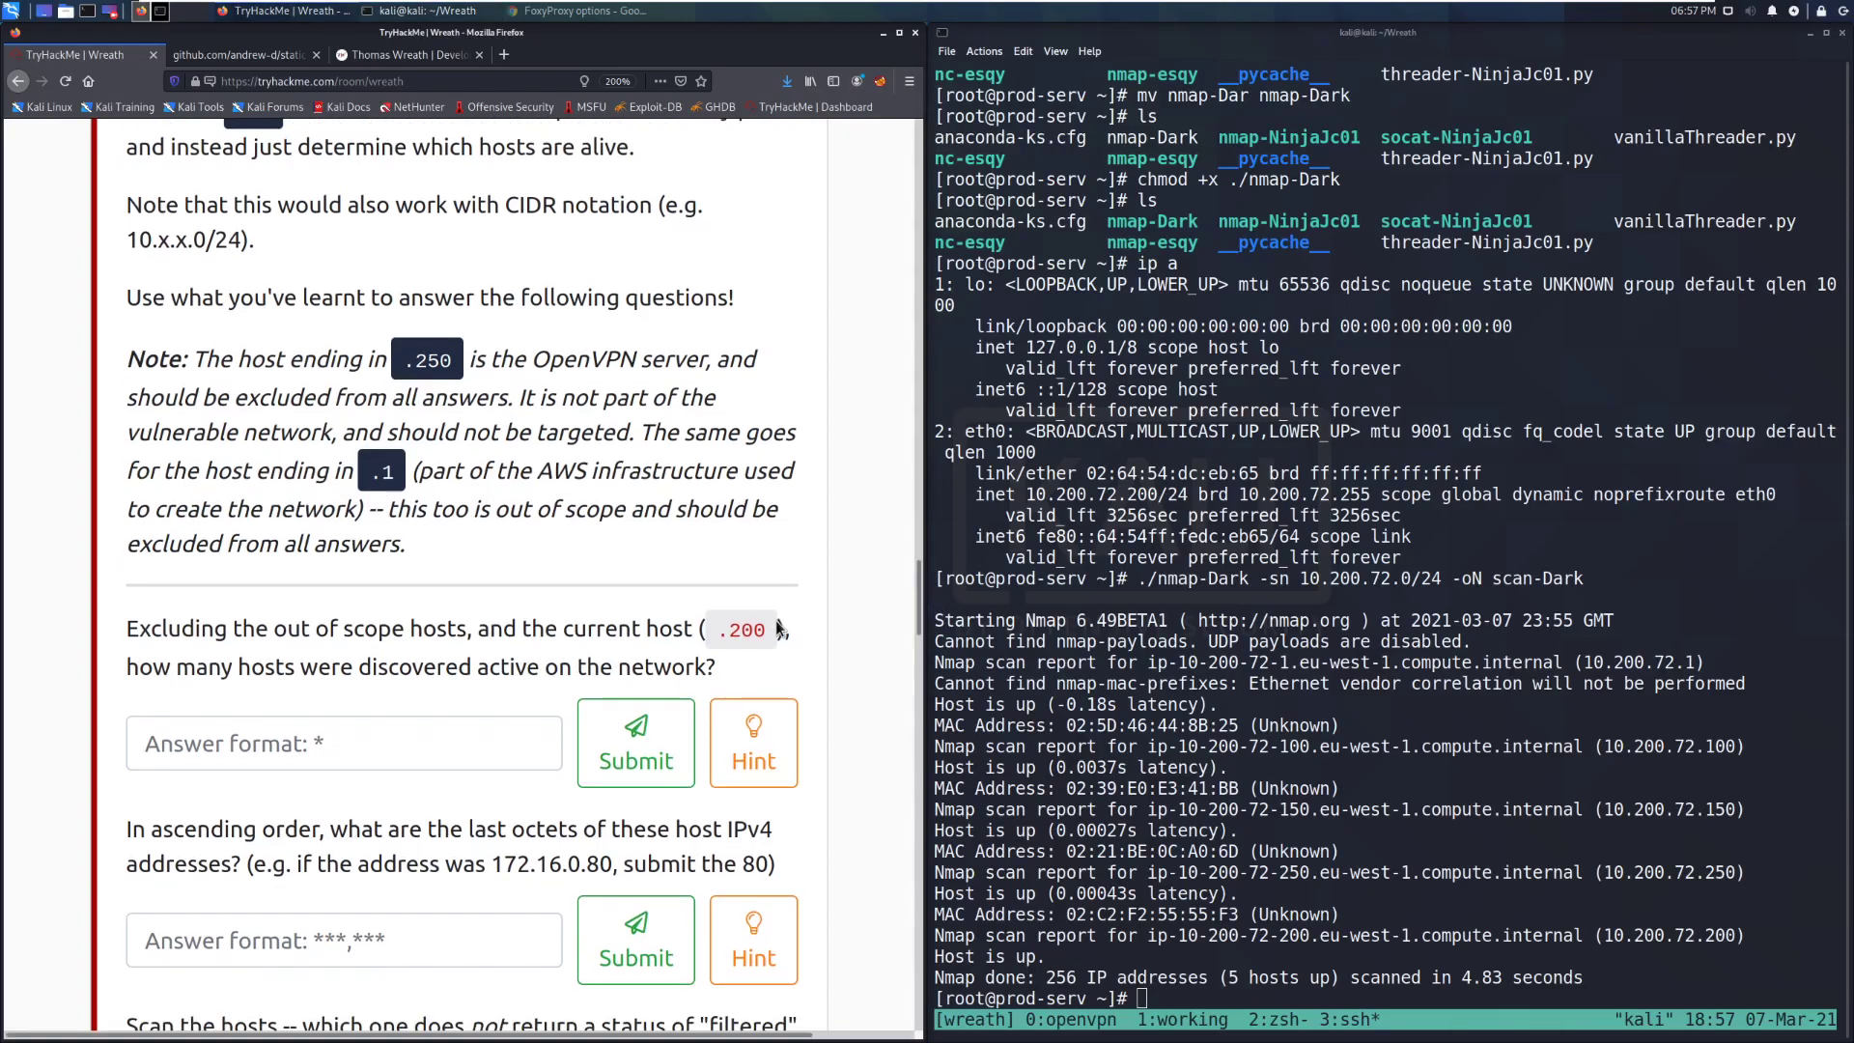
scroll(down, 3)
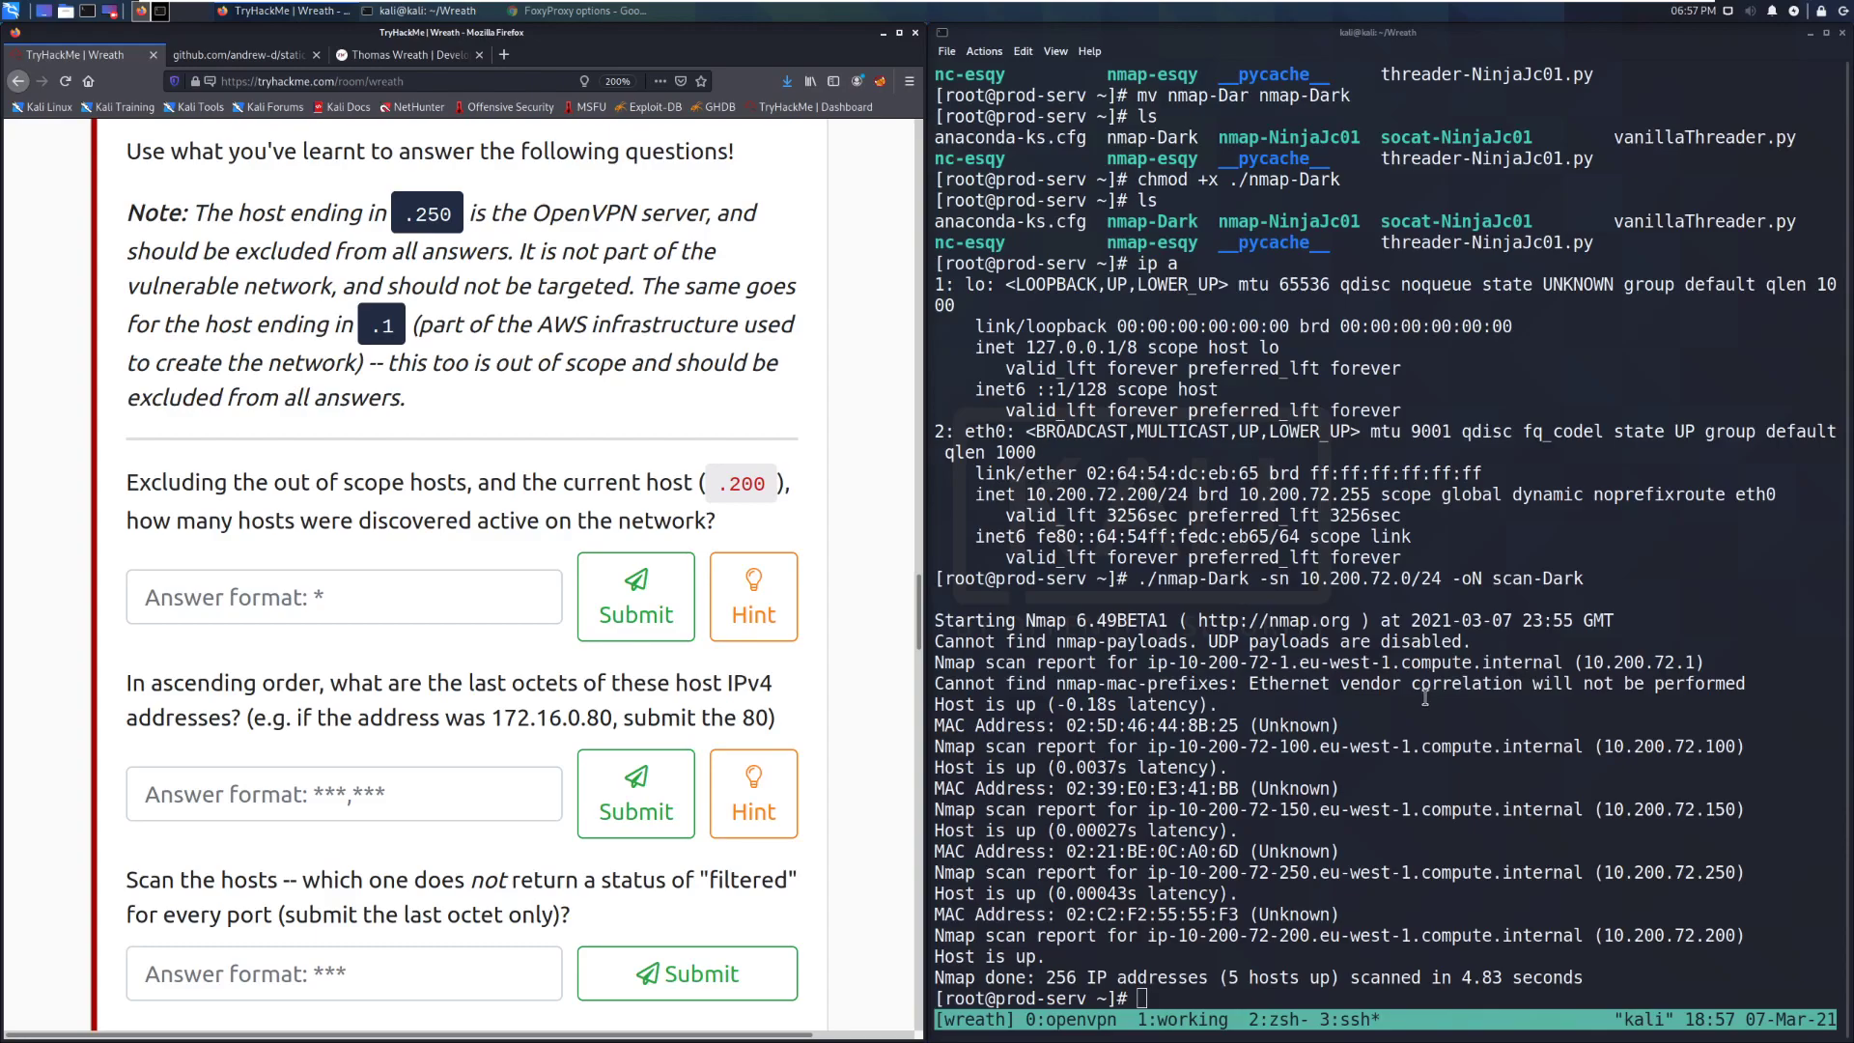
mouse_move(1422, 696)
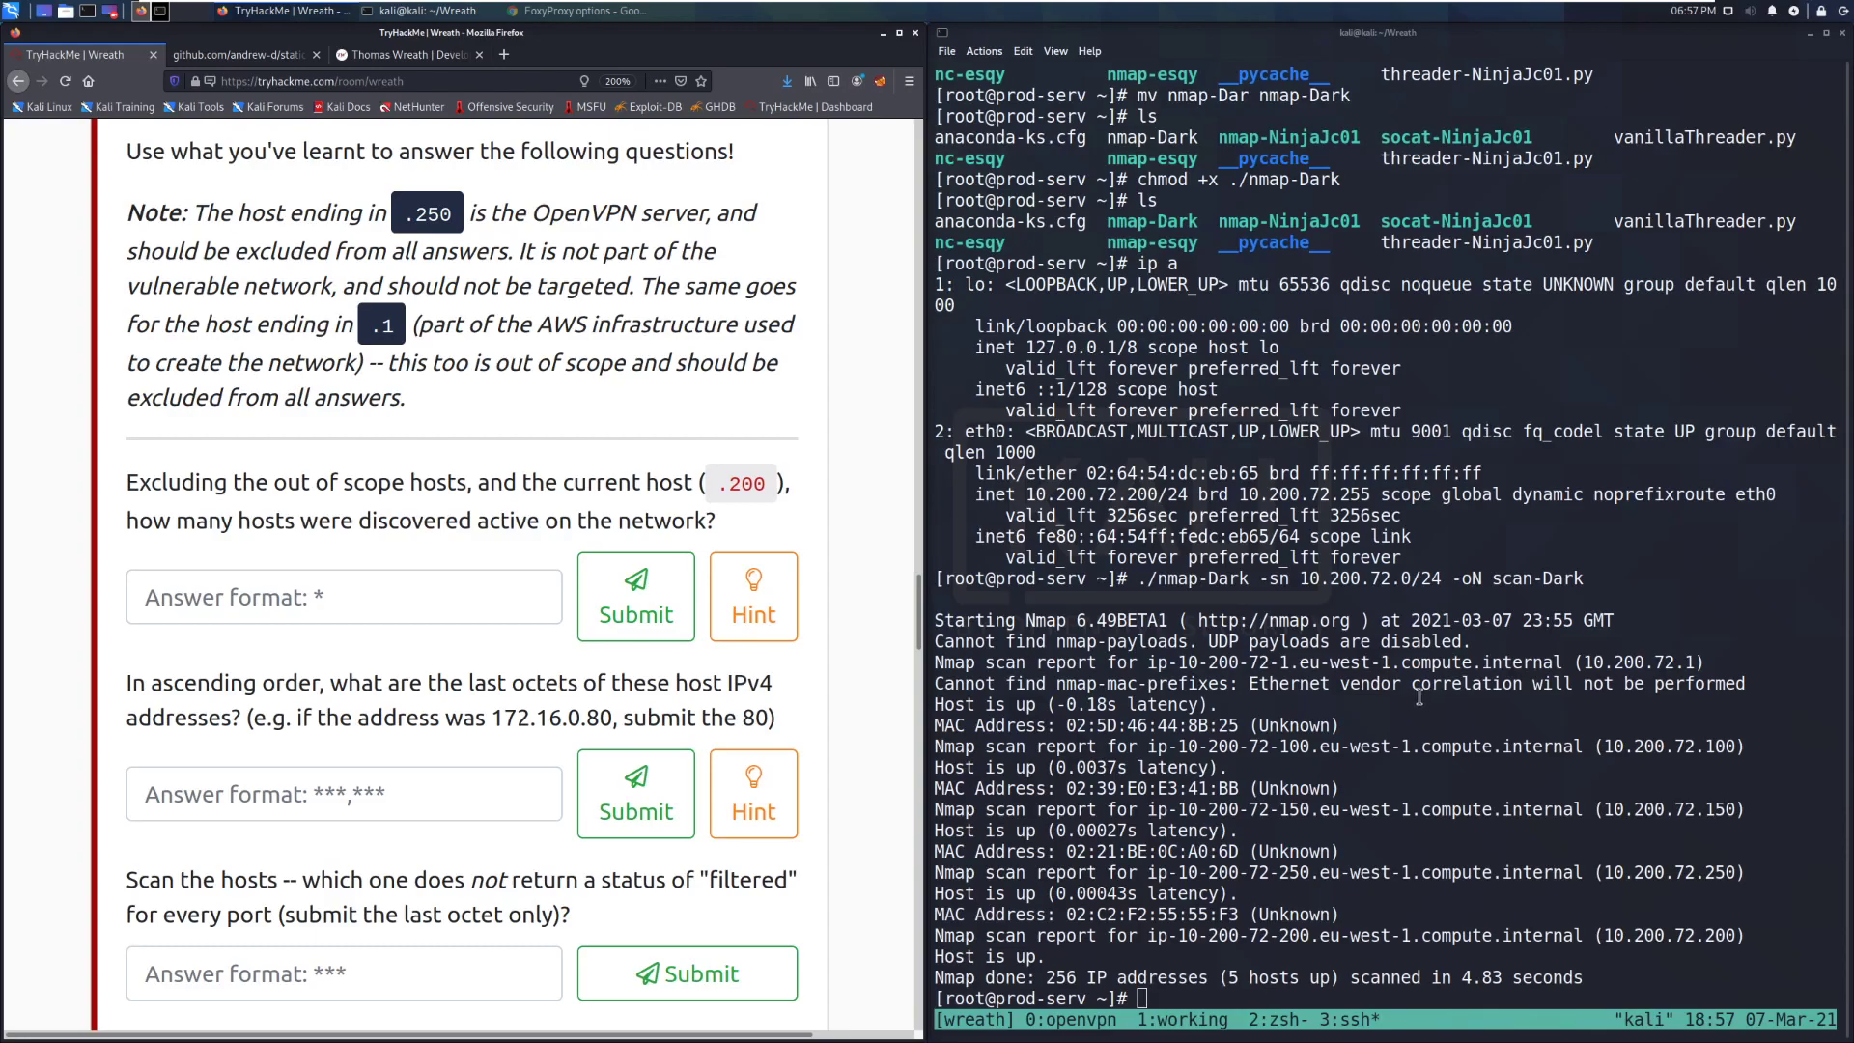
mouse_move(1703, 760)
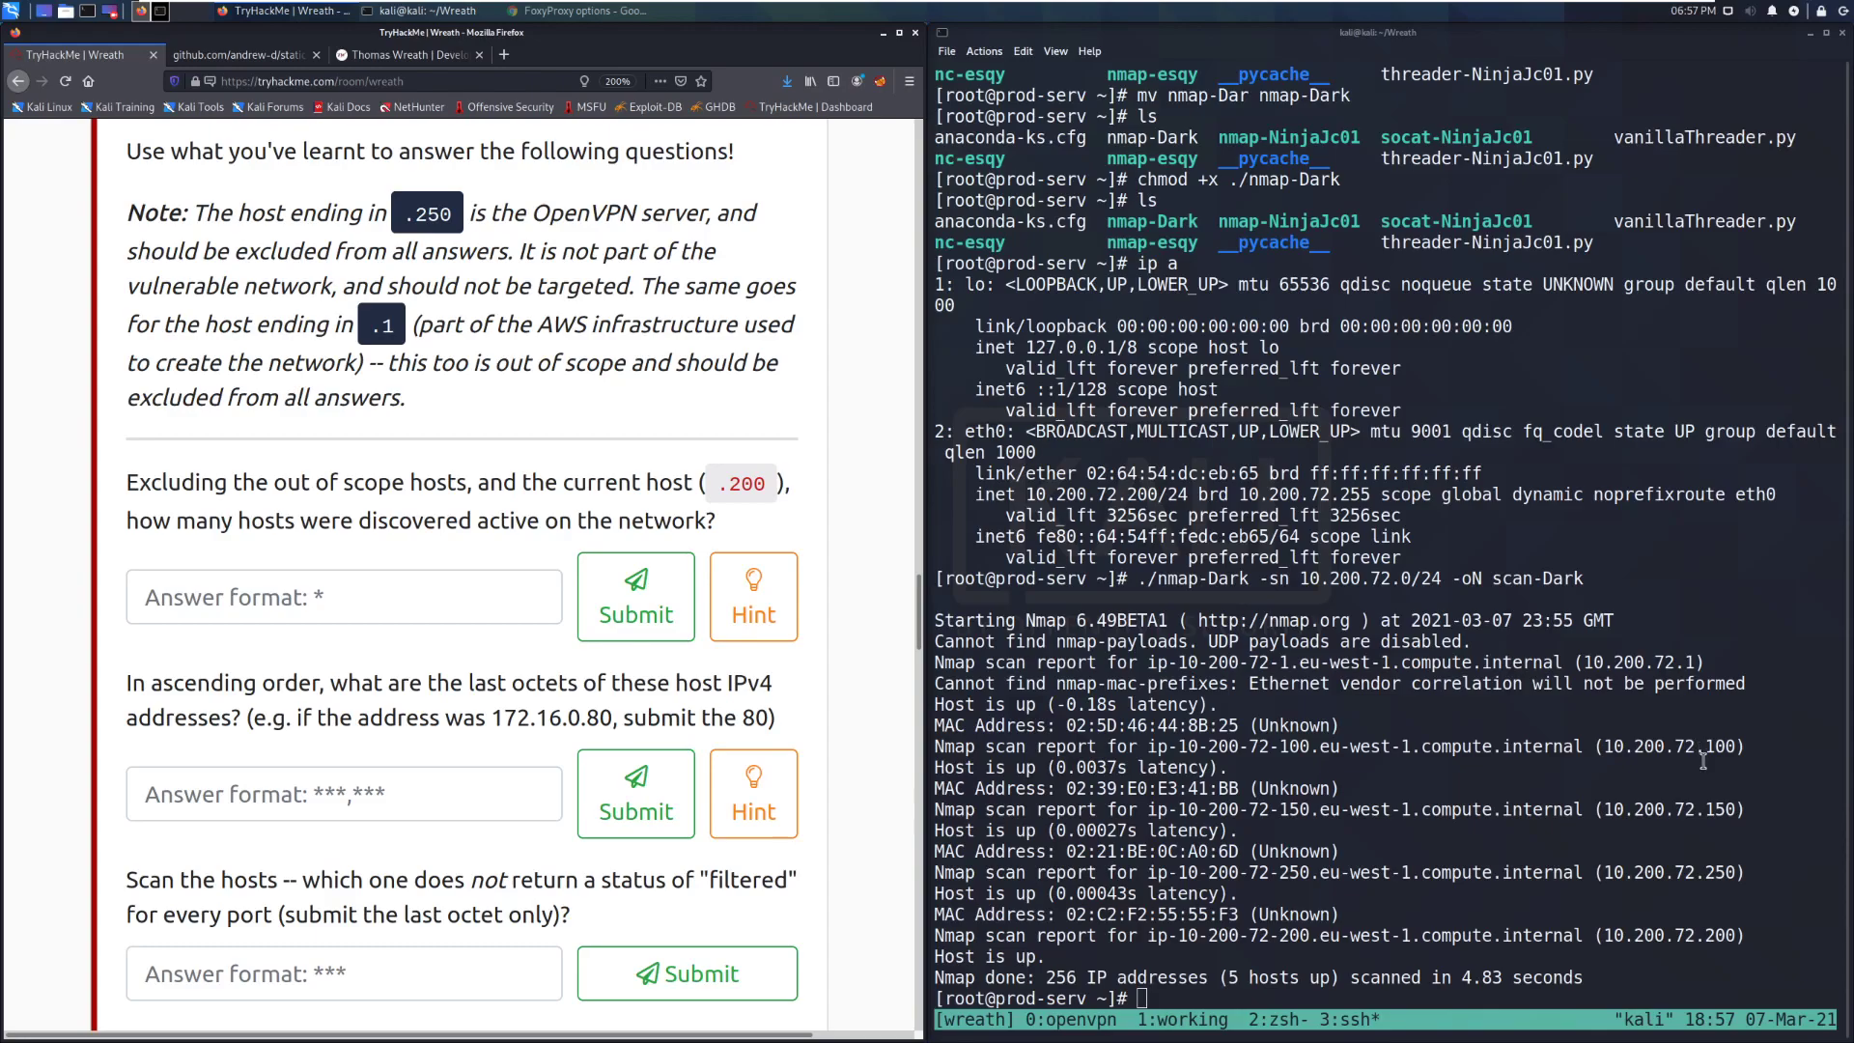
- Submit 2 as the number of active hosts and dismiss the correct-answer notification
text(2)
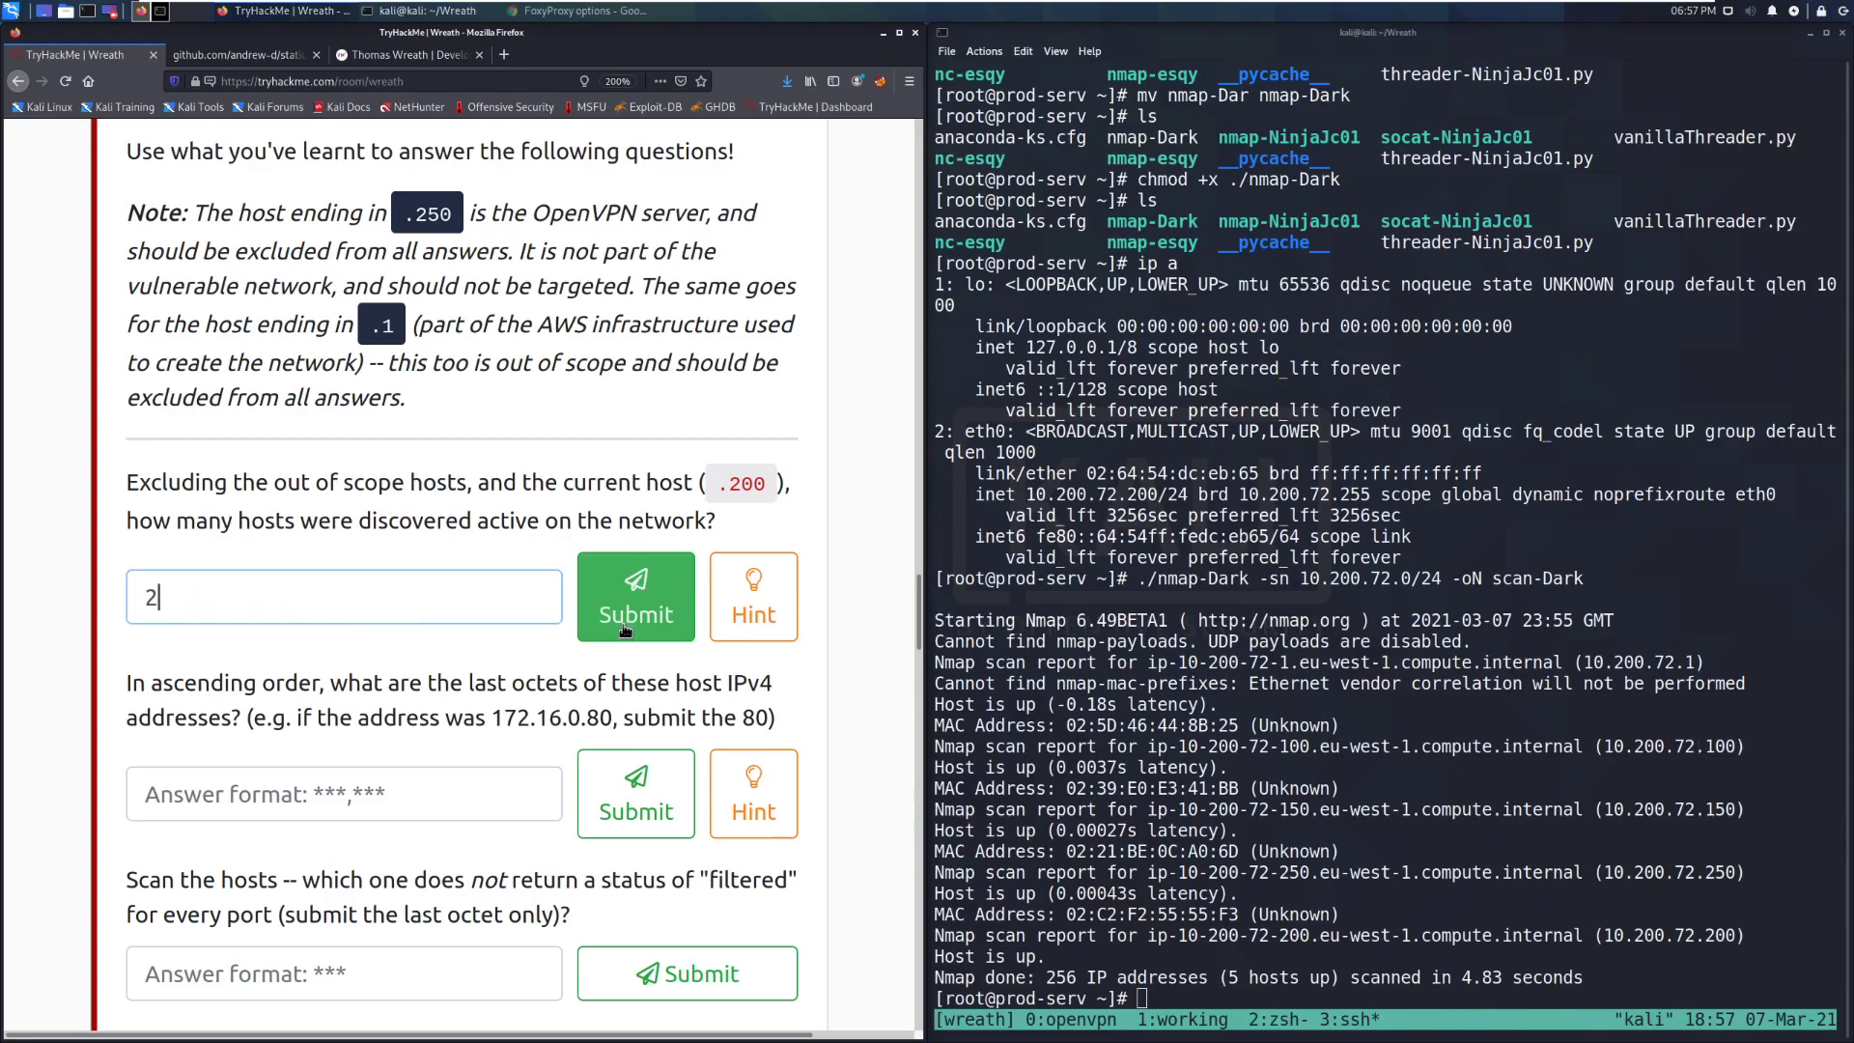
click(635, 596)
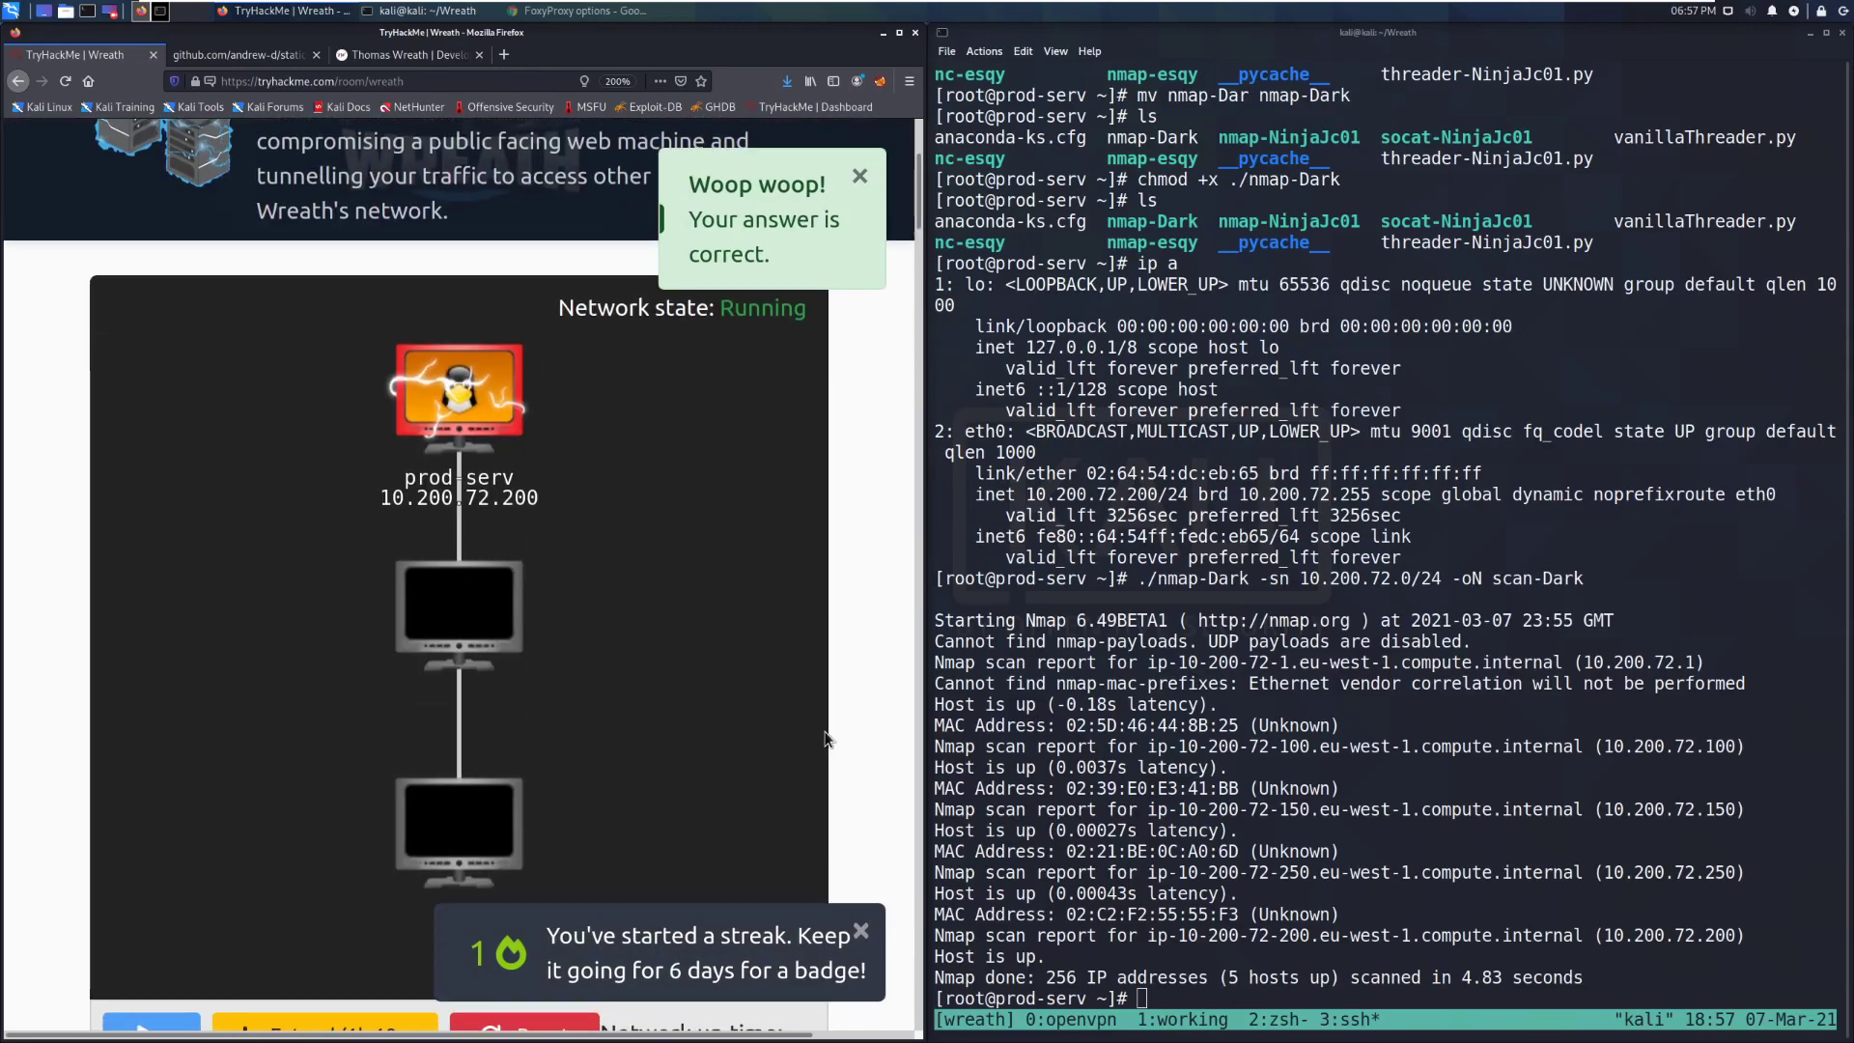
scroll(down, 3)
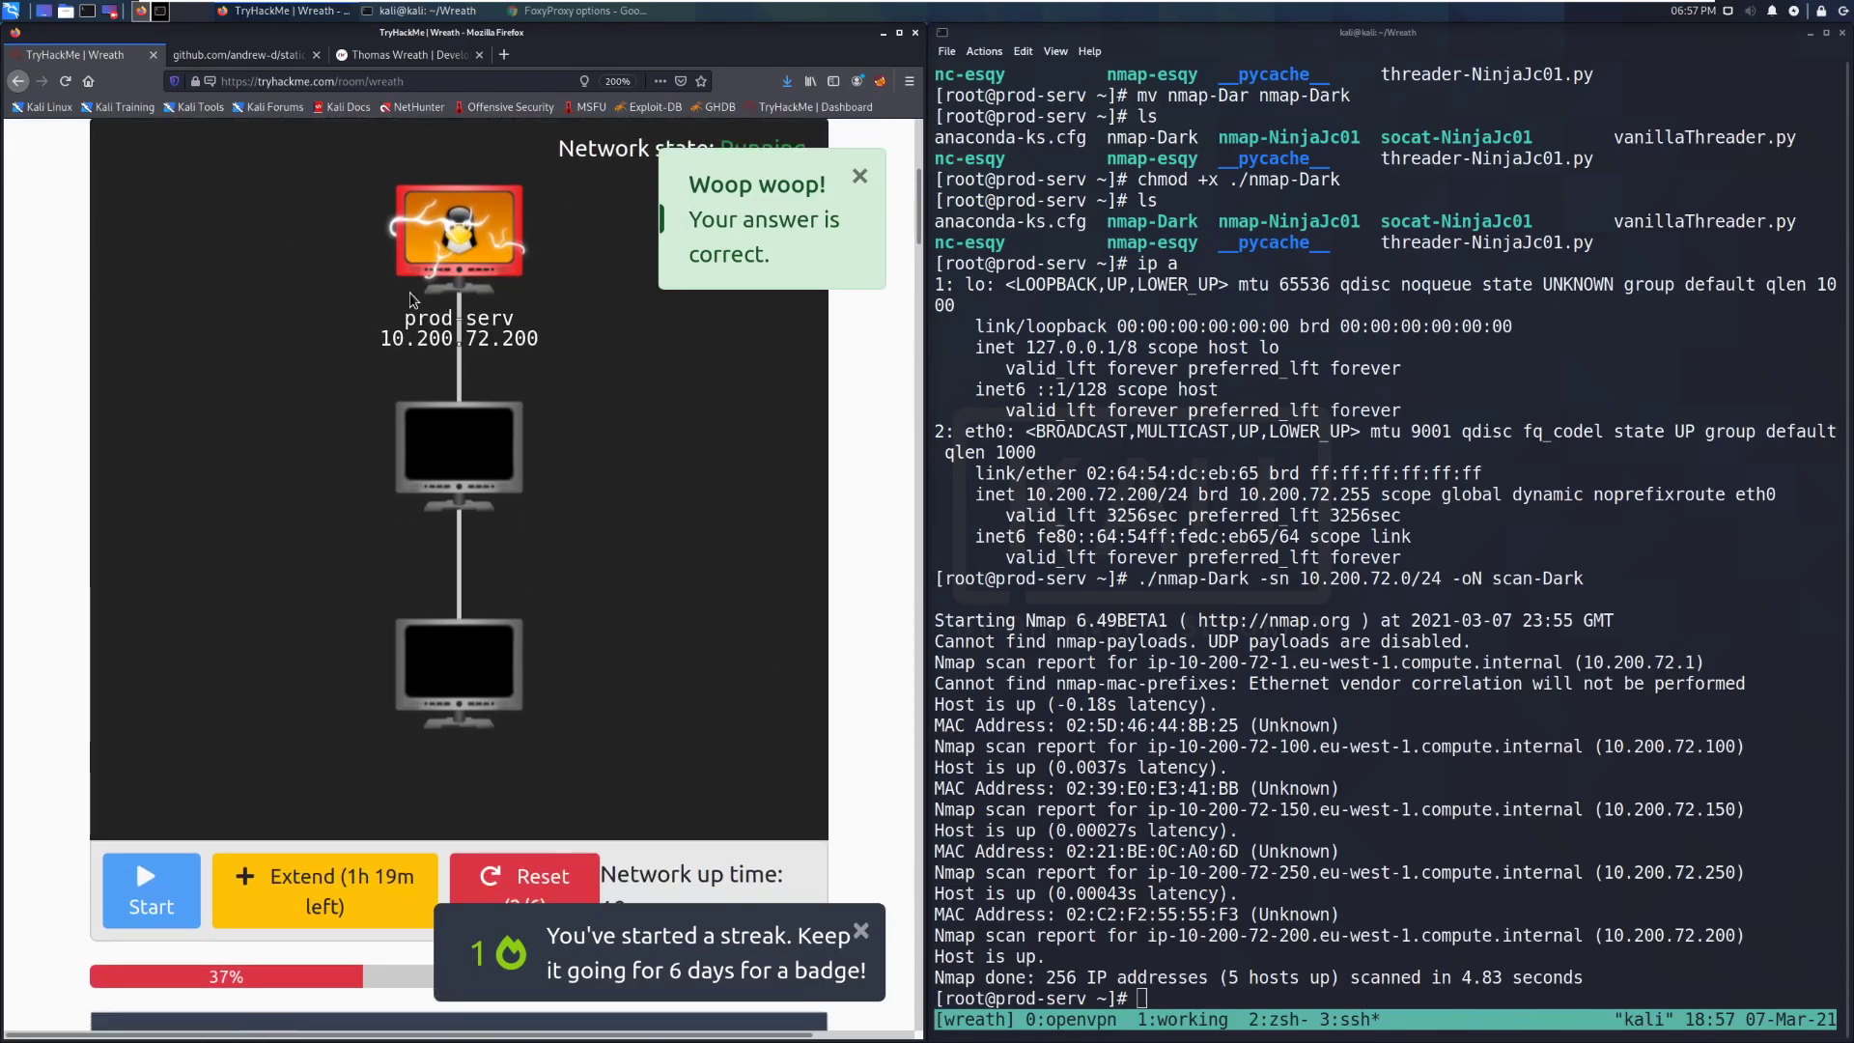
click(860, 175)
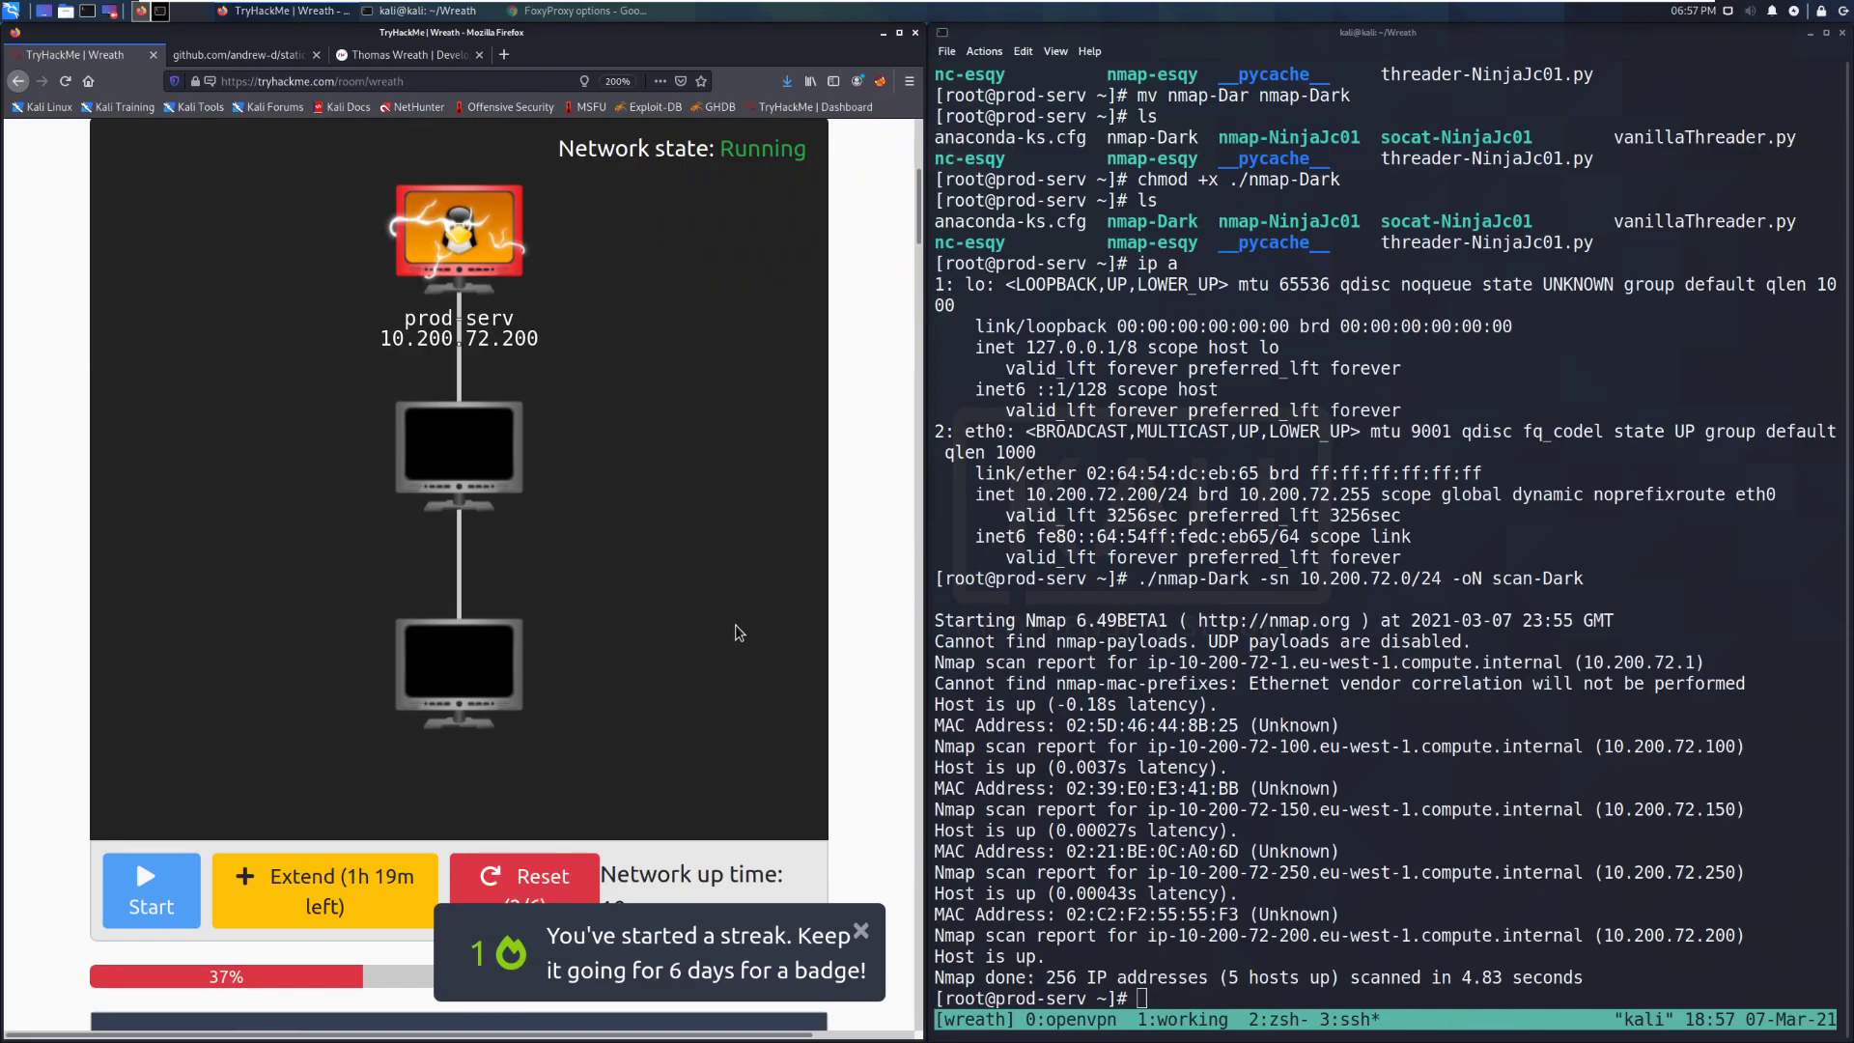
scroll(down, 3)
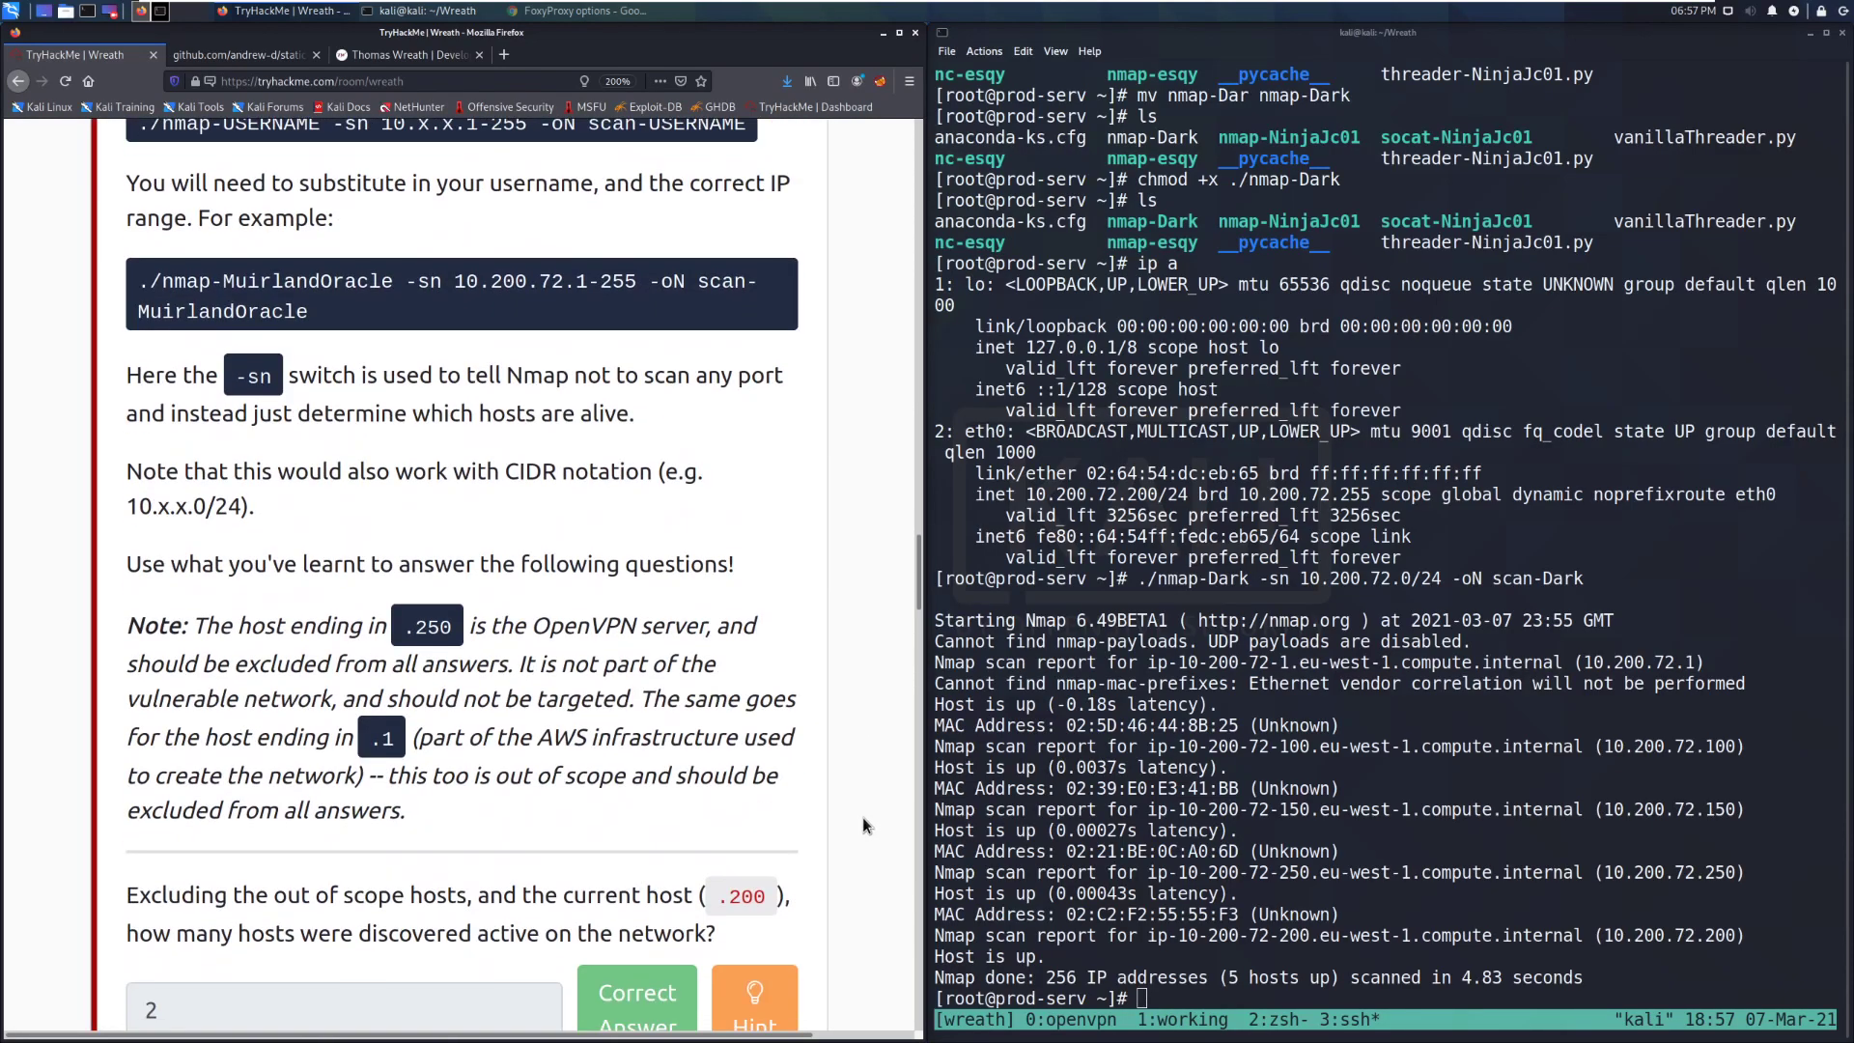
- Submit 100,150 as the active hosts' last octets and dismiss the notification
scroll(down, 3)
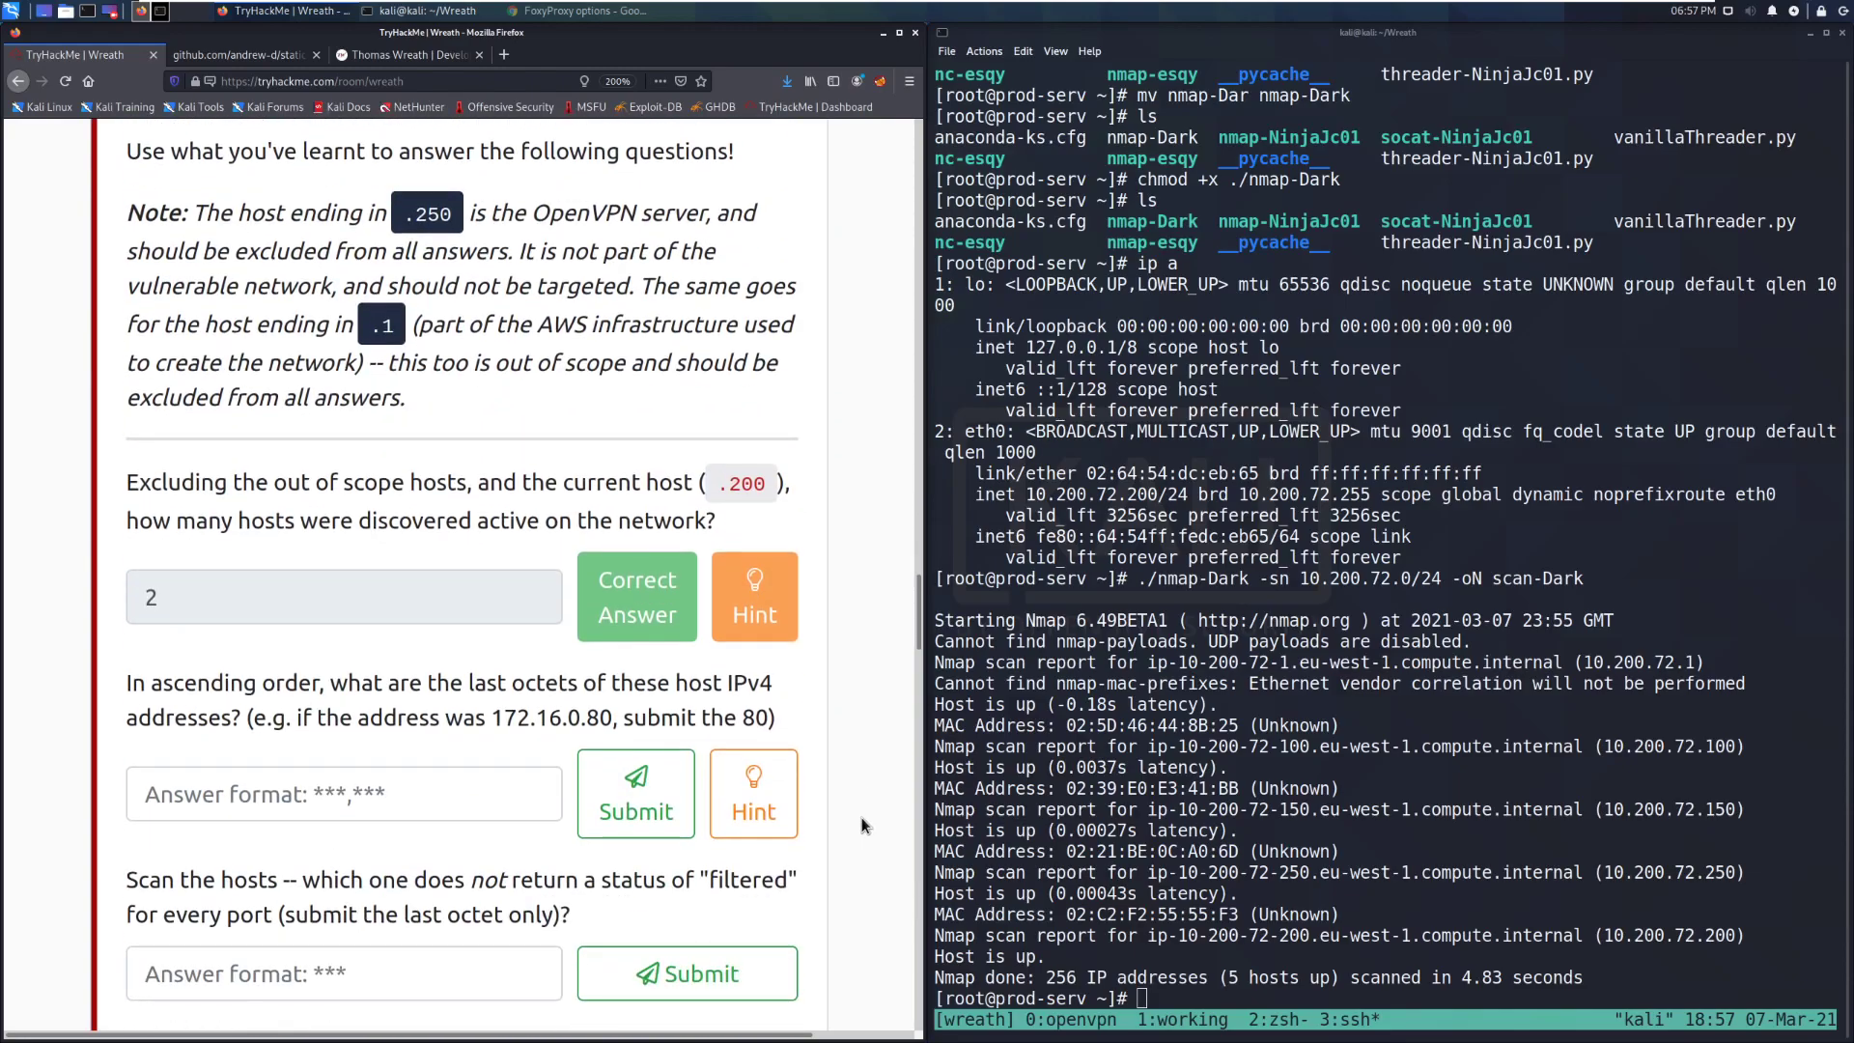
scroll(down, 3)
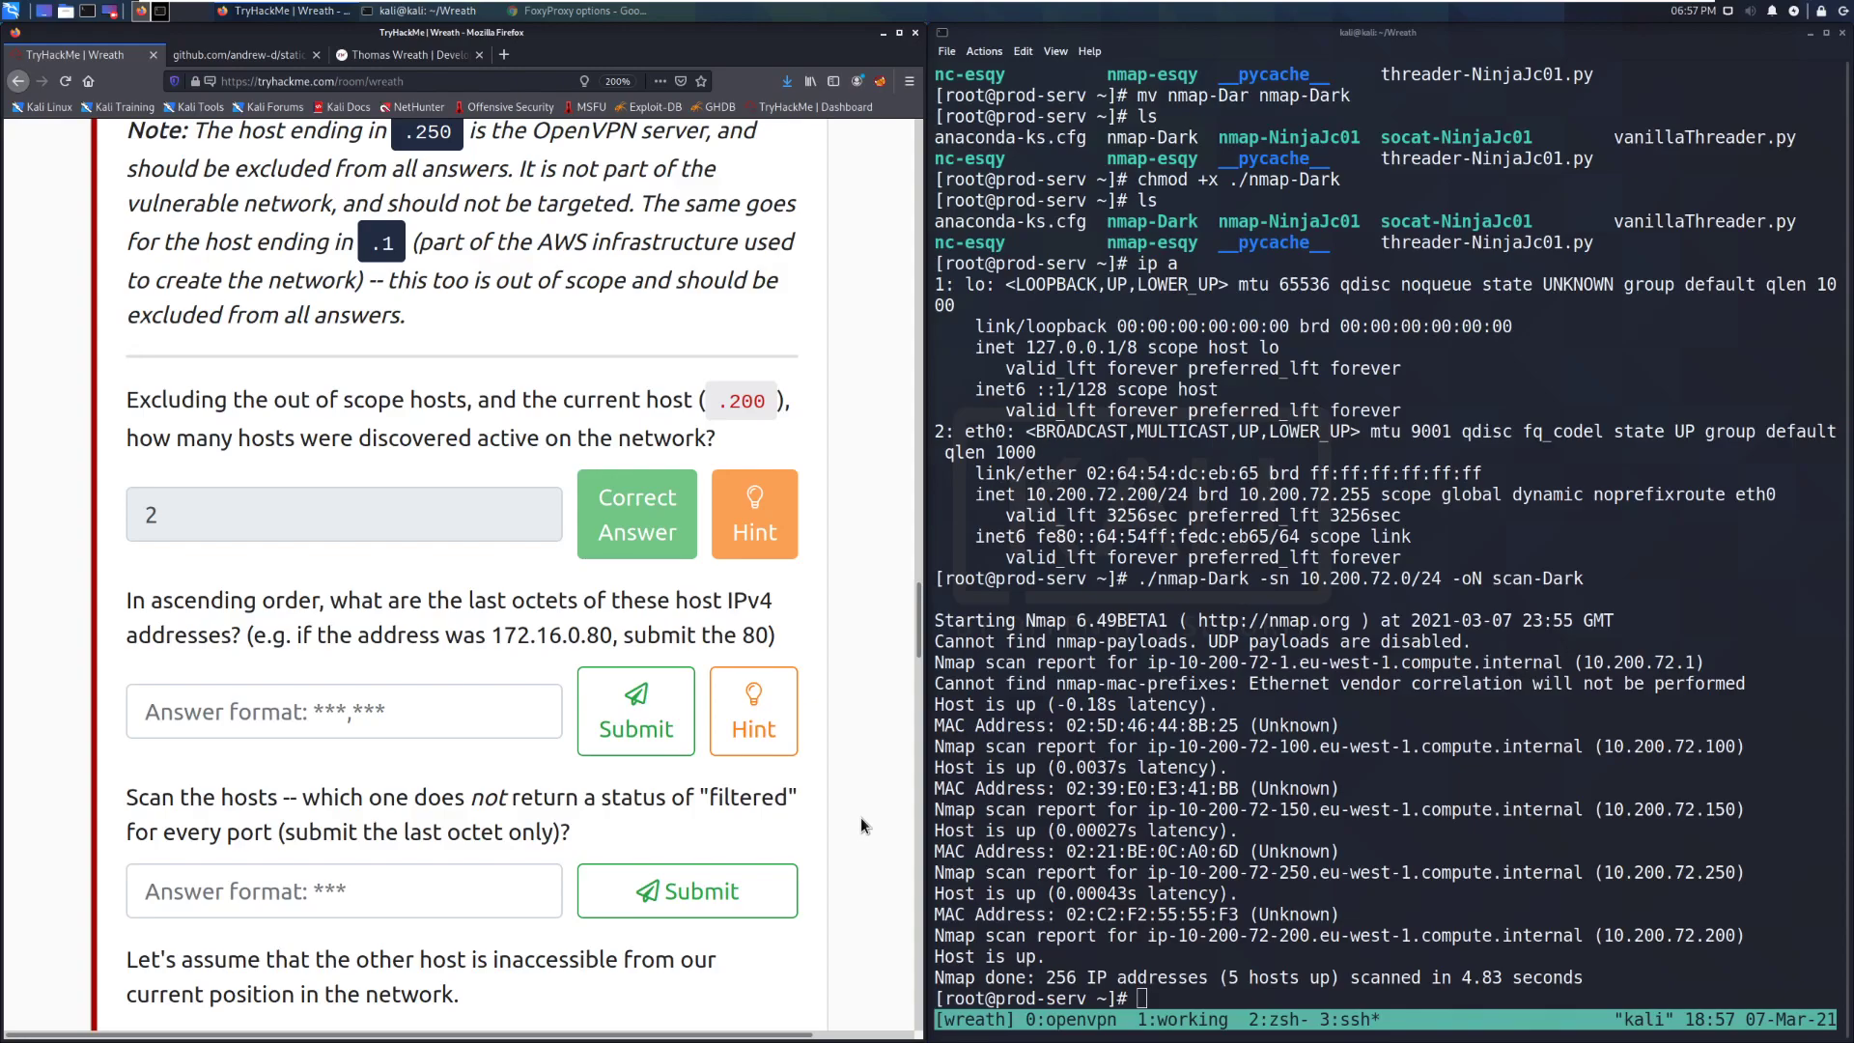
mouse_move(910, 742)
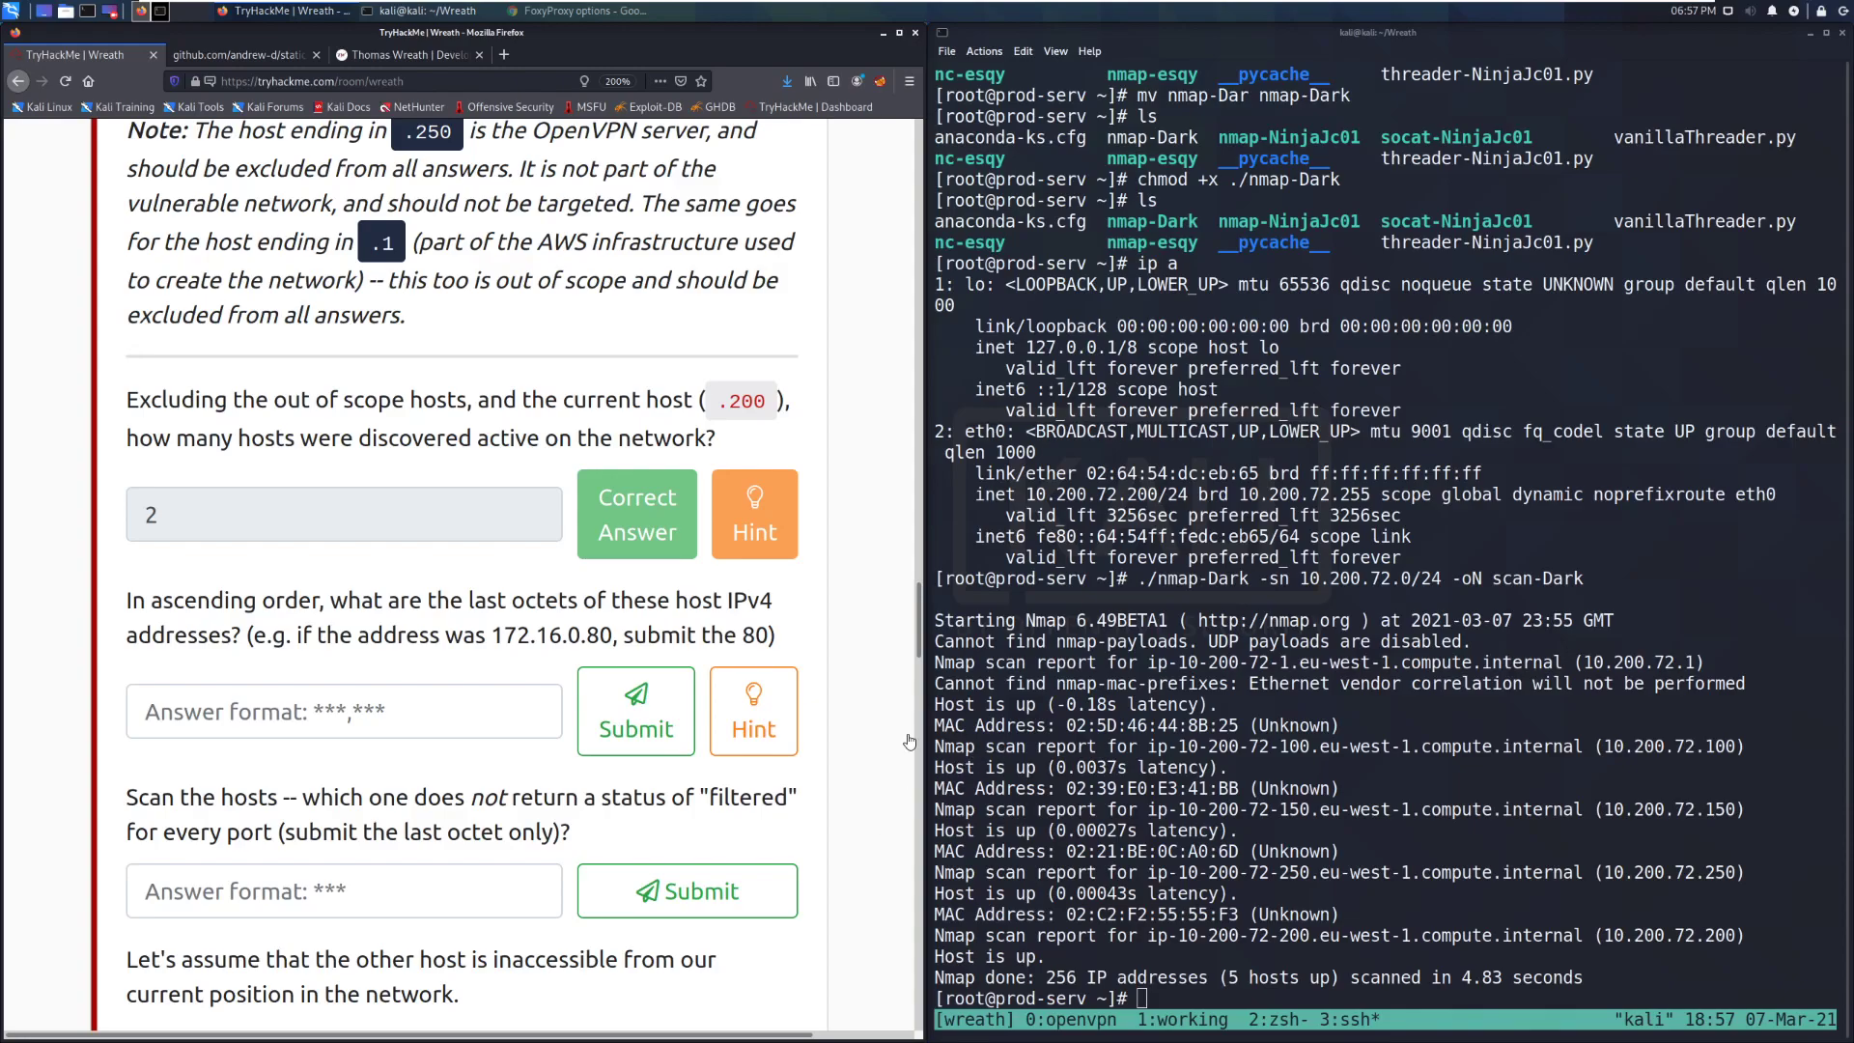
text(100)
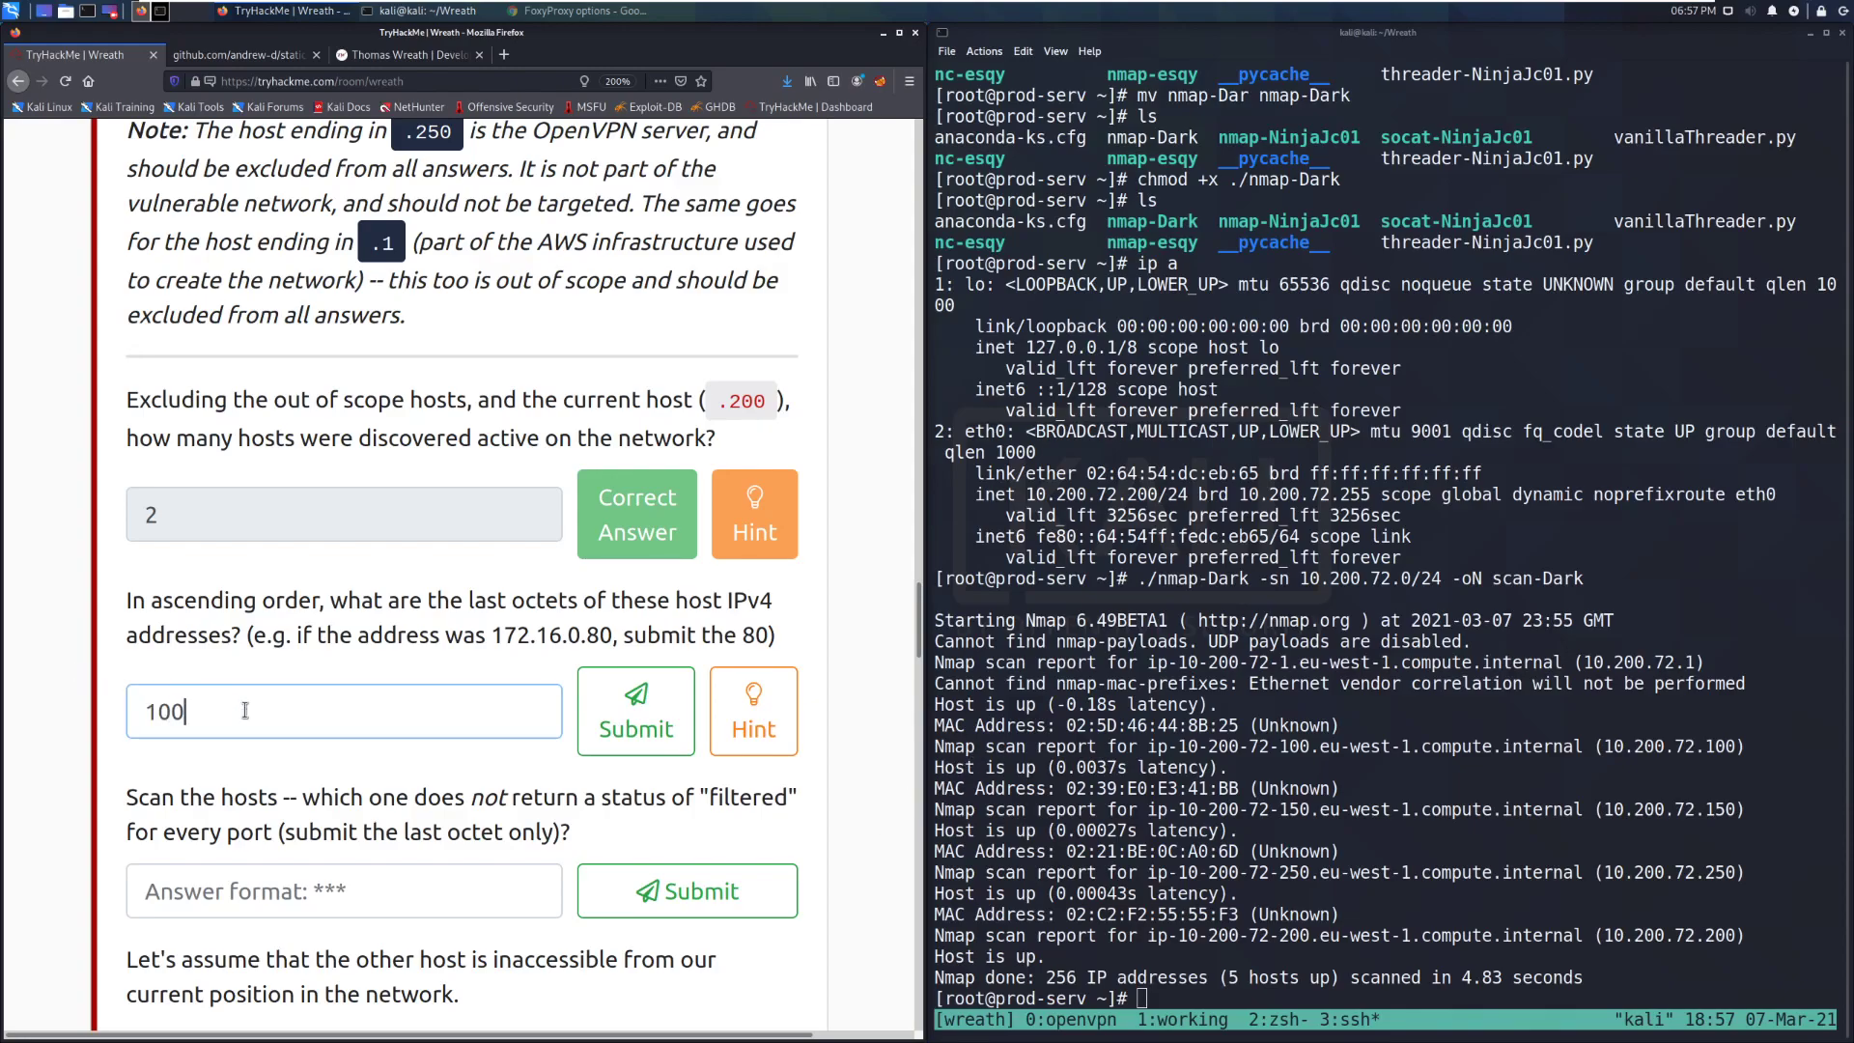
text(,)
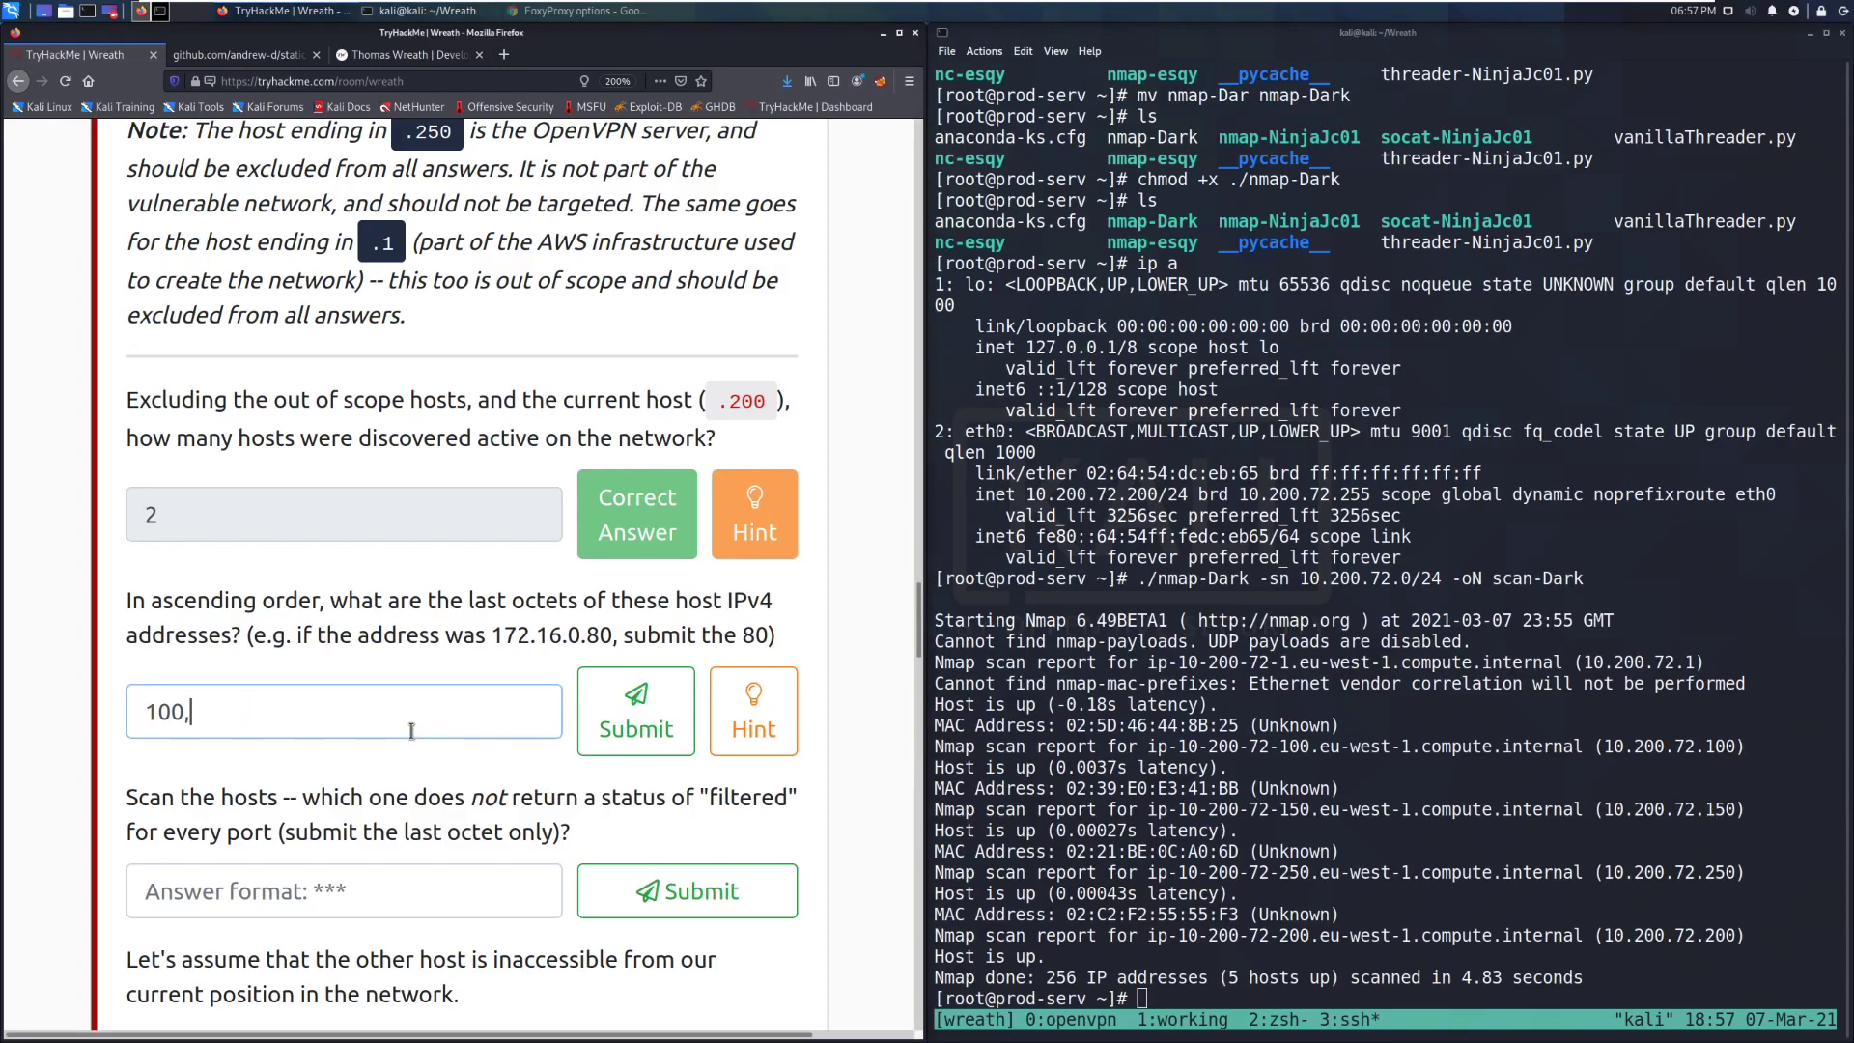
text(150)
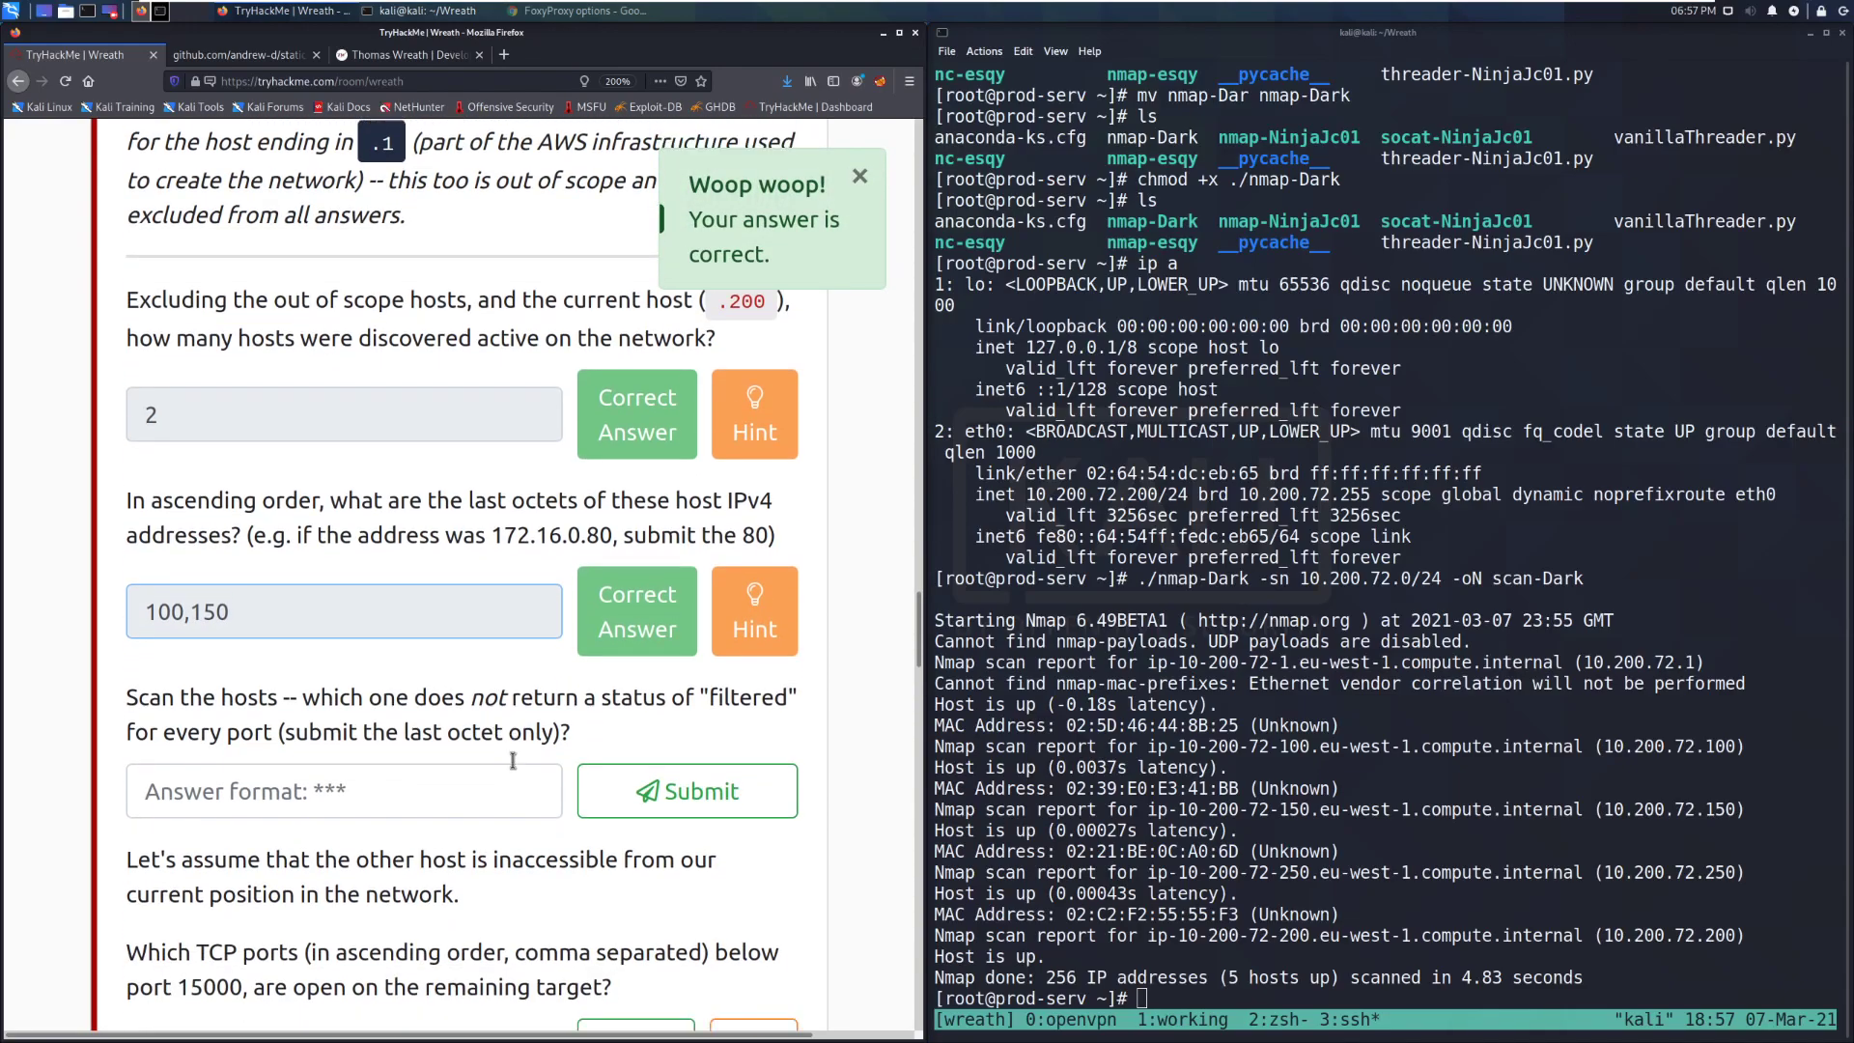
scroll(down, 3)
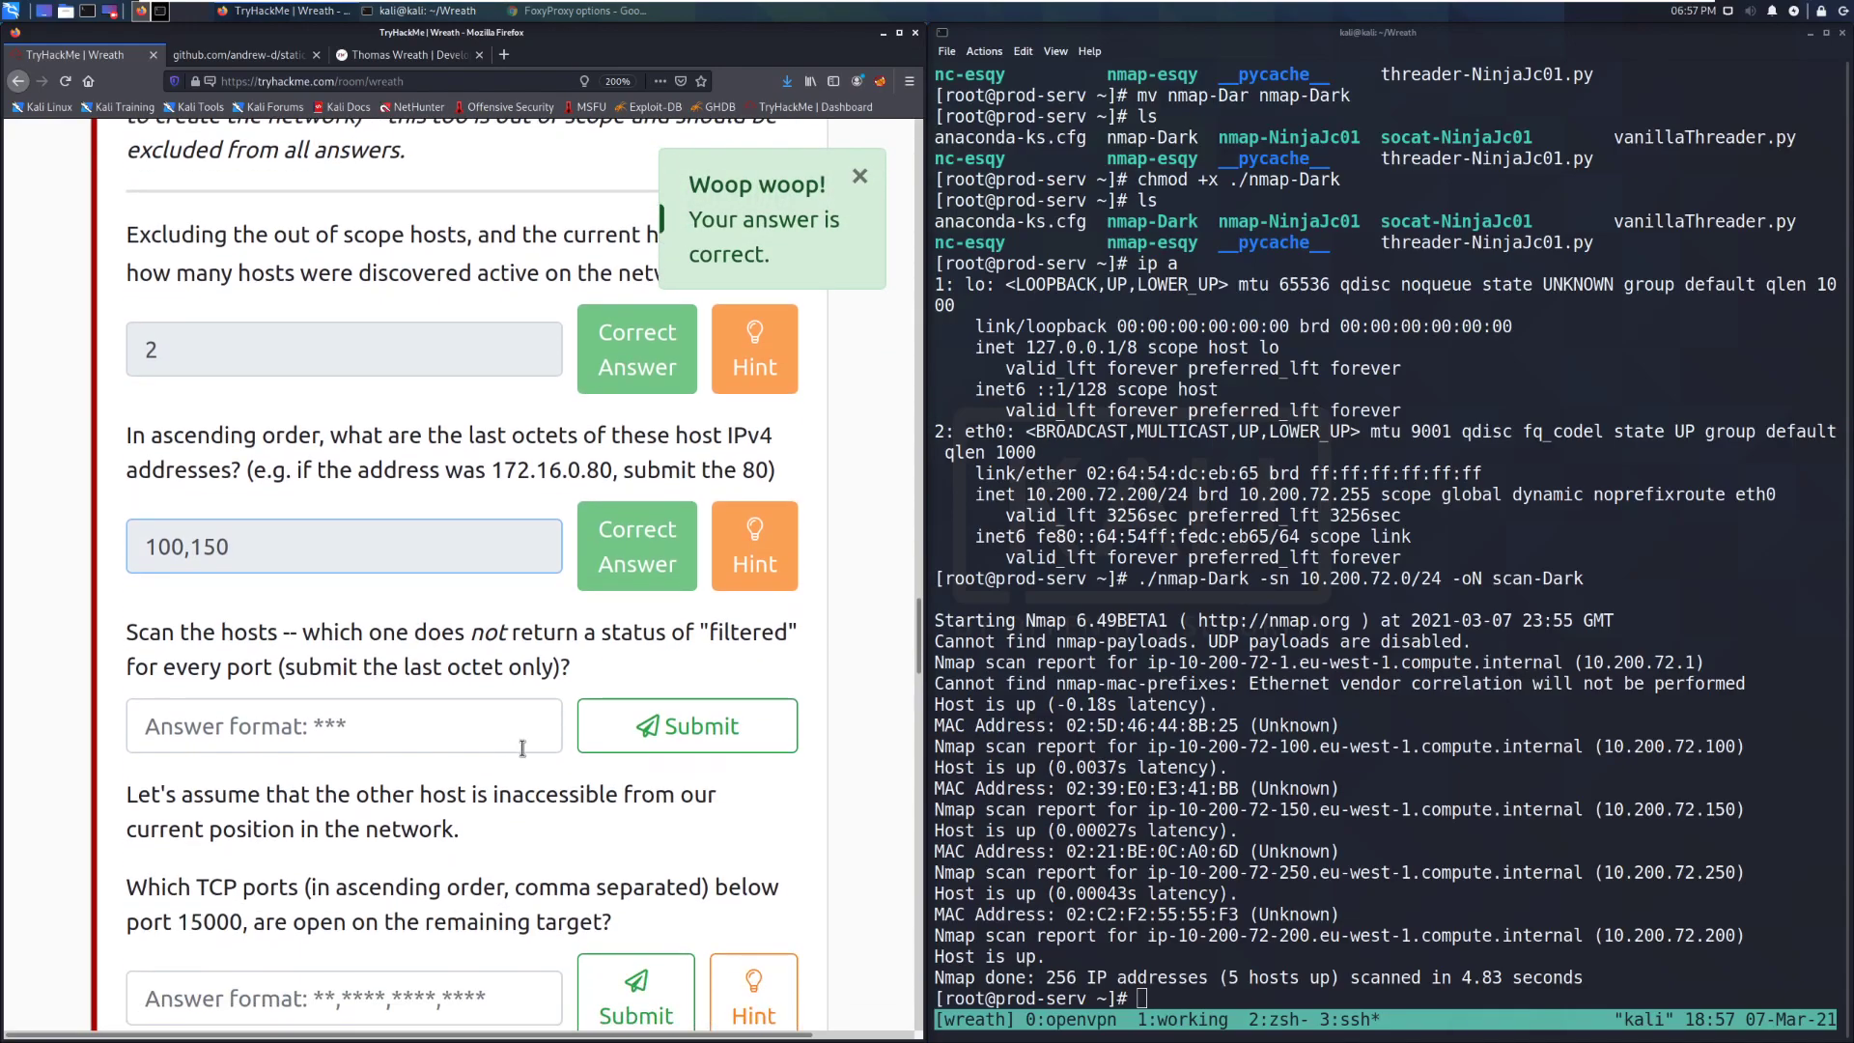
click(343, 726)
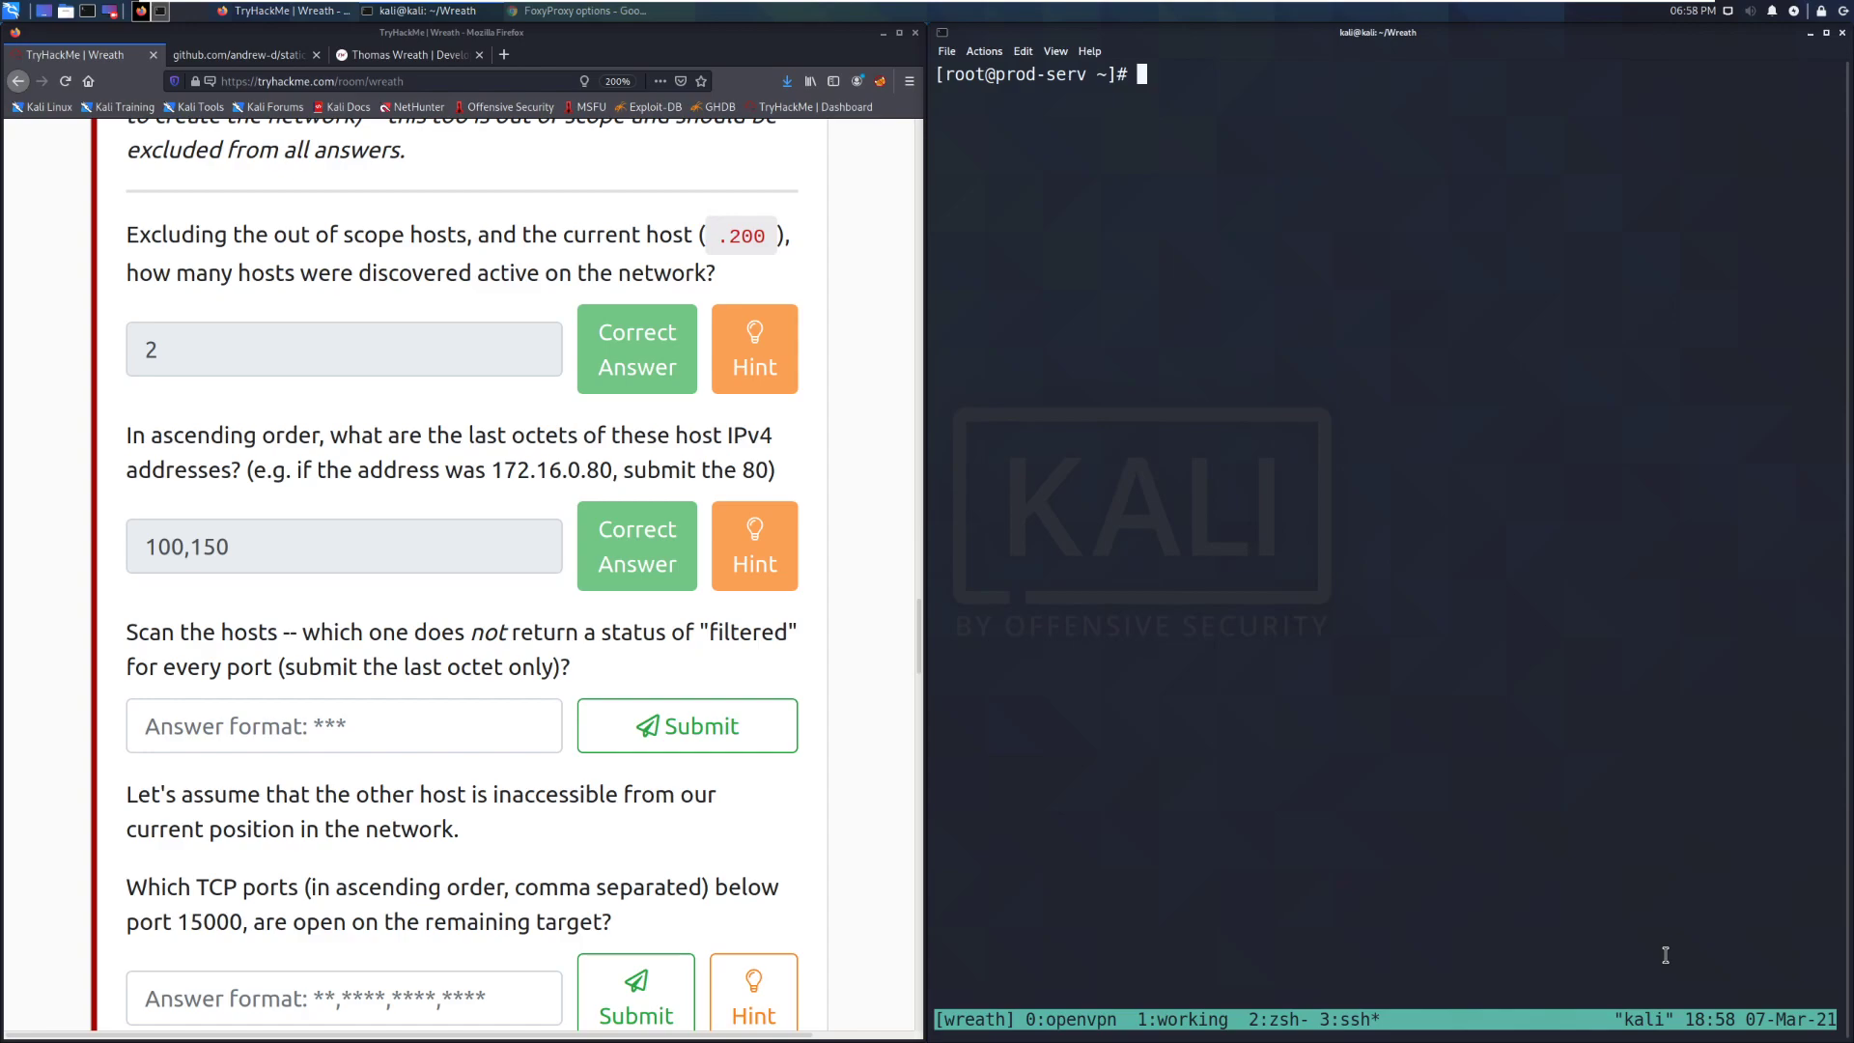
- Scan 10.200.72.100 and 10.200.72.150 with nmap-Dark, saving results as scan-secondary-Dark
text(./nmap-Dark -sn 10.200.72.0/24 -oN scan-Dark)
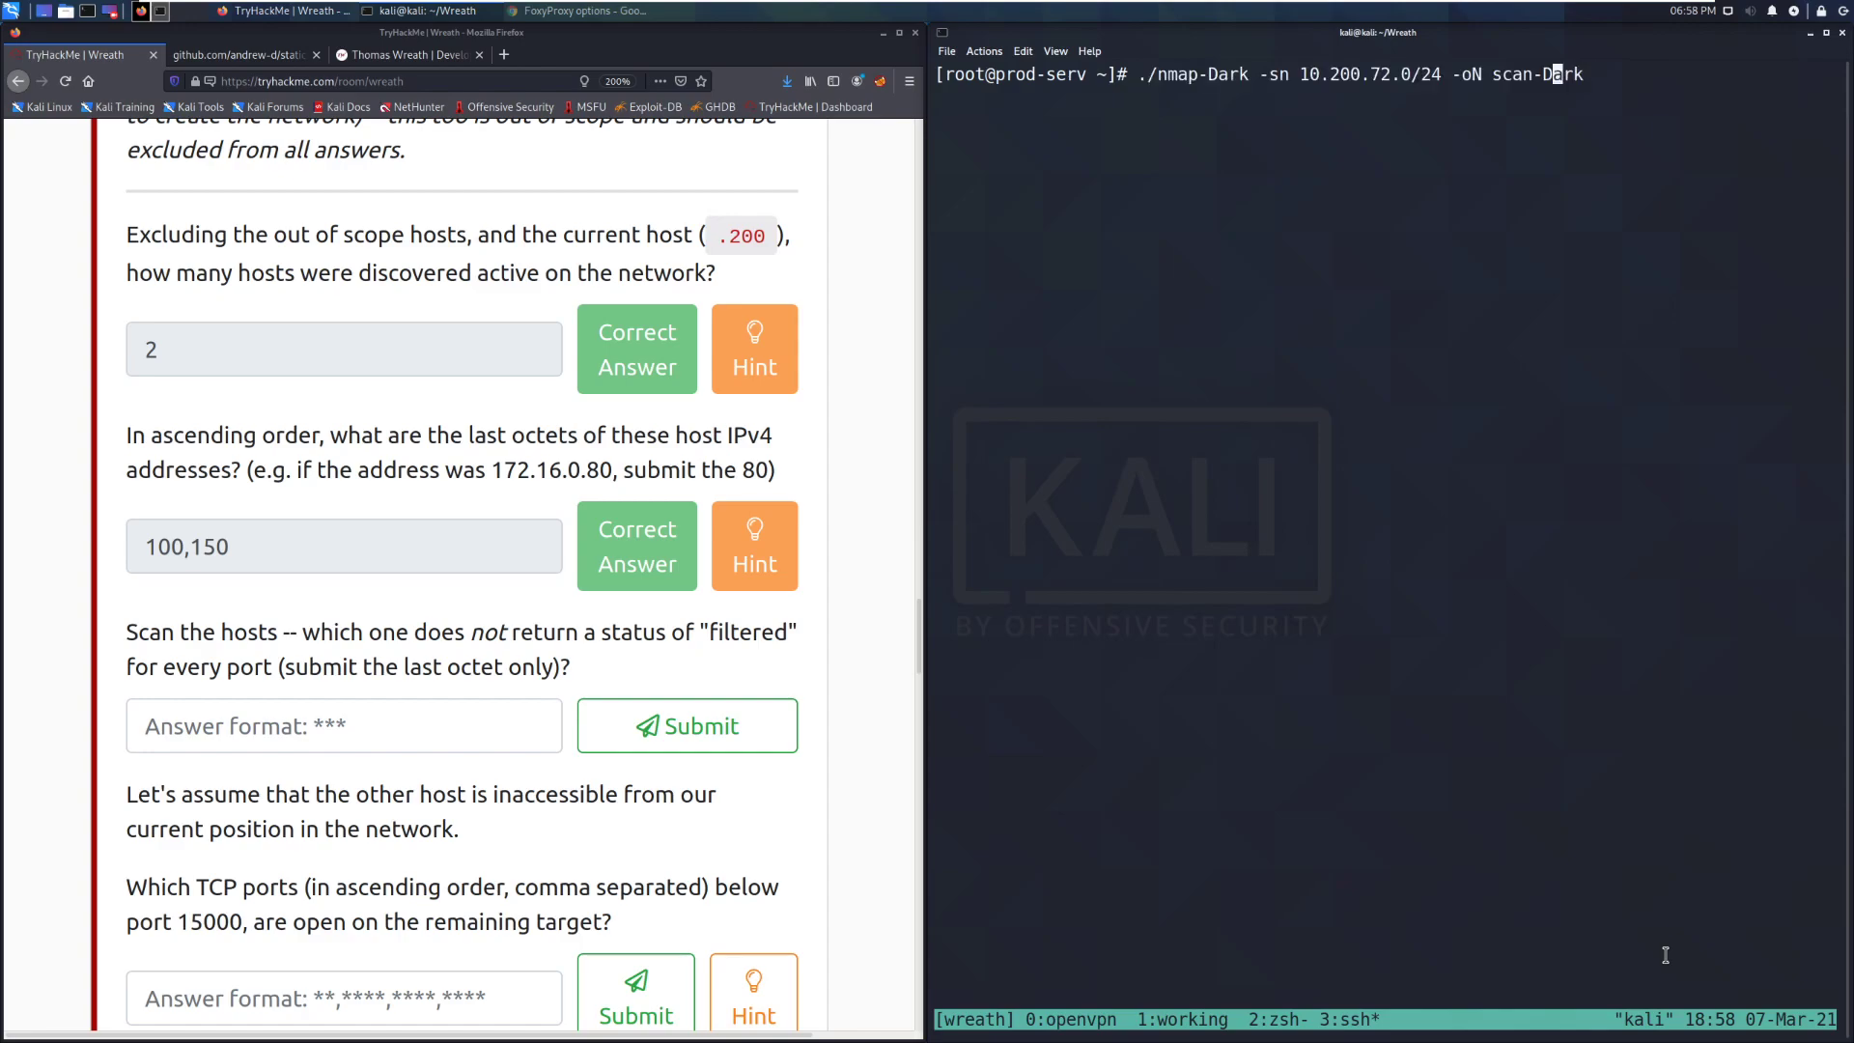
text(secondary-)
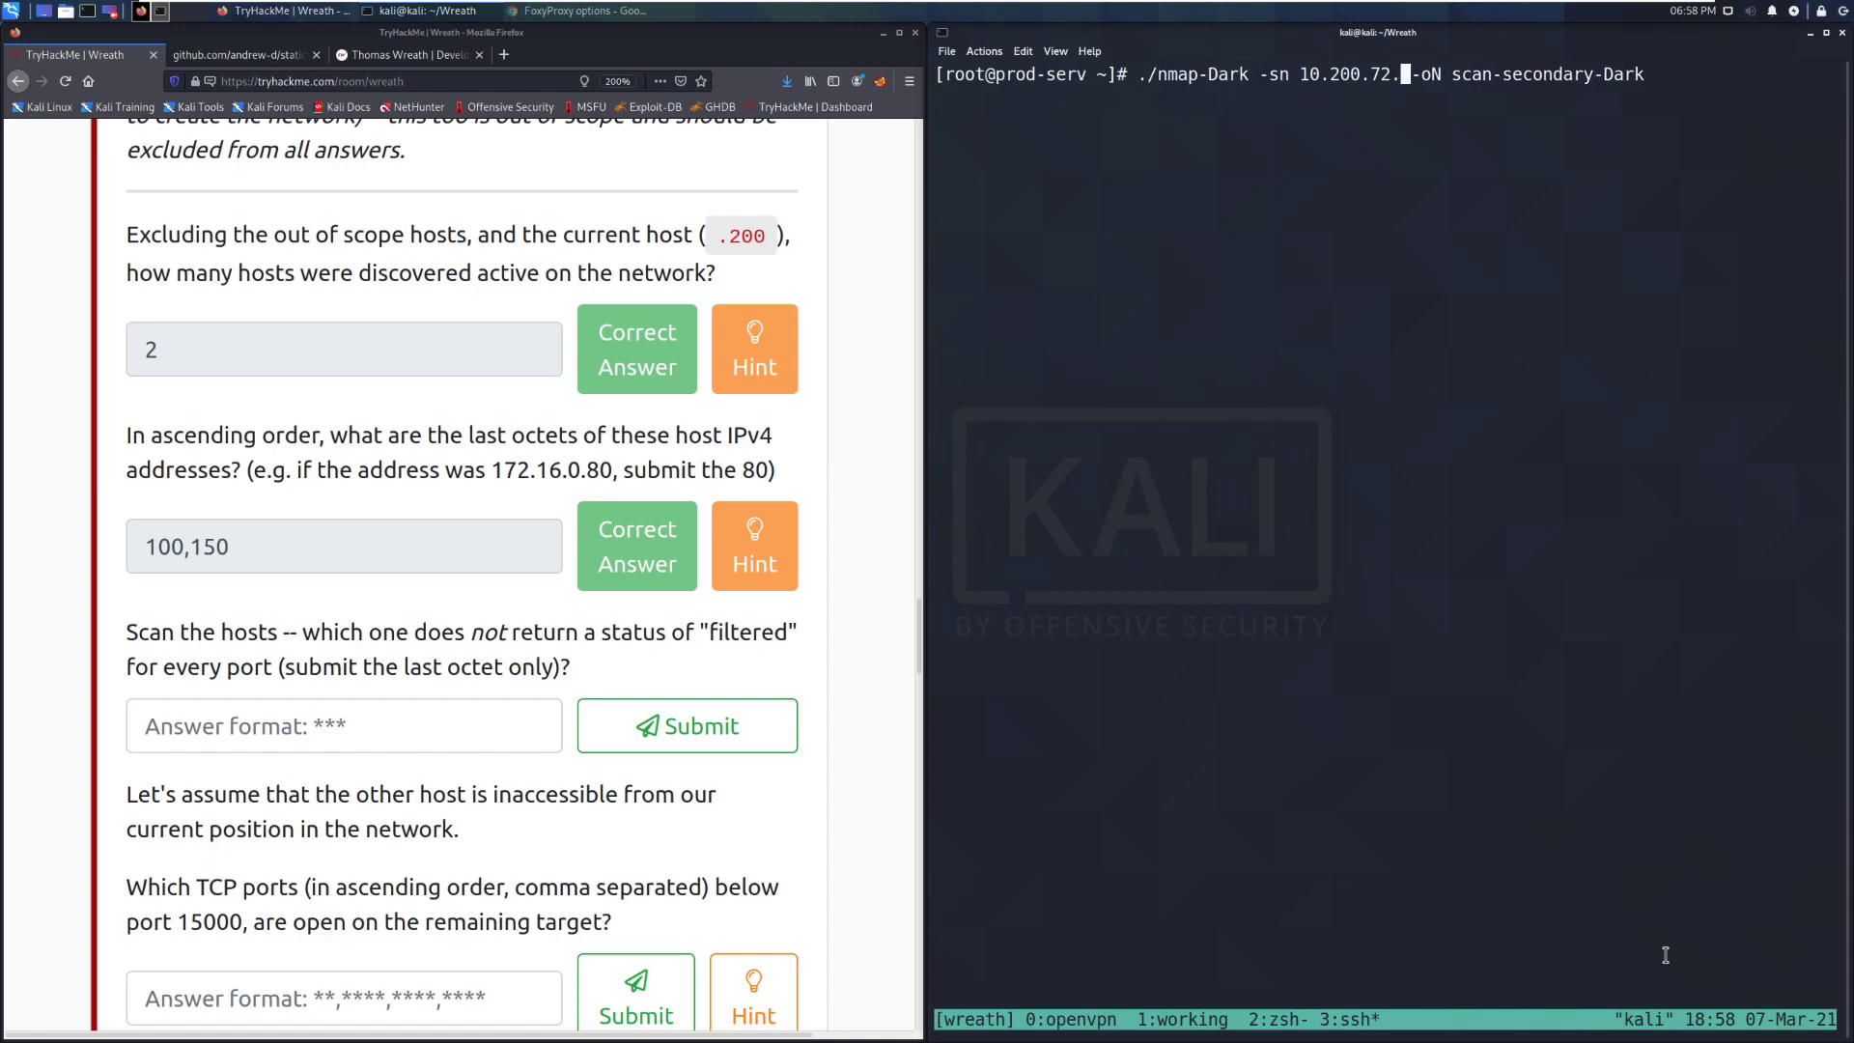
text(100)
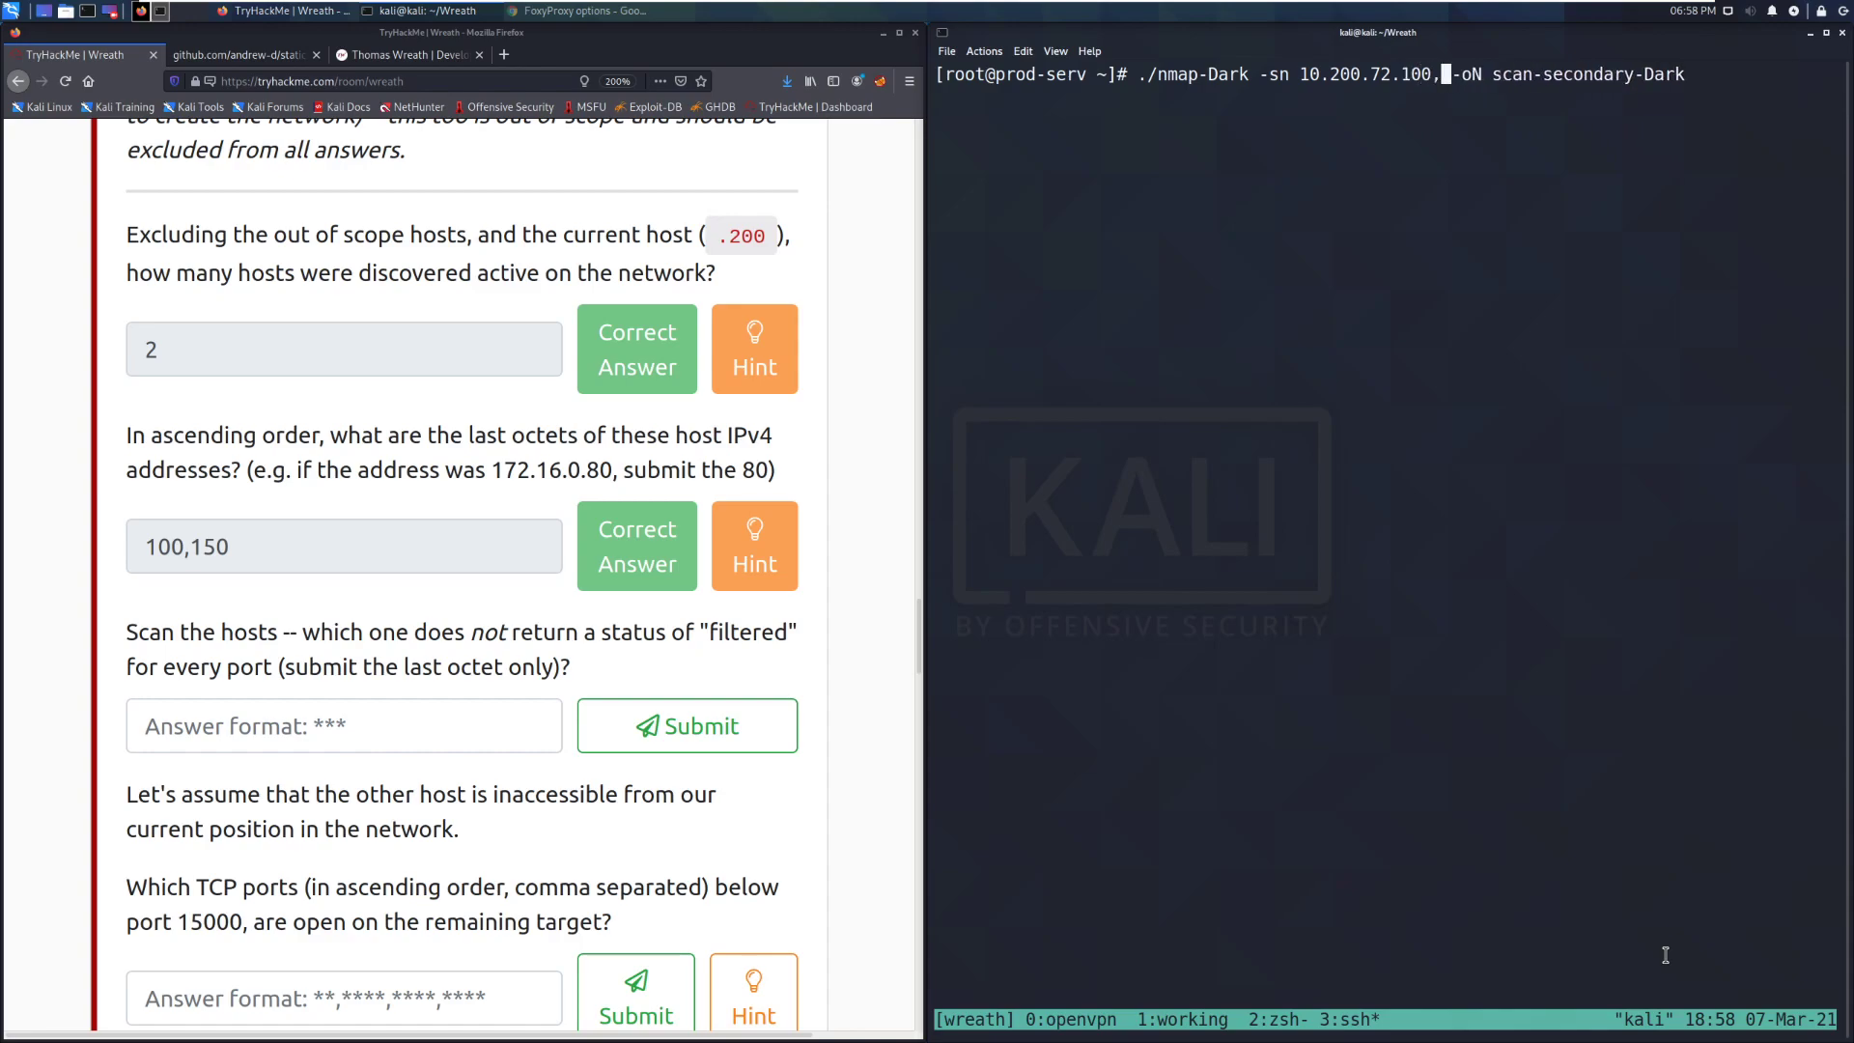
text(,10.200.72.)
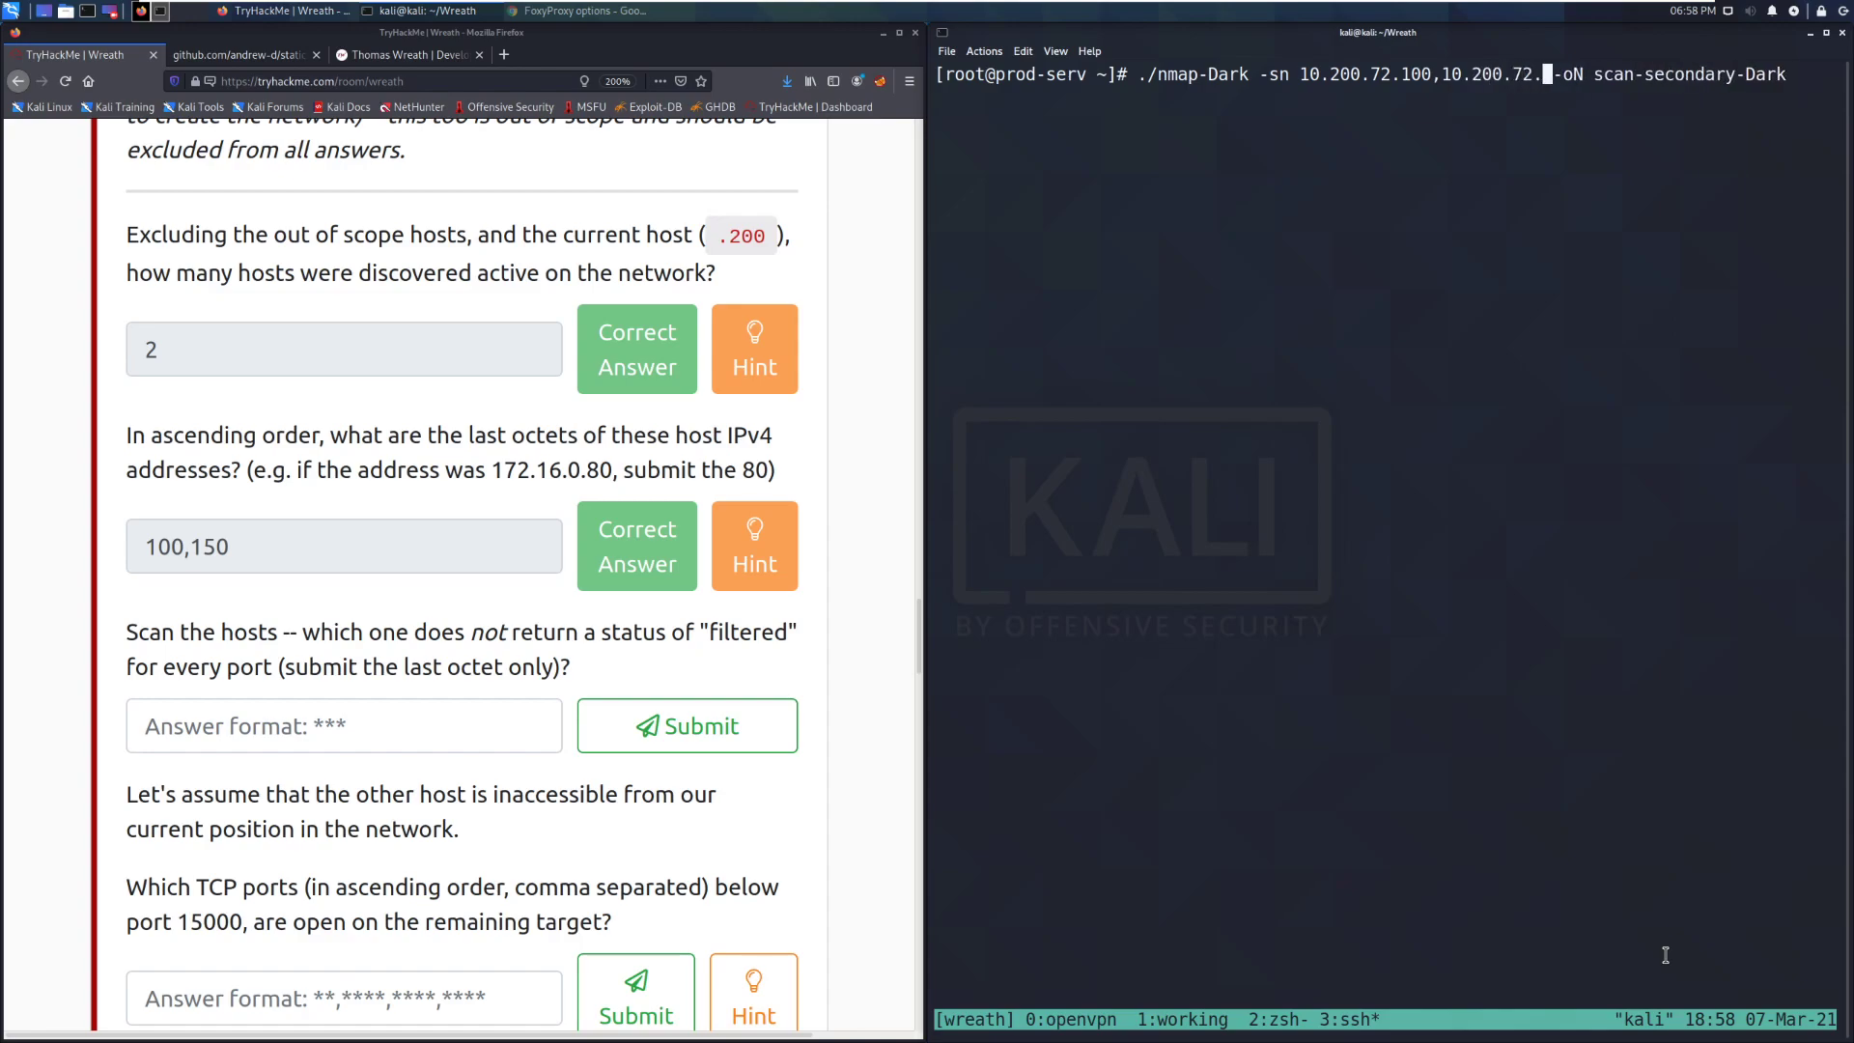
text(150)
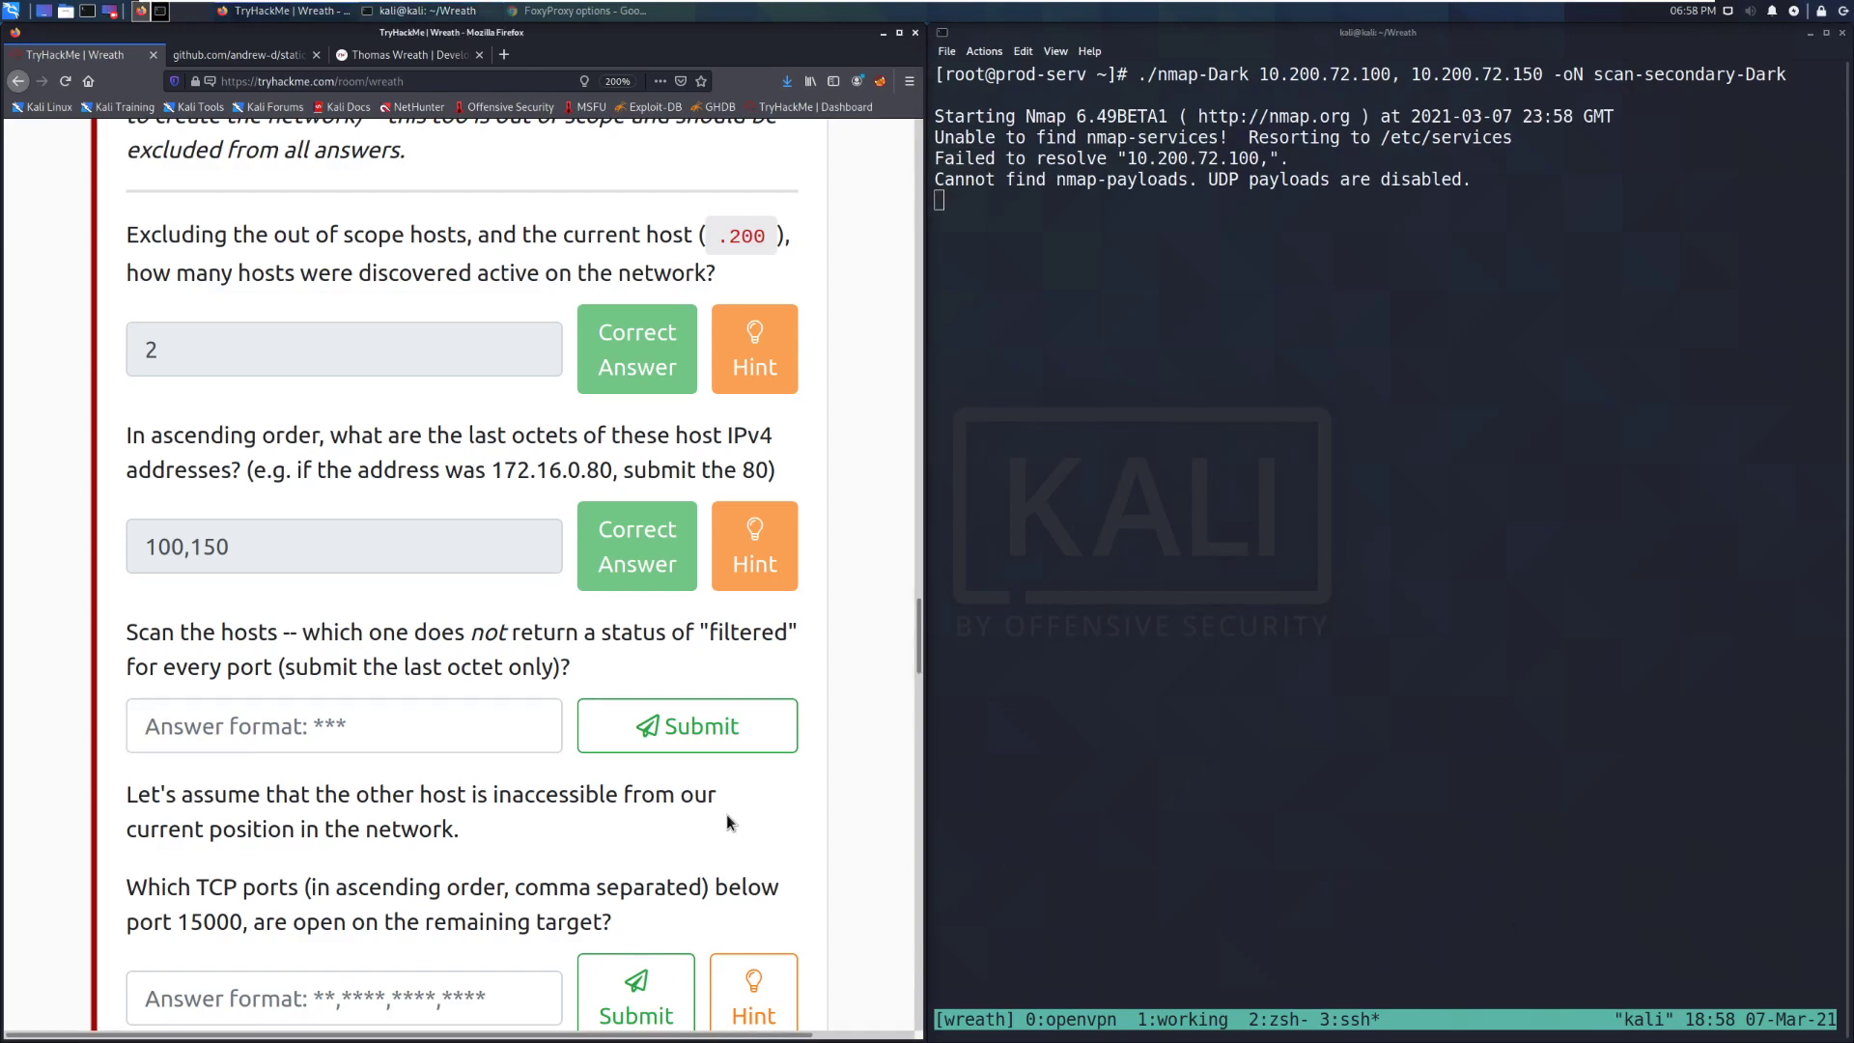
scroll(down, 3)
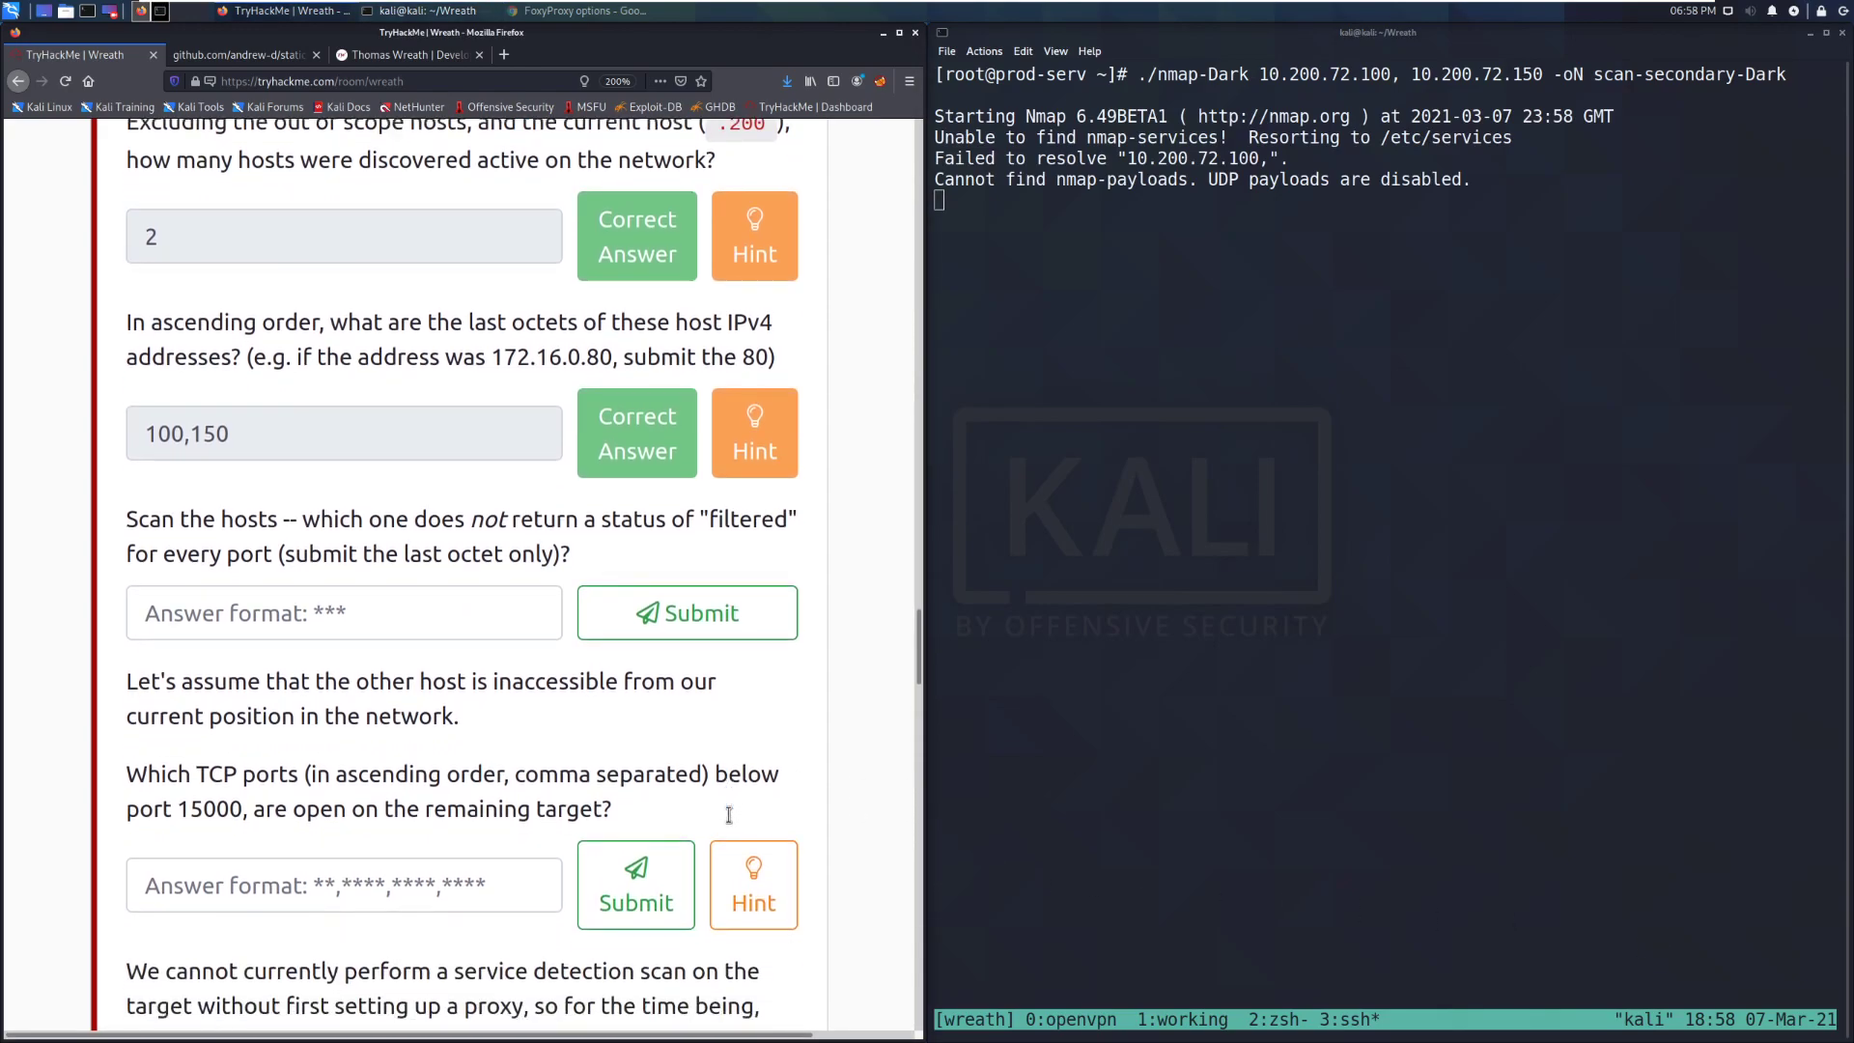
scroll(down, 3)
text(./nmap-Dark 10.200.72.100 10.200.72.150 -oN scan-secondary-Dark)
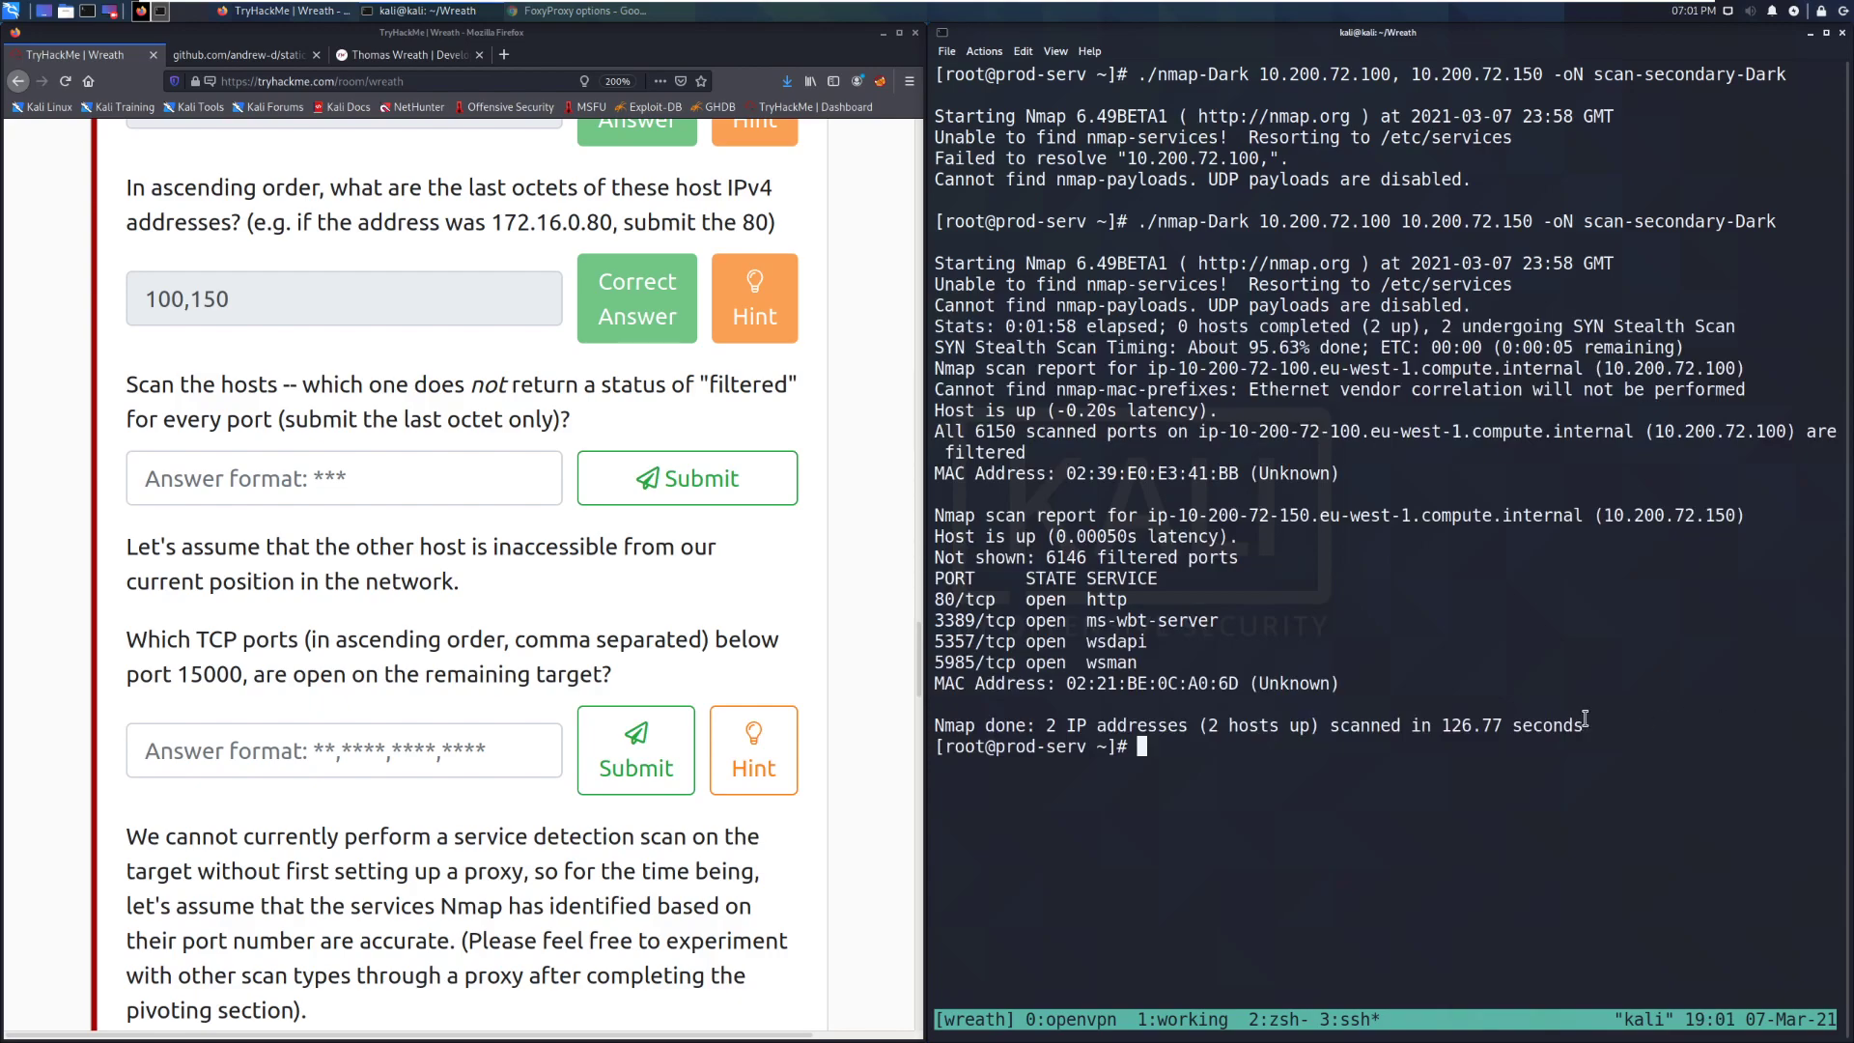
mouse_move(1679, 721)
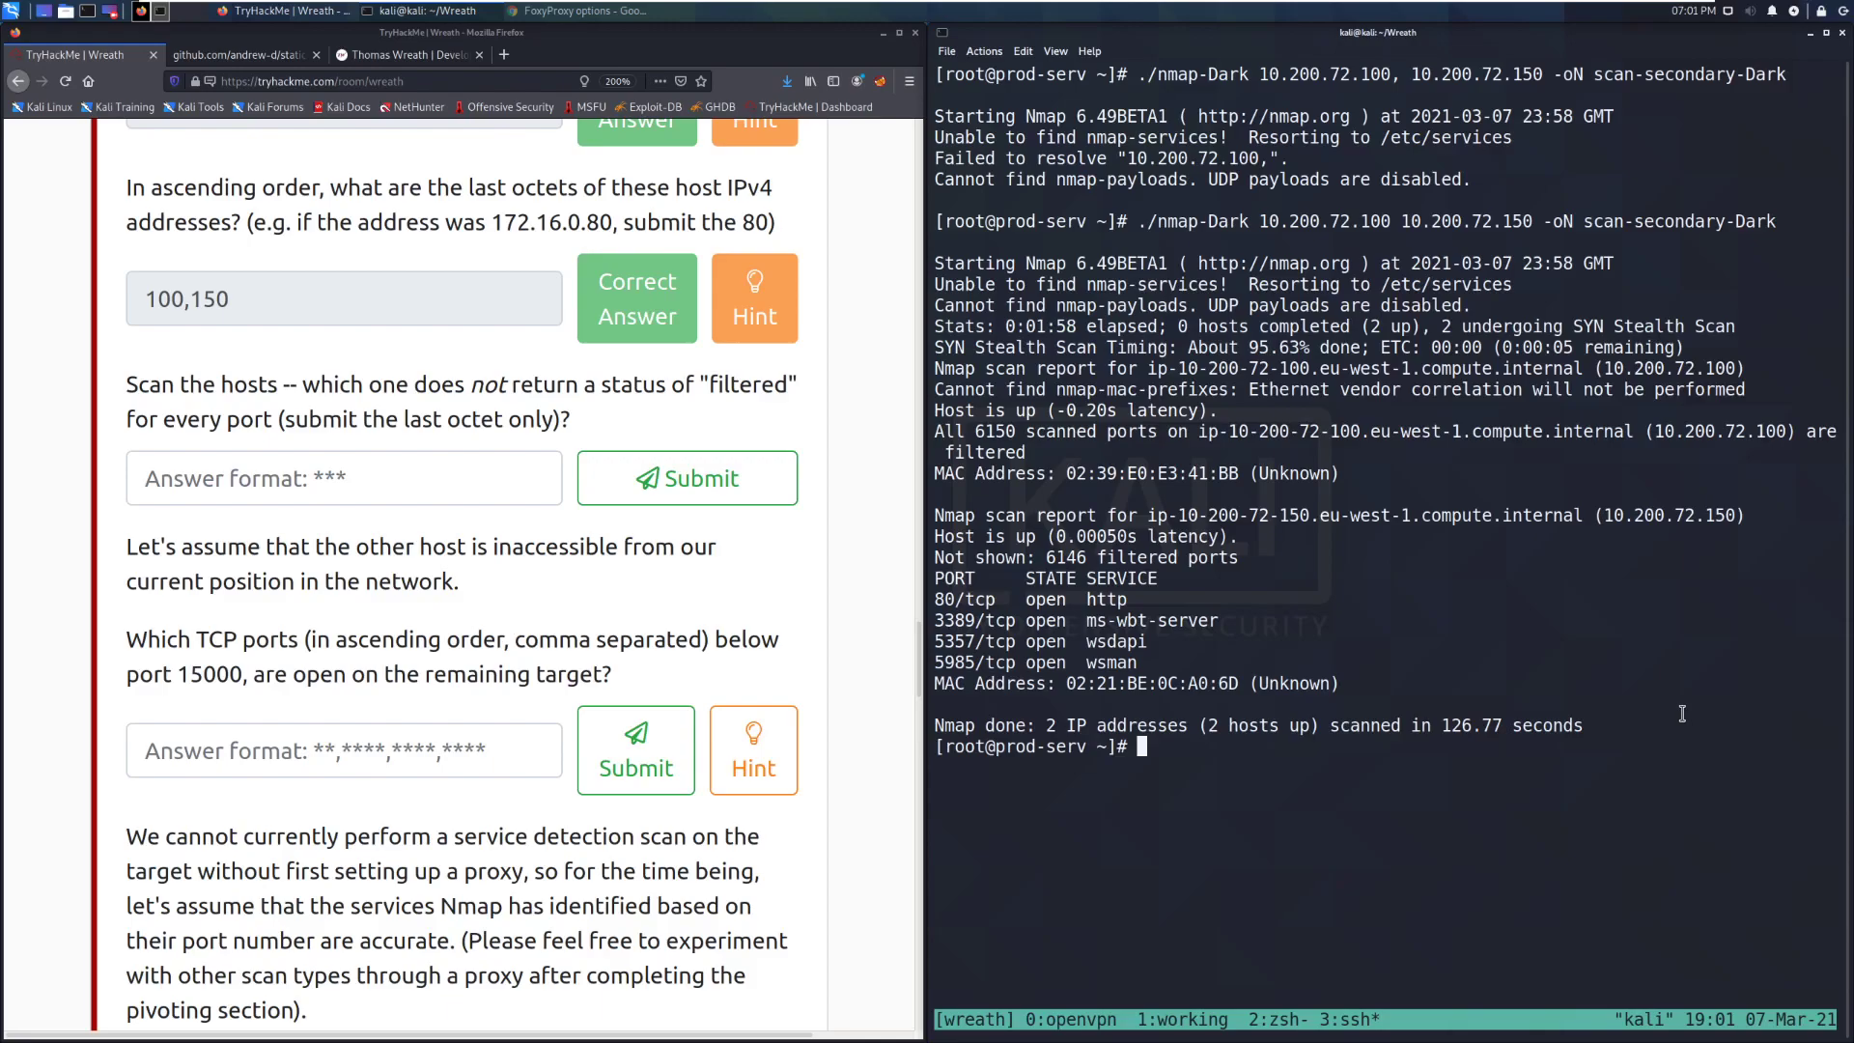
mouse_move(1687, 432)
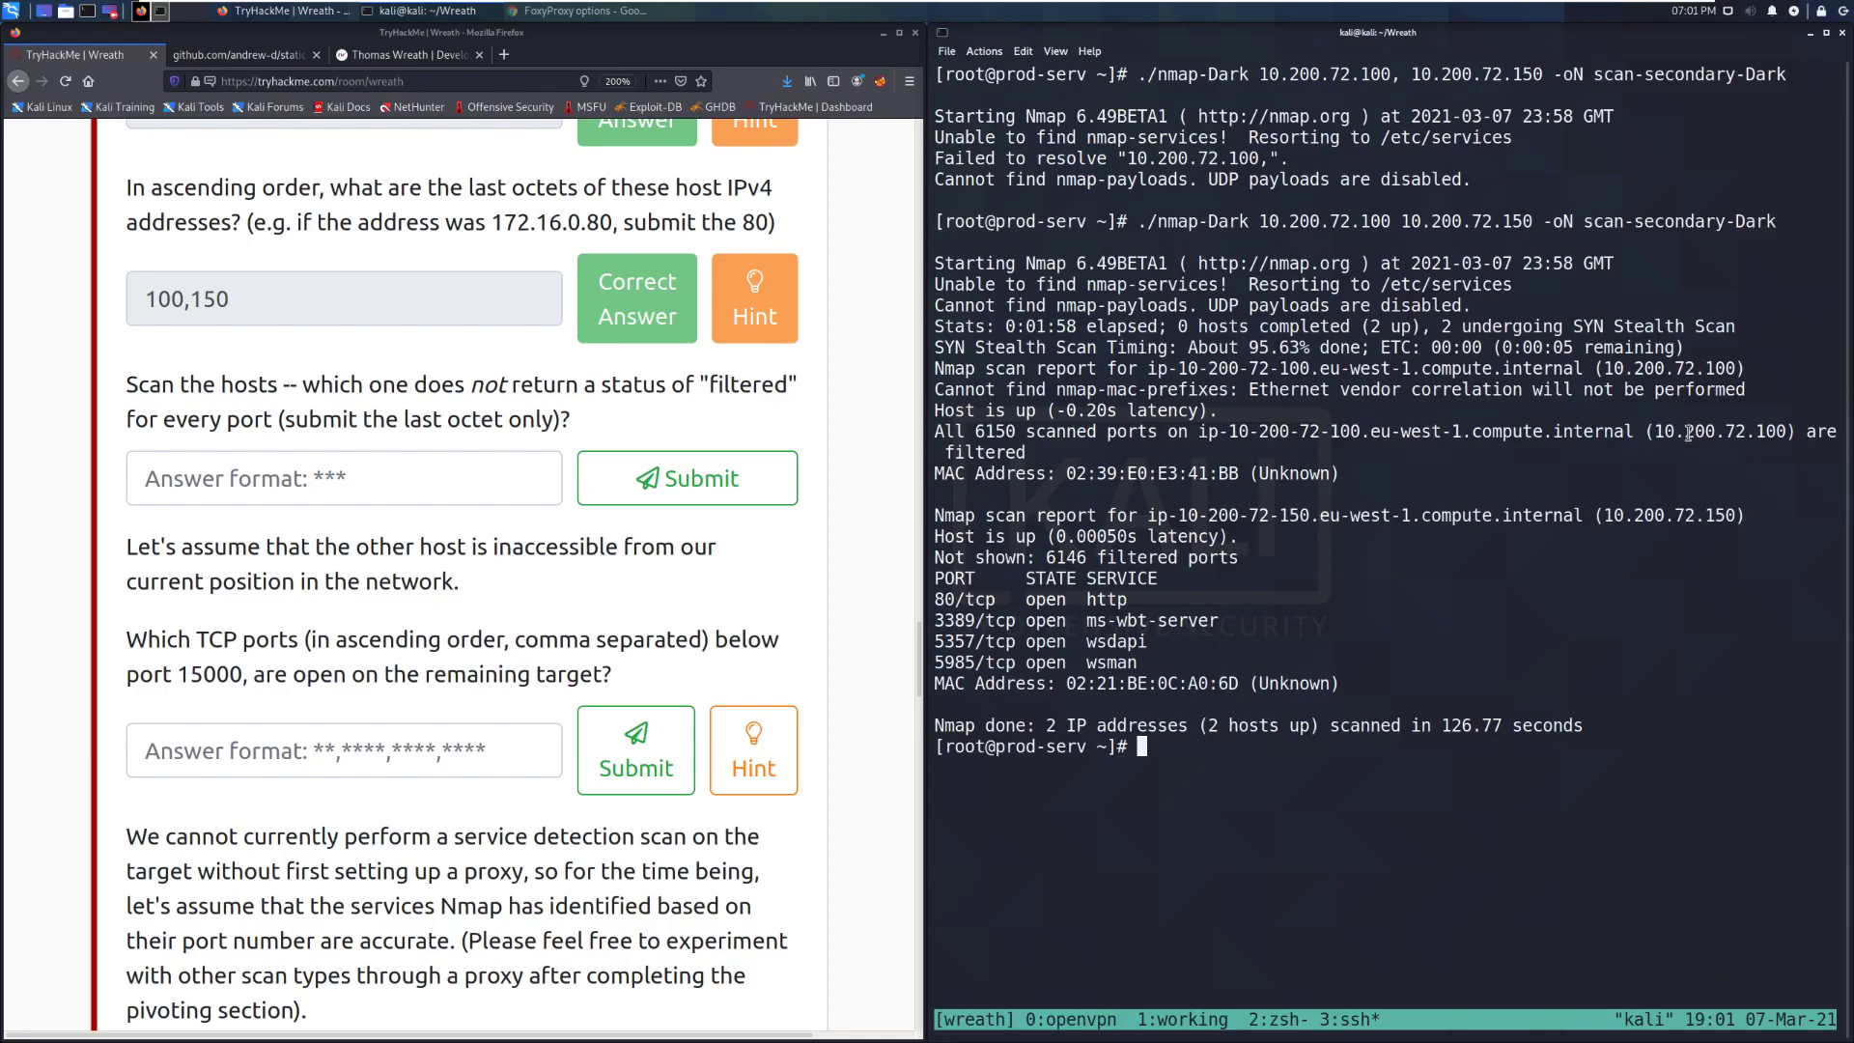
mouse_move(1600, 480)
text(15)
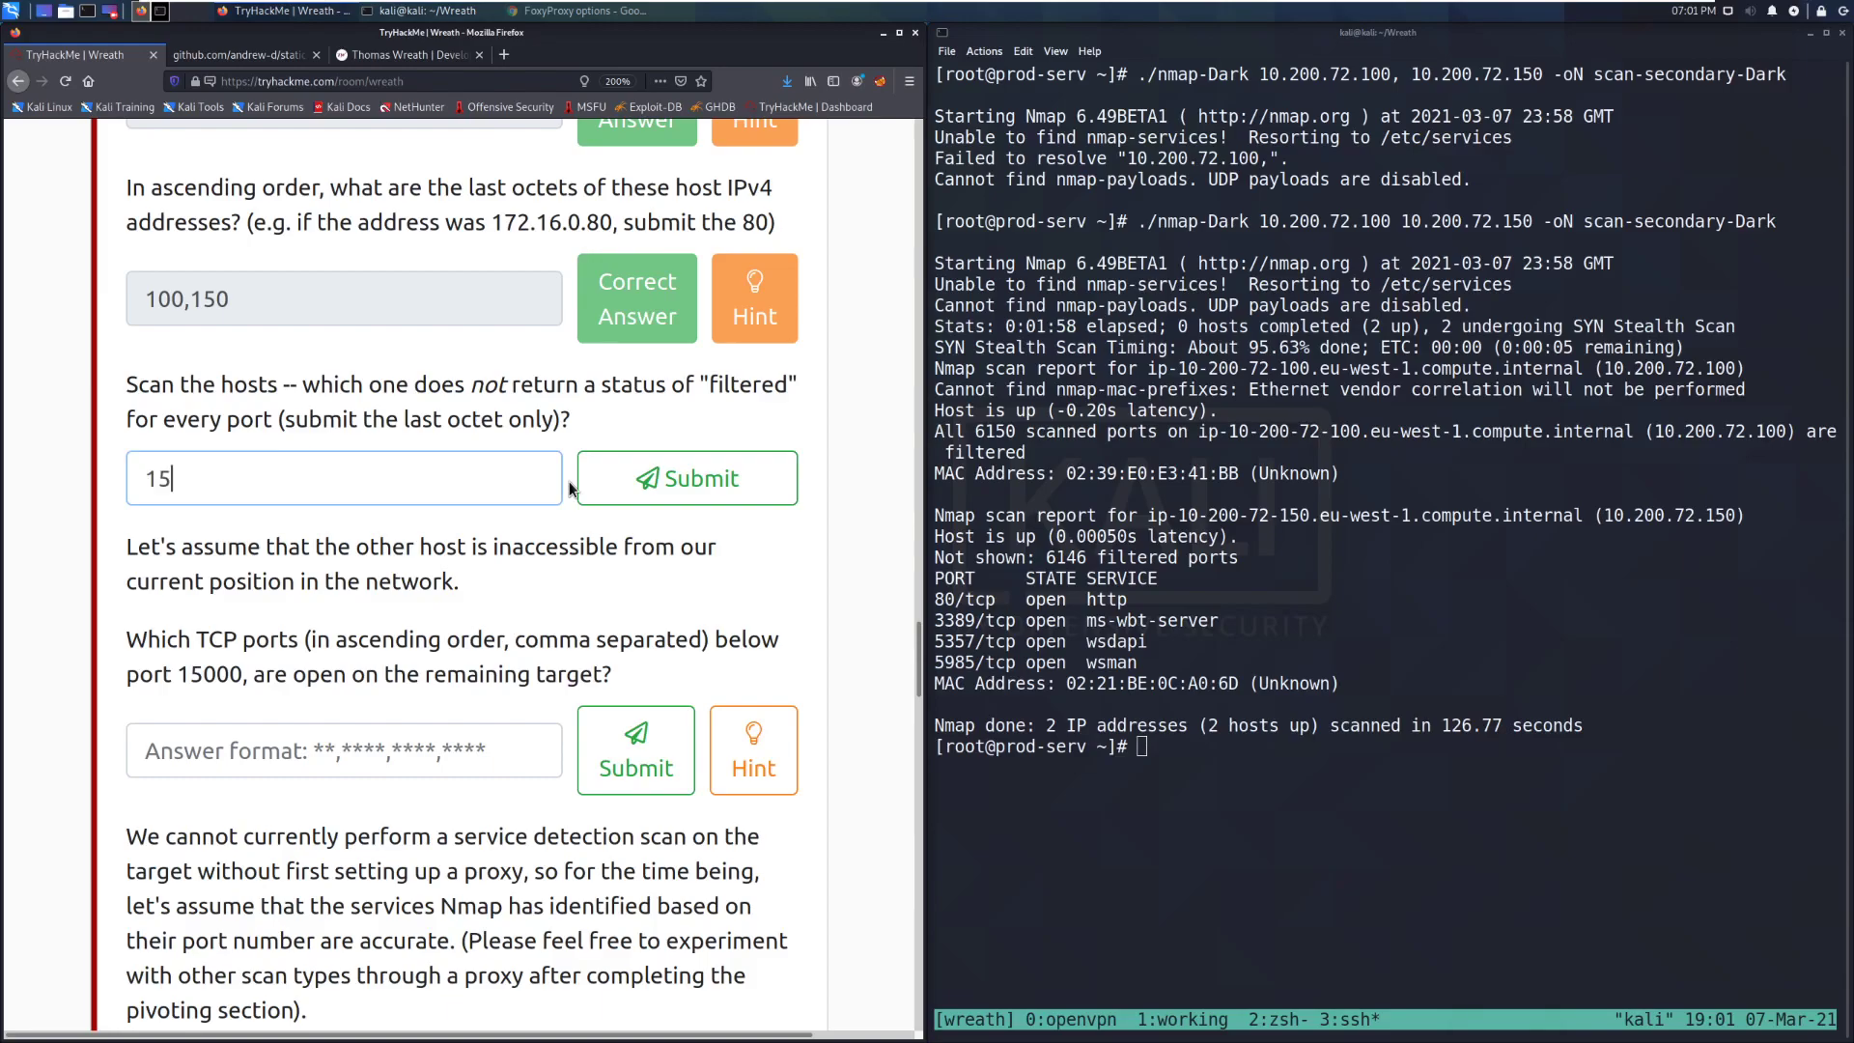
- Submit 150 as the host not reporting all ports filtered and dismiss the notification
click(685, 478)
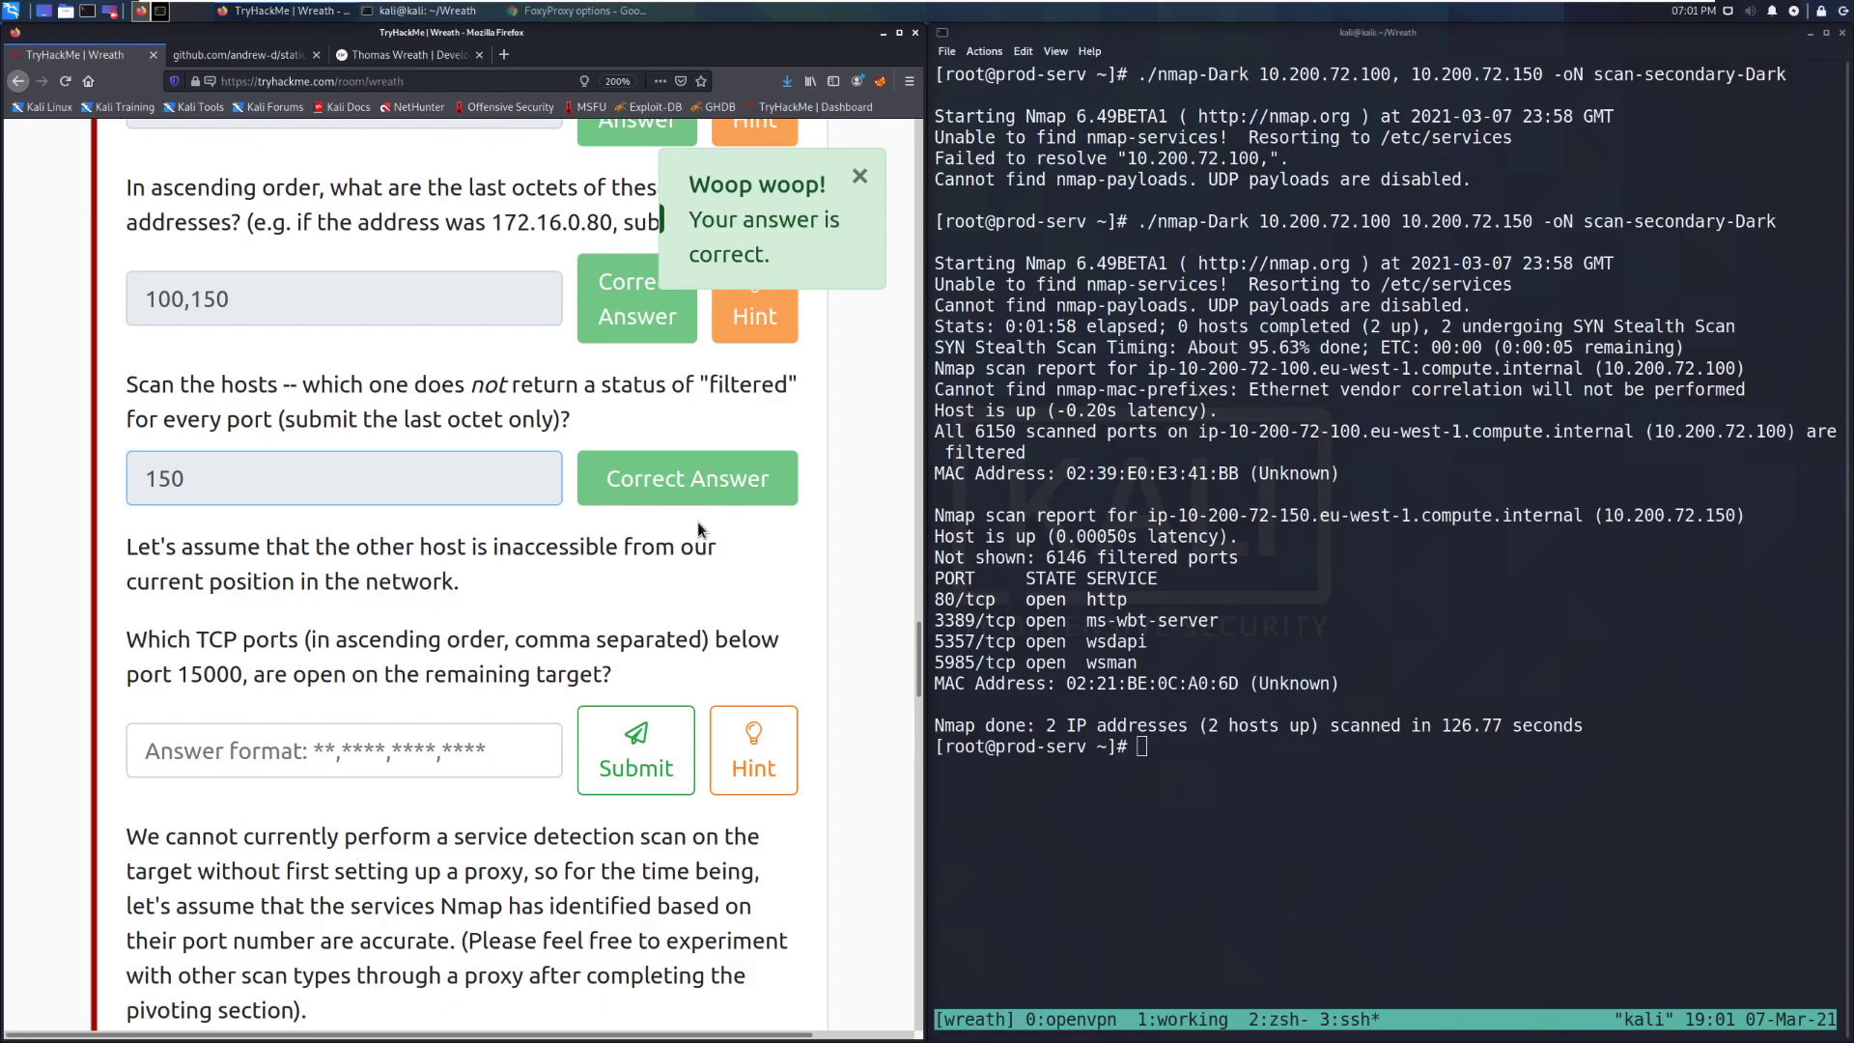
scroll(down, 3)
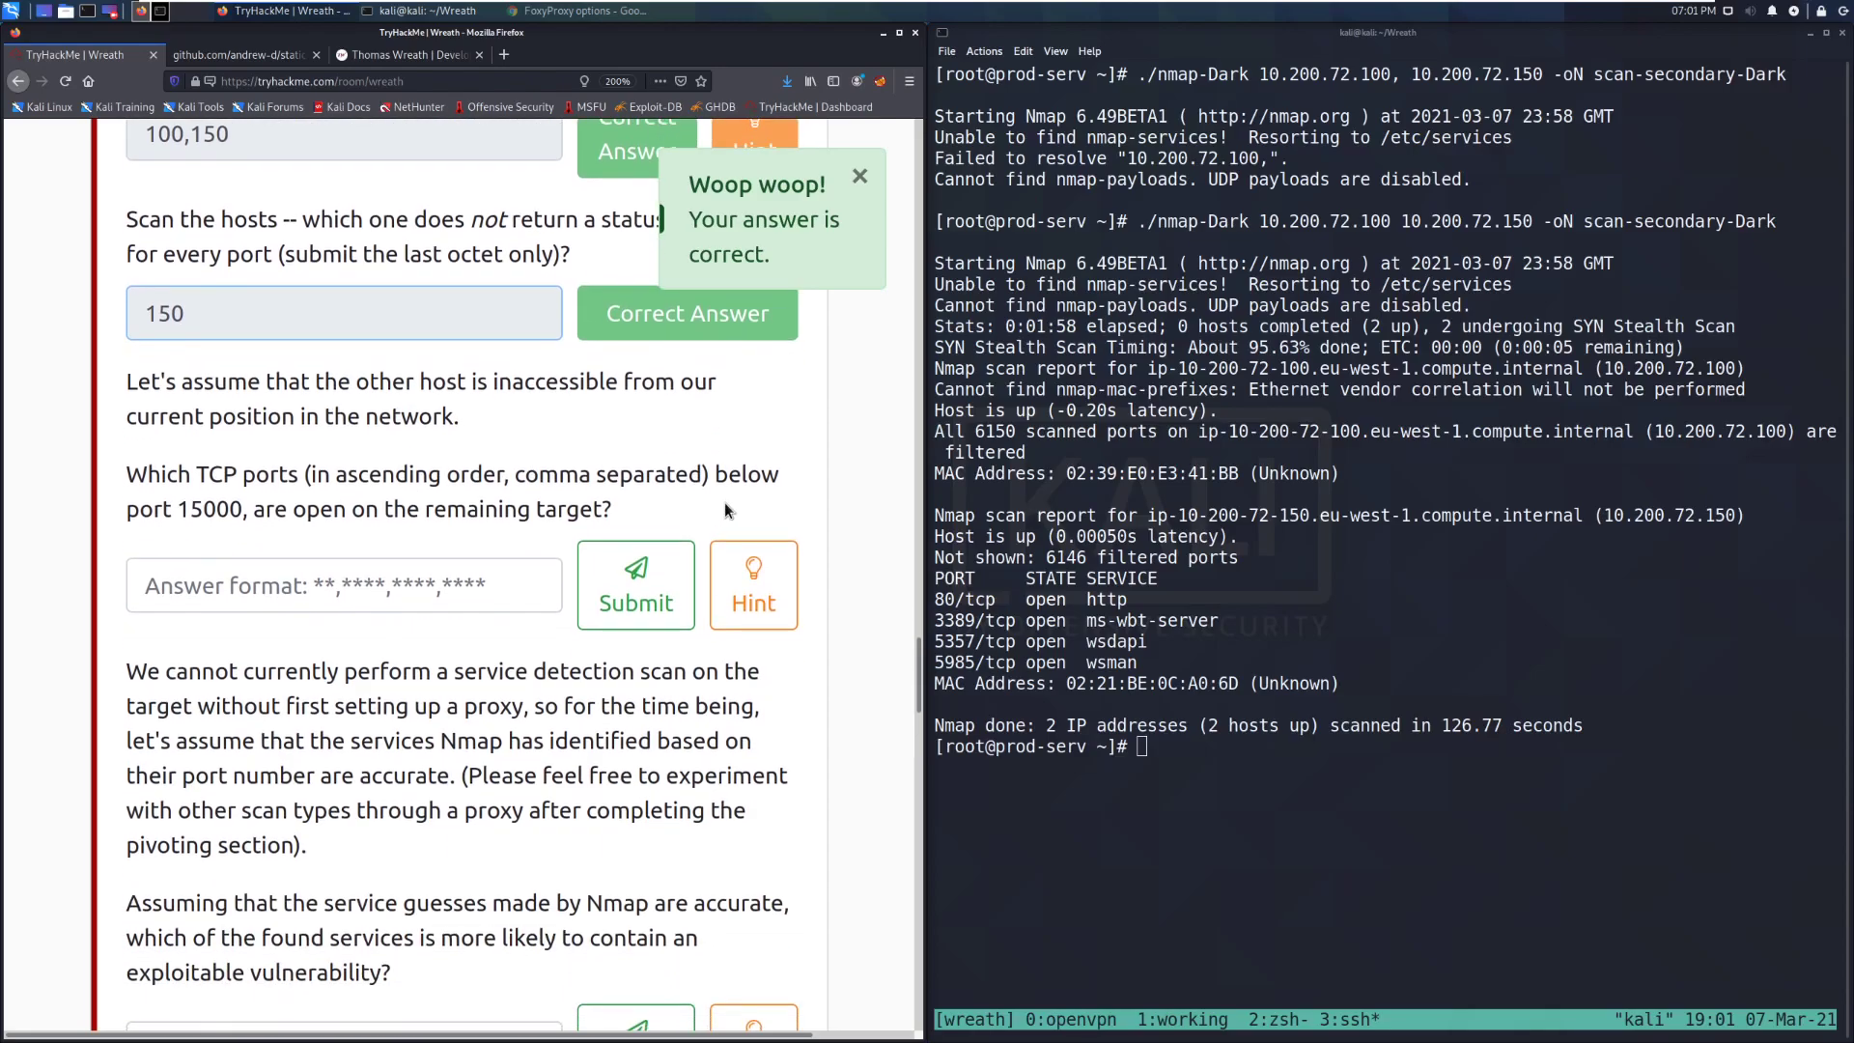
click(860, 175)
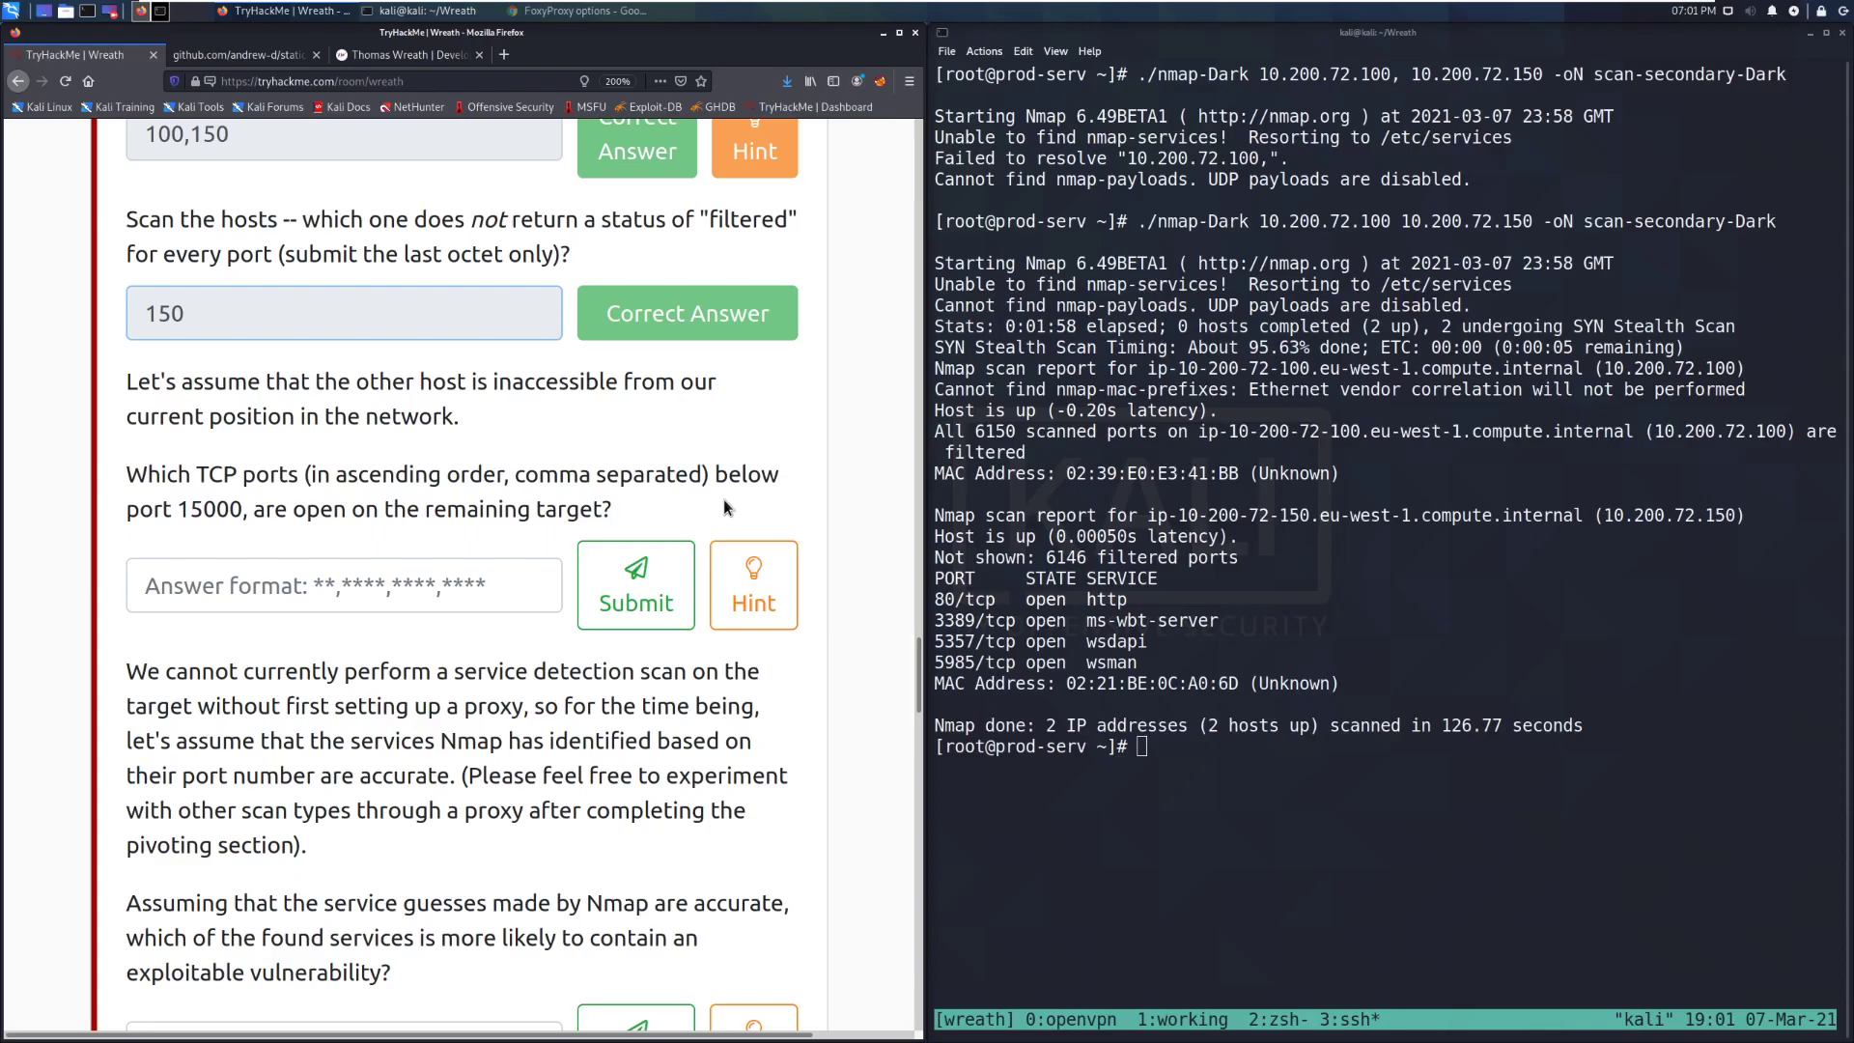
mouse_move(1202, 568)
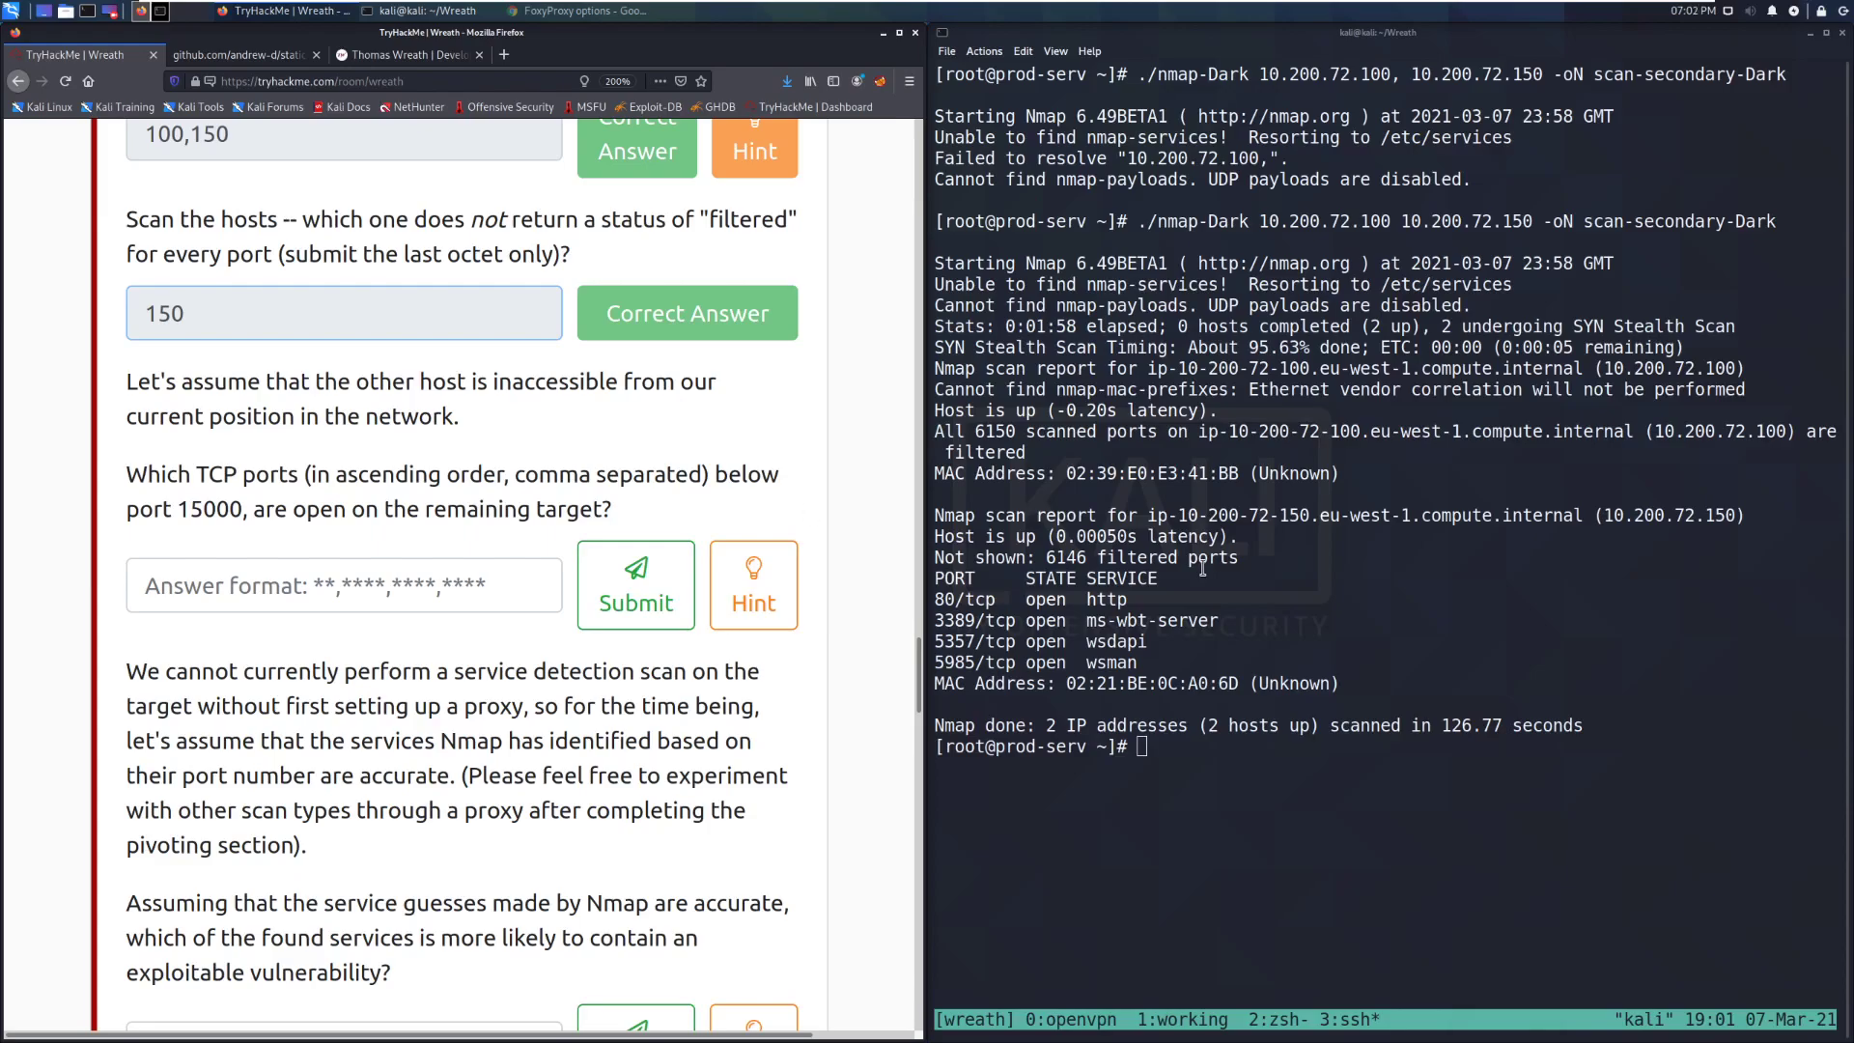
- Enter 80,3389,5357,5985 as the open TCP ports, correcting the stray 'ws' typo
text(80,)
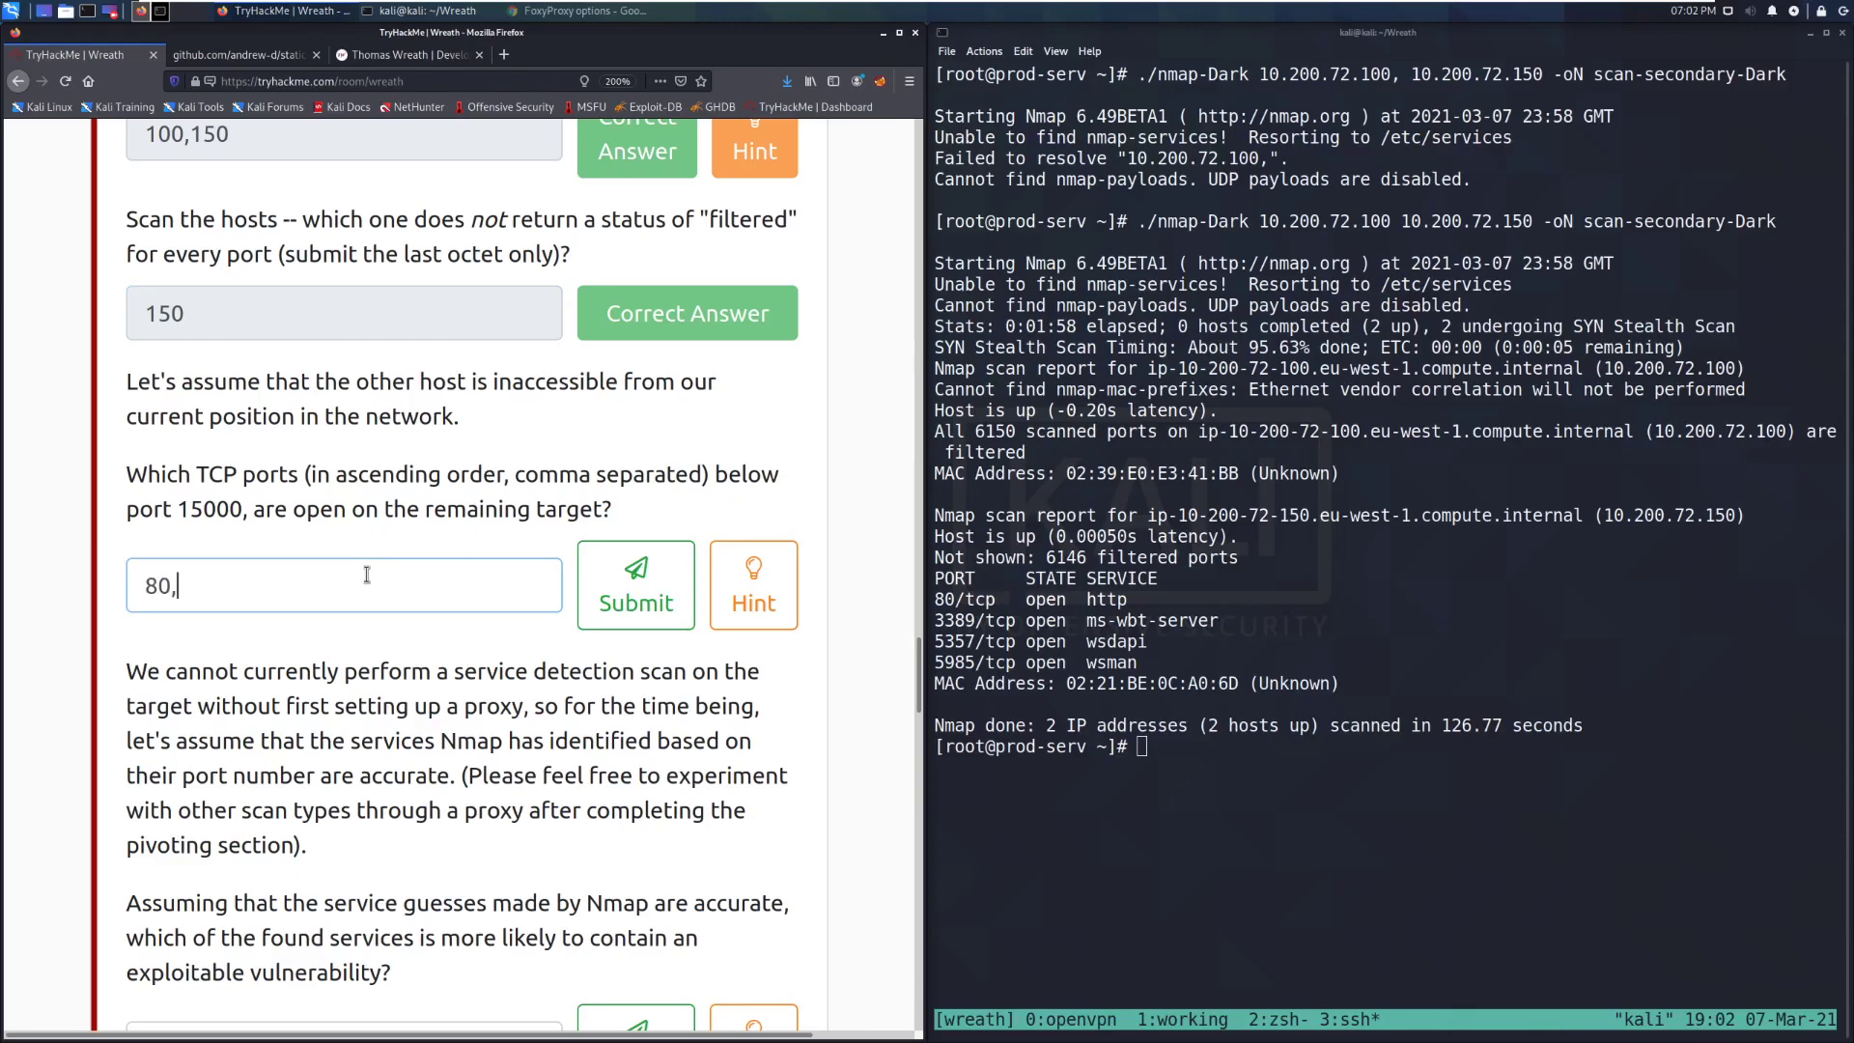
text(3389)
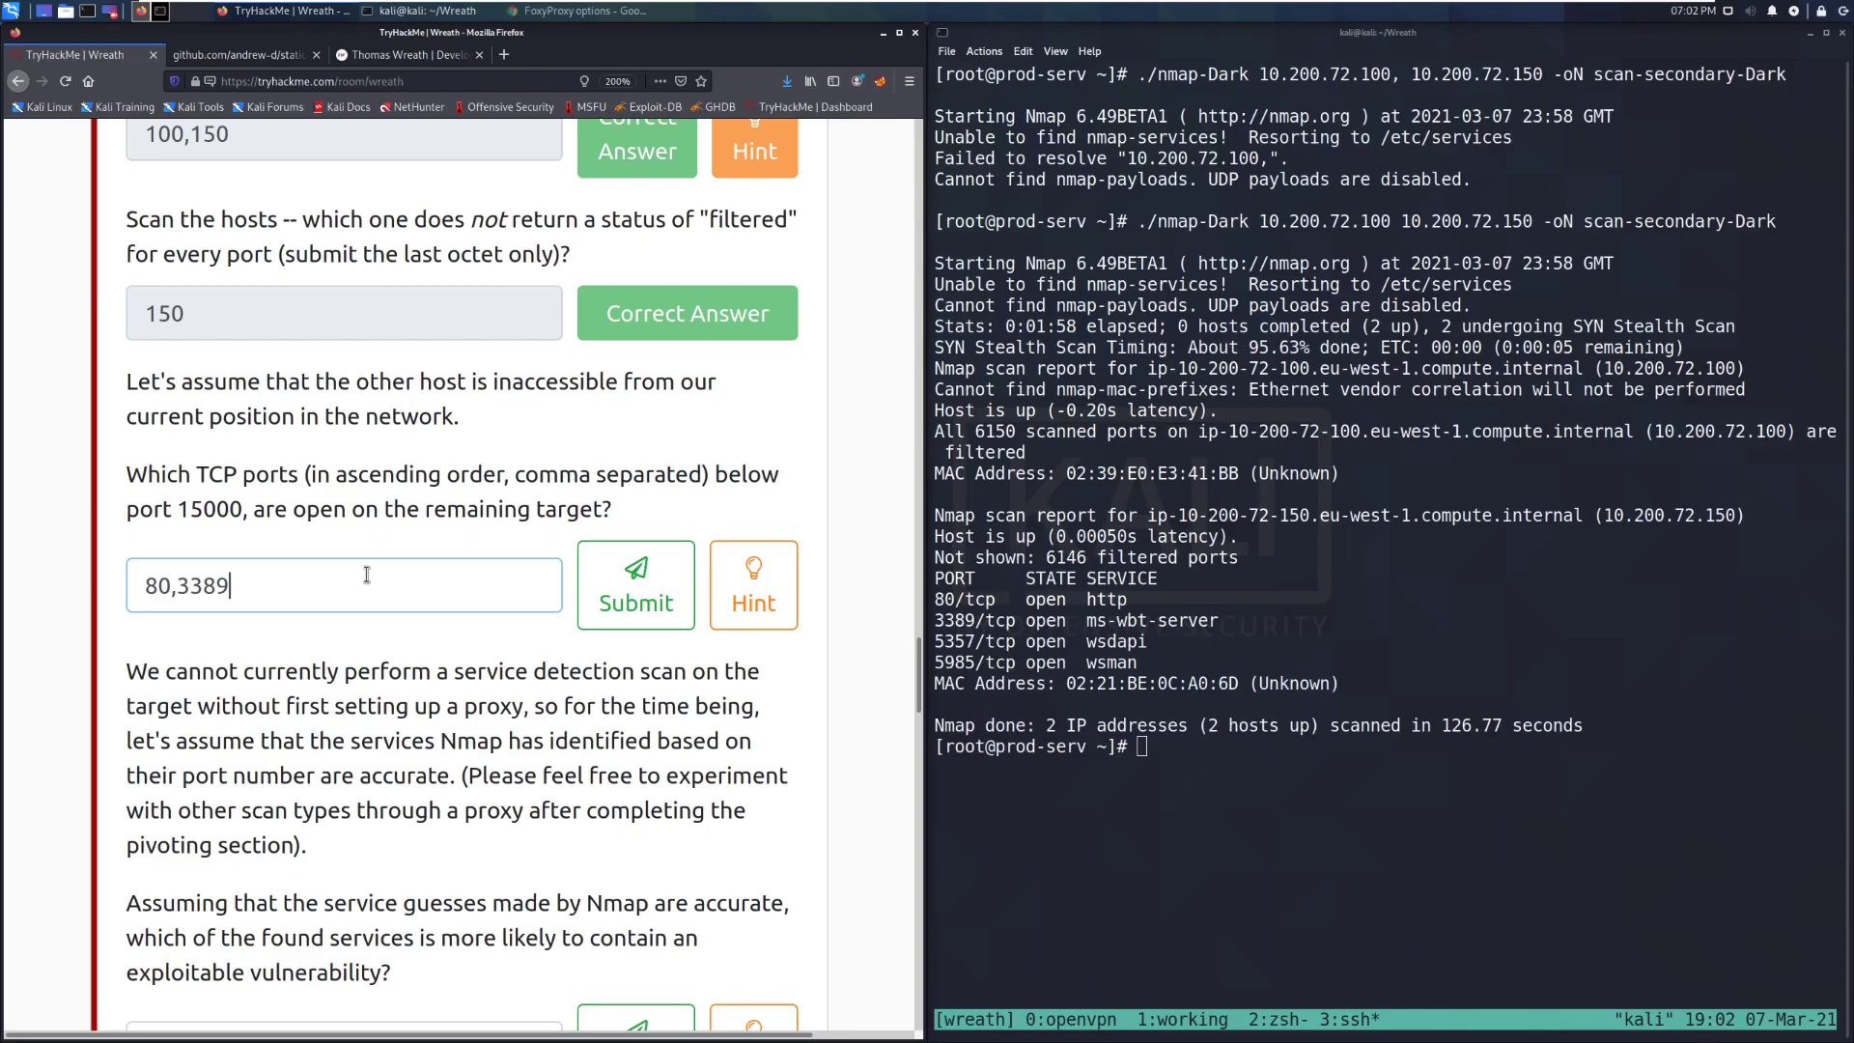
text(,)
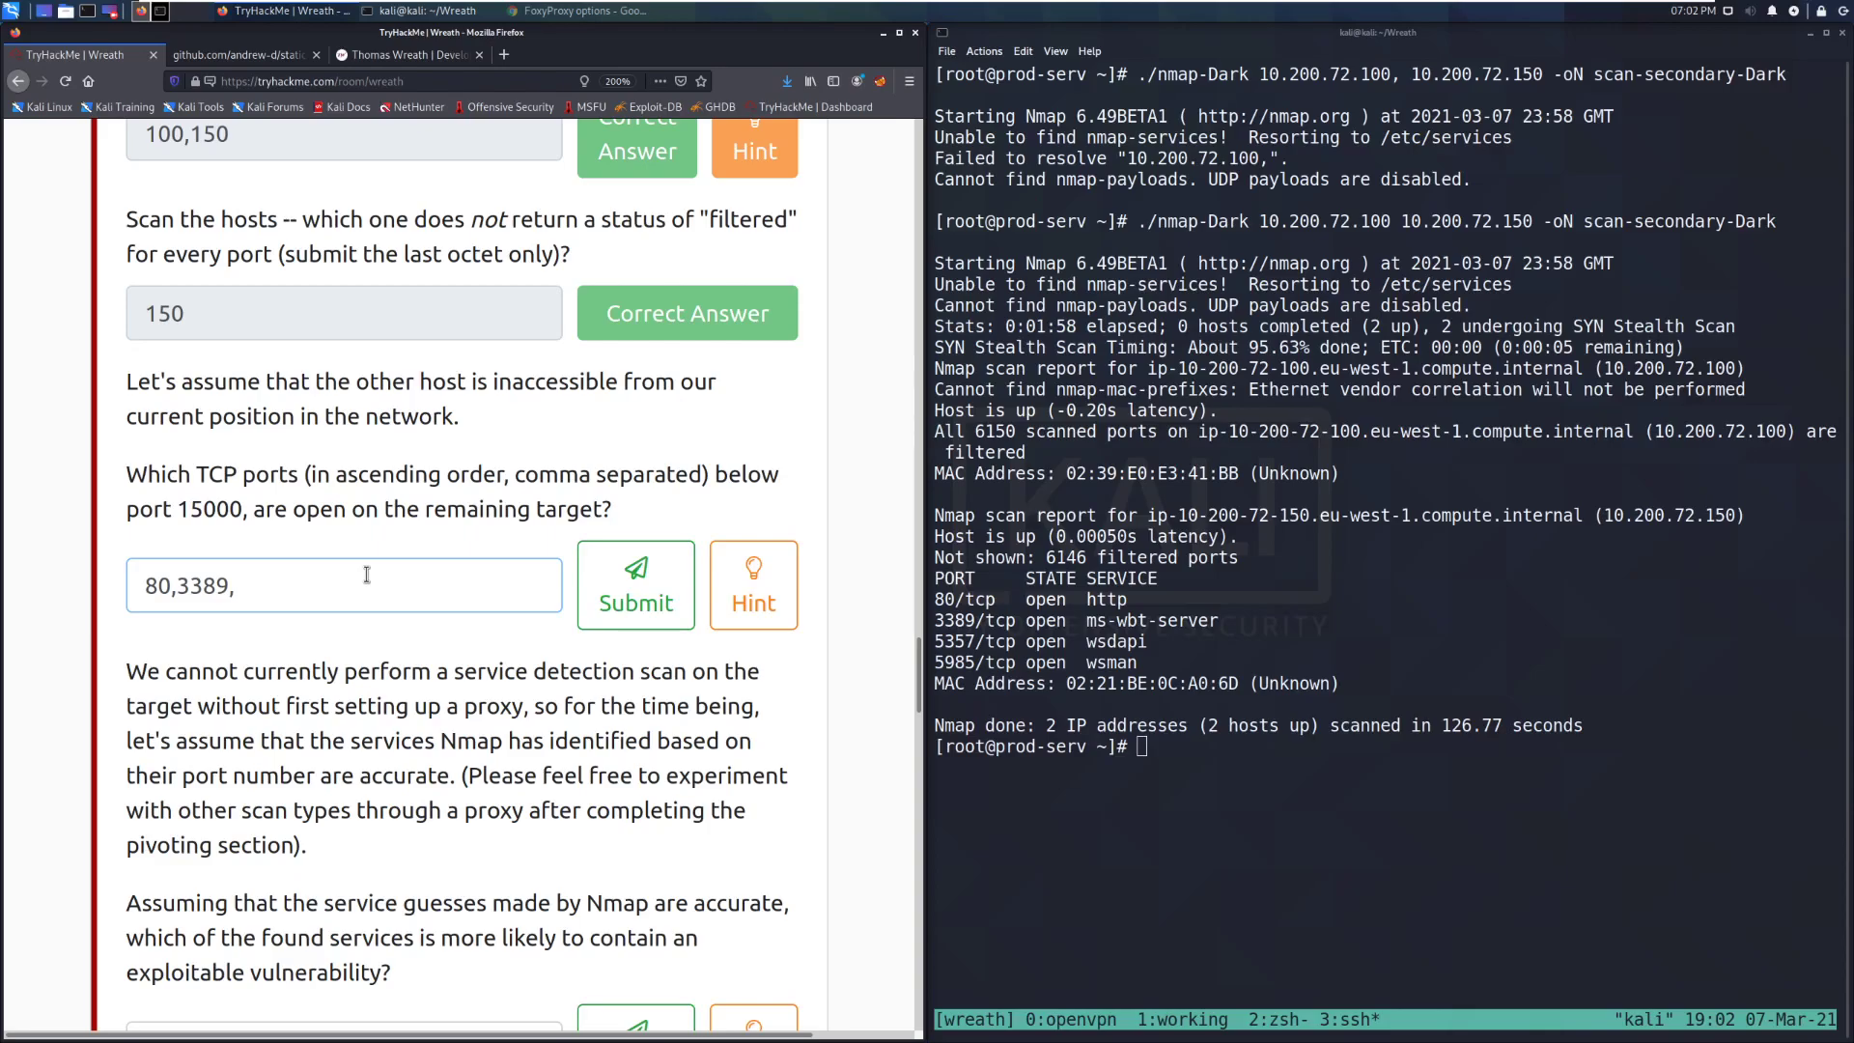
text(5357,)
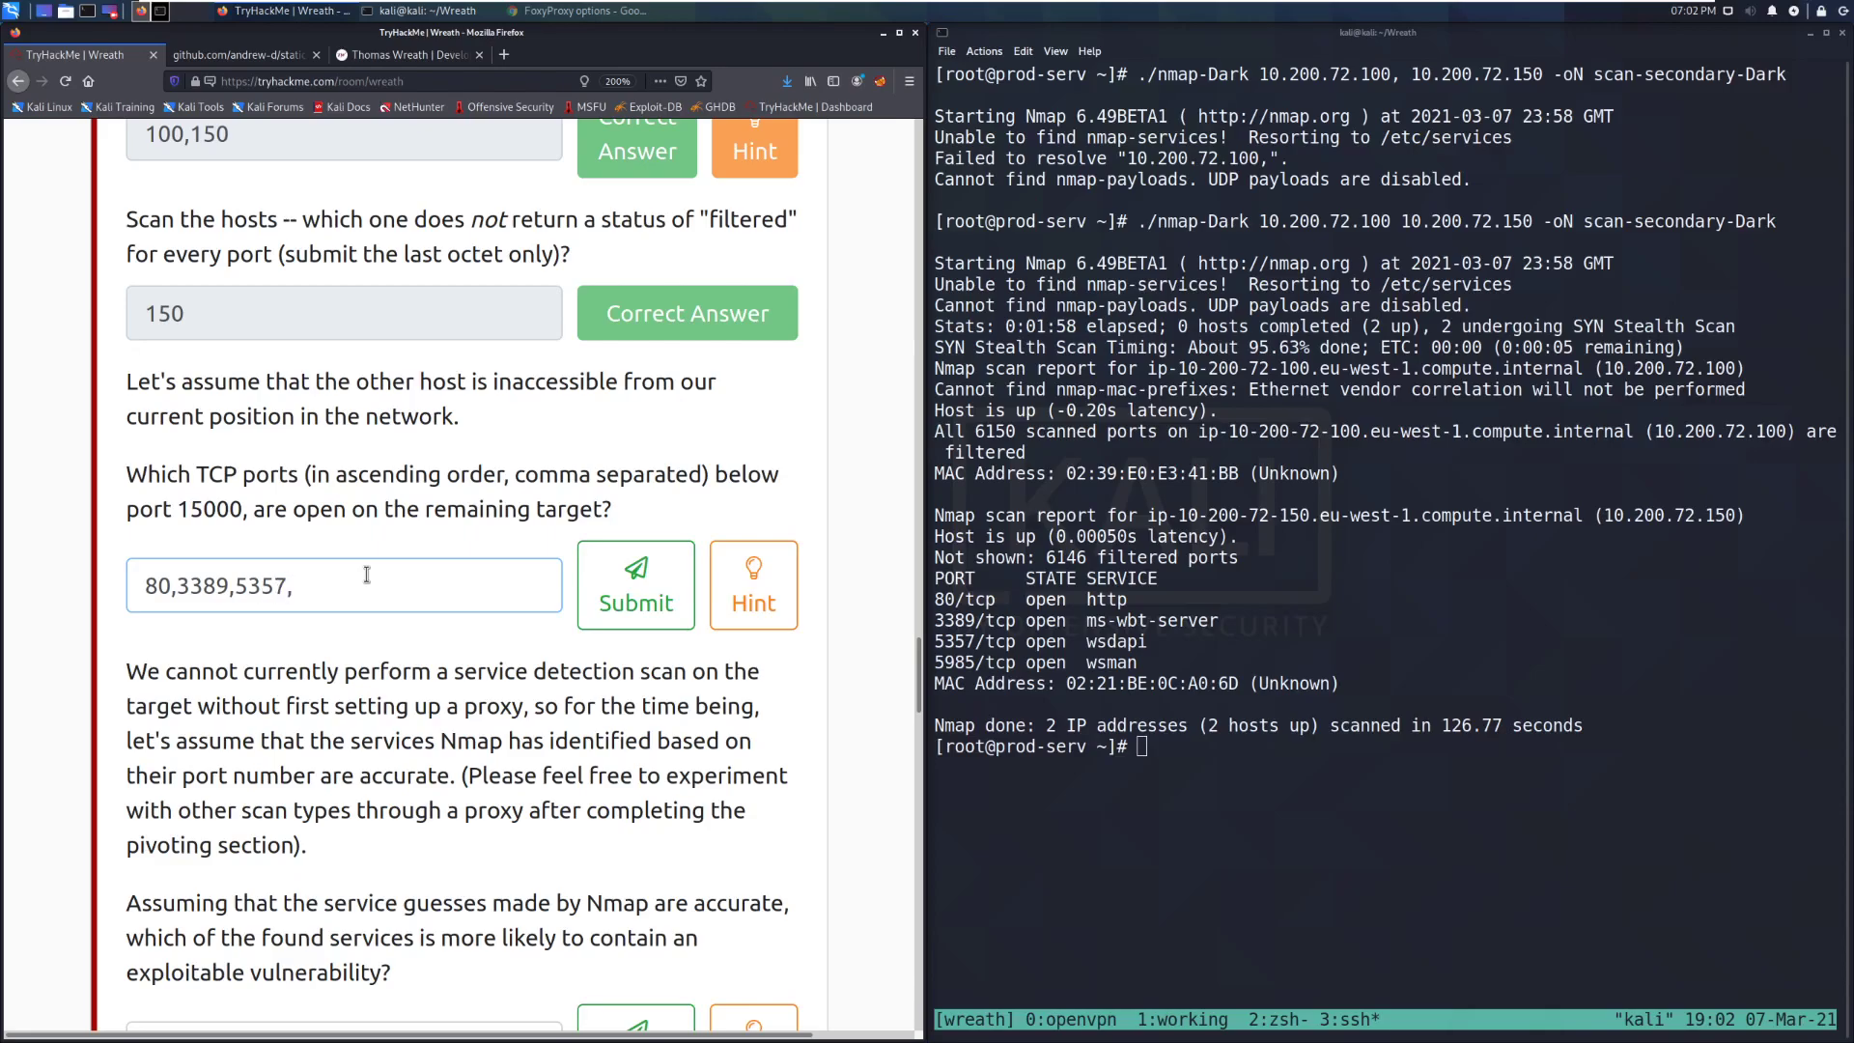
text(ws)
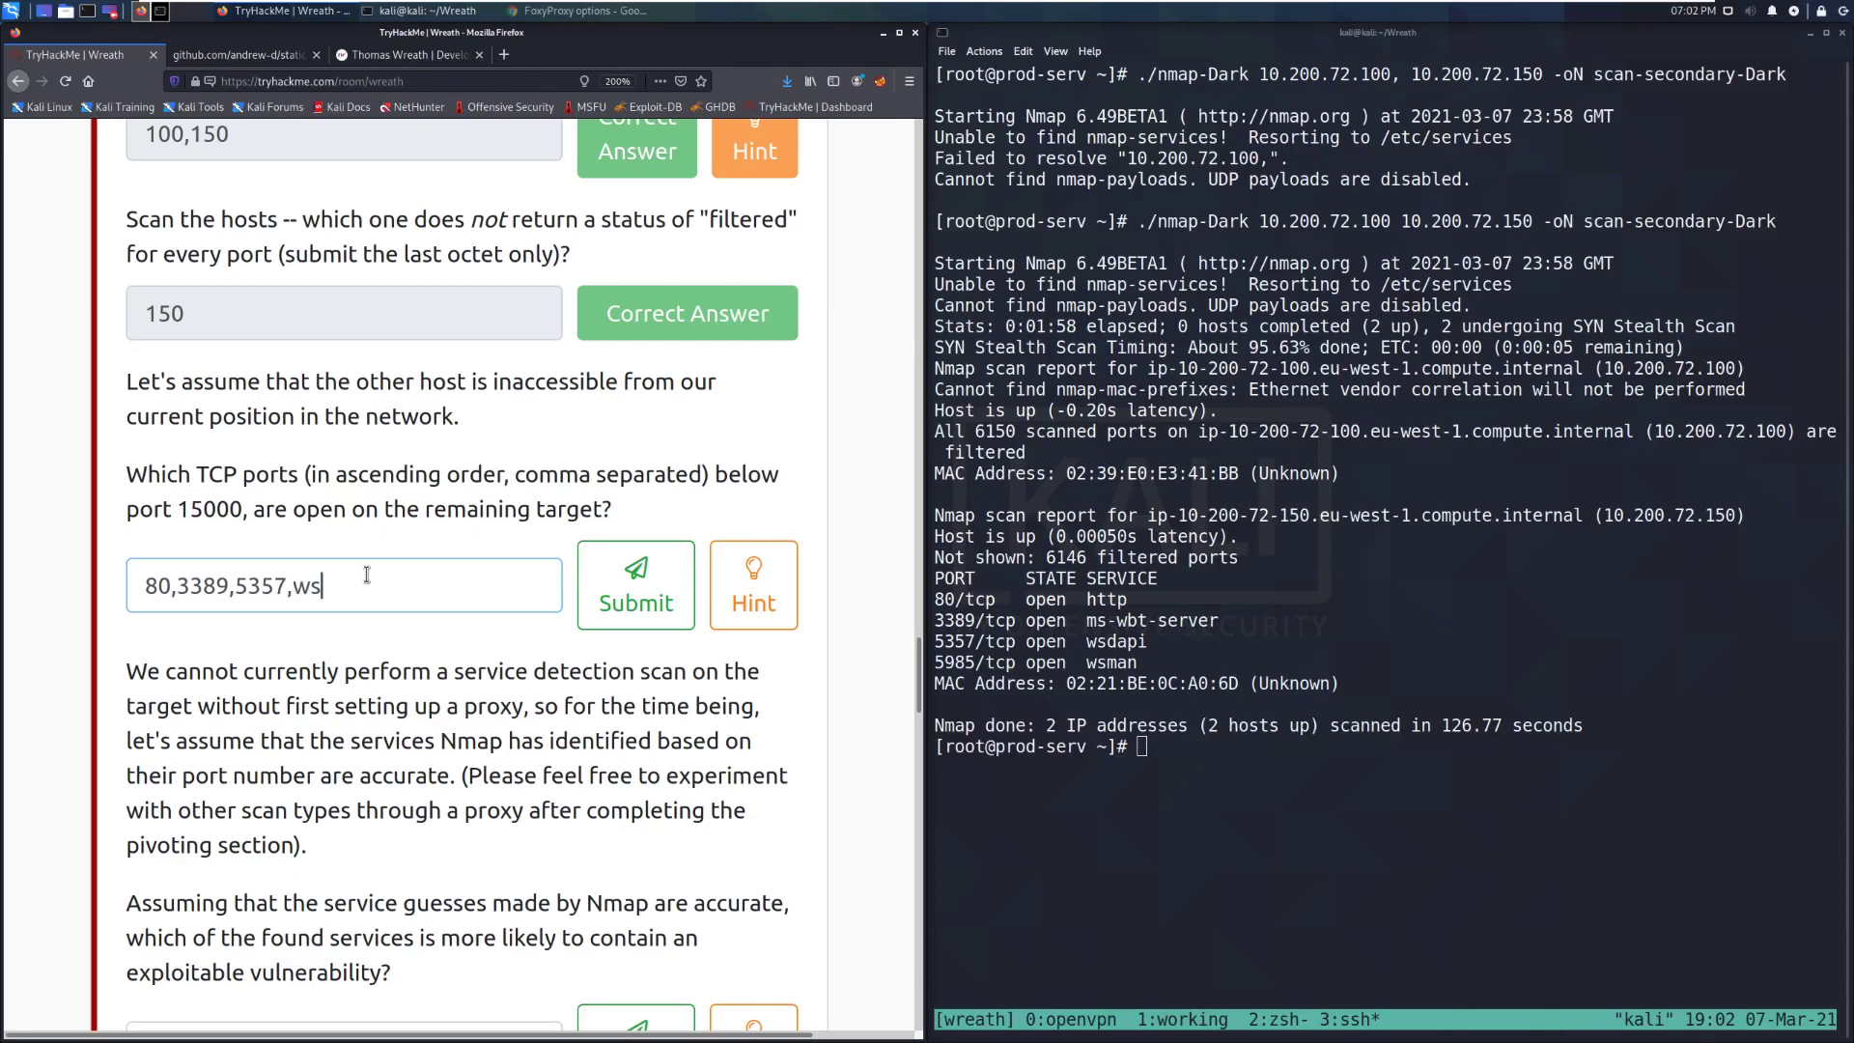
key(BackSpace)
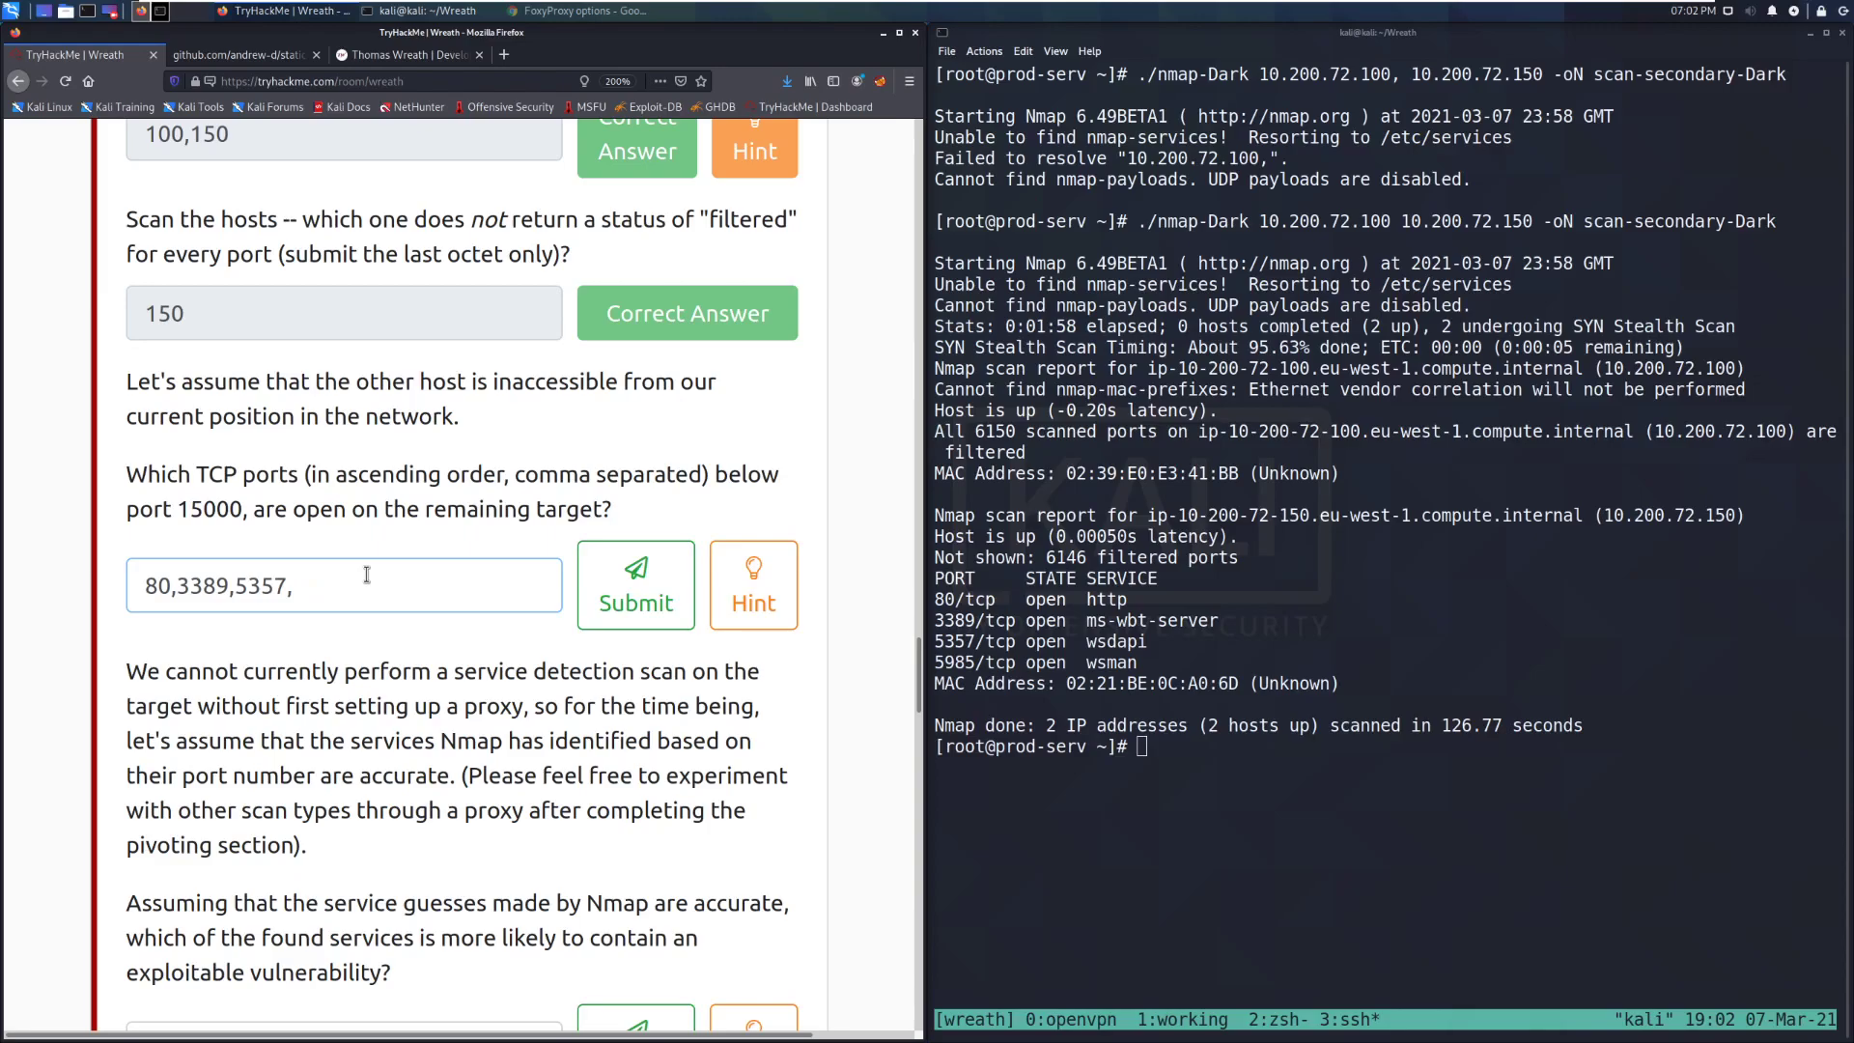
text(5985)
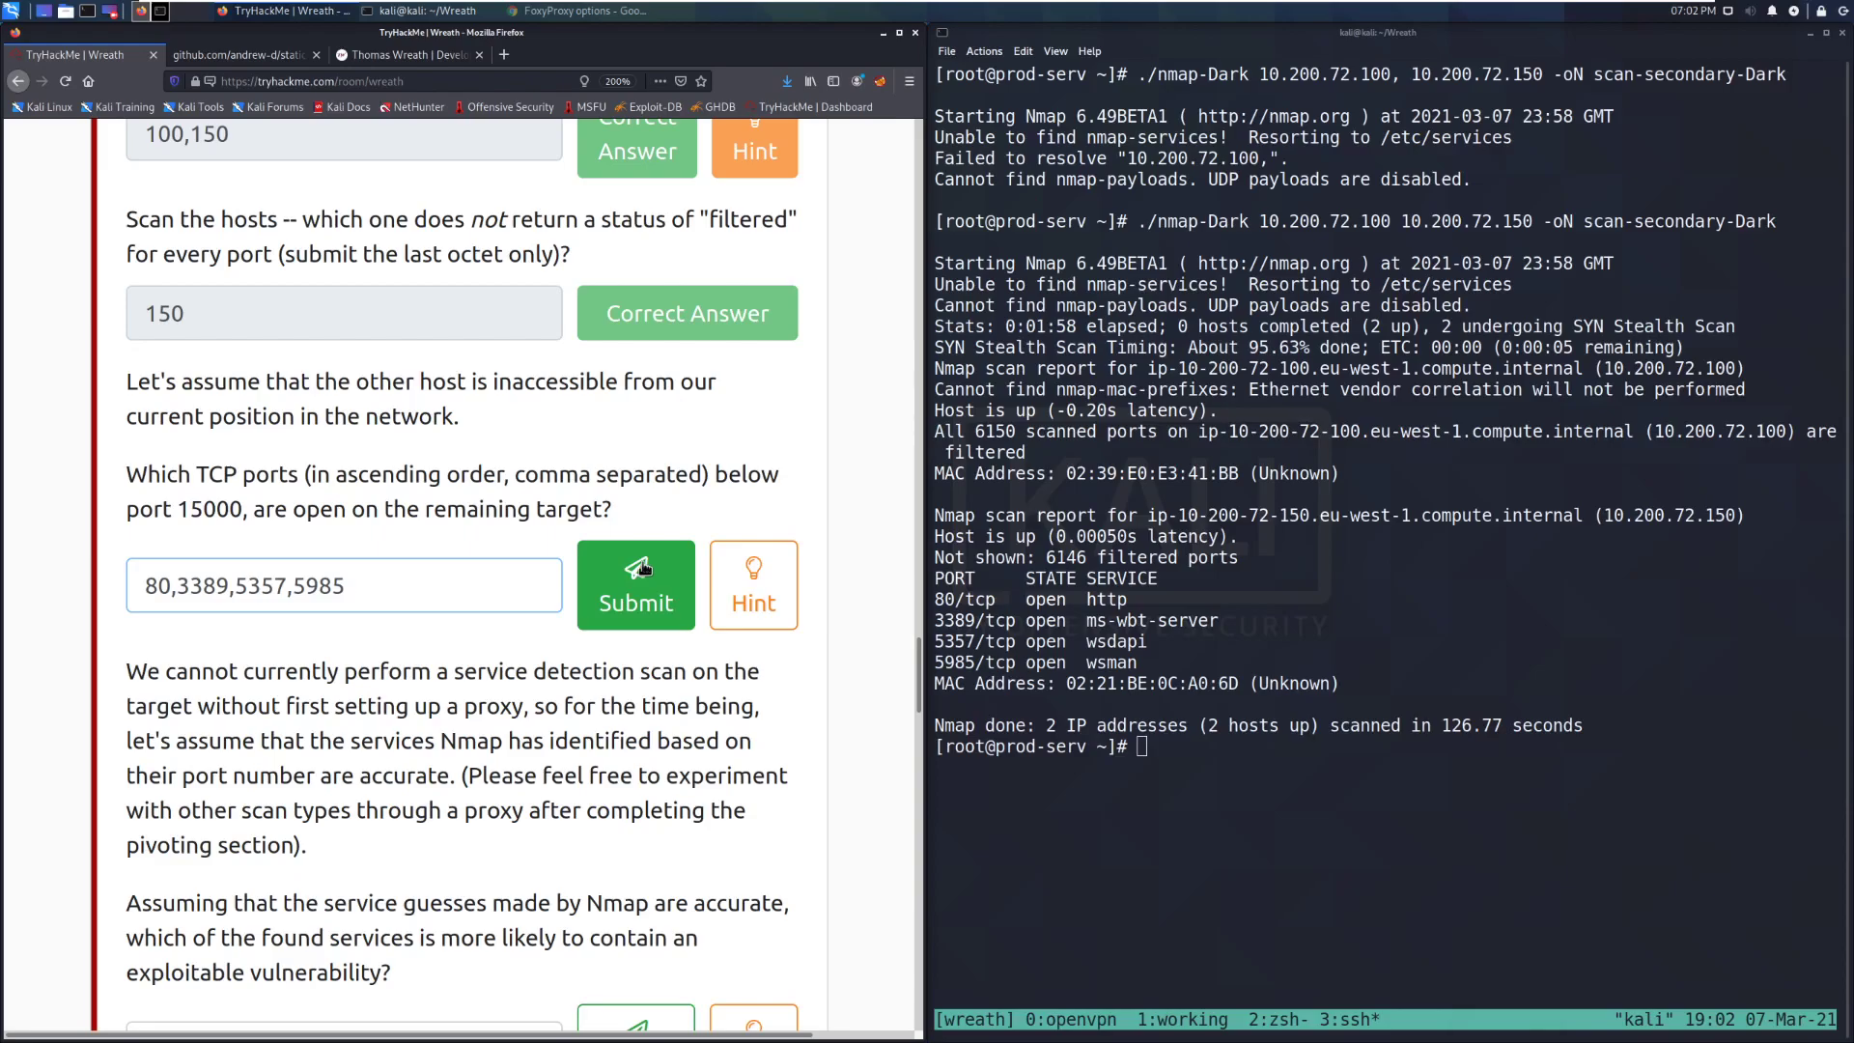
- Submit the port list answer and move down to the next question
click(637, 585)
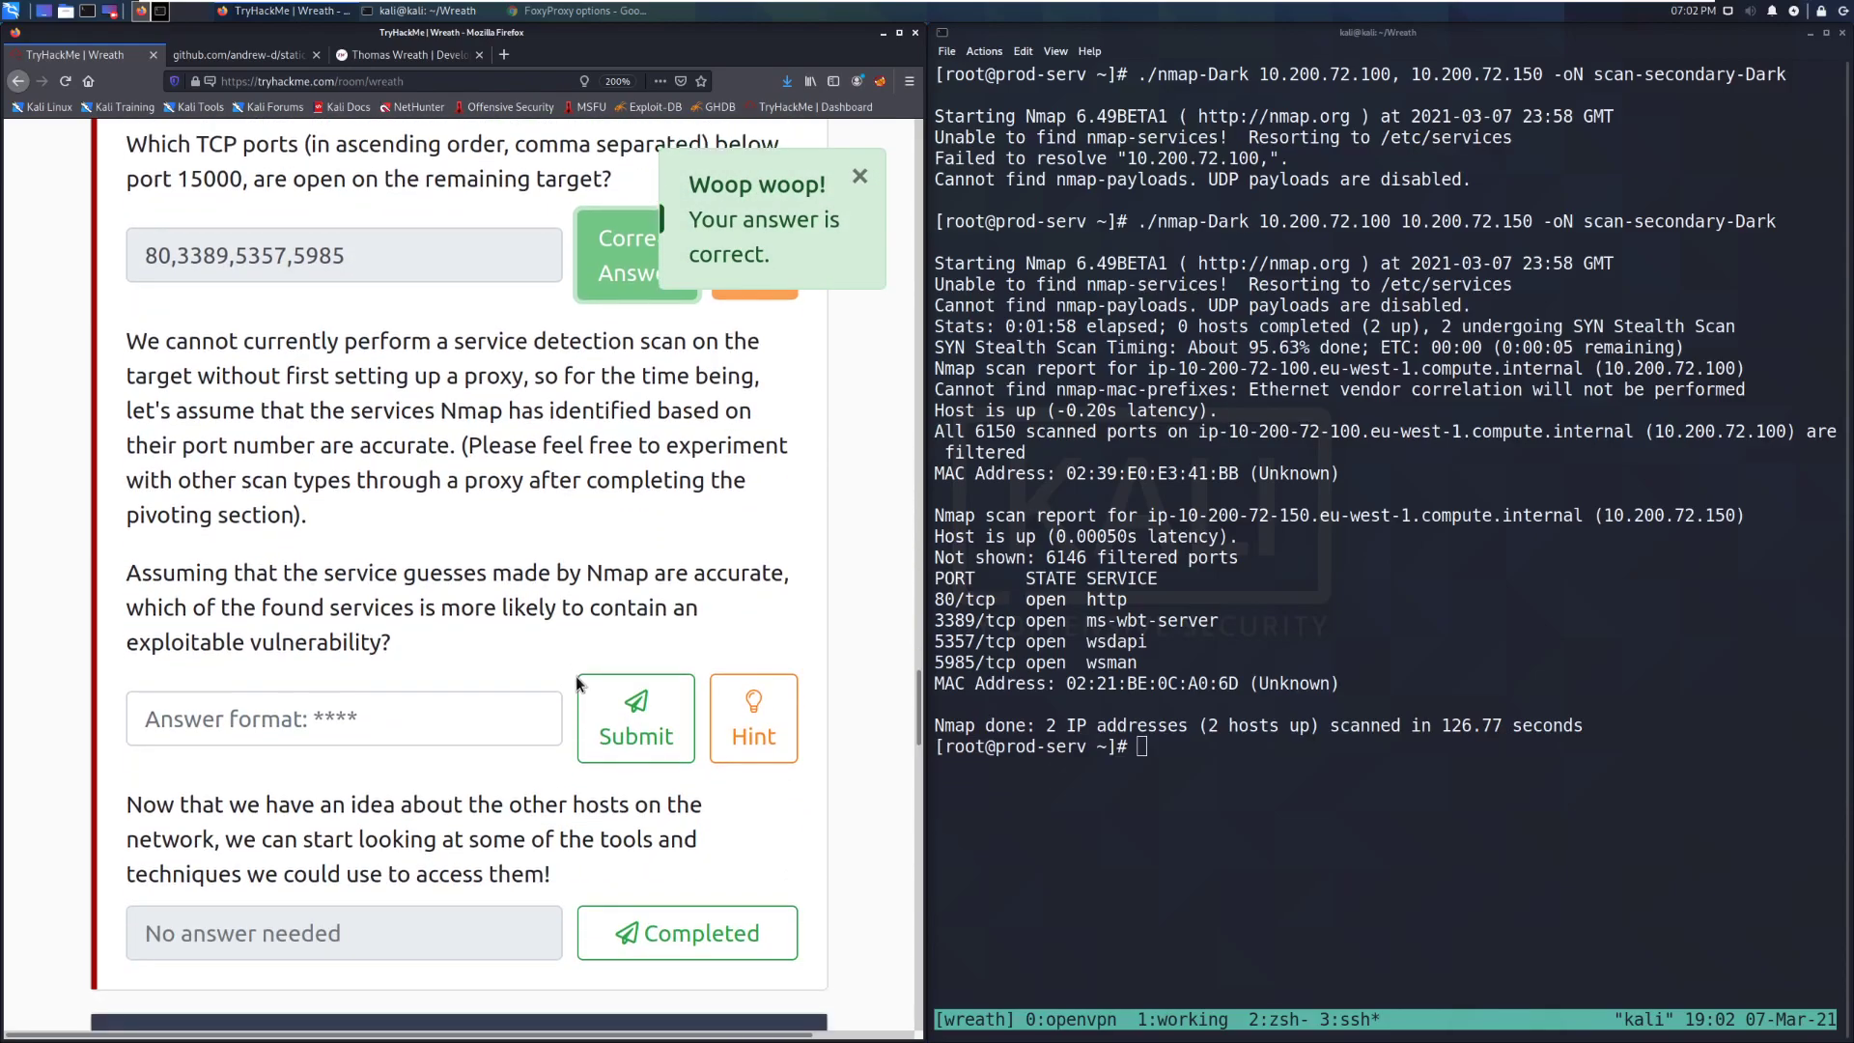
scroll(down, 3)
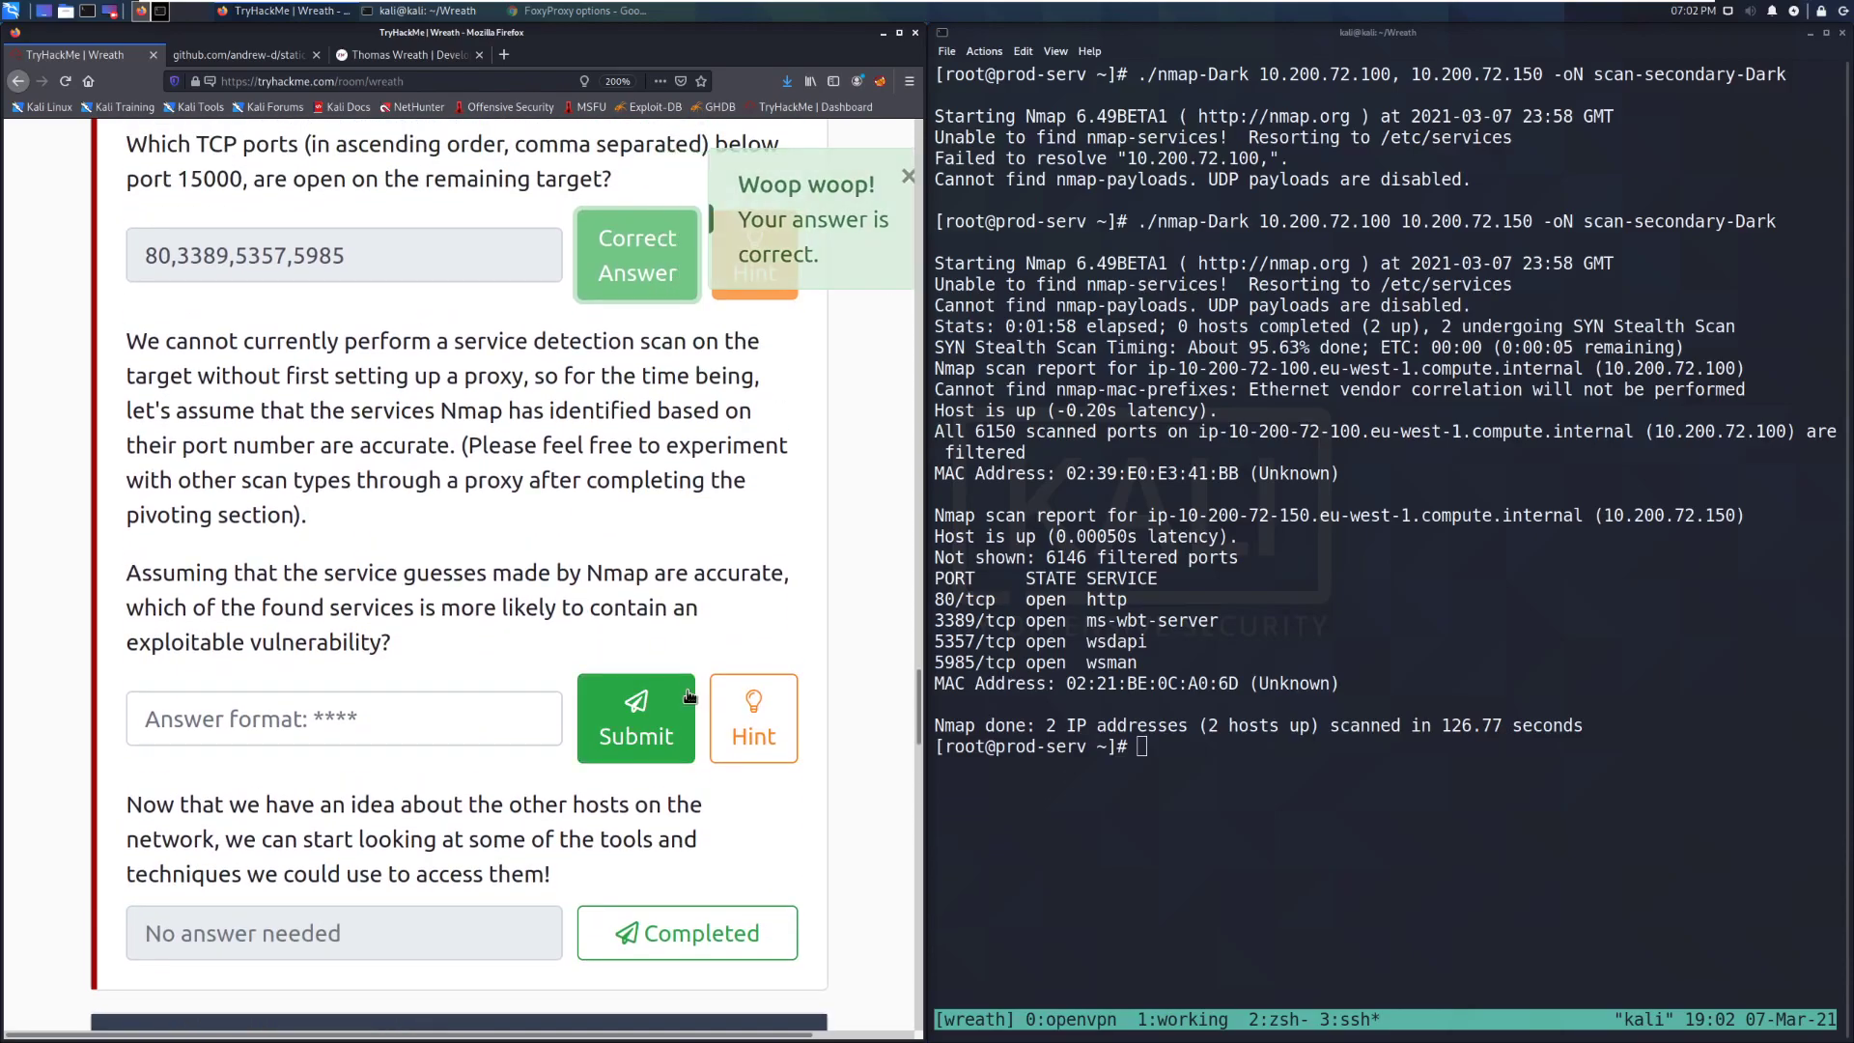
click(908, 174)
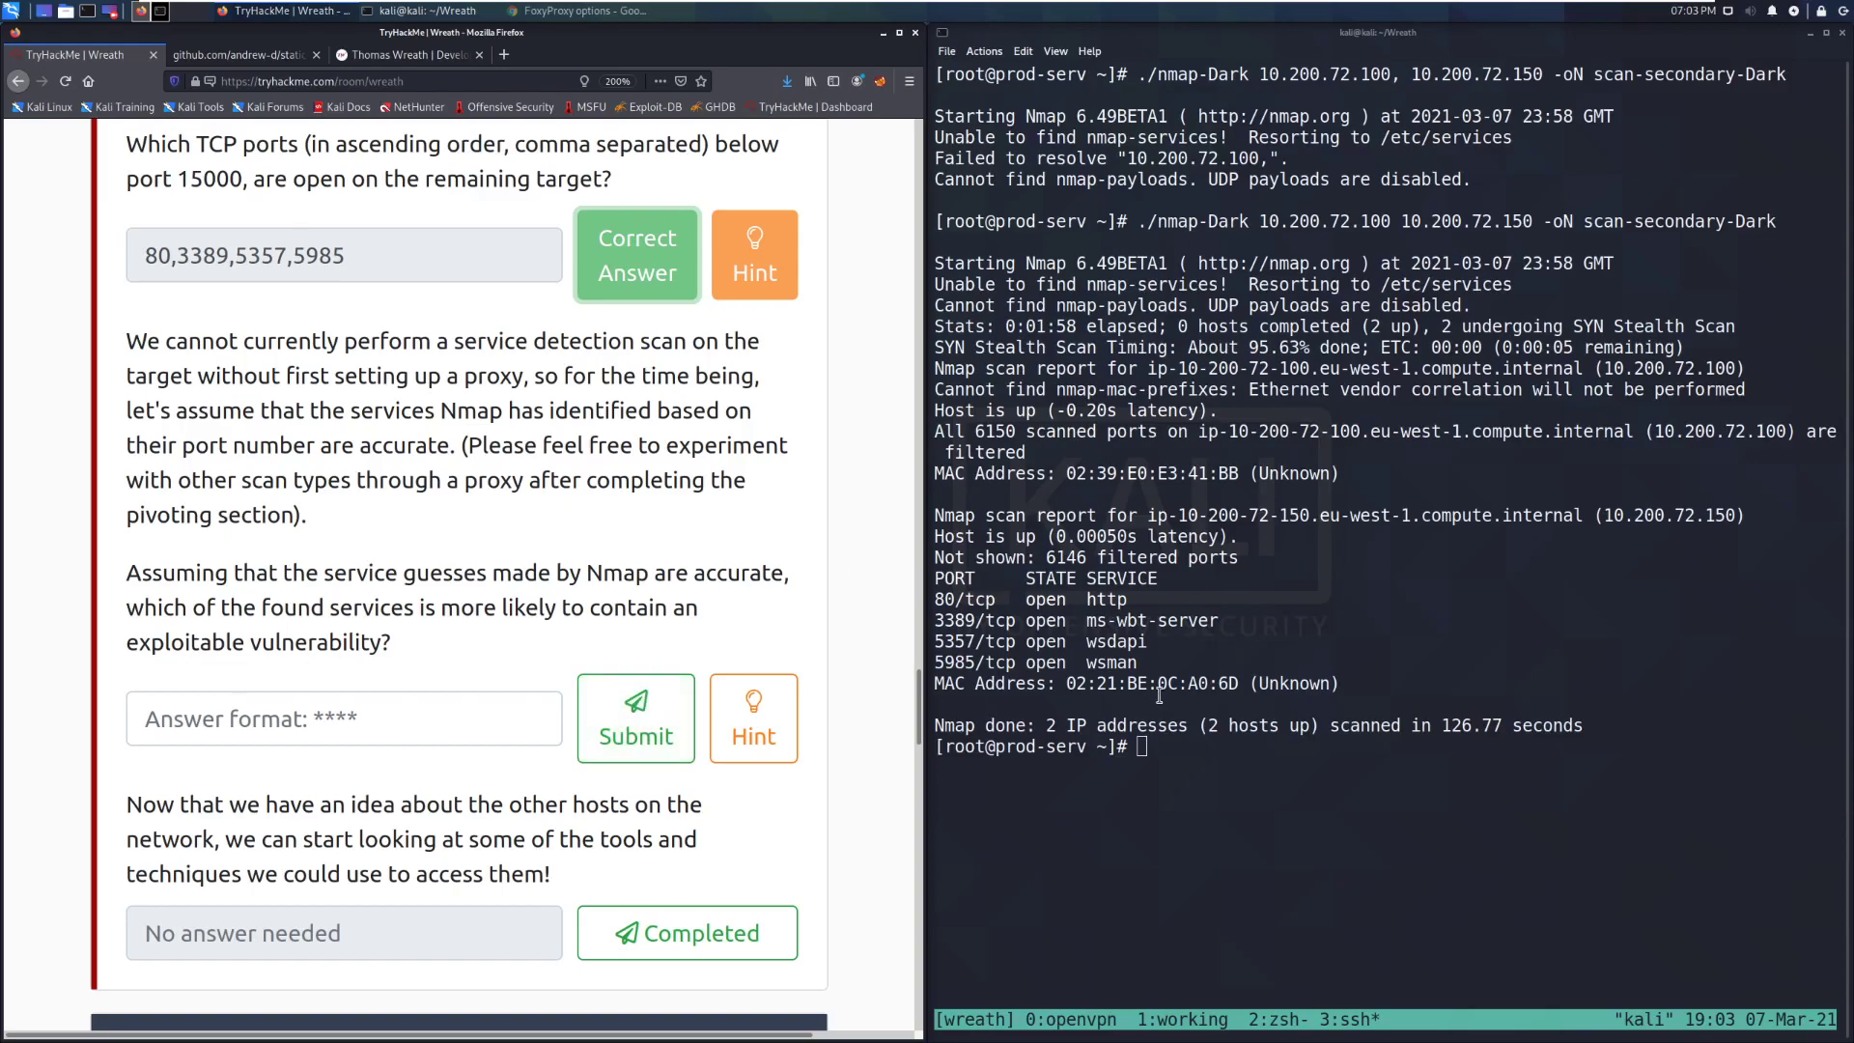
mouse_move(591, 573)
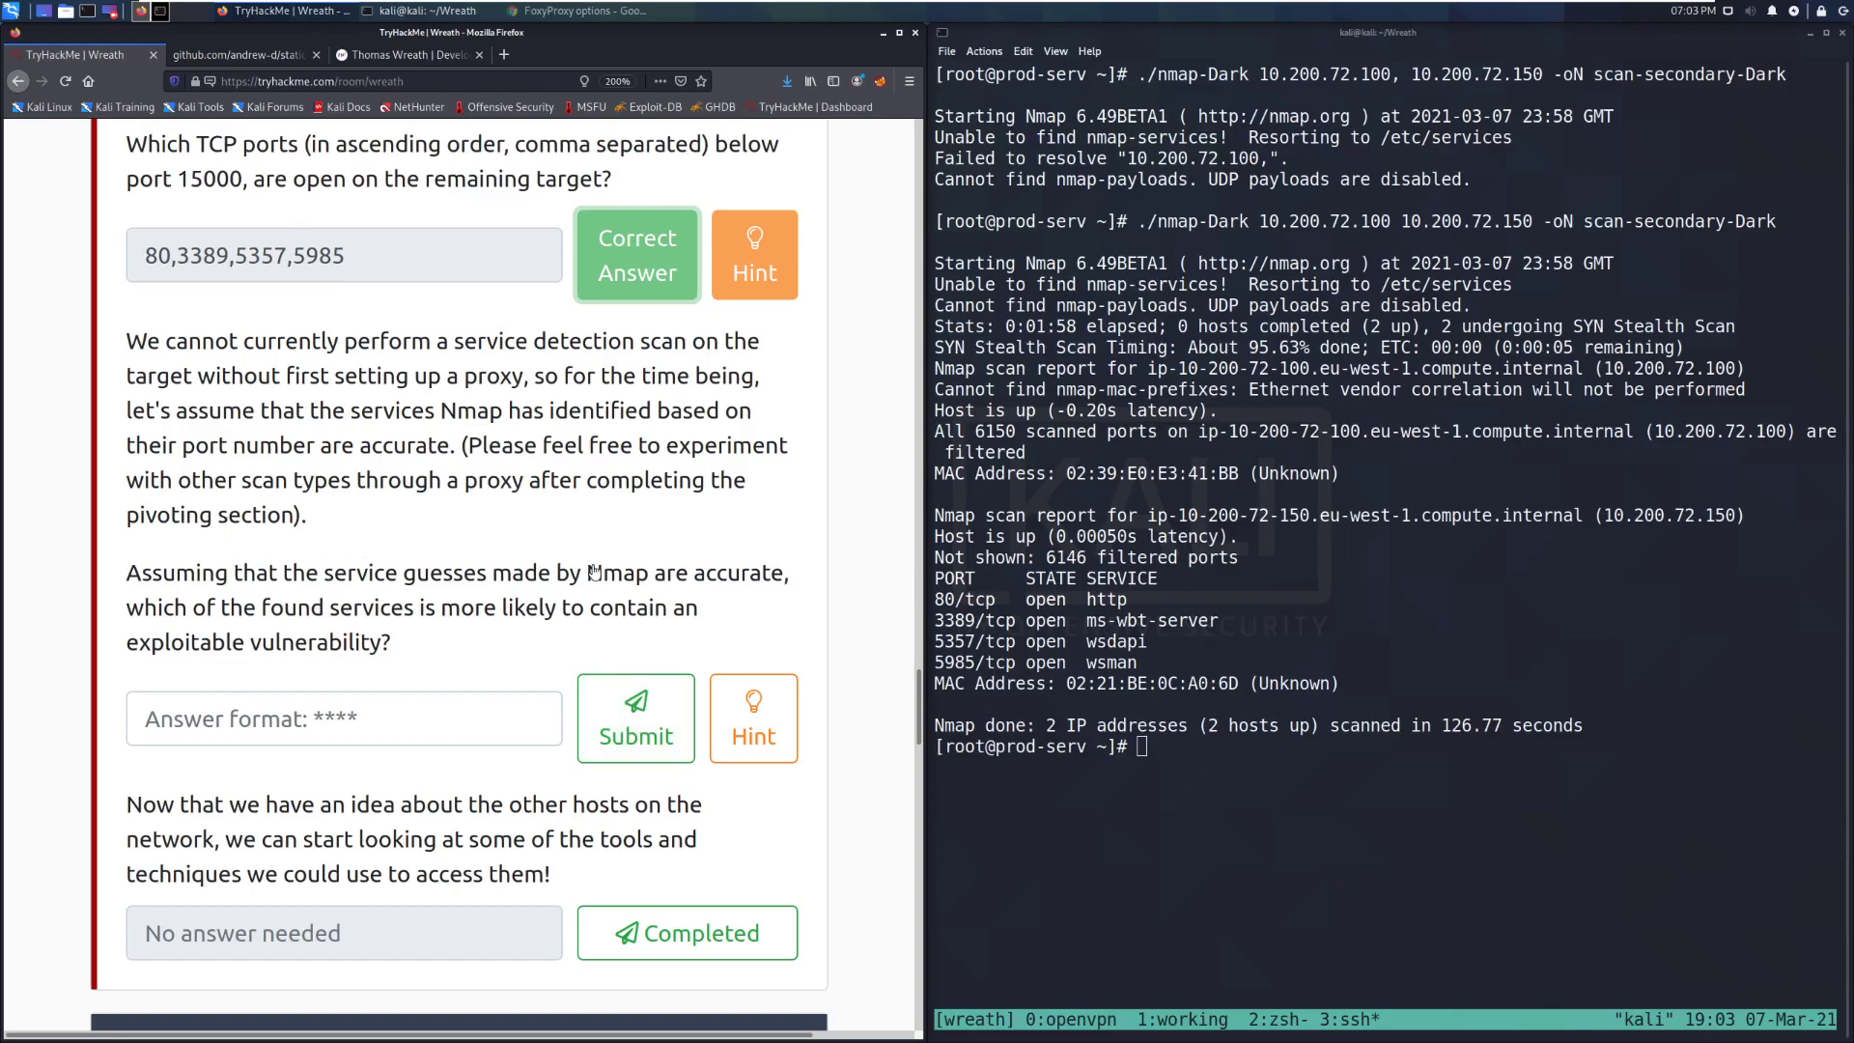
mouse_move(849, 607)
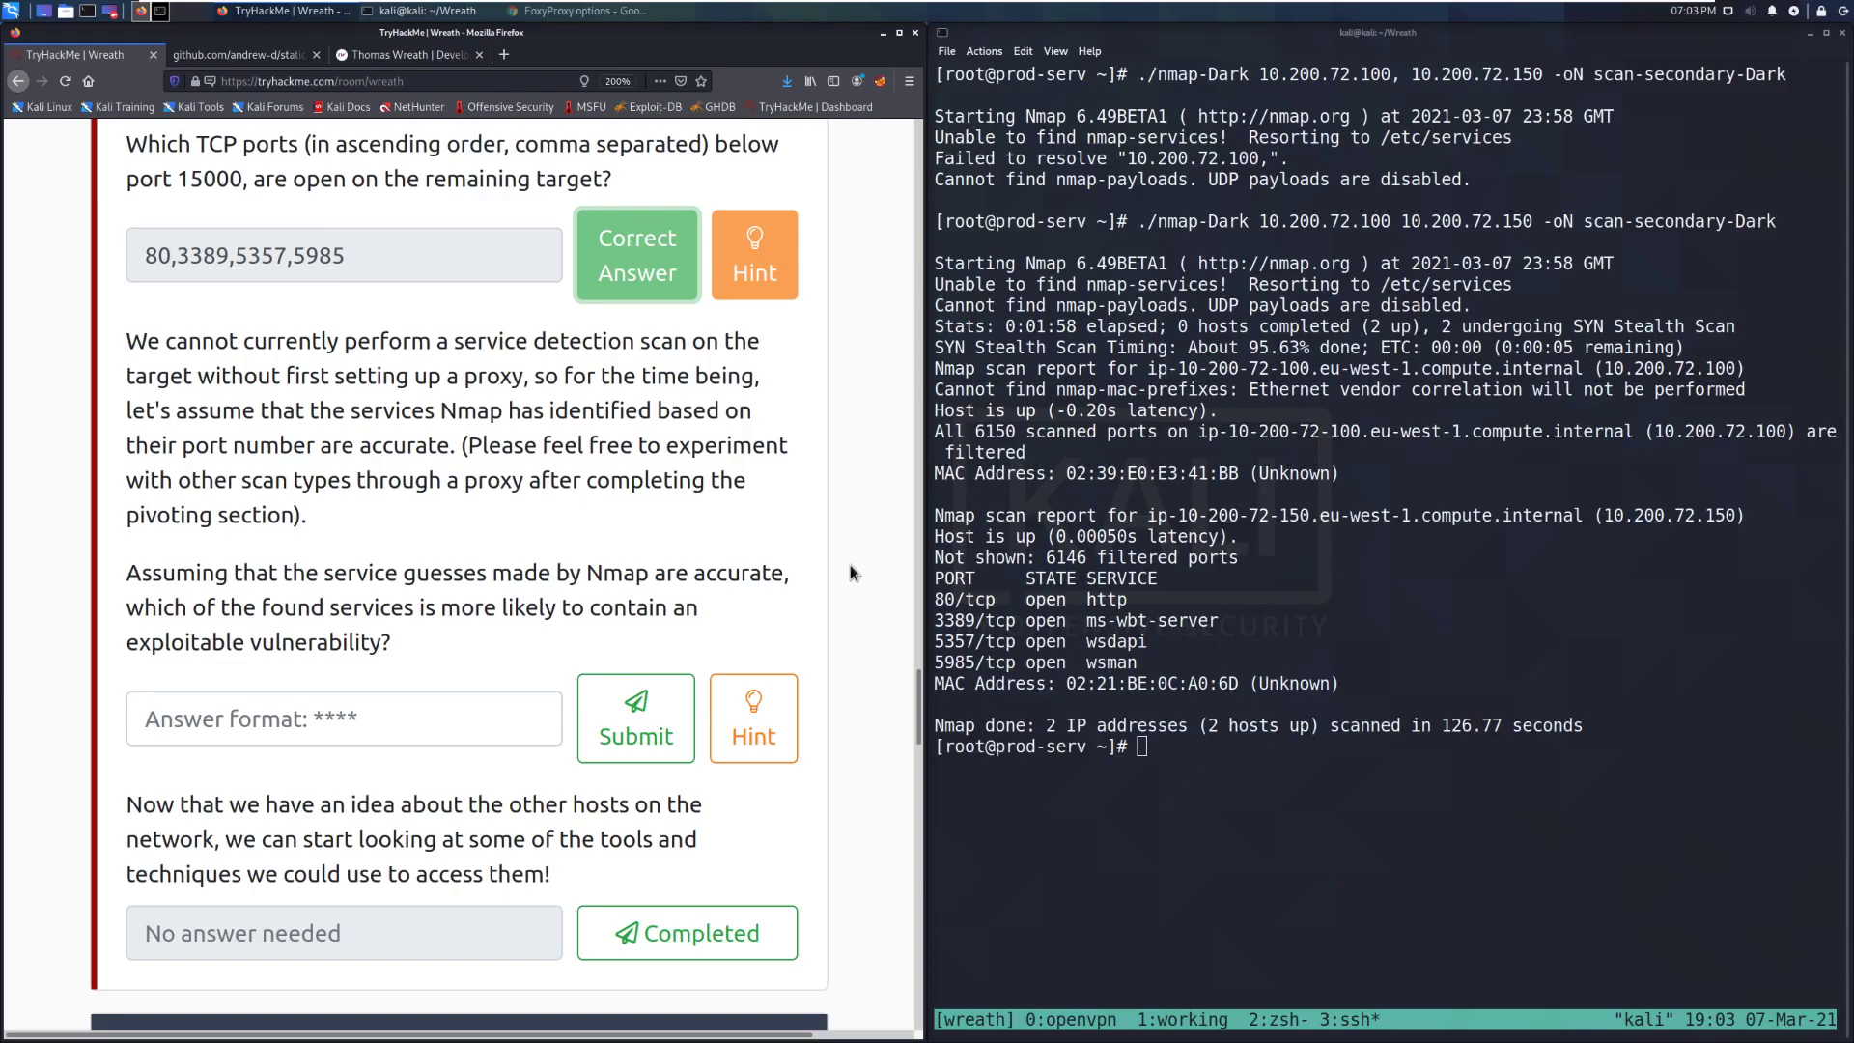
mouse_move(852, 572)
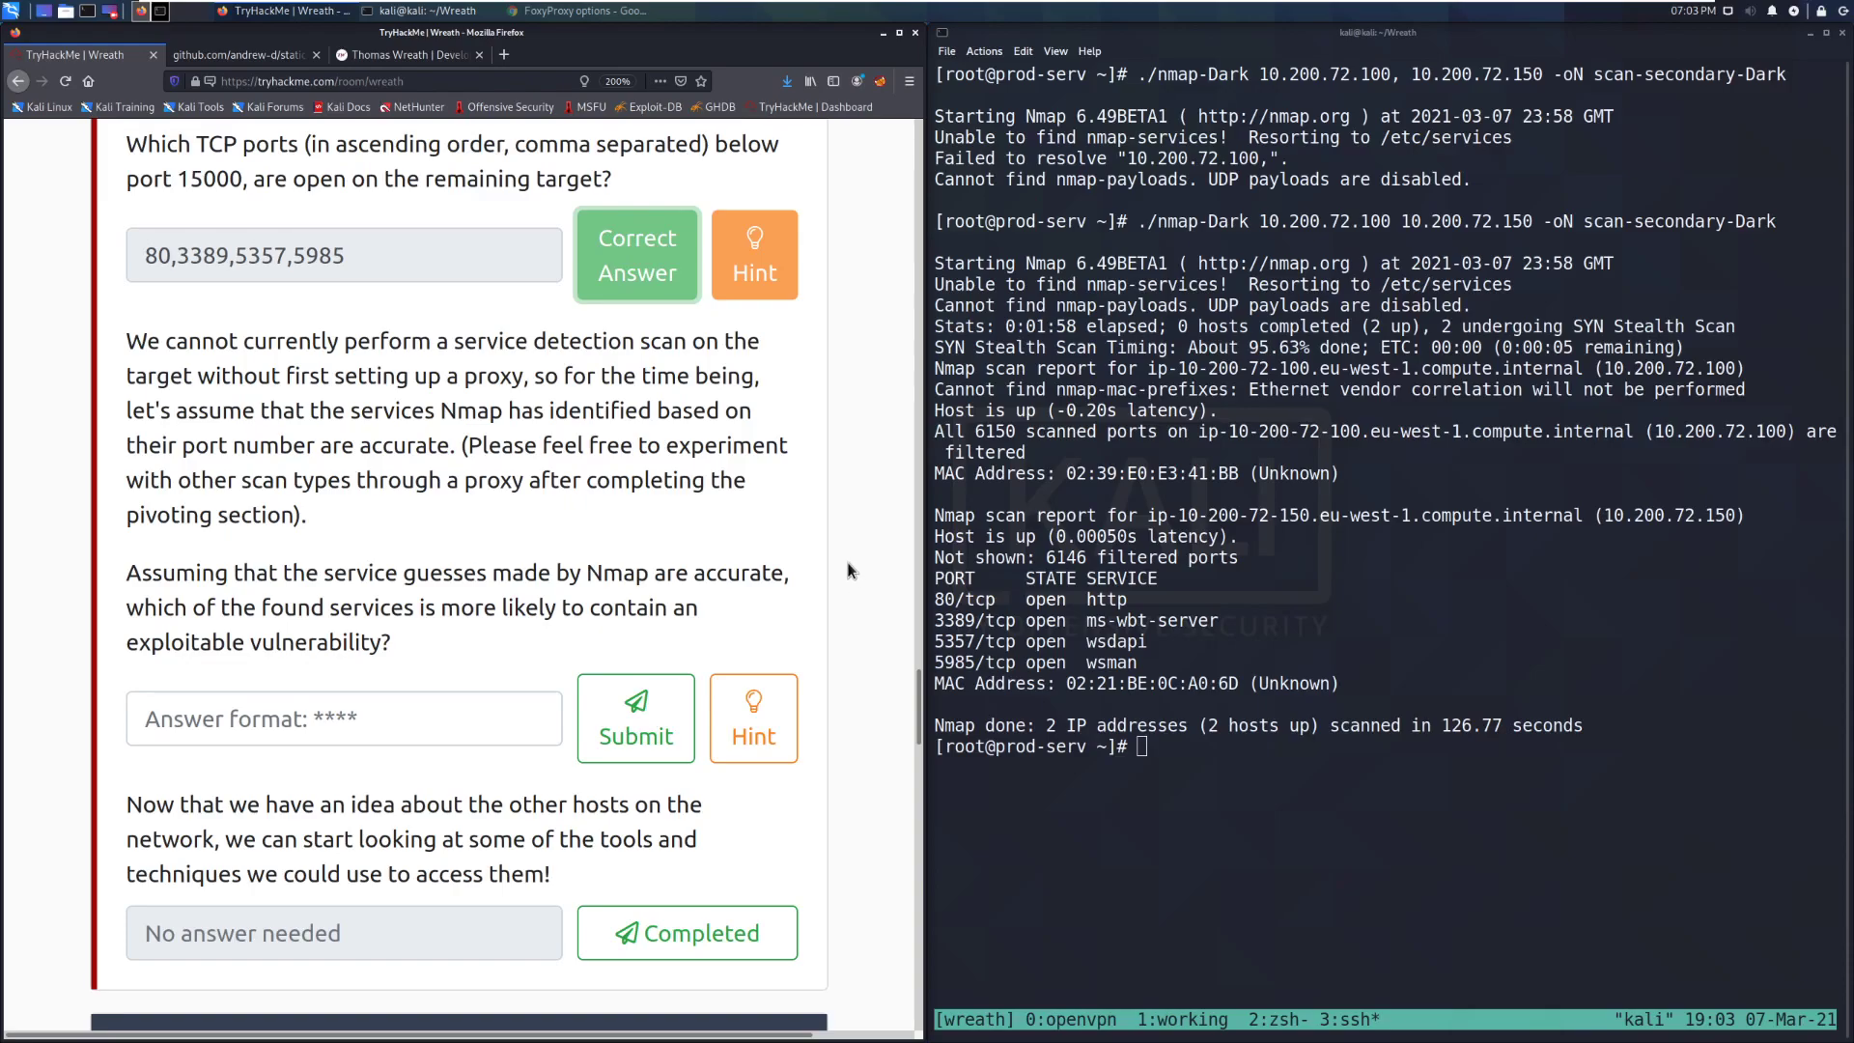
- Answer http as the likely vulnerable service and mark the final no-answer question Completed
click(343, 718)
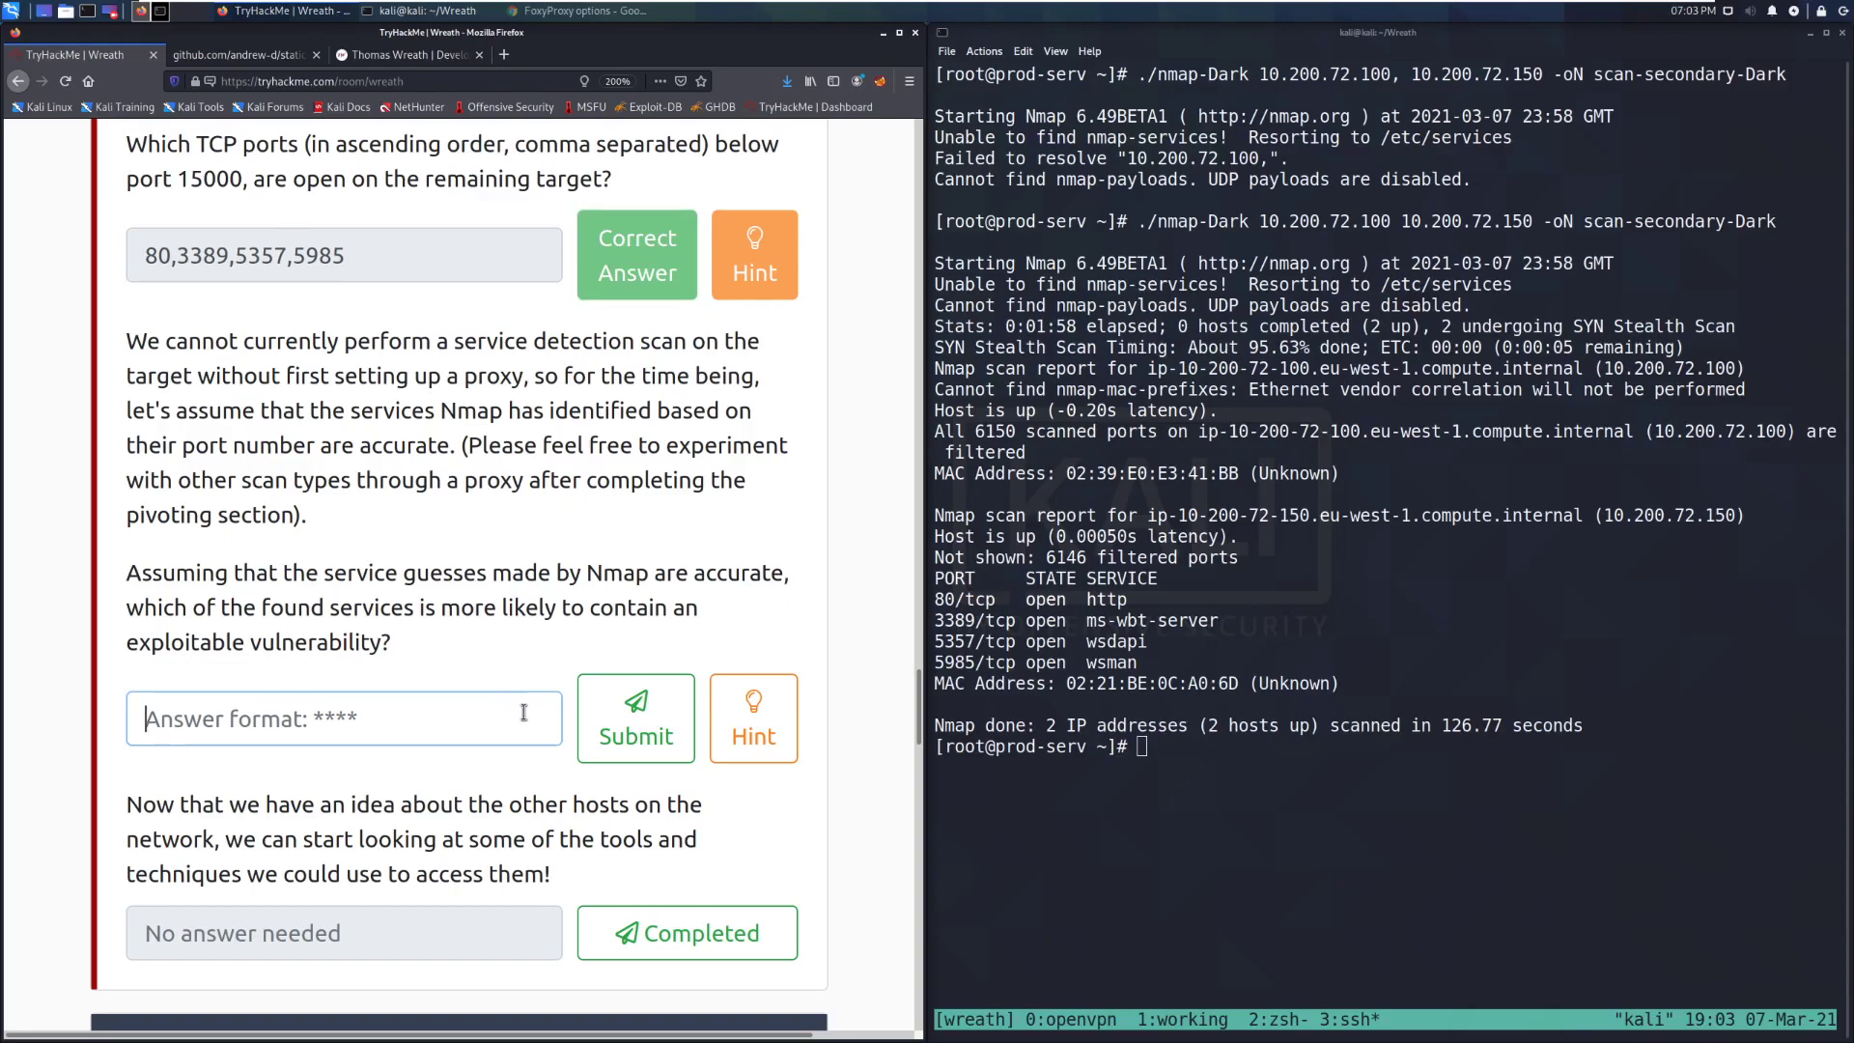
text(http)
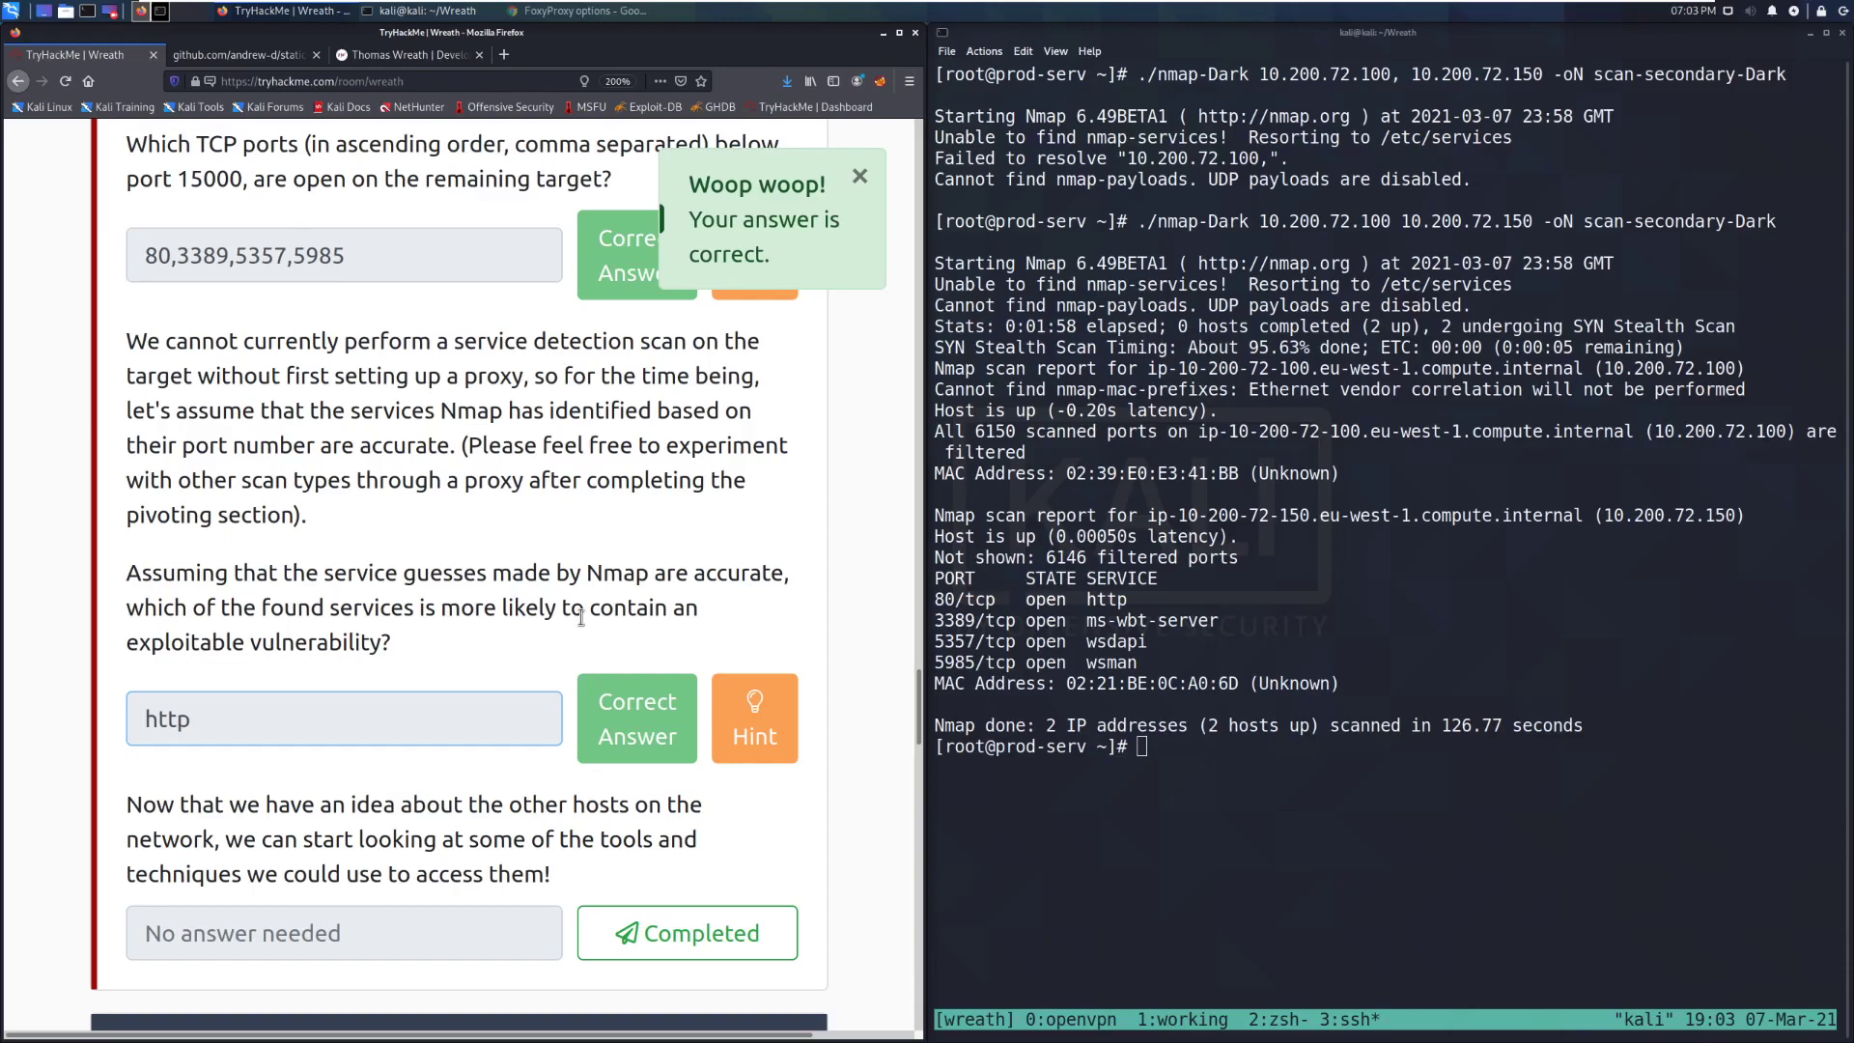
scroll(down, 3)
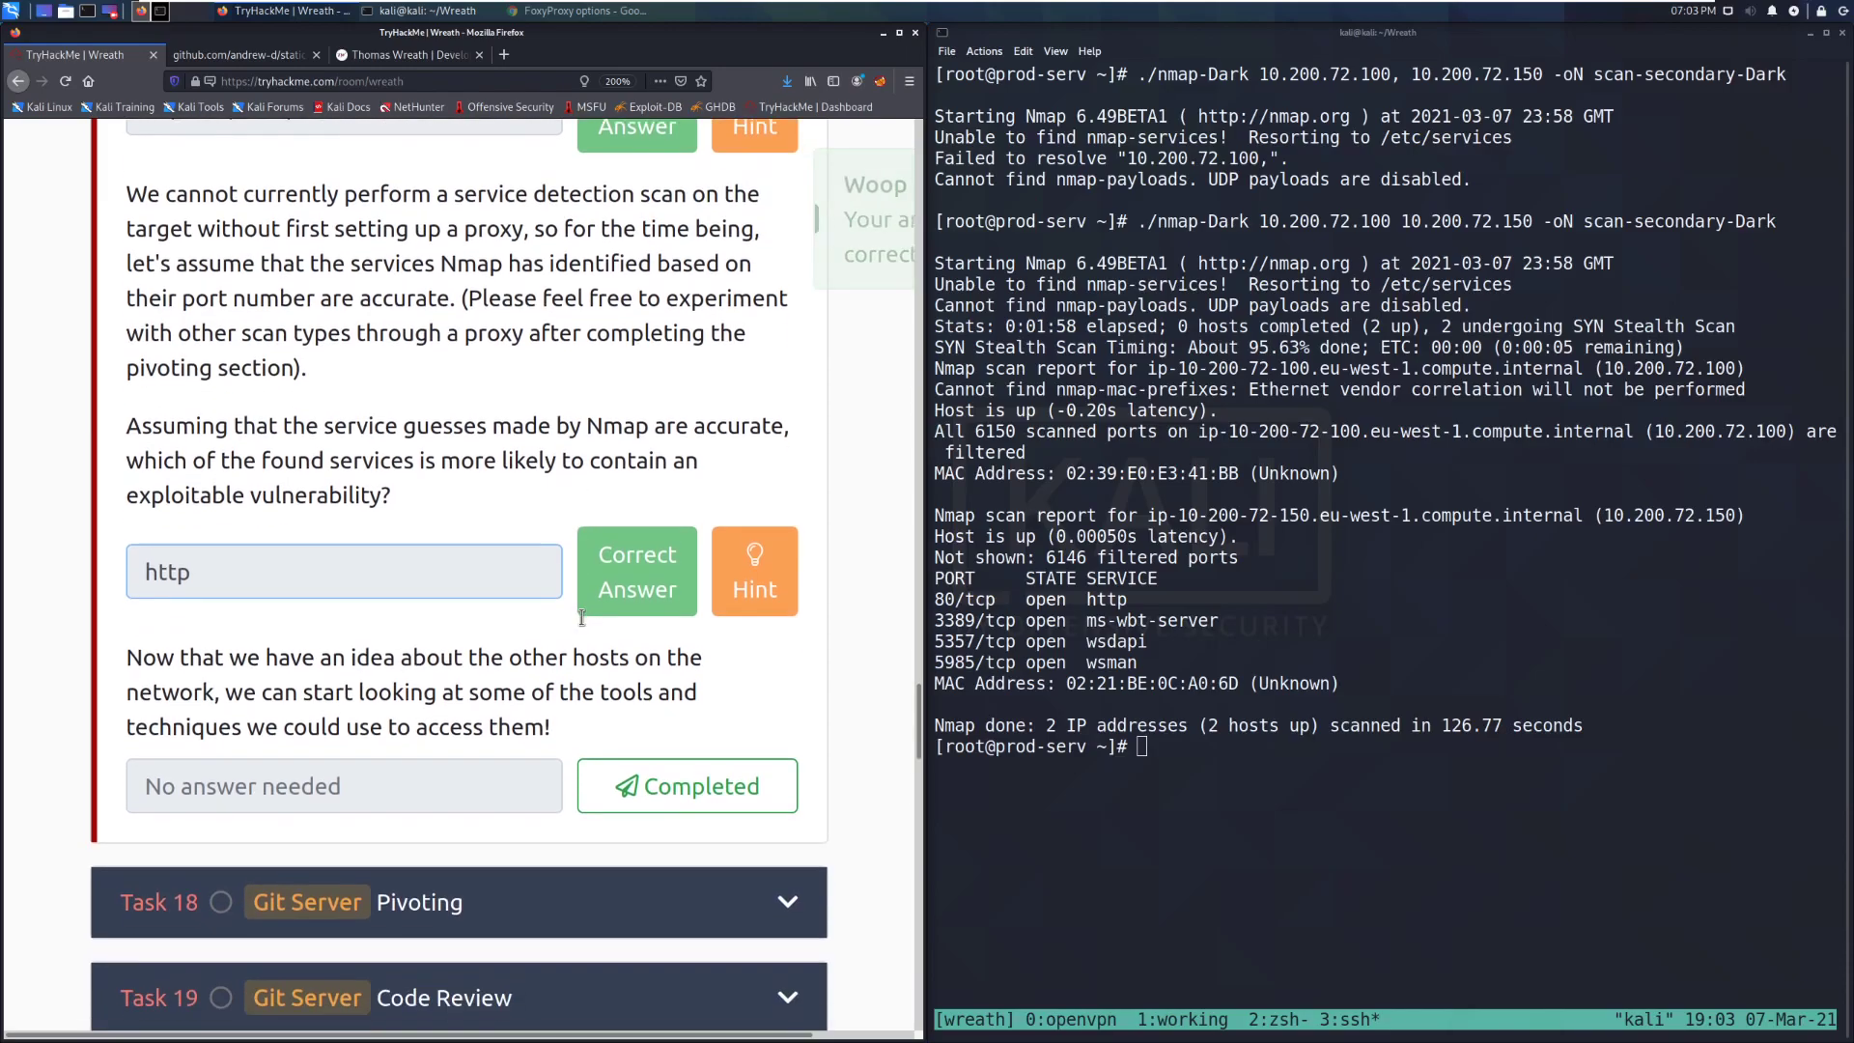
scroll(down, 3)
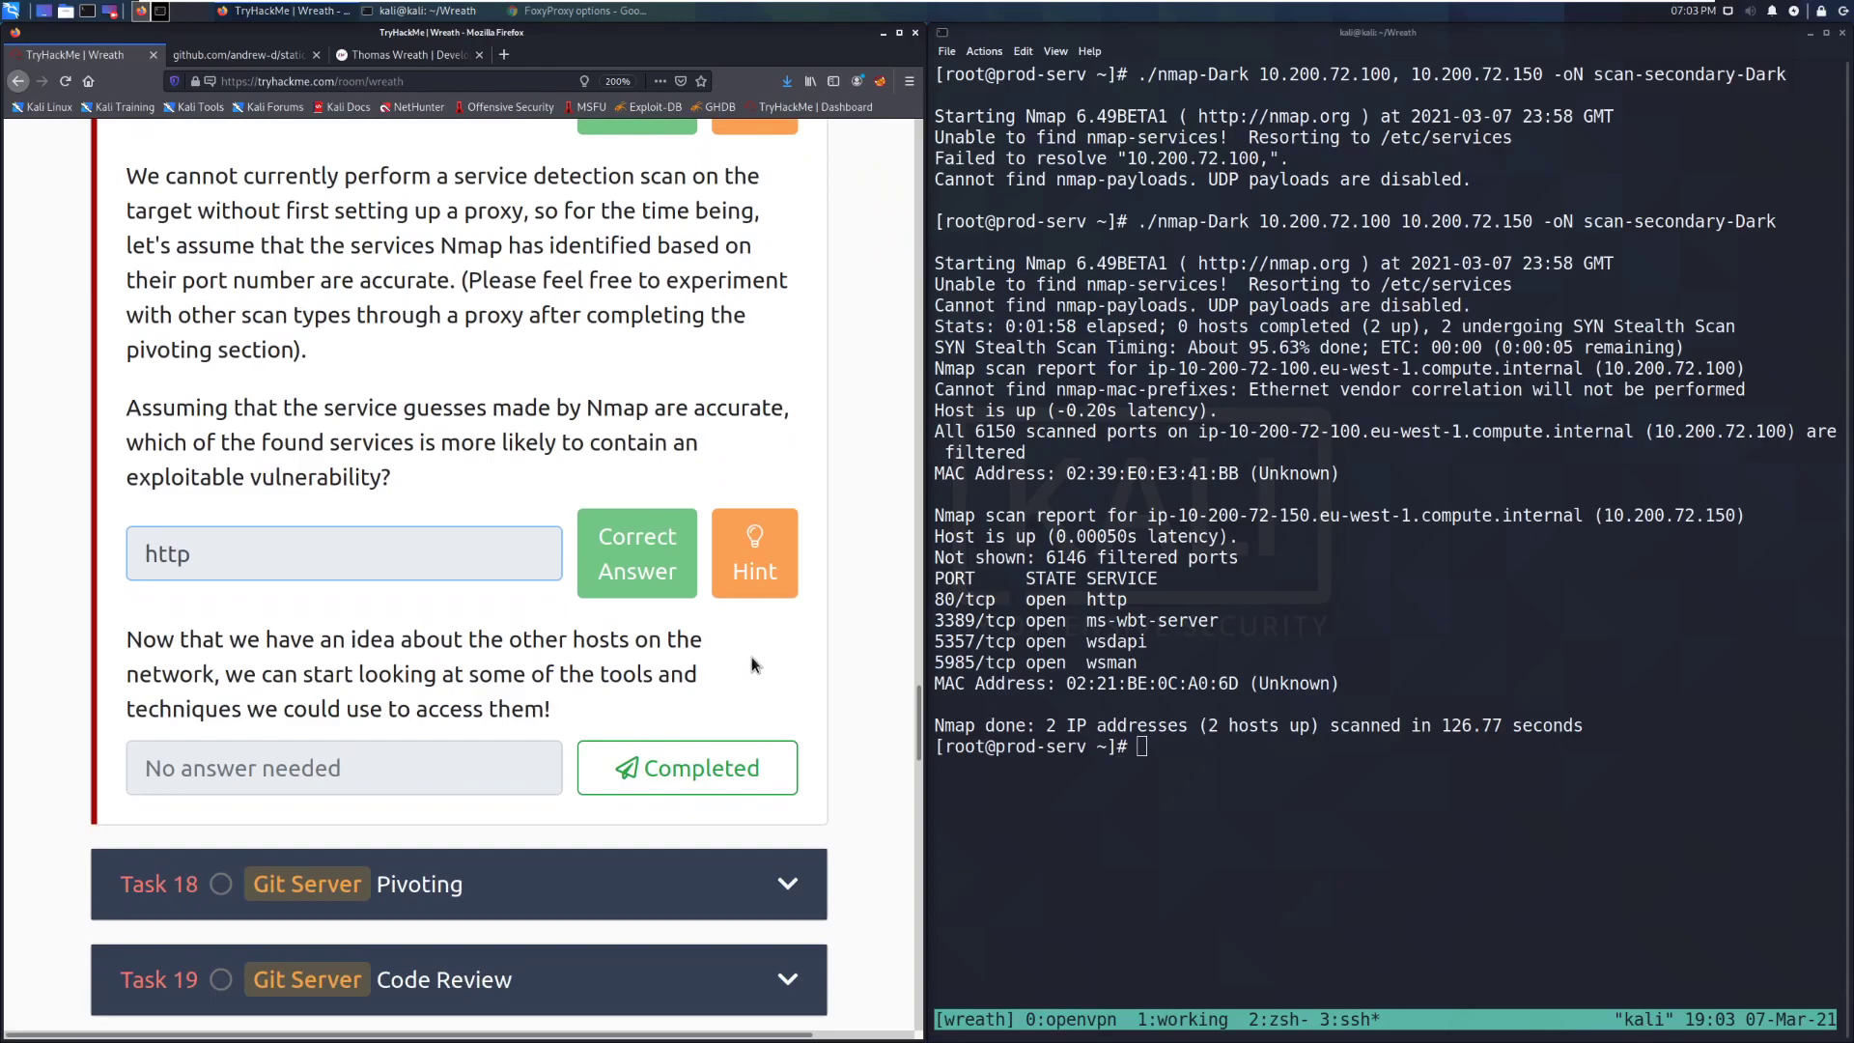
mouse_move(757, 688)
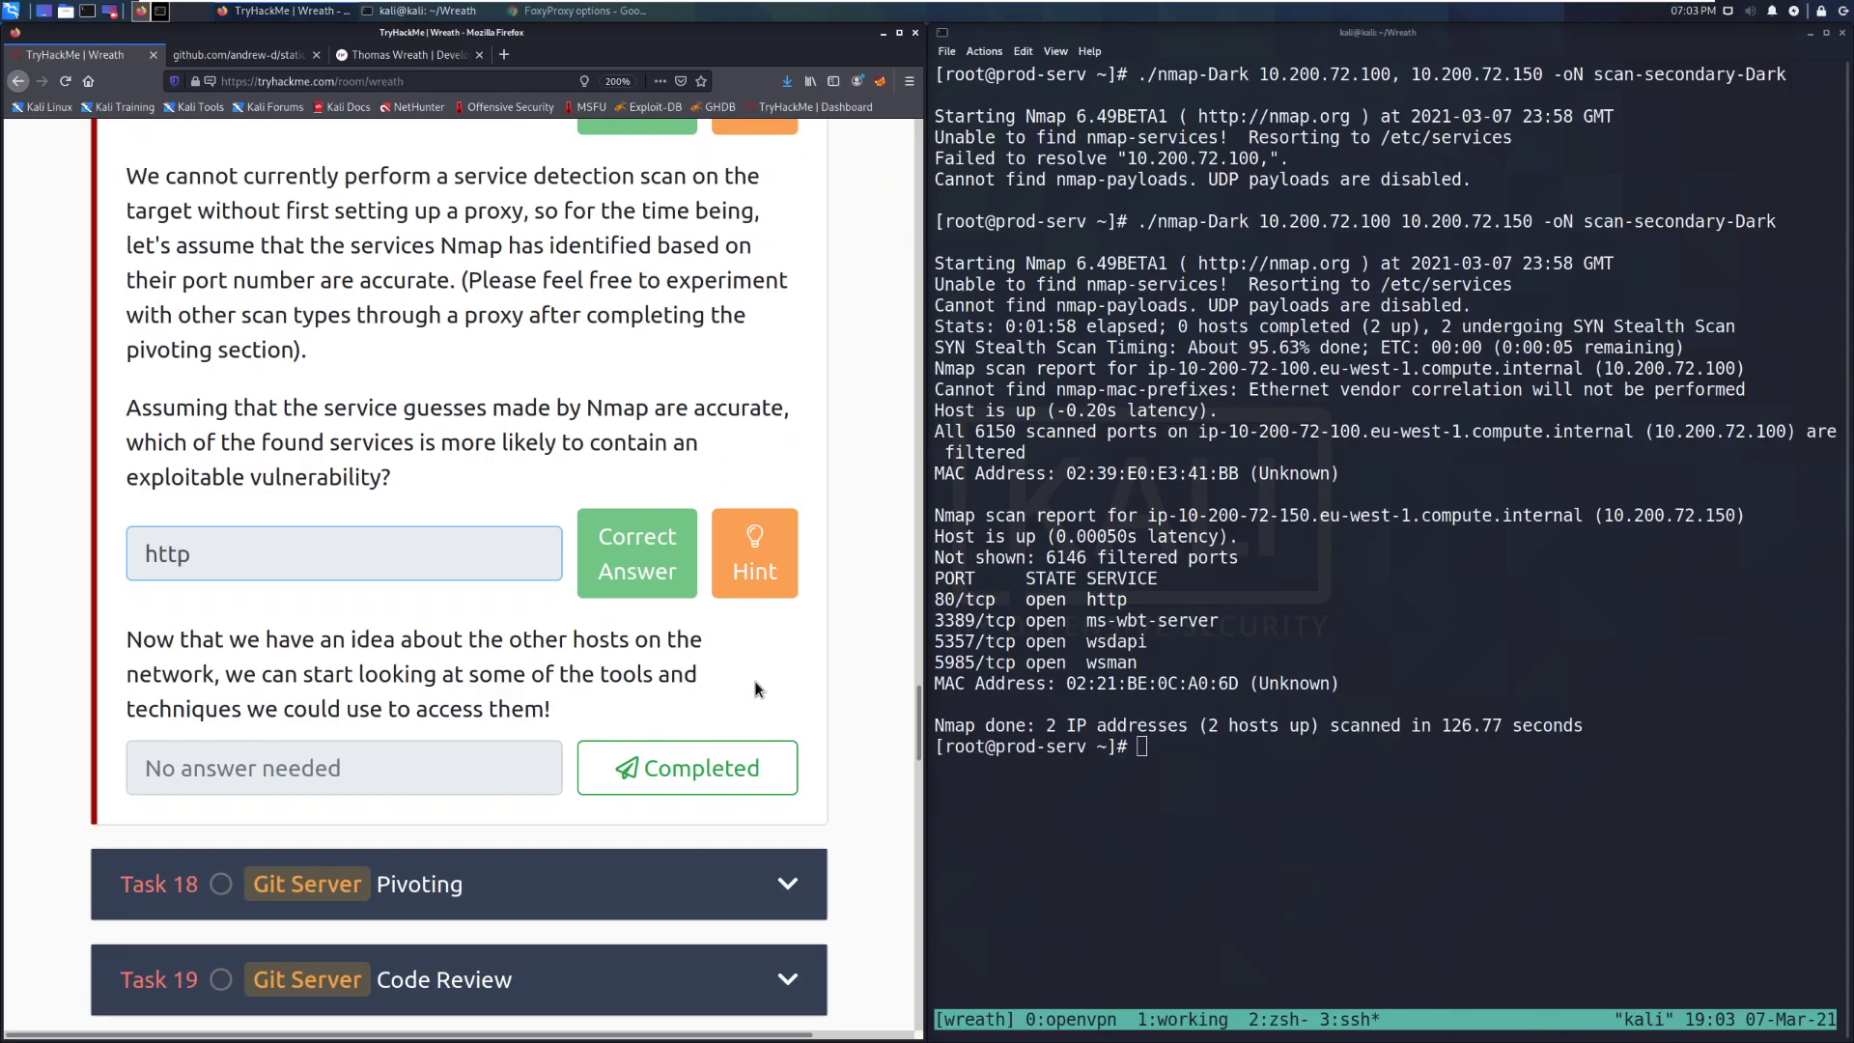
click(636, 552)
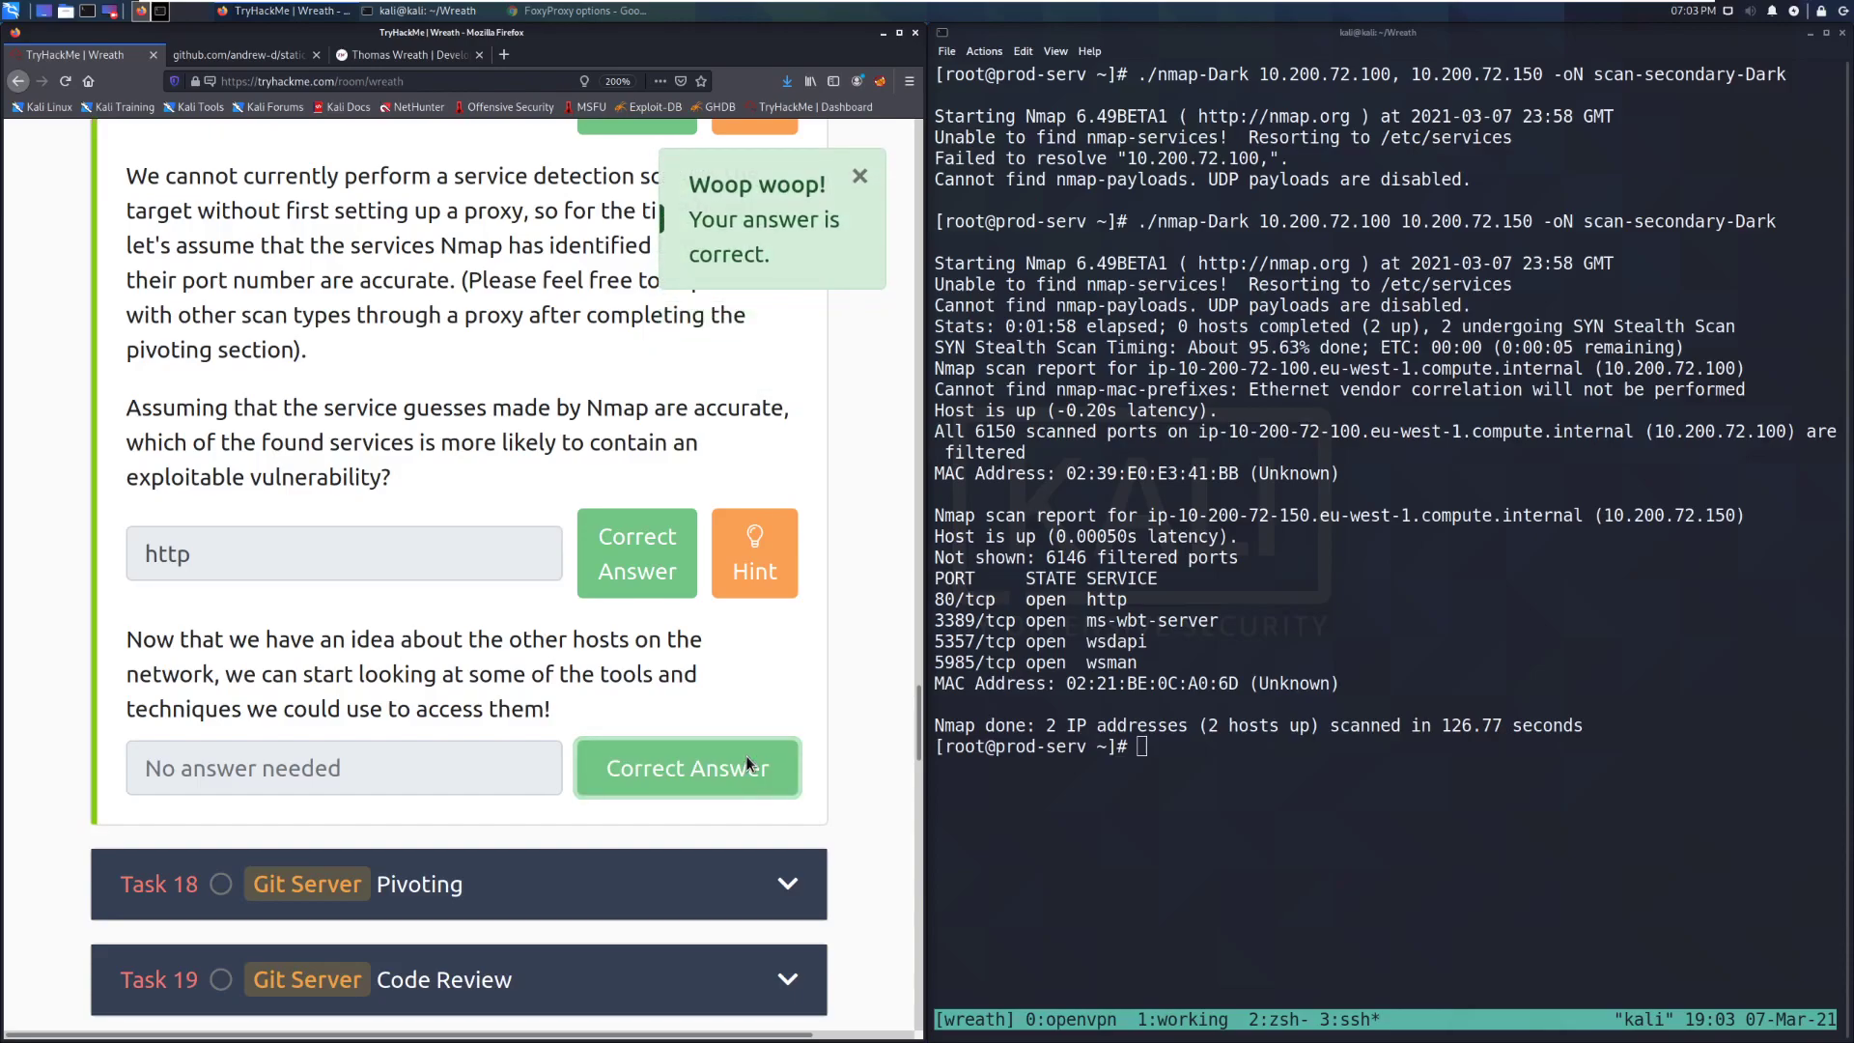
mouse_move(758, 754)
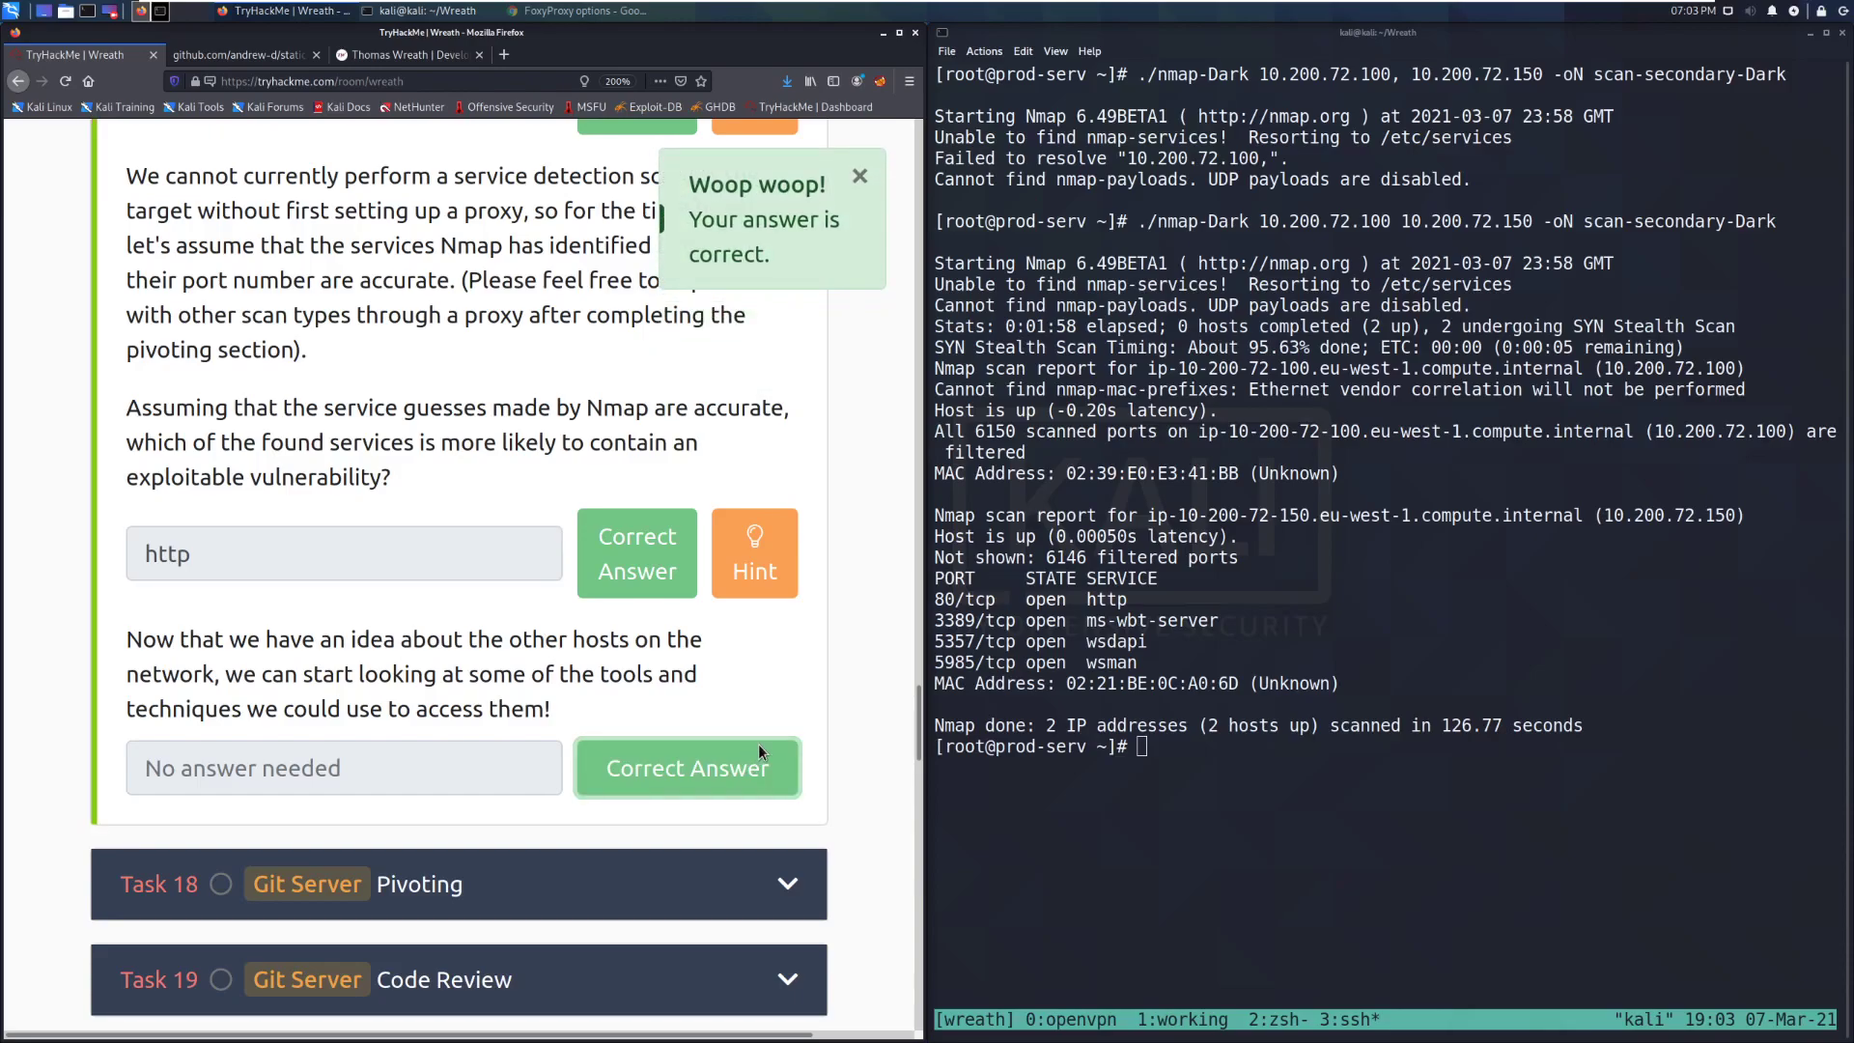